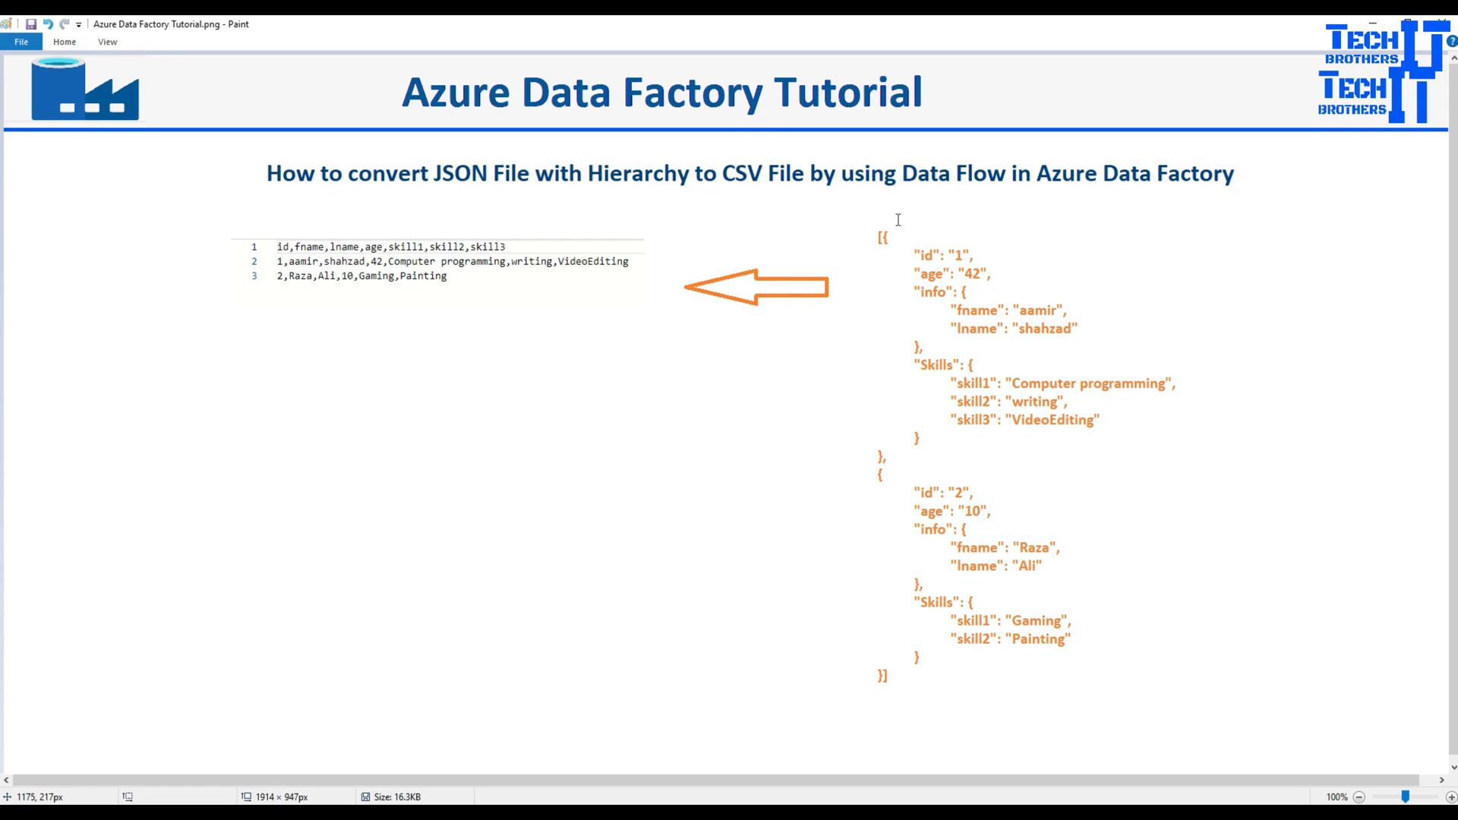
pyautogui.moveTo(530, 172)
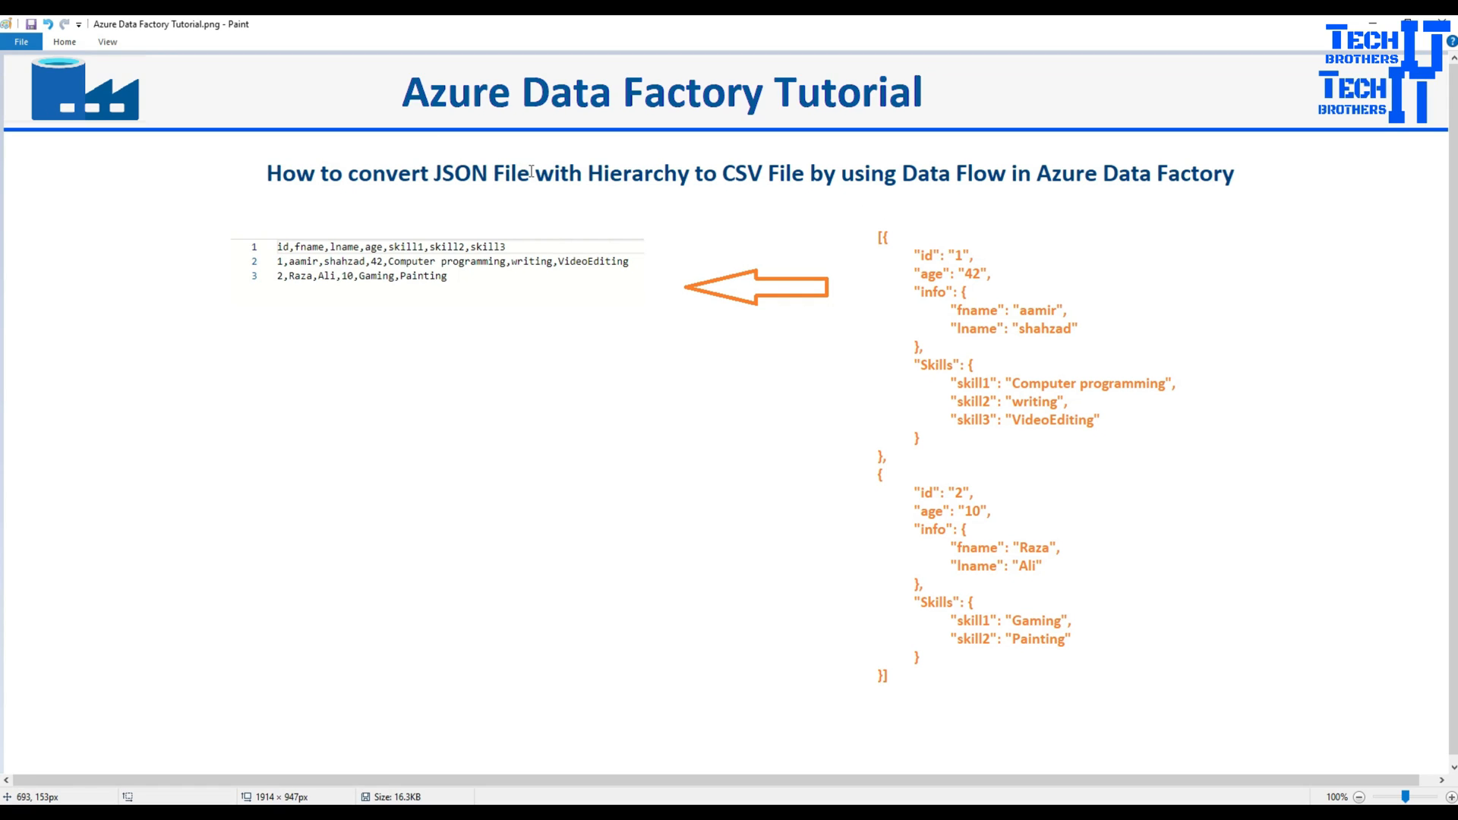
pyautogui.moveTo(943, 213)
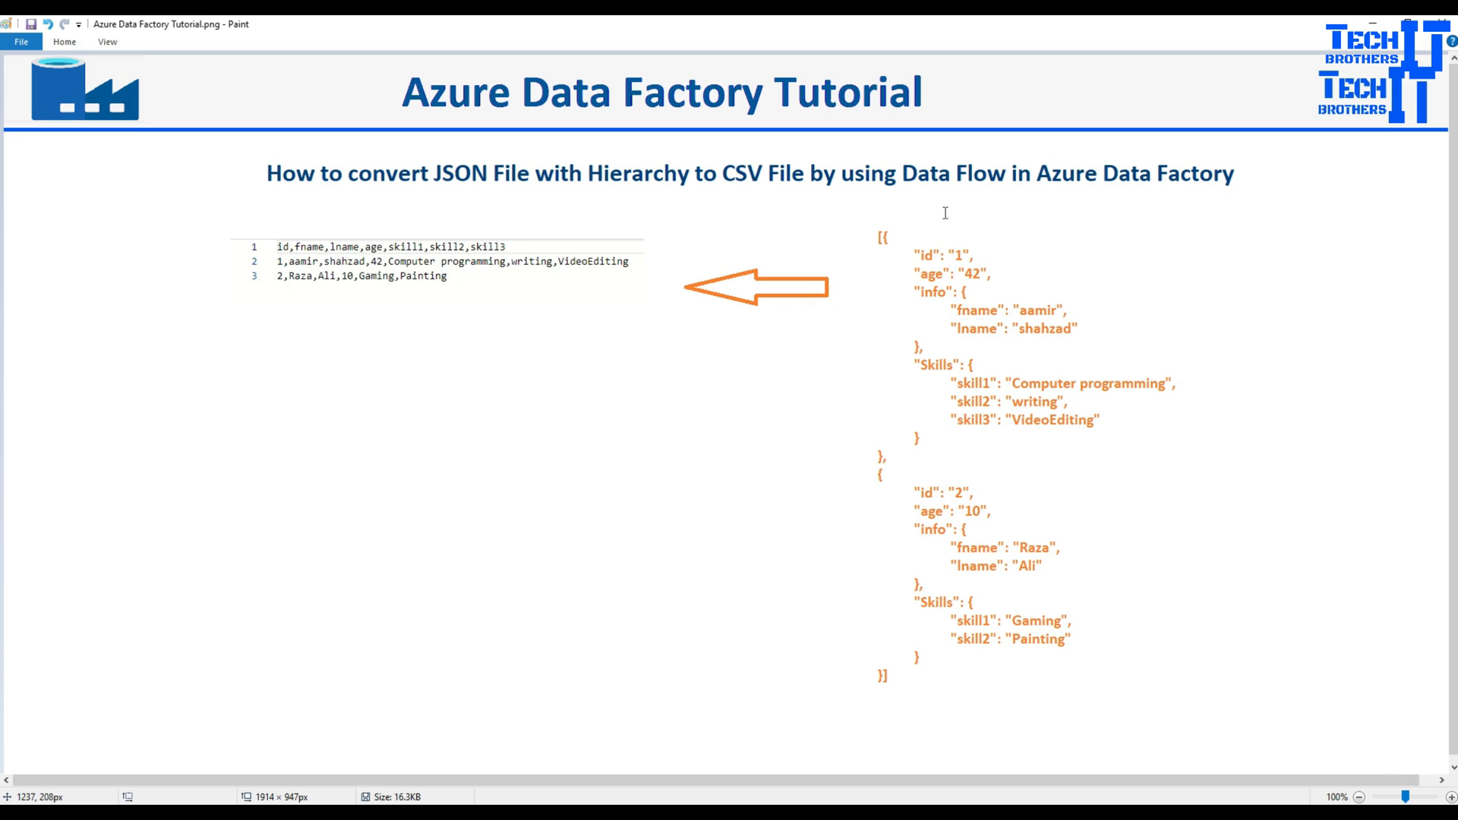
pyautogui.moveTo(992, 273)
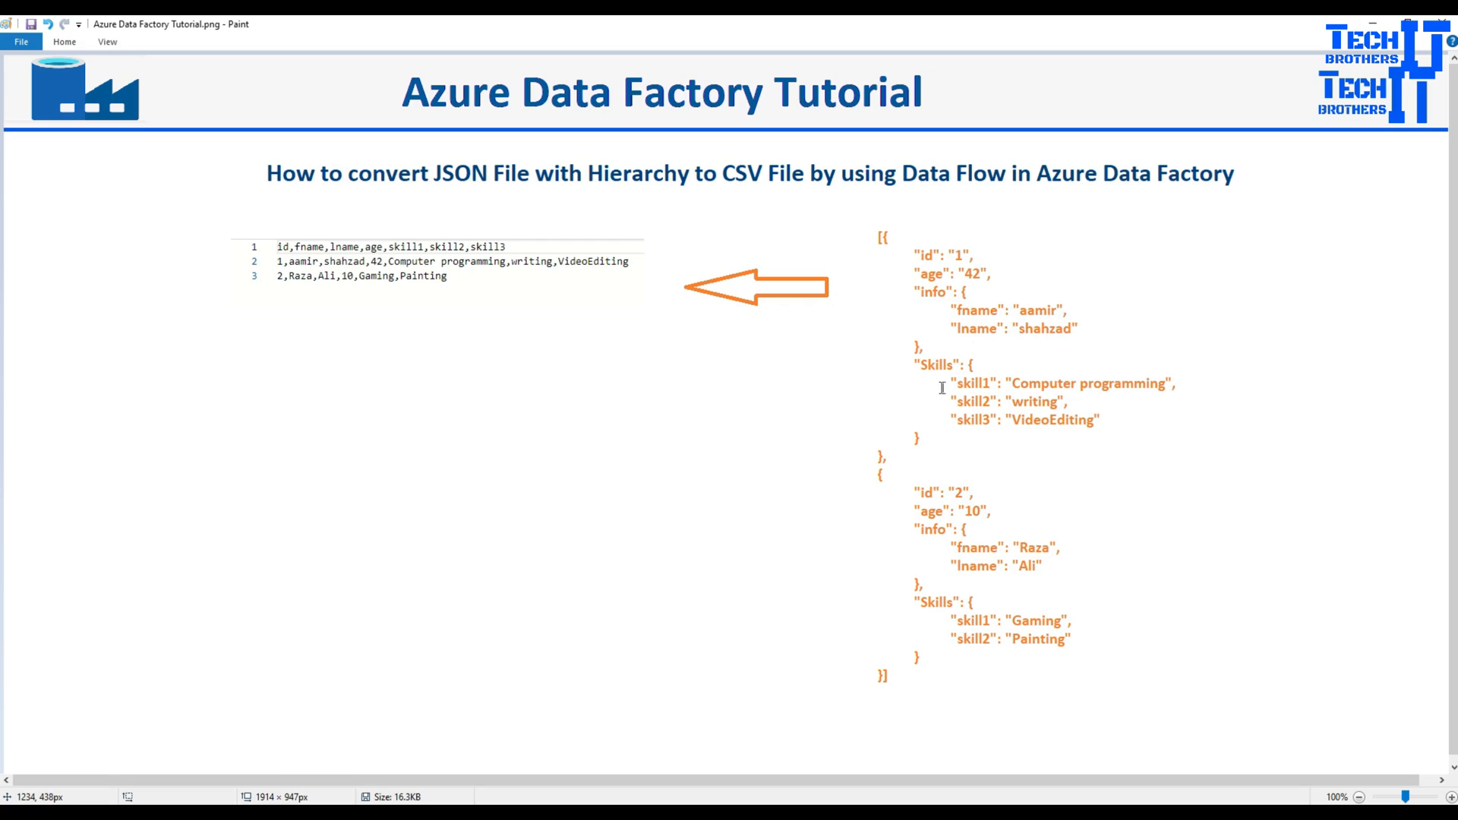
pyautogui.moveTo(964, 380)
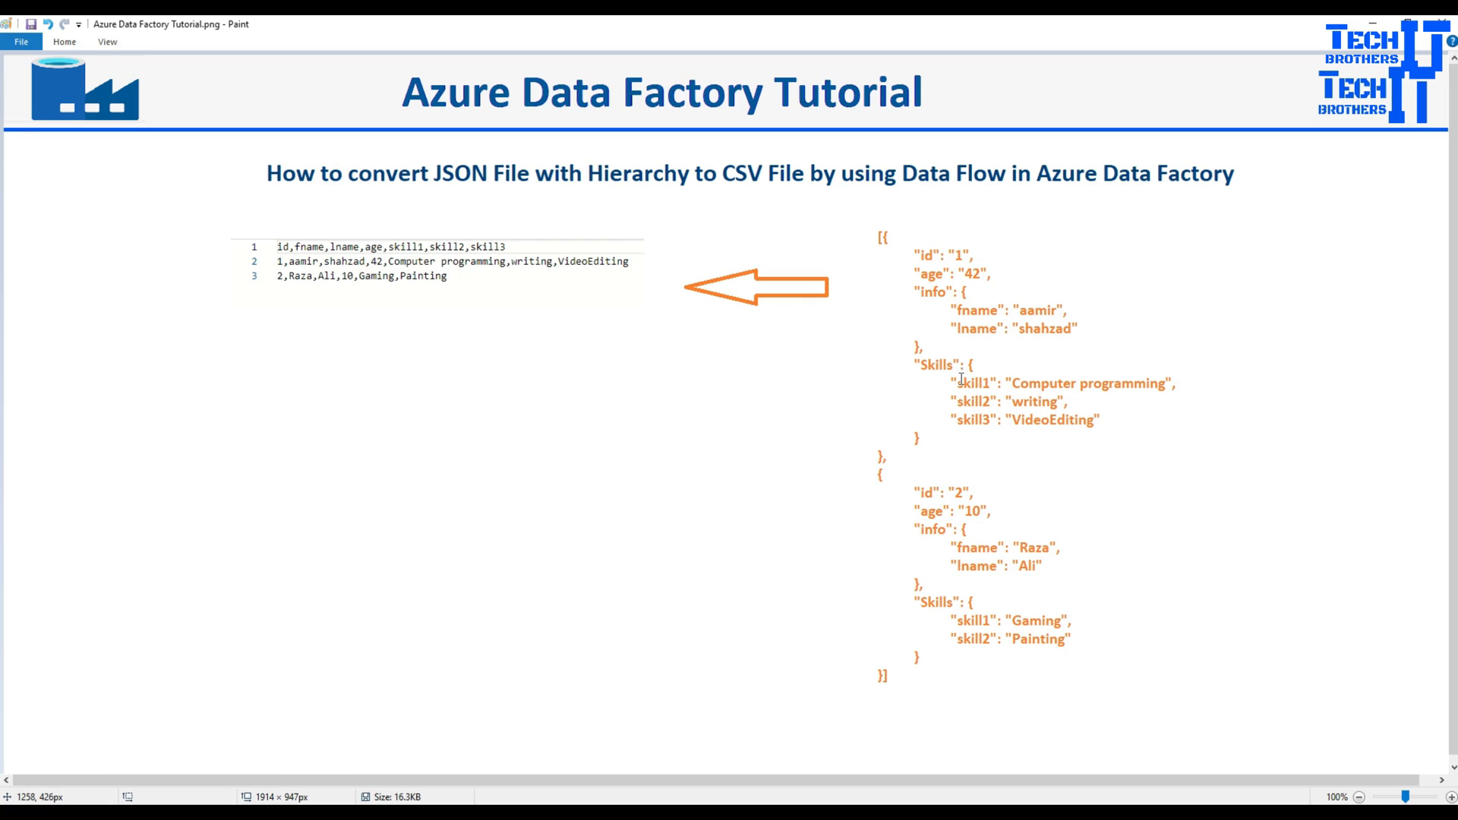
pyautogui.moveTo(981, 425)
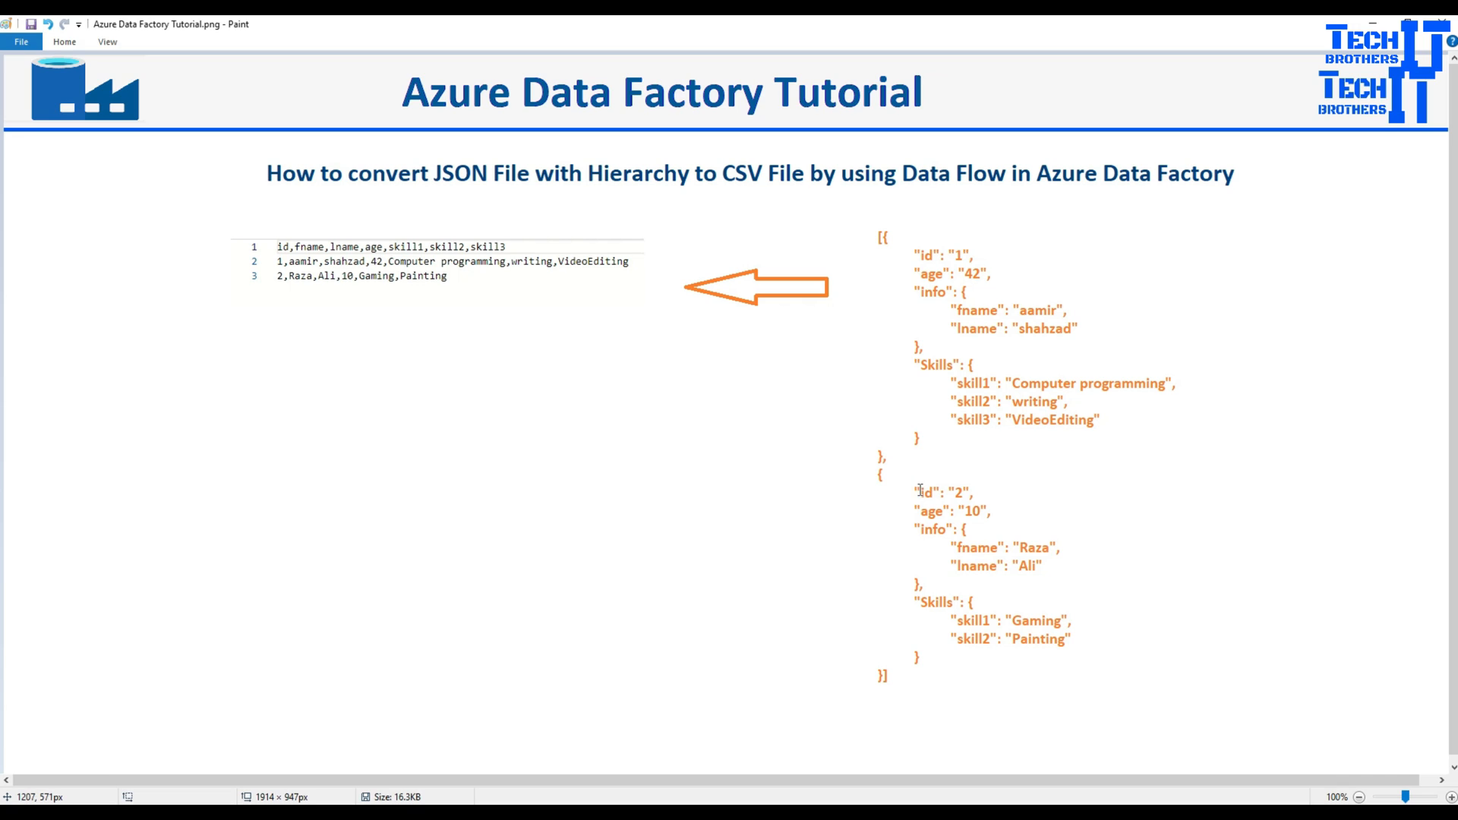
pyautogui.moveTo(677, 272)
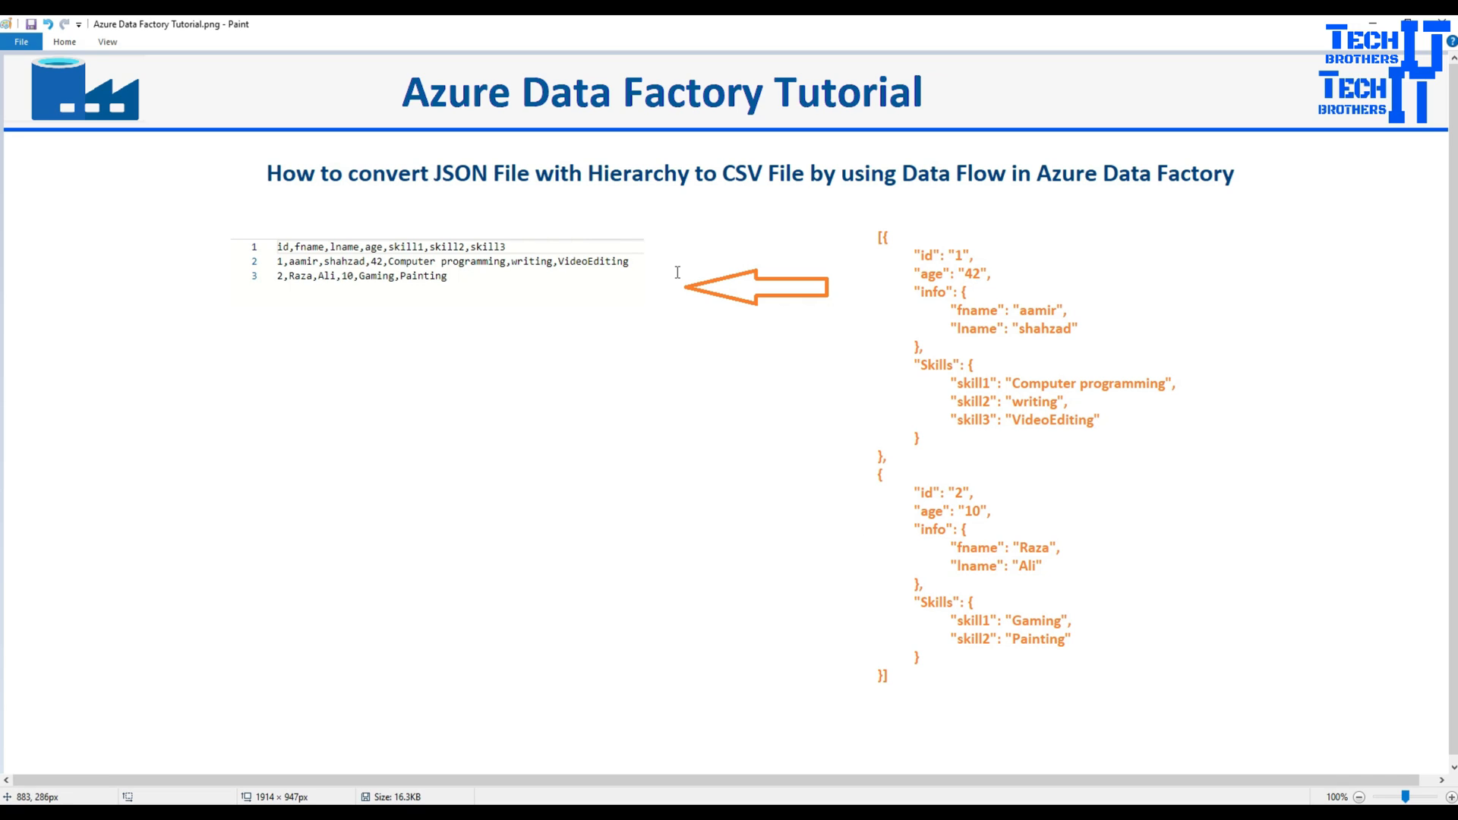
pyautogui.moveTo(823, 253)
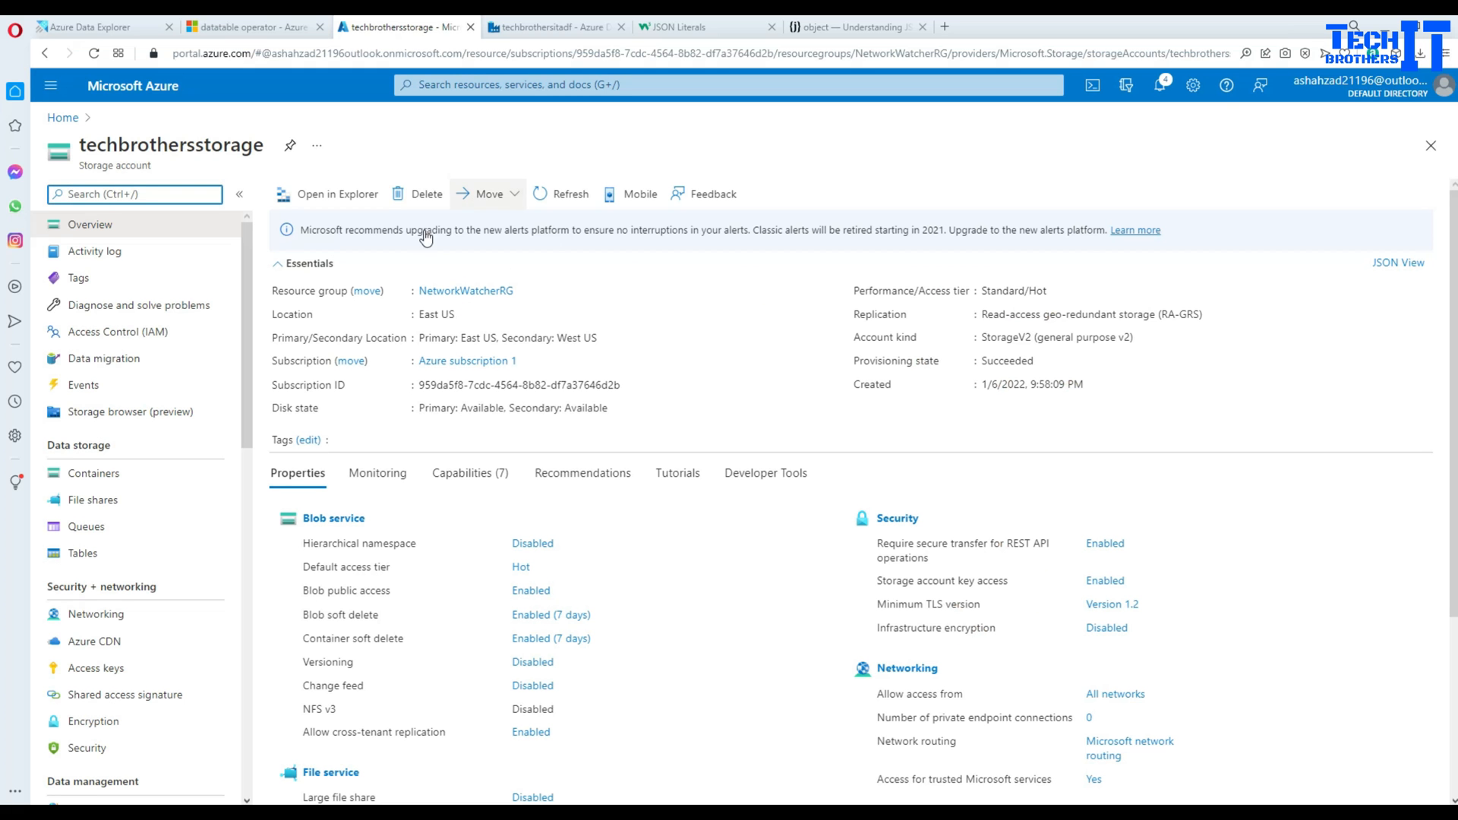
# View JsonFile.Json from the input container, showing its id, age, info and Skills records
pyautogui.click(92, 473)
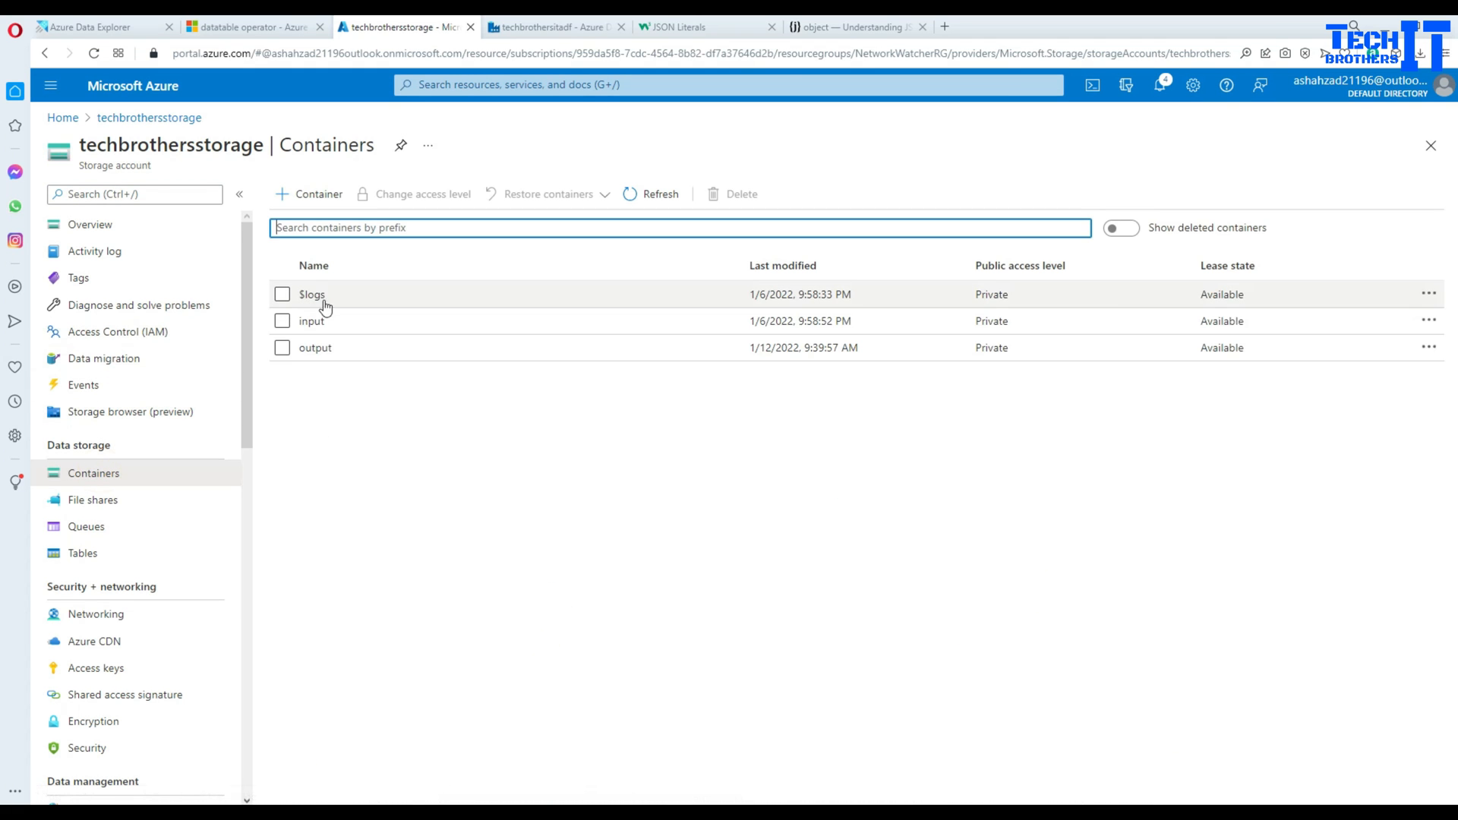
pyautogui.click(312, 321)
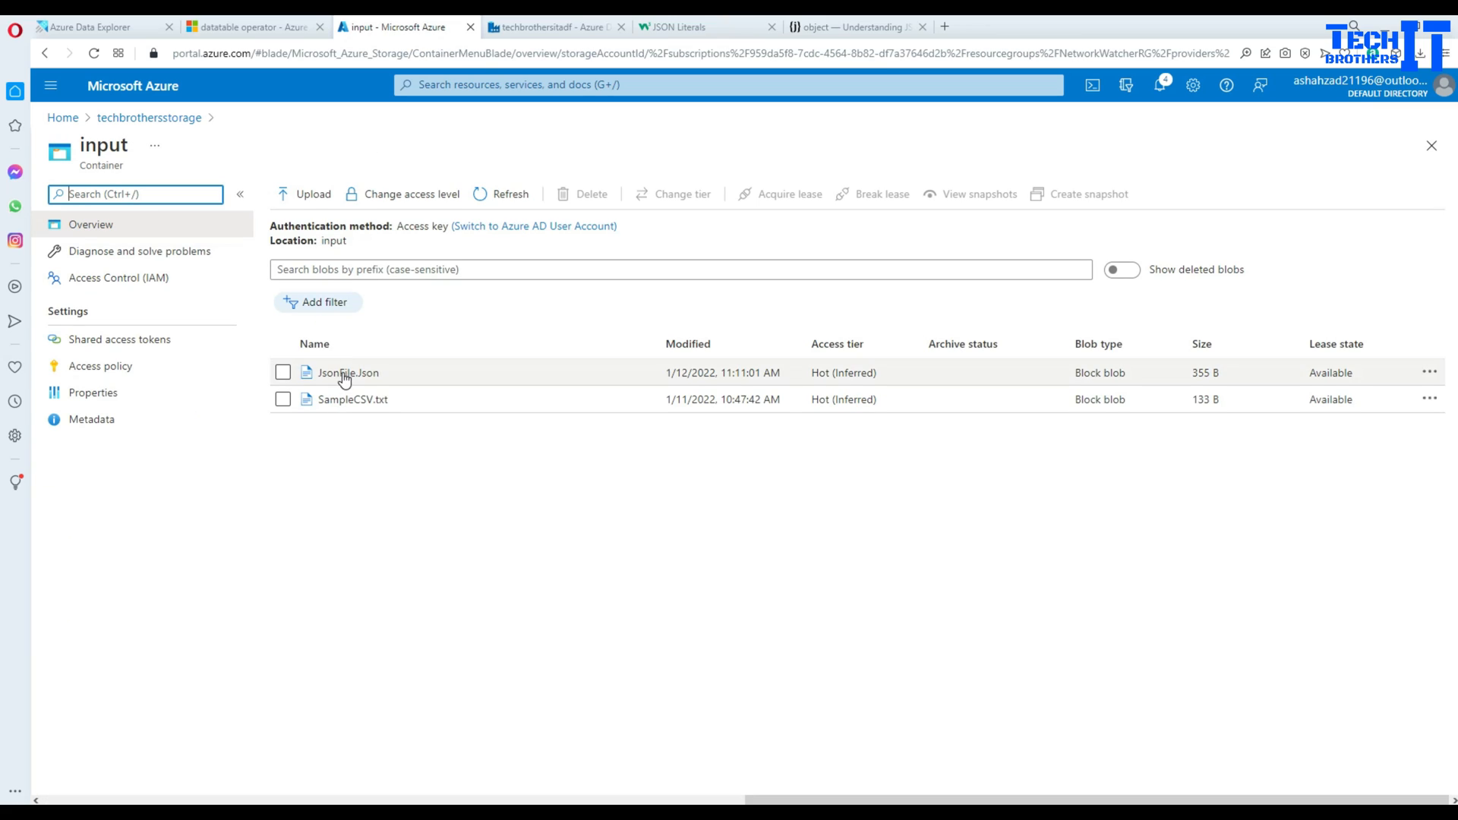
pyautogui.click(350, 374)
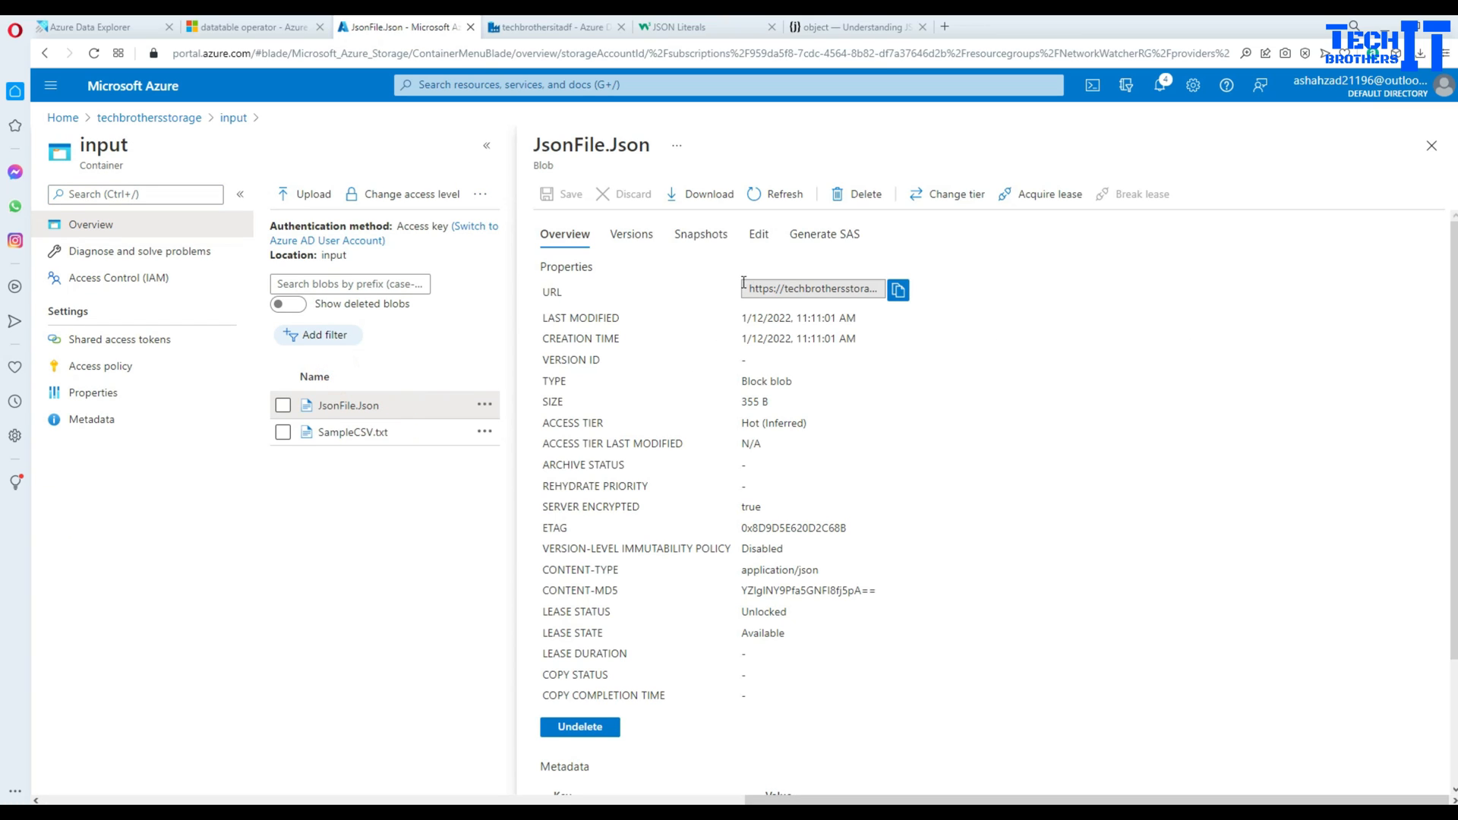
pyautogui.click(760, 234)
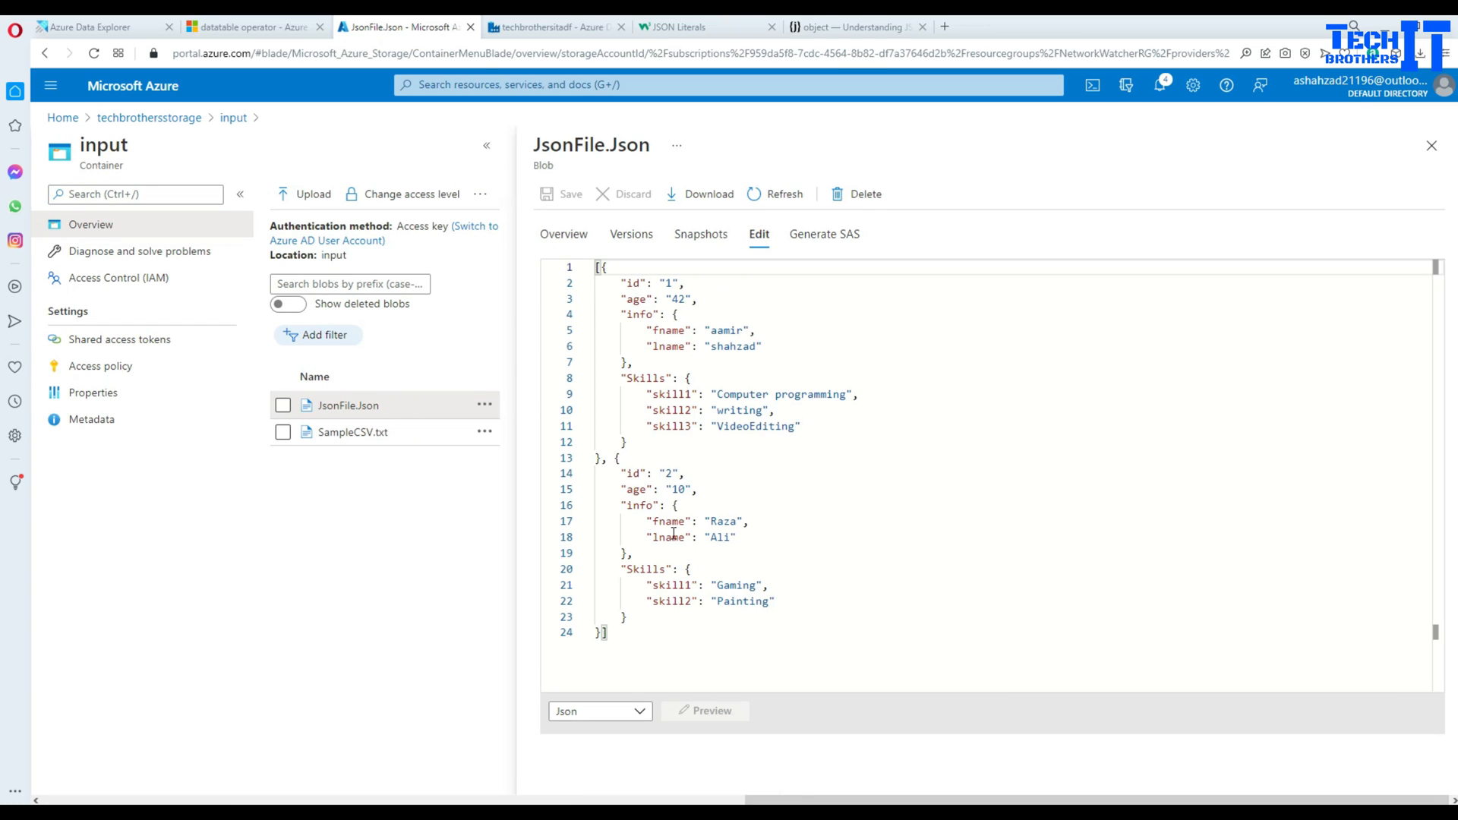
pyautogui.moveTo(628, 593)
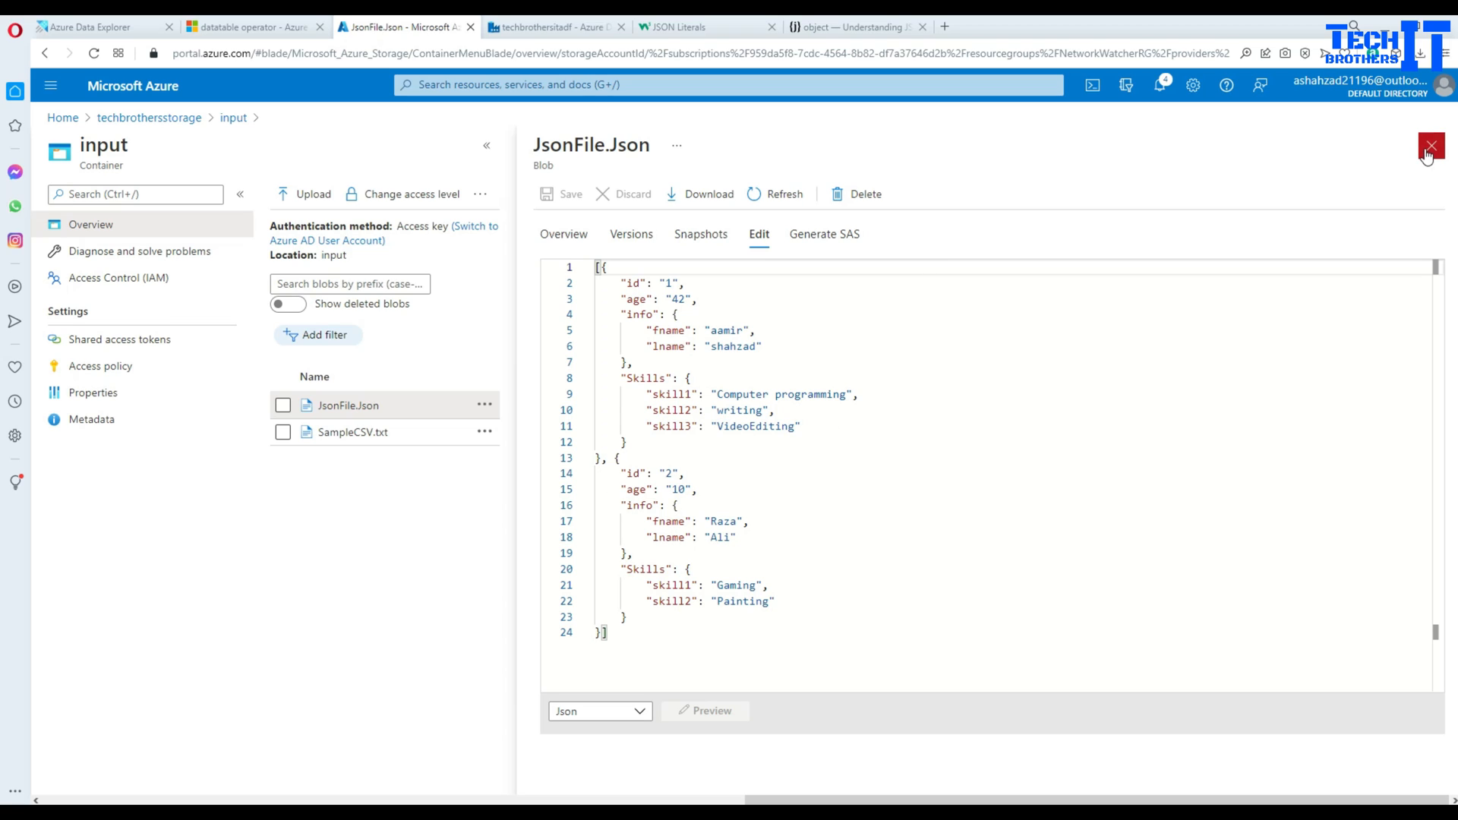
# Start a new data flow and add a source with a new Azure Blob Storage JSON dataset
pyautogui.click(556, 26)
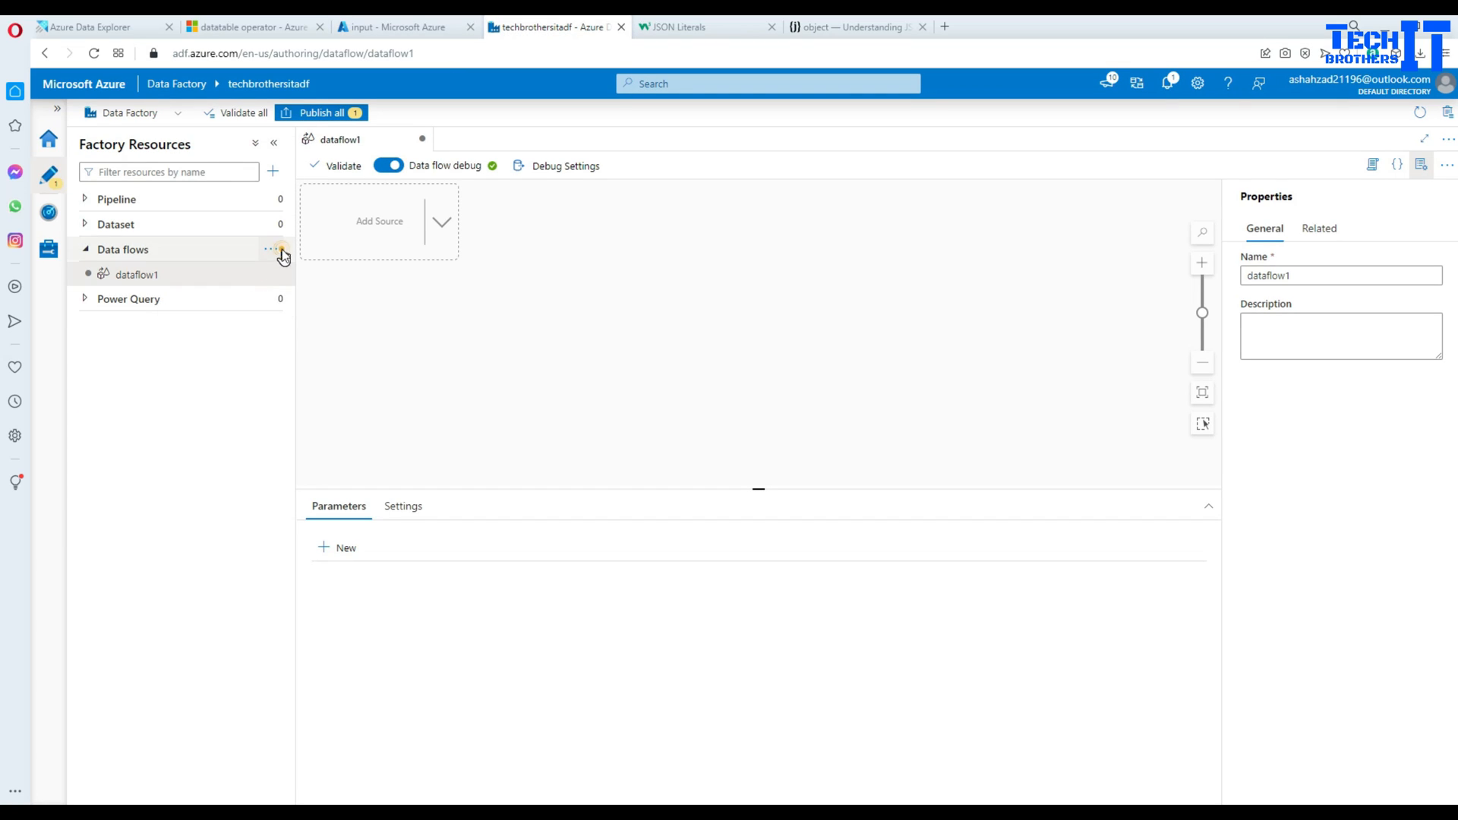
pyautogui.click(270, 249)
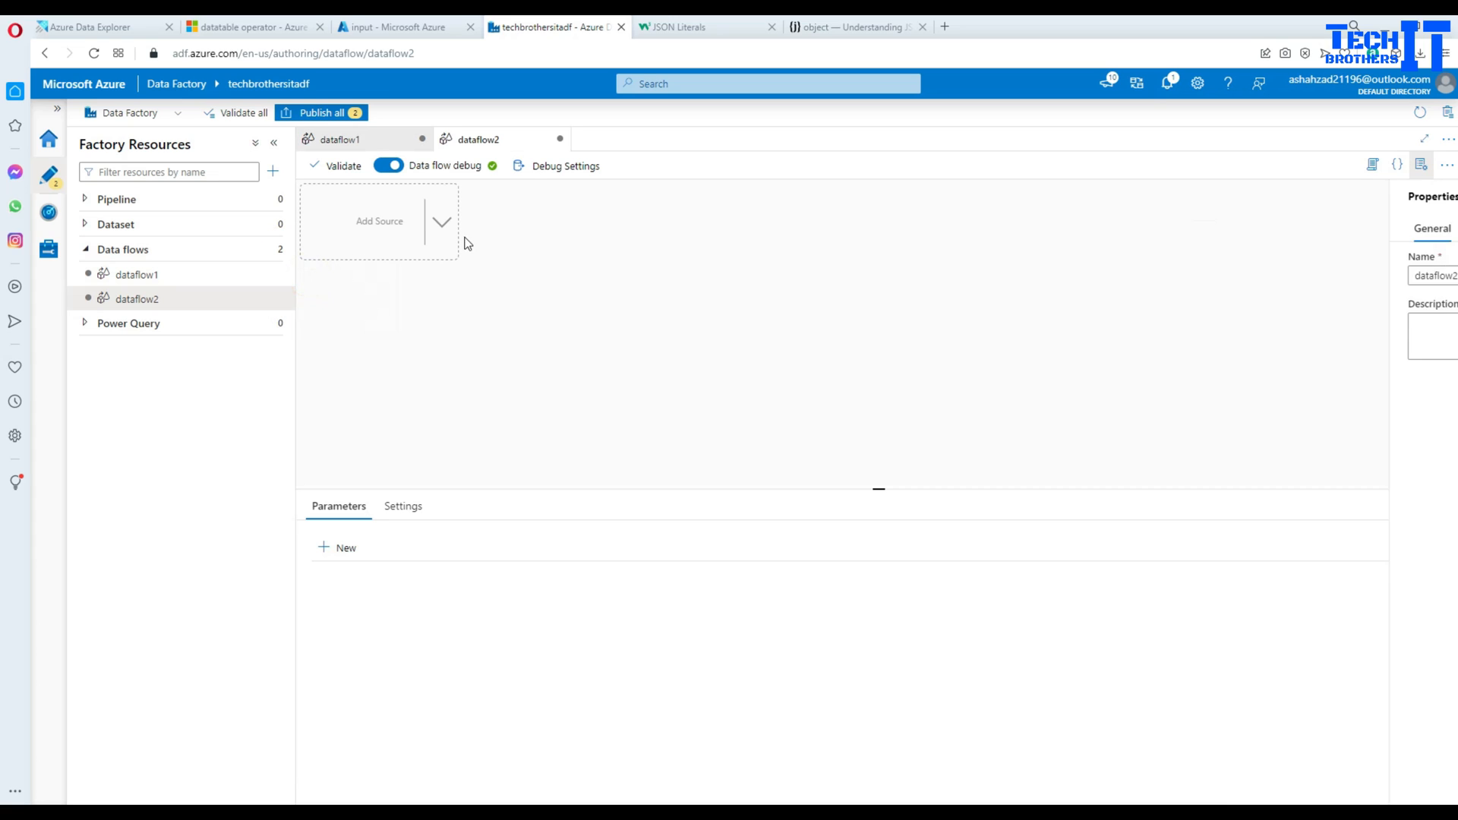
pyautogui.click(442, 222)
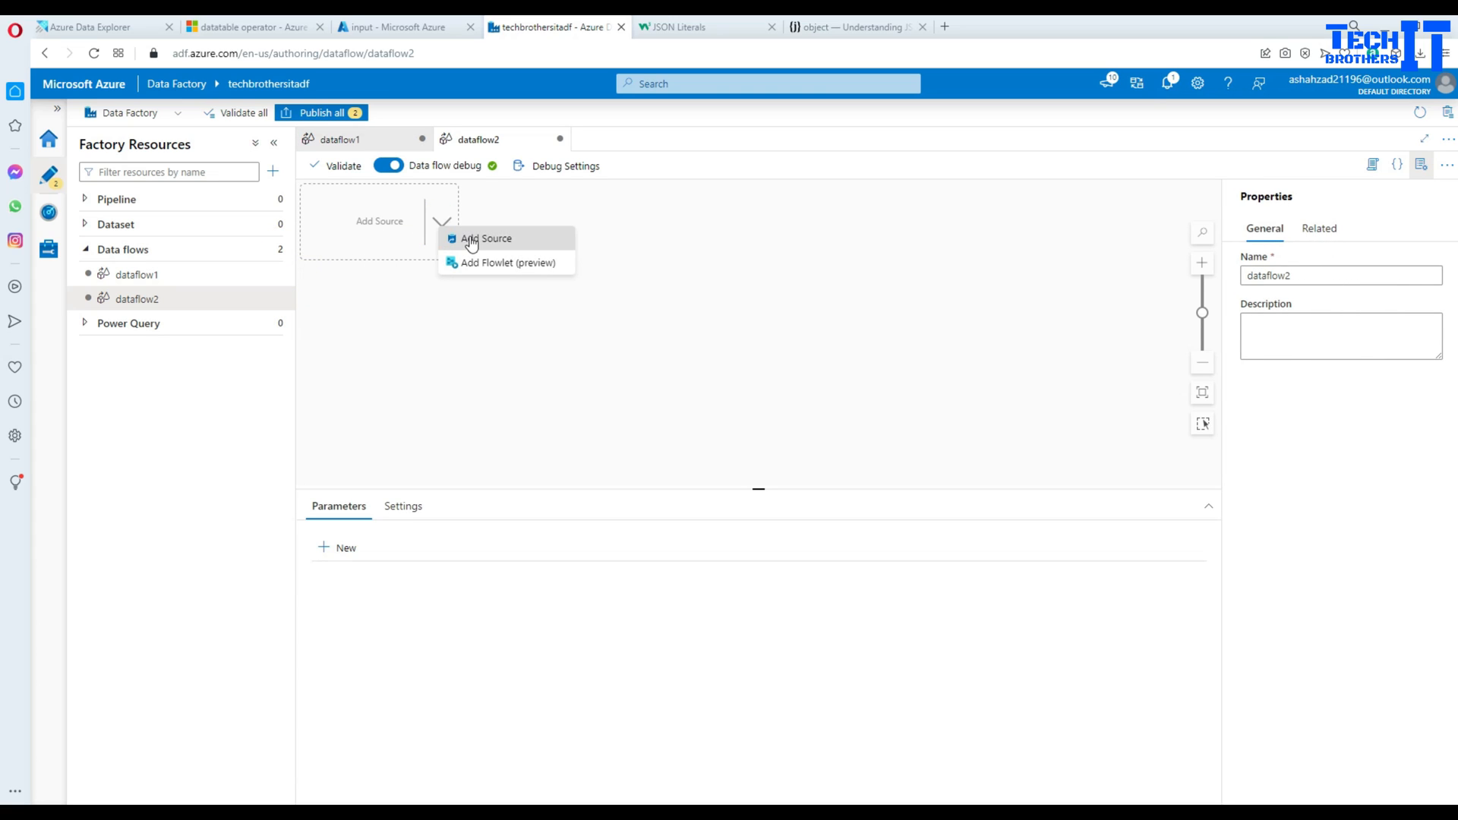
pyautogui.click(486, 238)
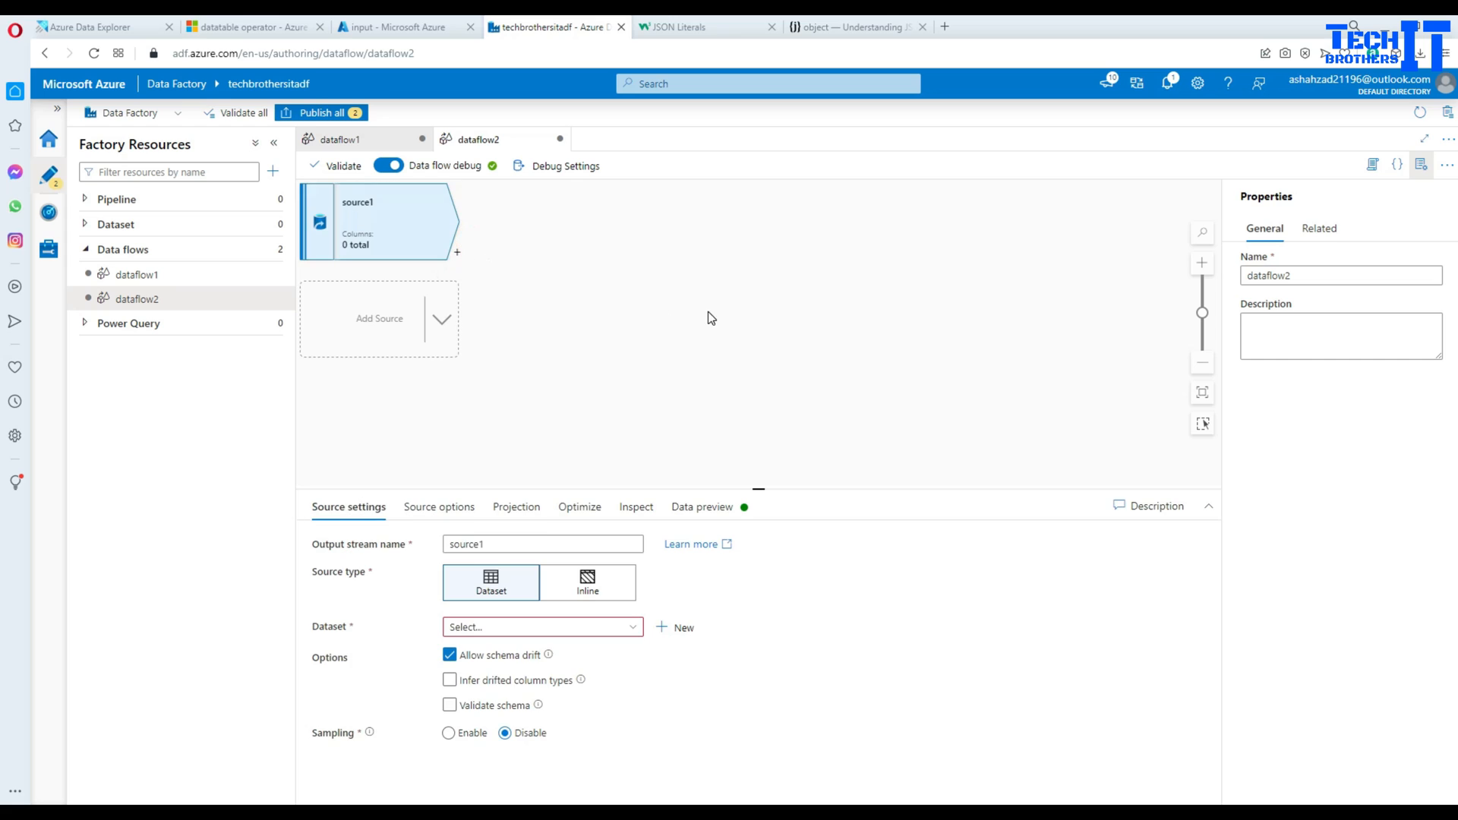
pyautogui.click(682, 628)
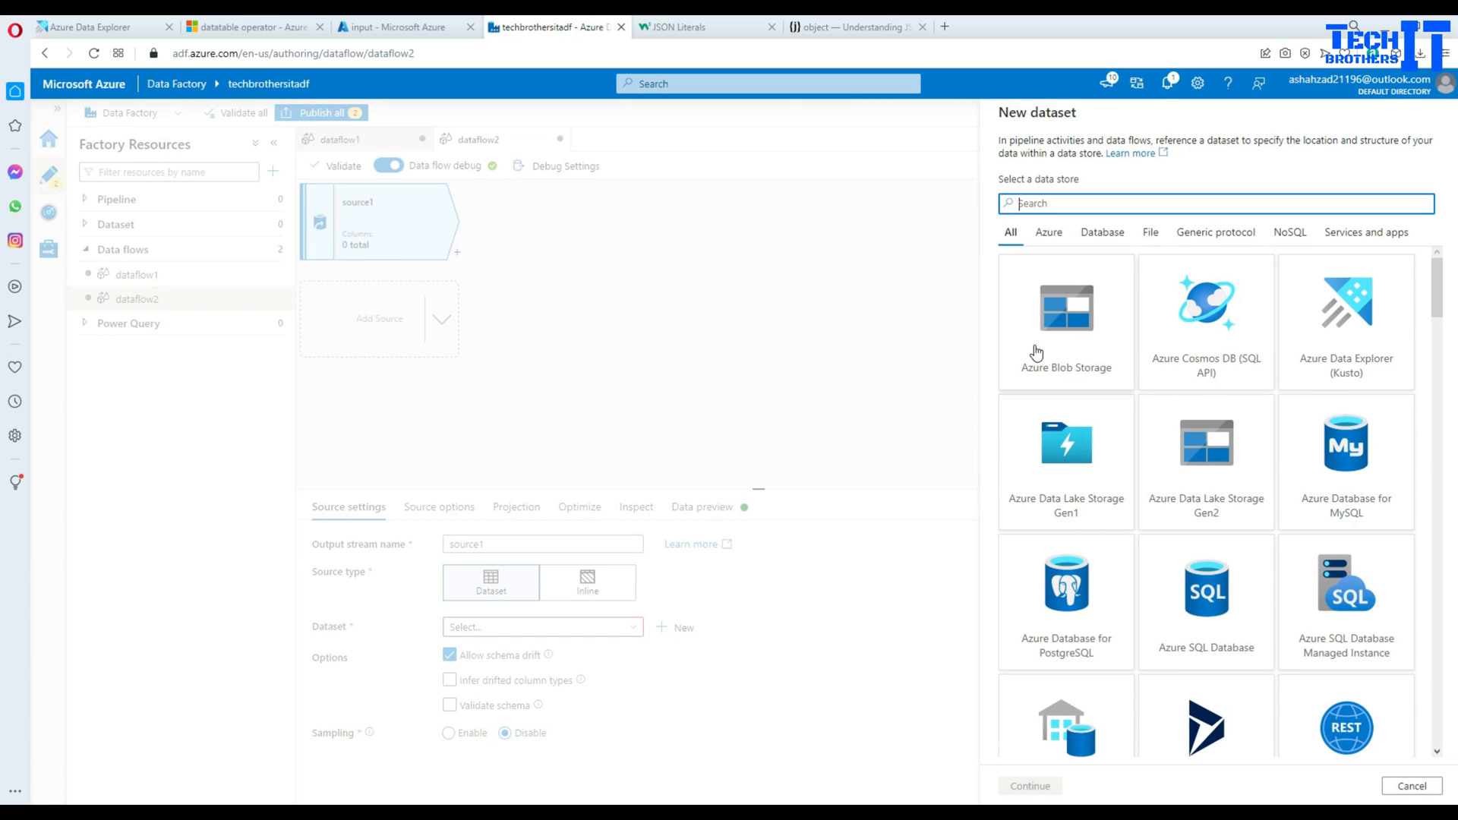
pyautogui.moveTo(1035, 354)
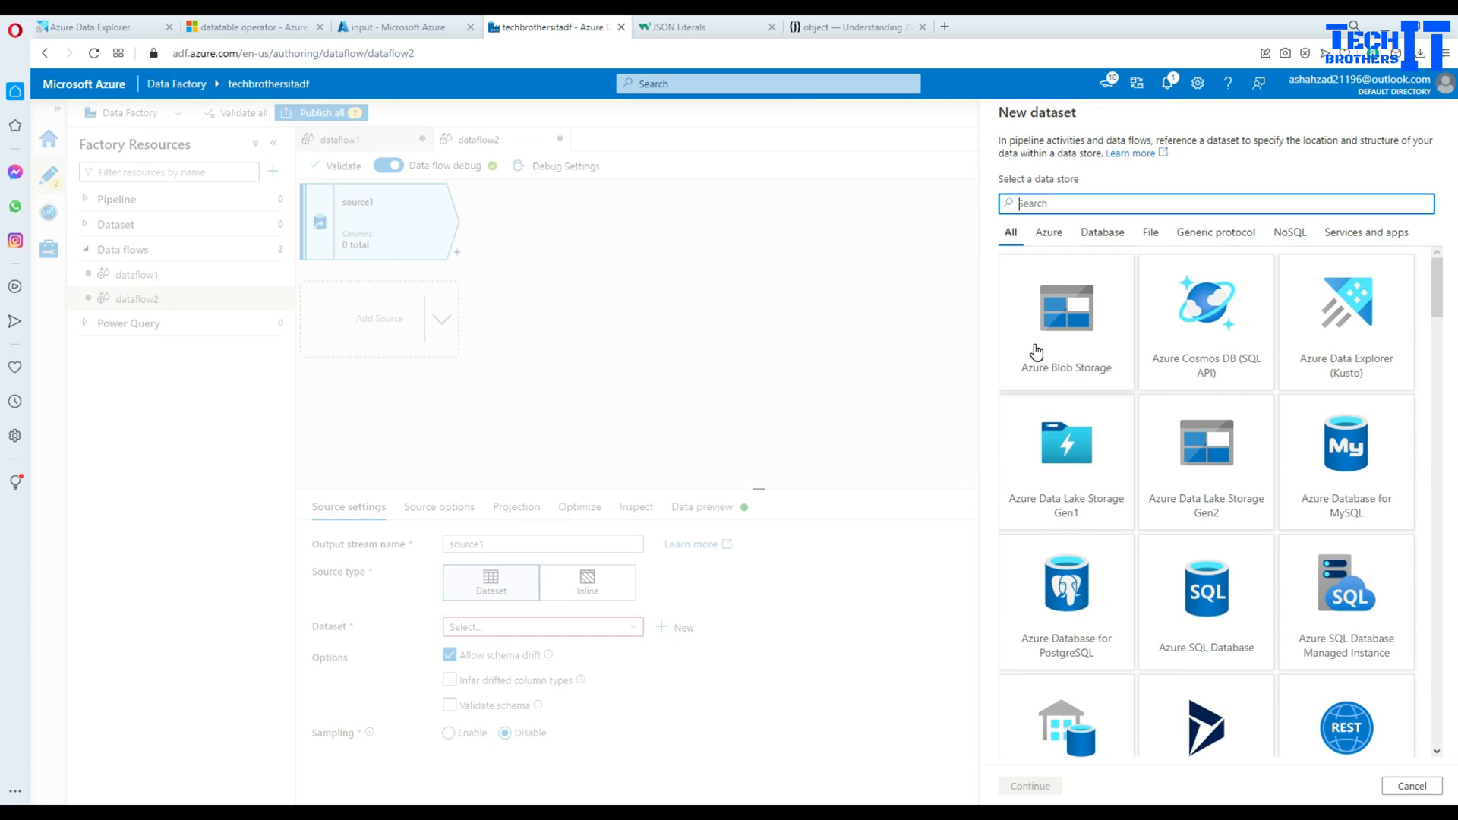
pyautogui.click(1067, 320)
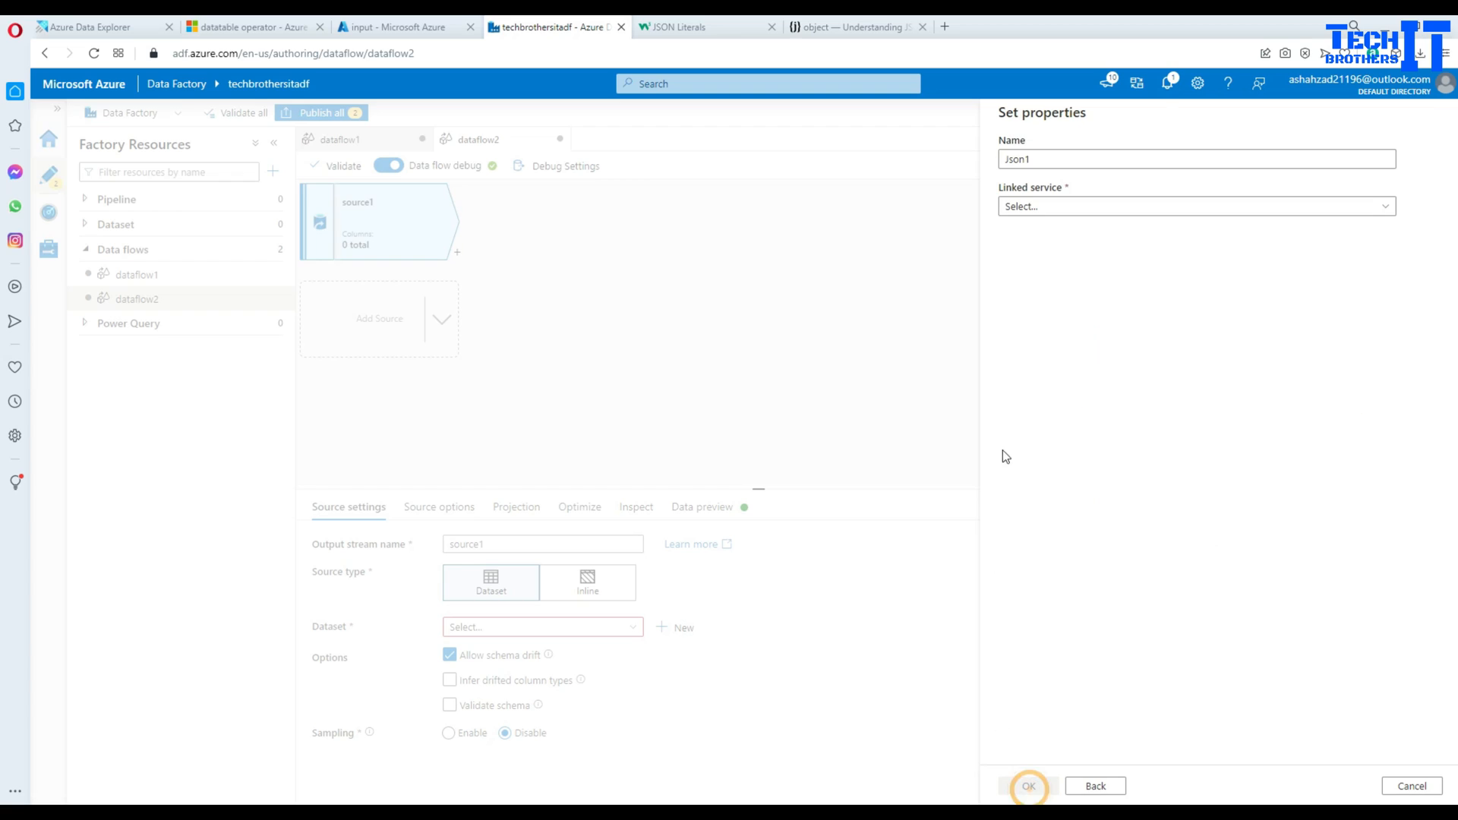
# Point the json1 dataset at input/JsonFile.json via the lnkblbjson linked service
pyautogui.click(1195, 205)
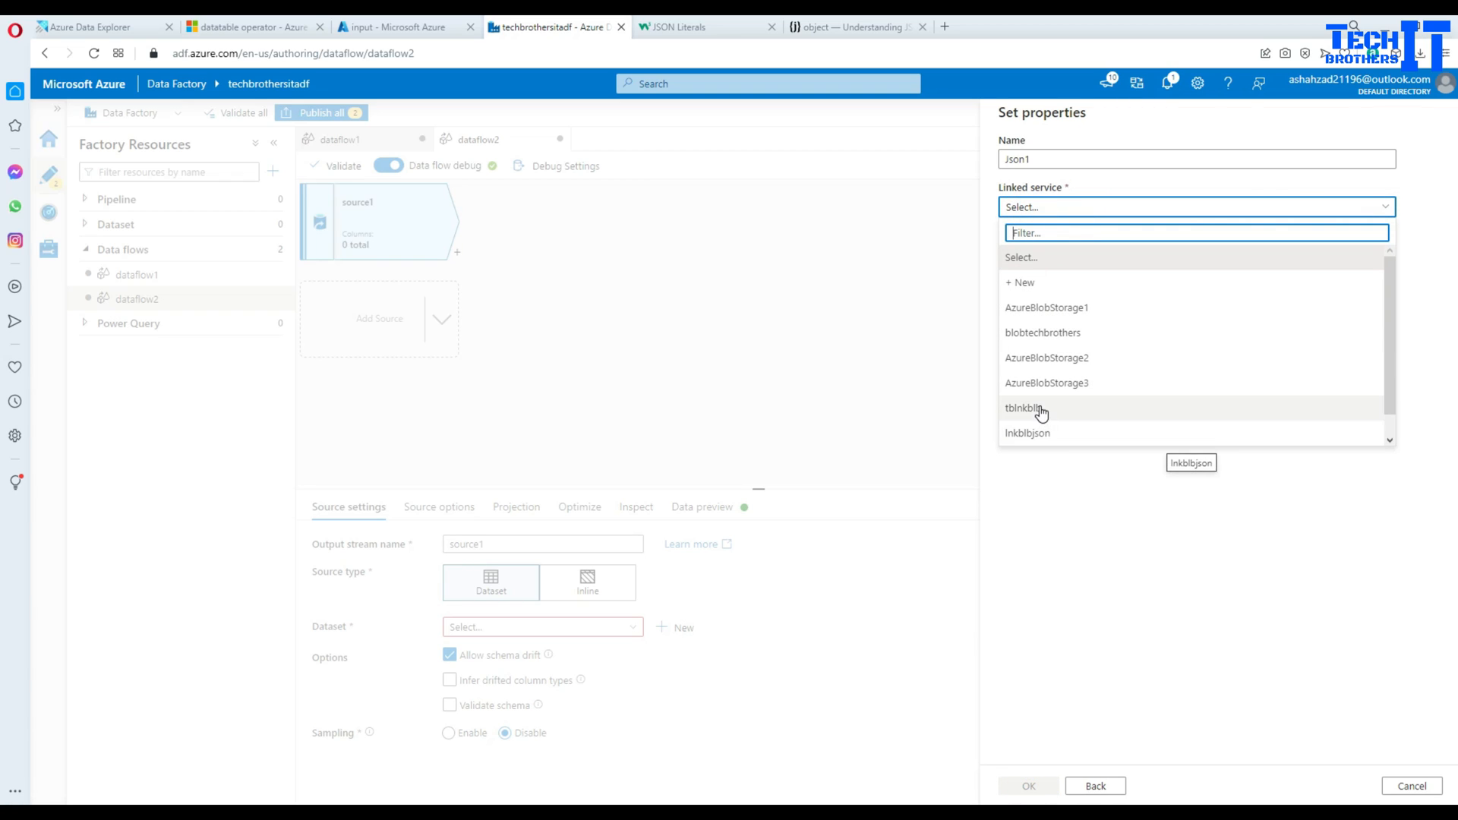
pyautogui.moveTo(1028, 433)
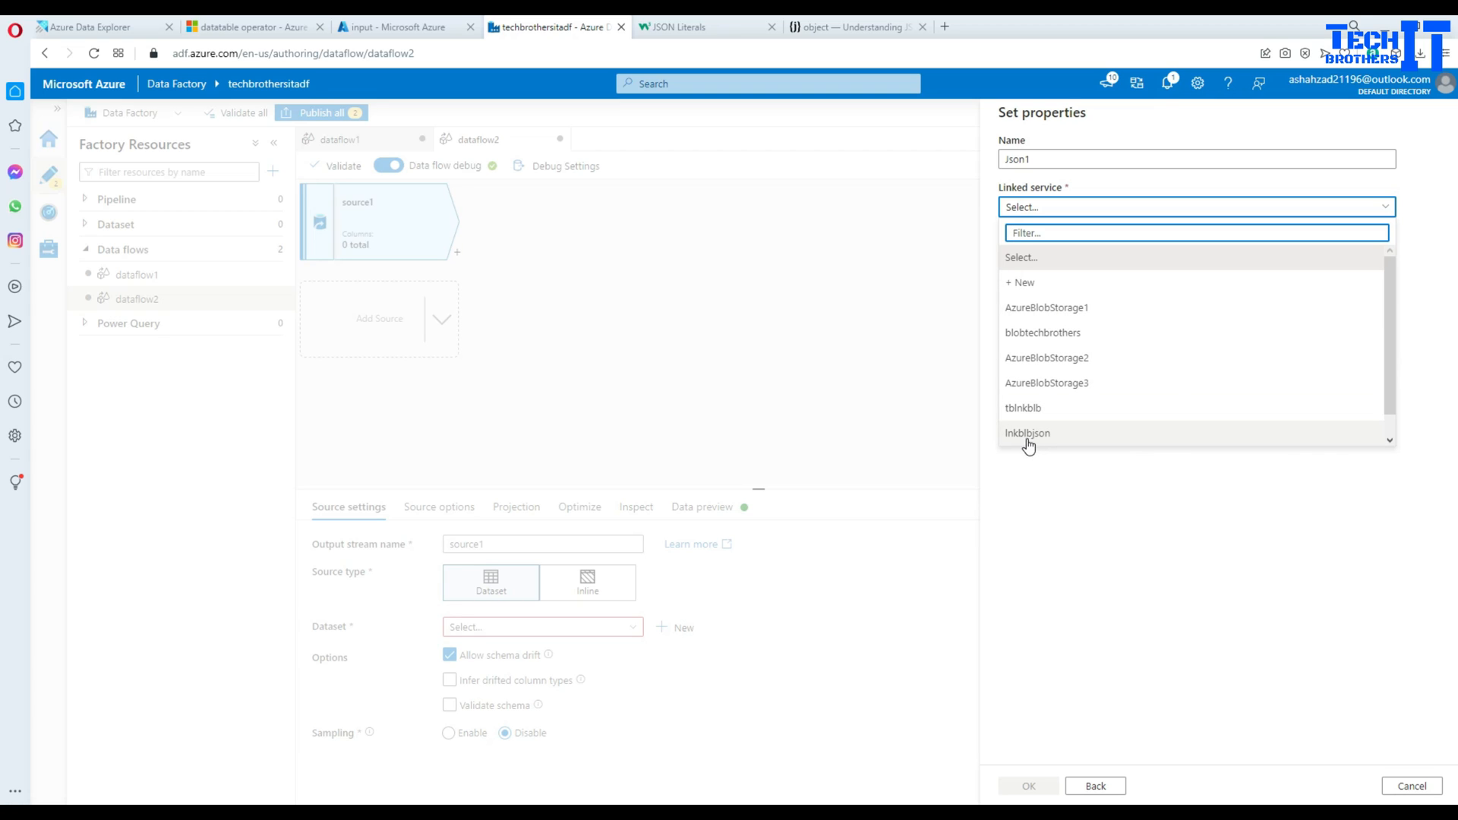
pyautogui.click(1027, 433)
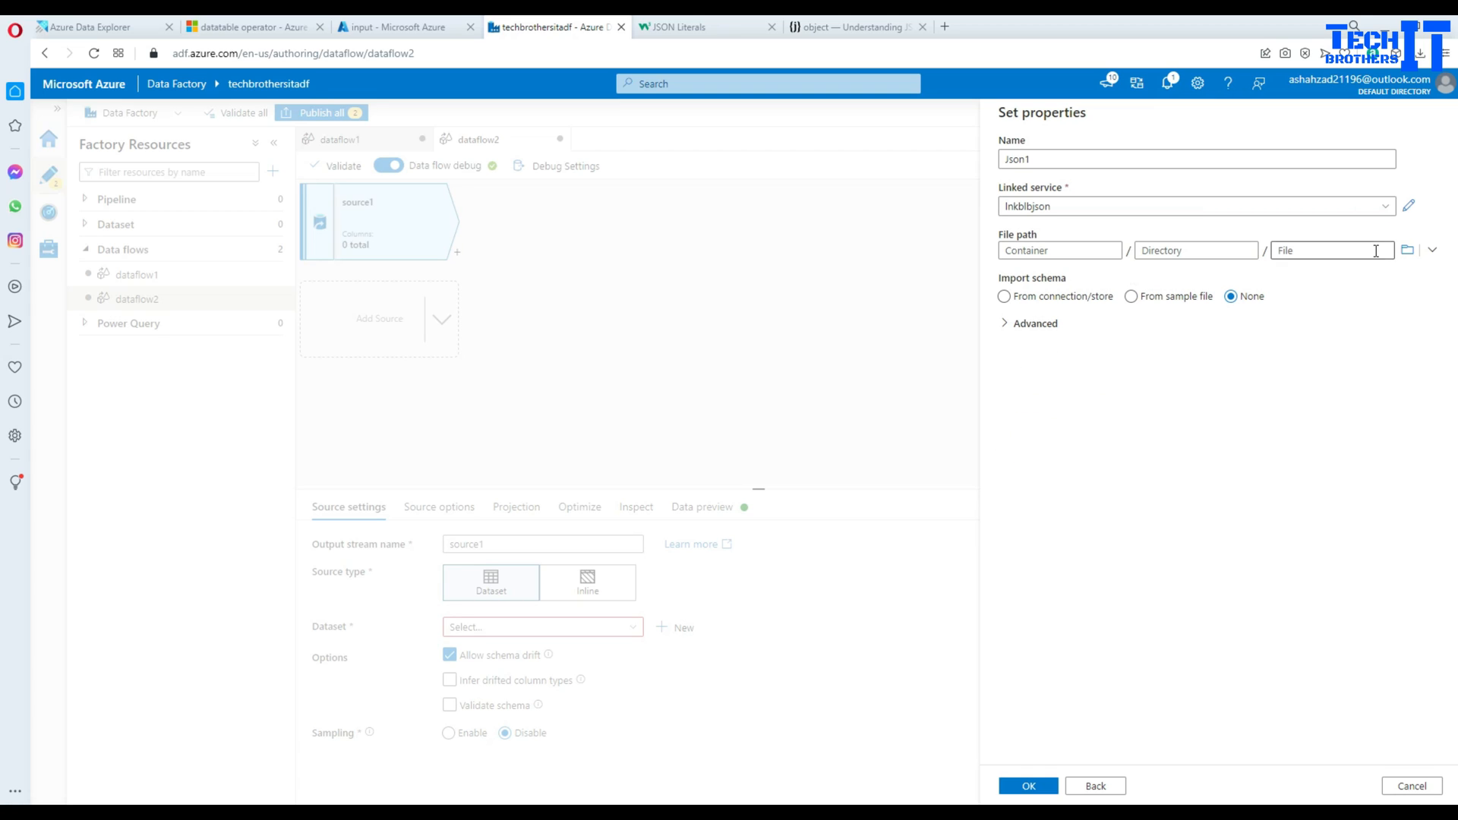
pyautogui.click(1407, 251)
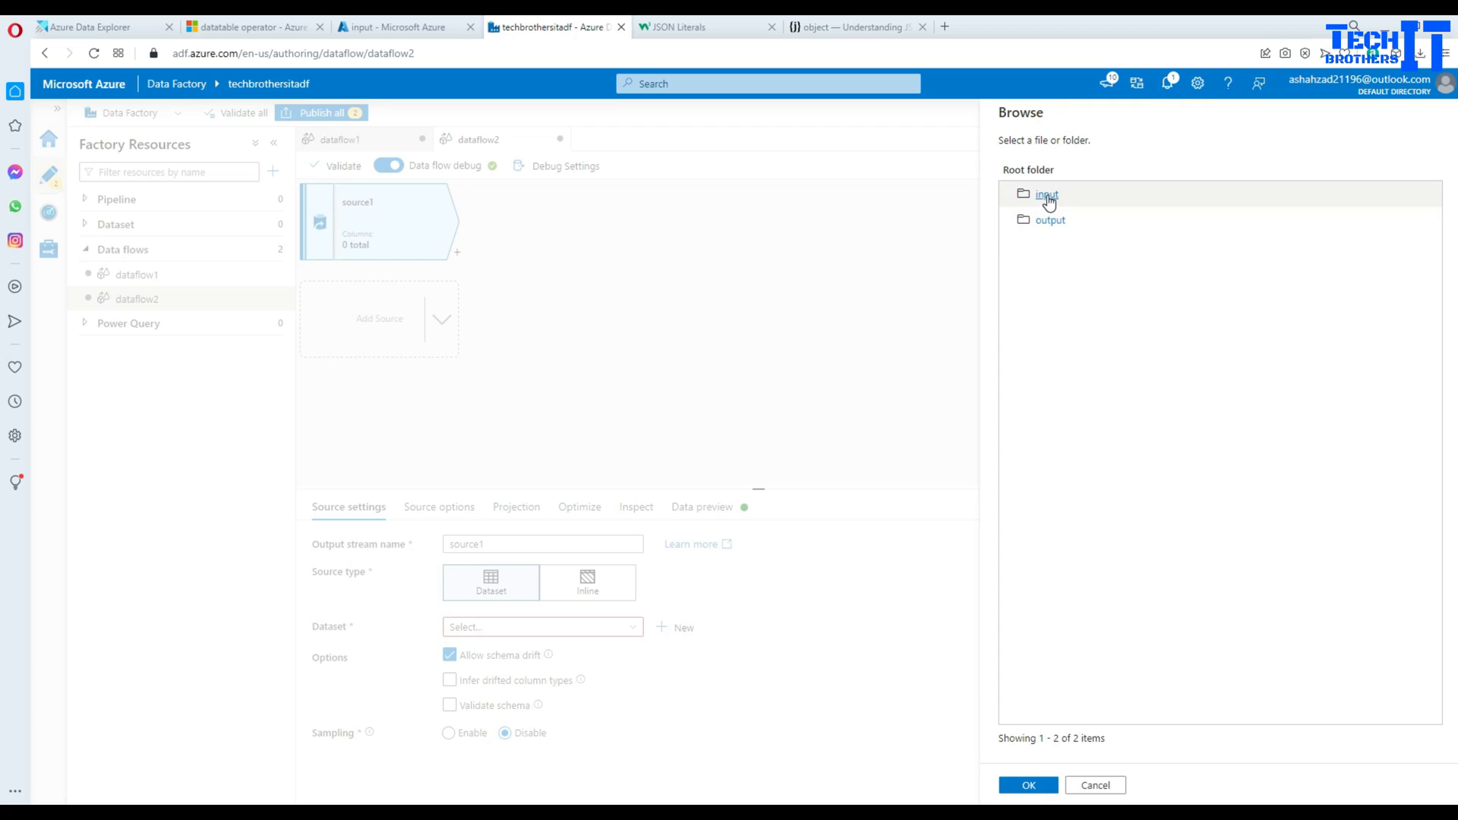
pyautogui.click(1047, 194)
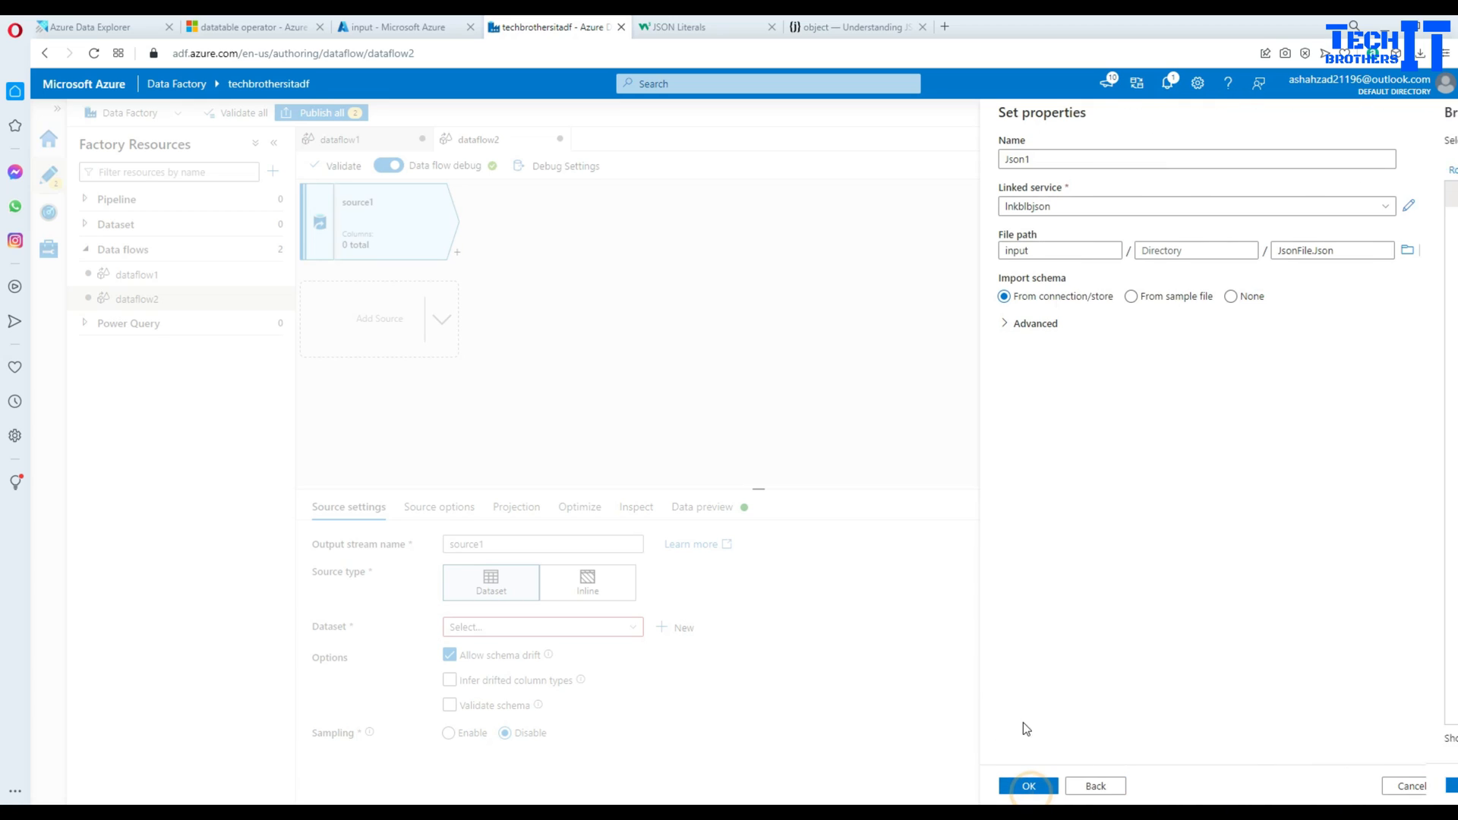
pyautogui.click(1028, 786)
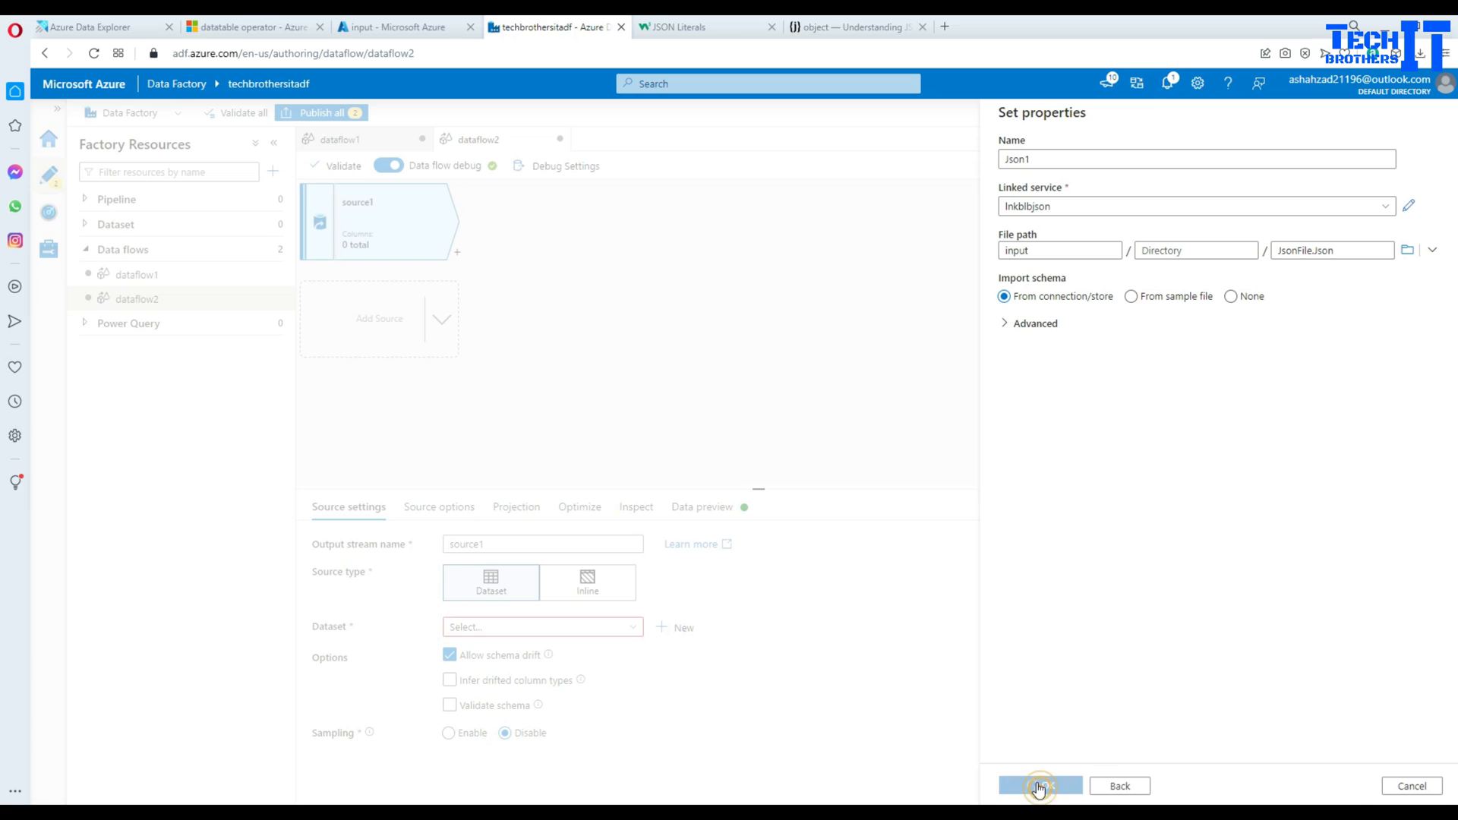
pyautogui.click(1040, 785)
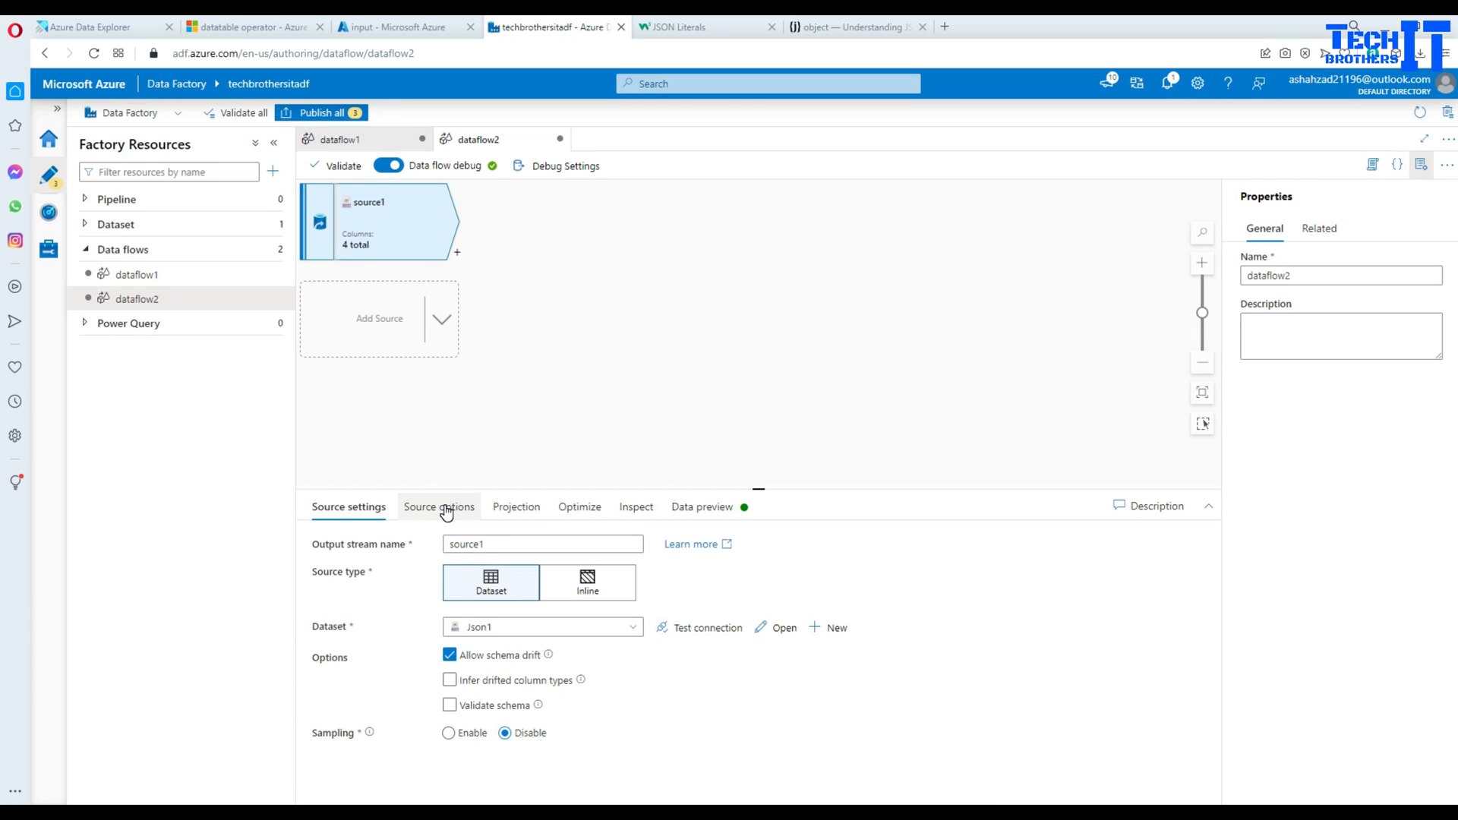
# Set the source's JSON document form to Array of documents in Source options
pyautogui.click(438, 508)
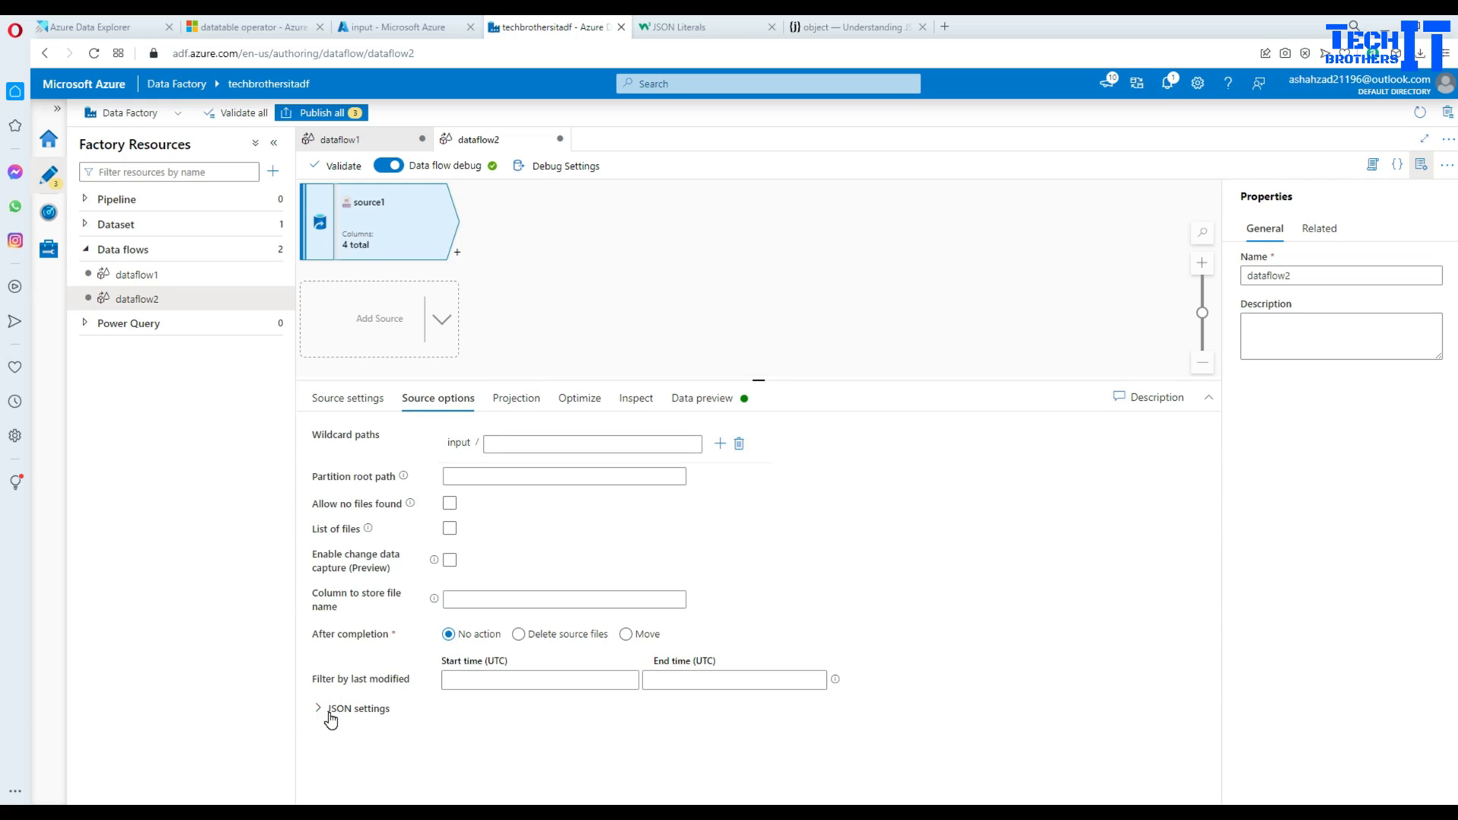
pyautogui.click(318, 708)
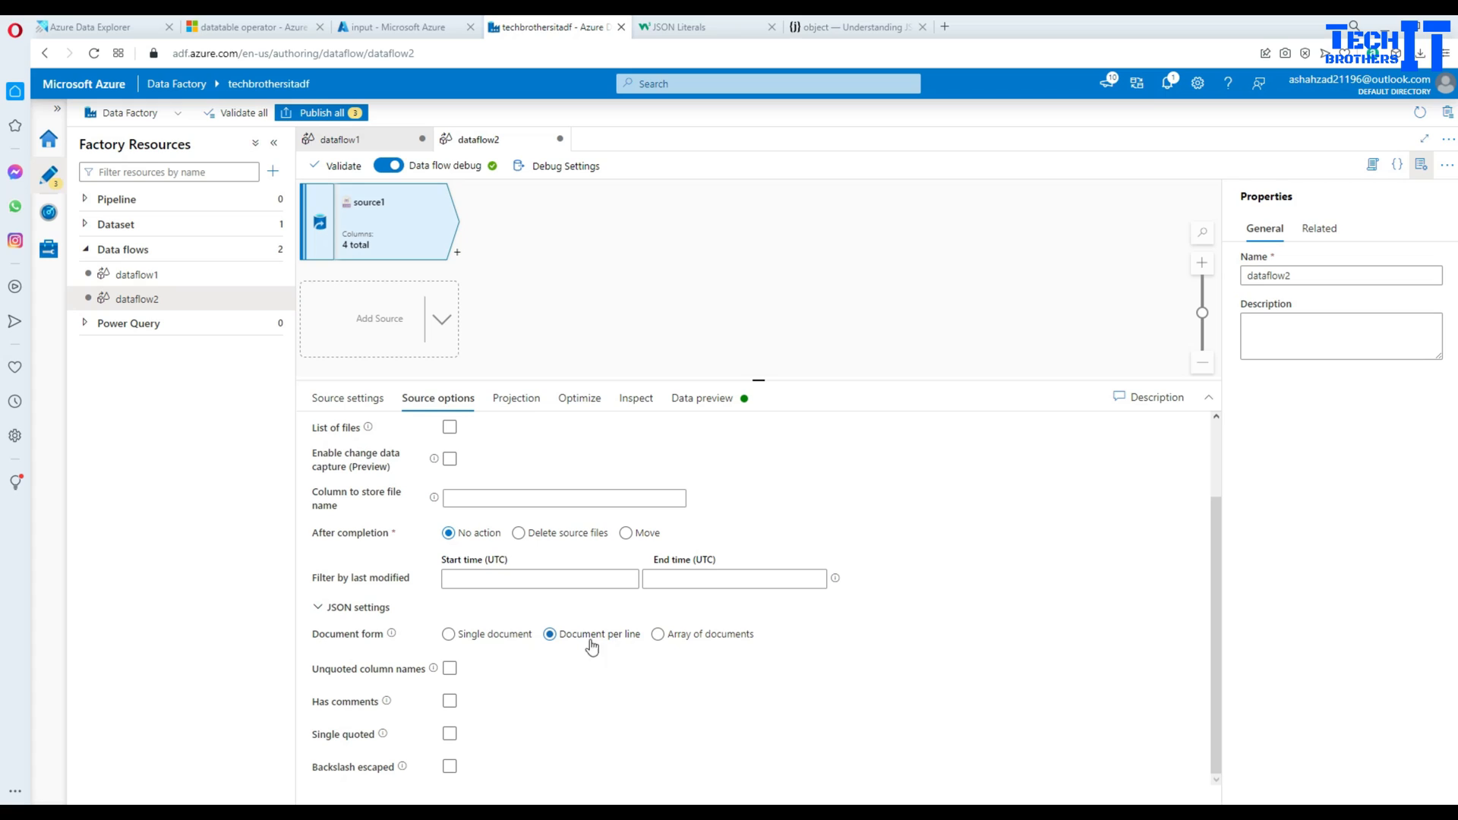
pyautogui.click(448, 633)
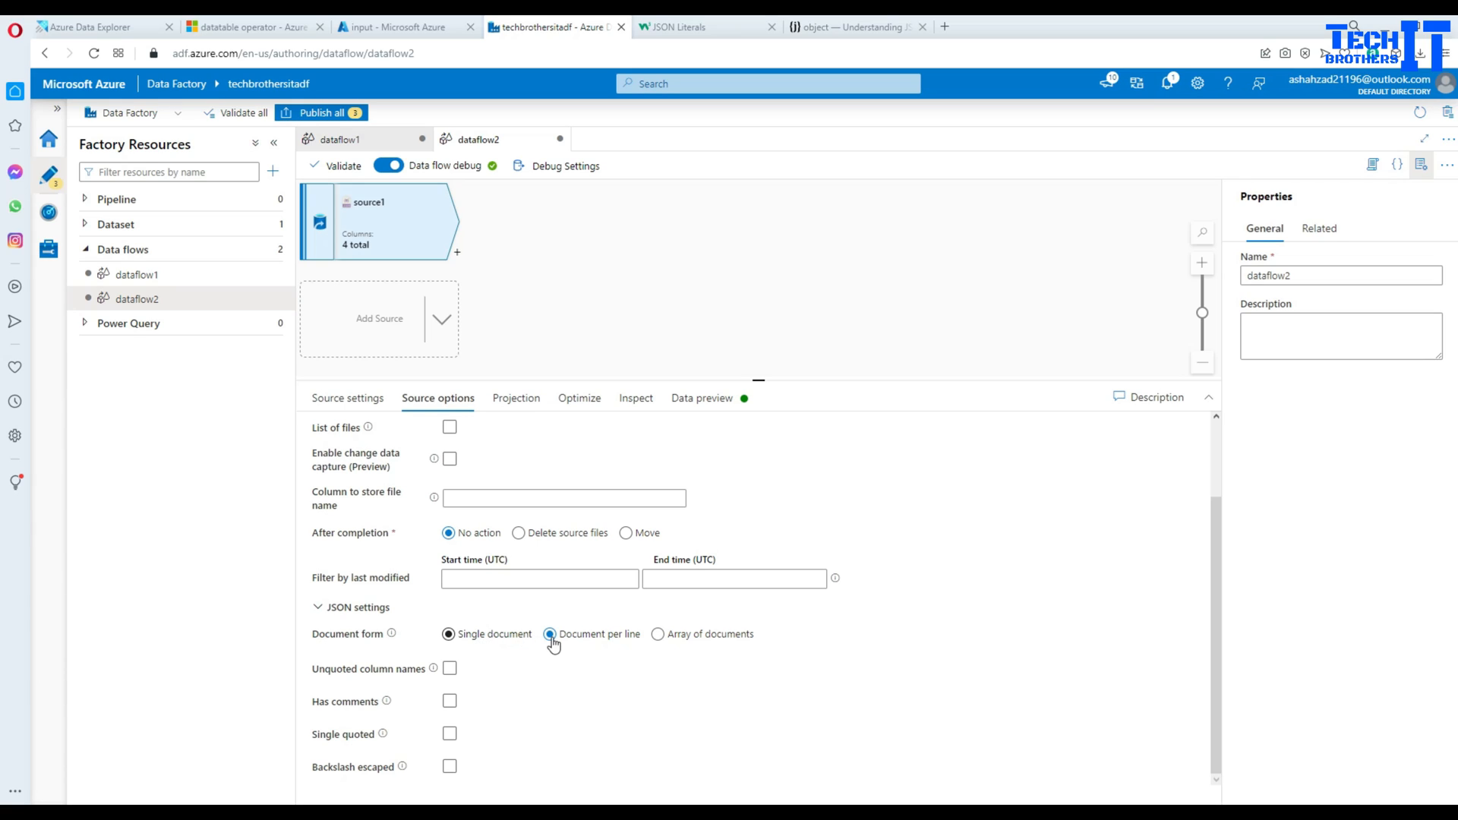
pyautogui.click(658, 633)
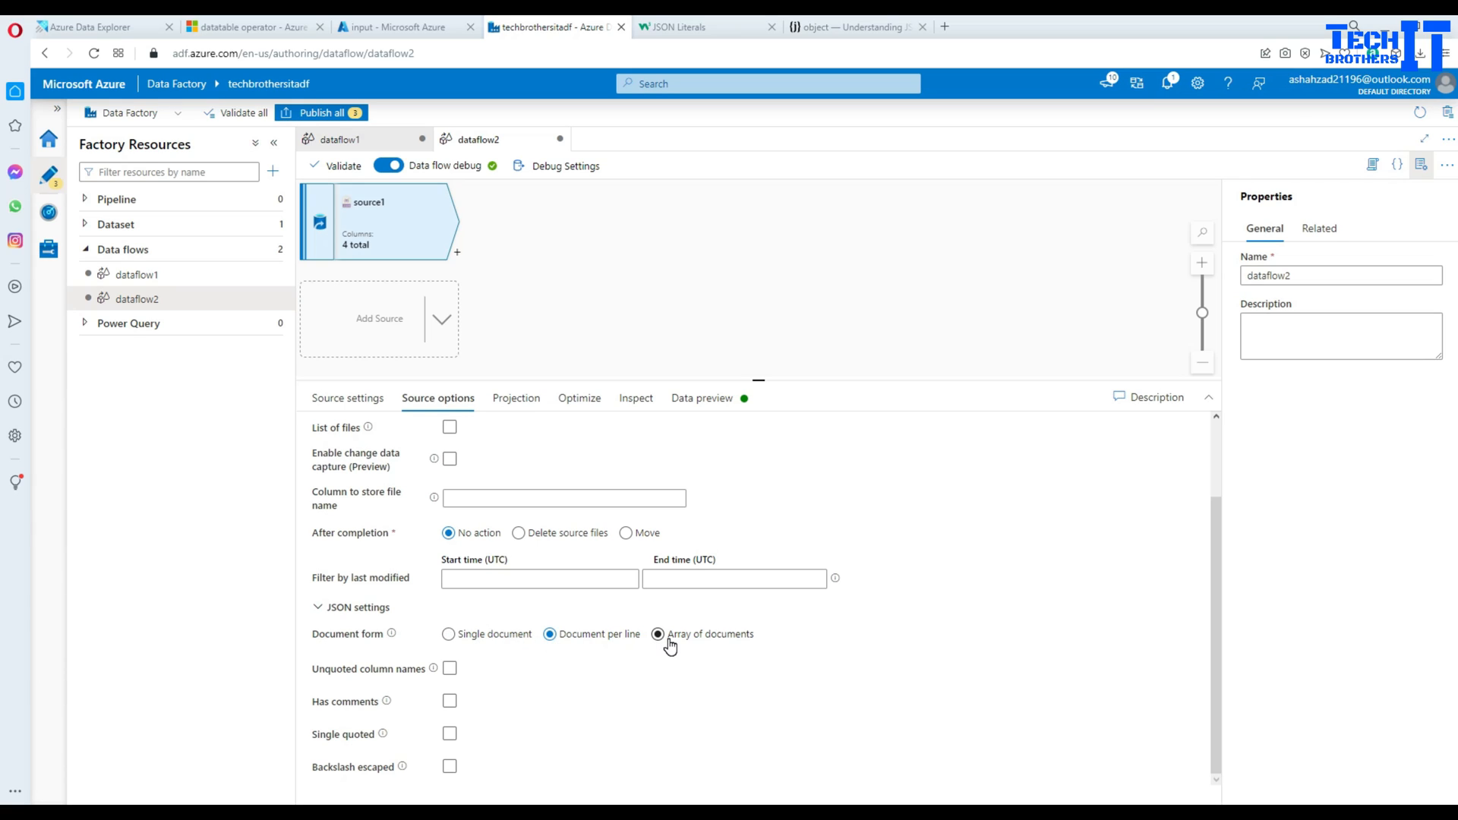
pyautogui.click(548, 633)
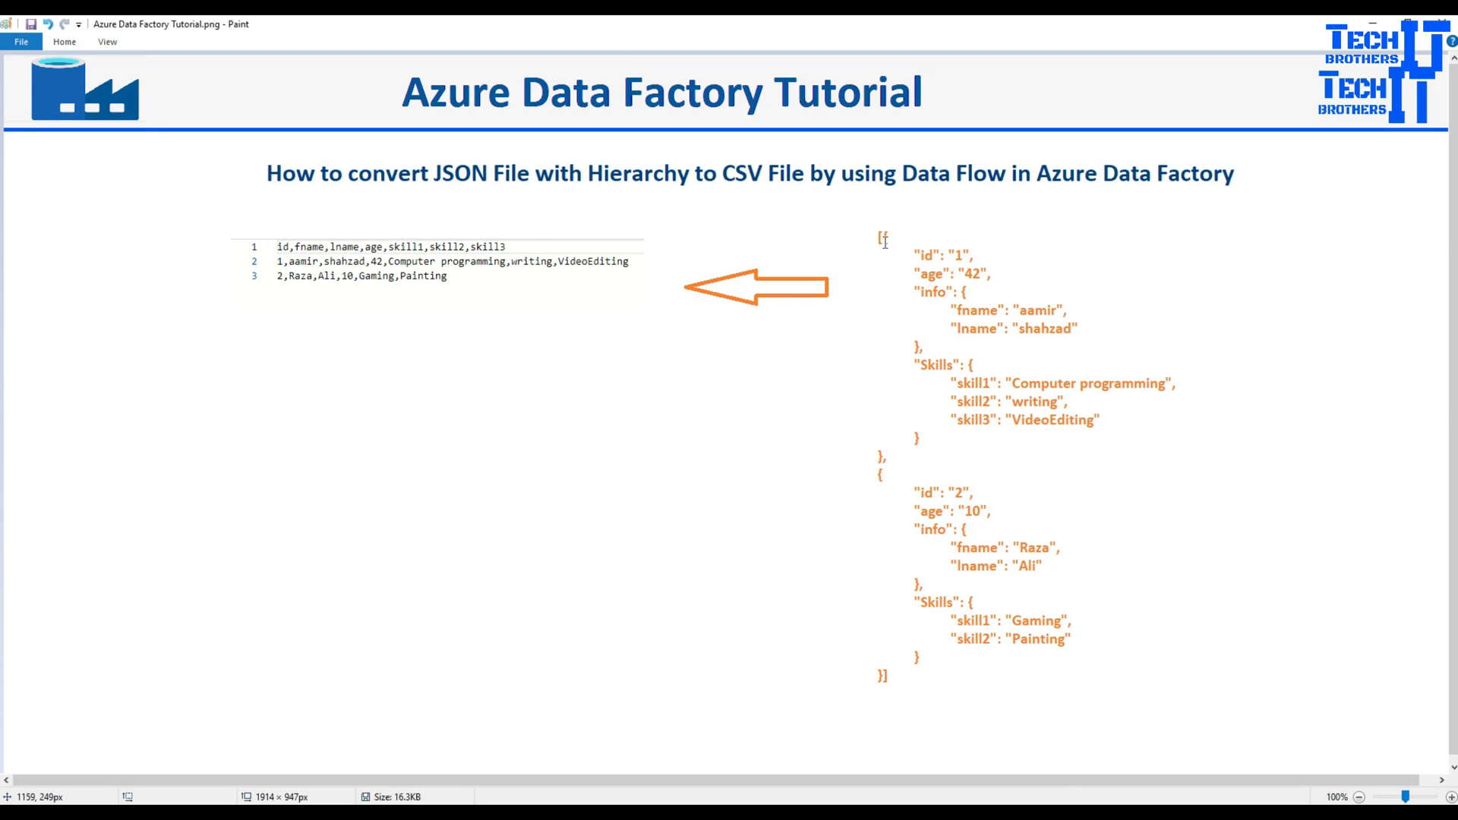
pyautogui.moveTo(881, 655)
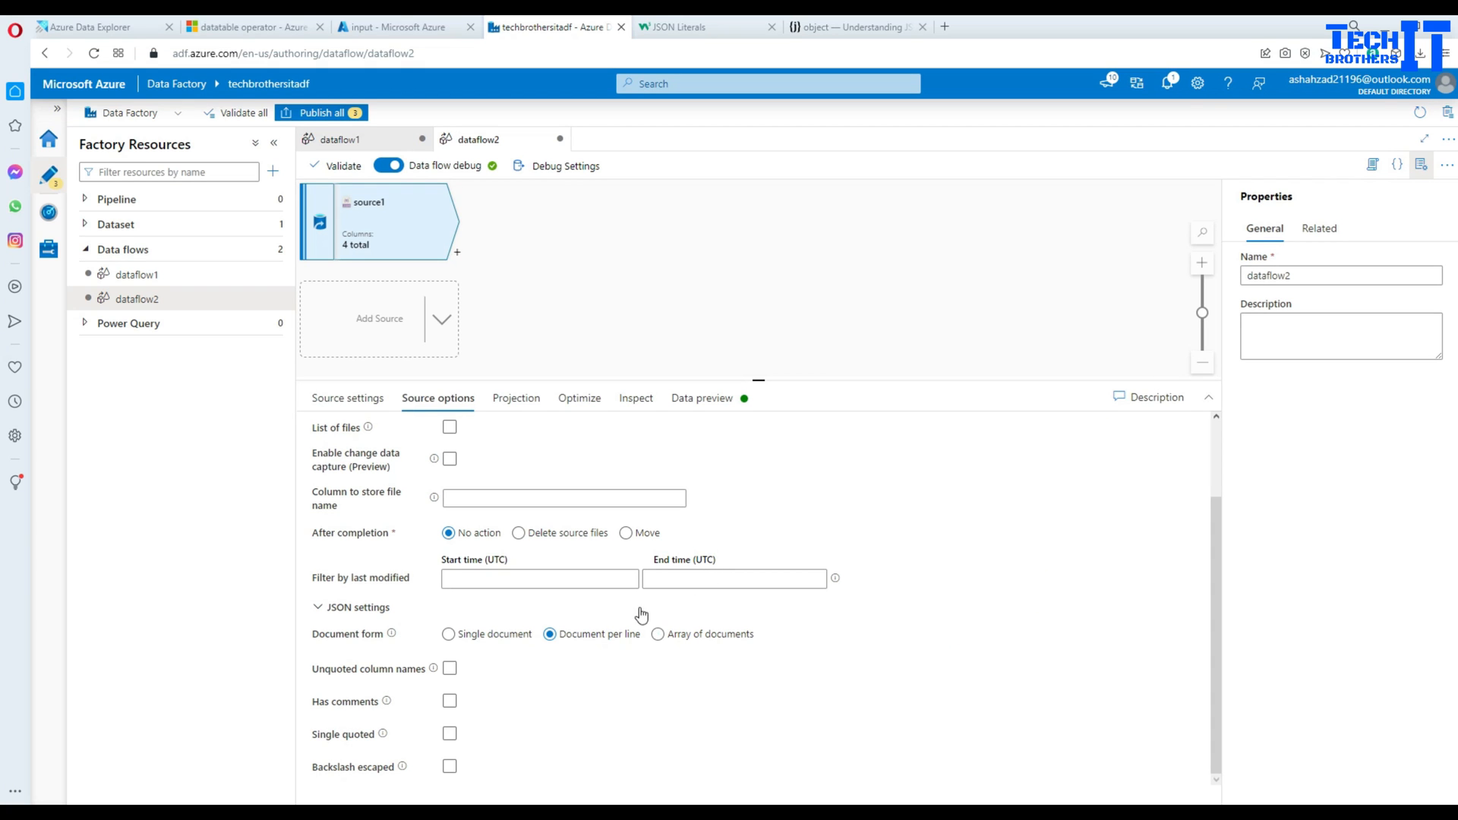
pyautogui.click(657, 633)
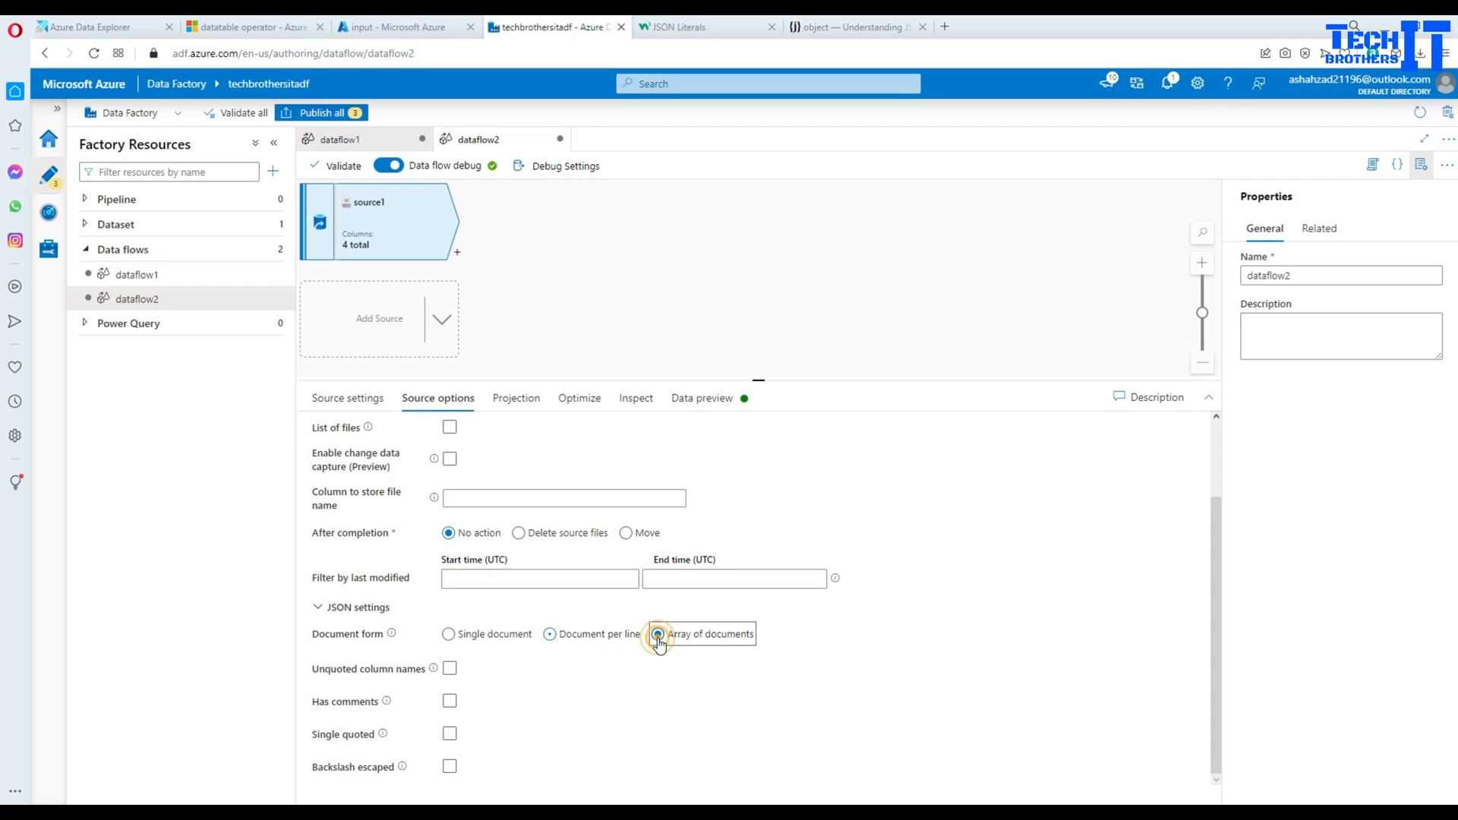
pyautogui.click(658, 633)
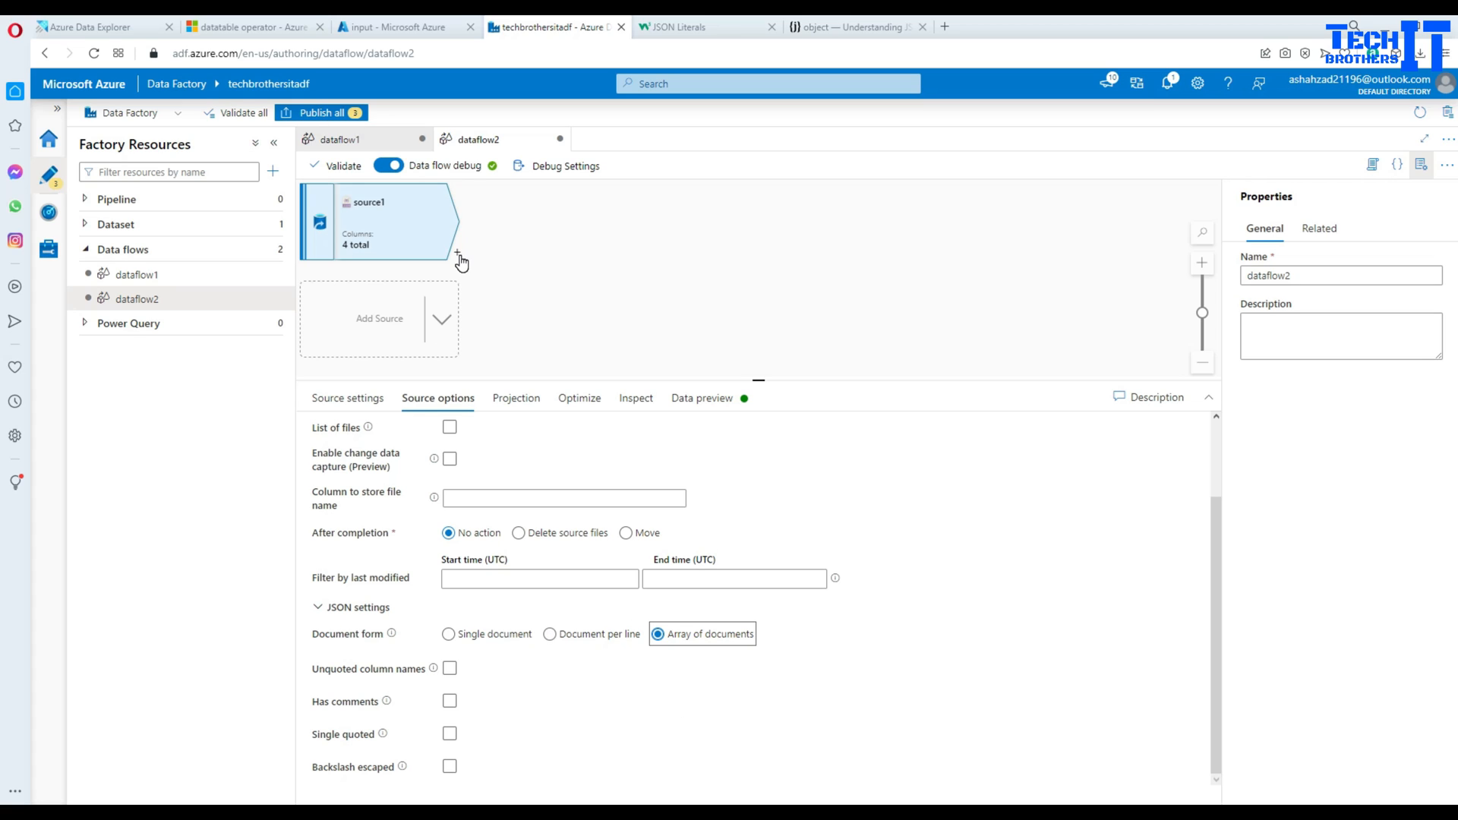
# Add a Derived Column transformation after source1 with a first column named fname
pyautogui.click(457, 252)
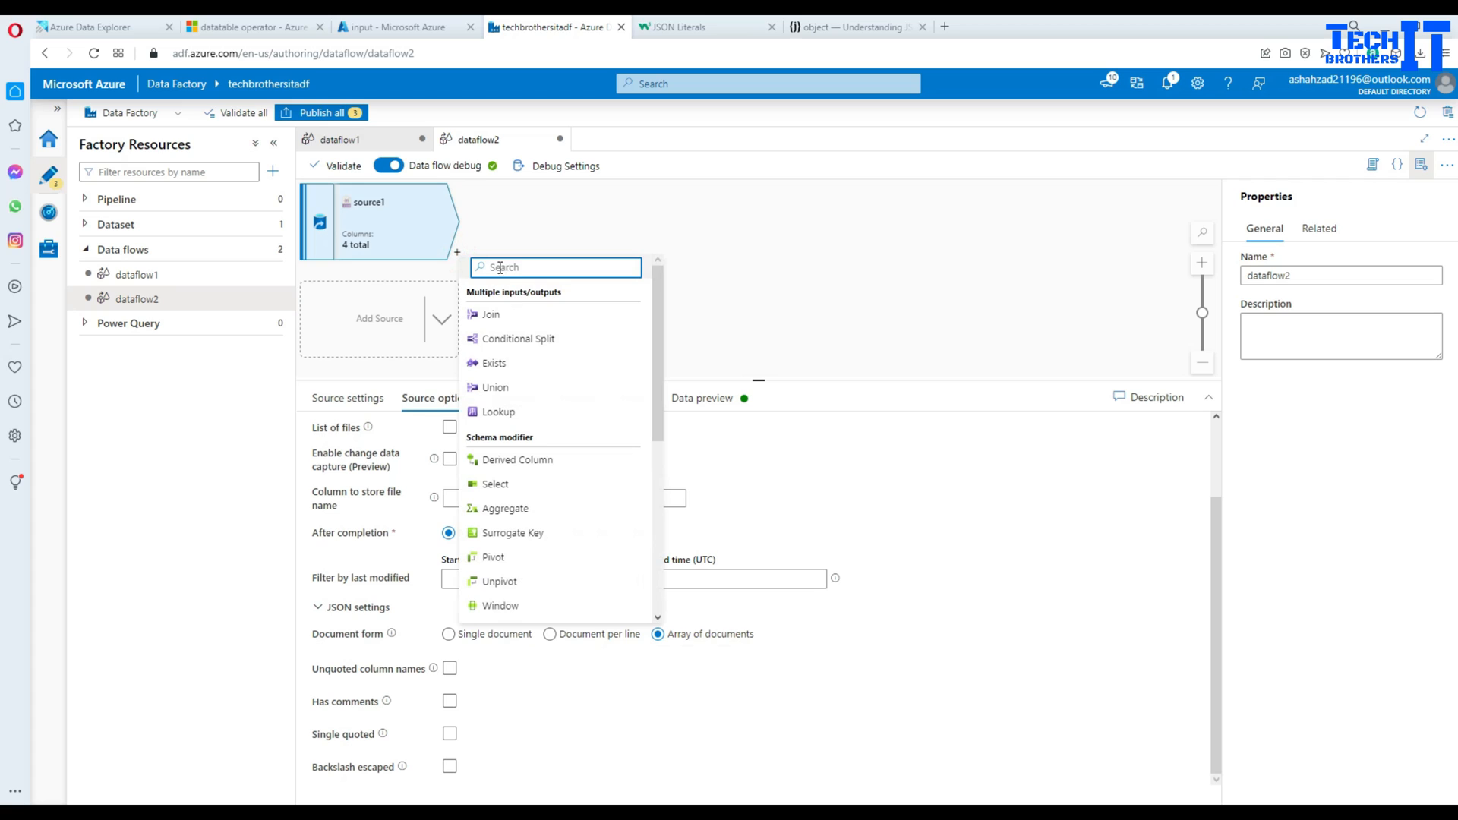
pyautogui.write('der')
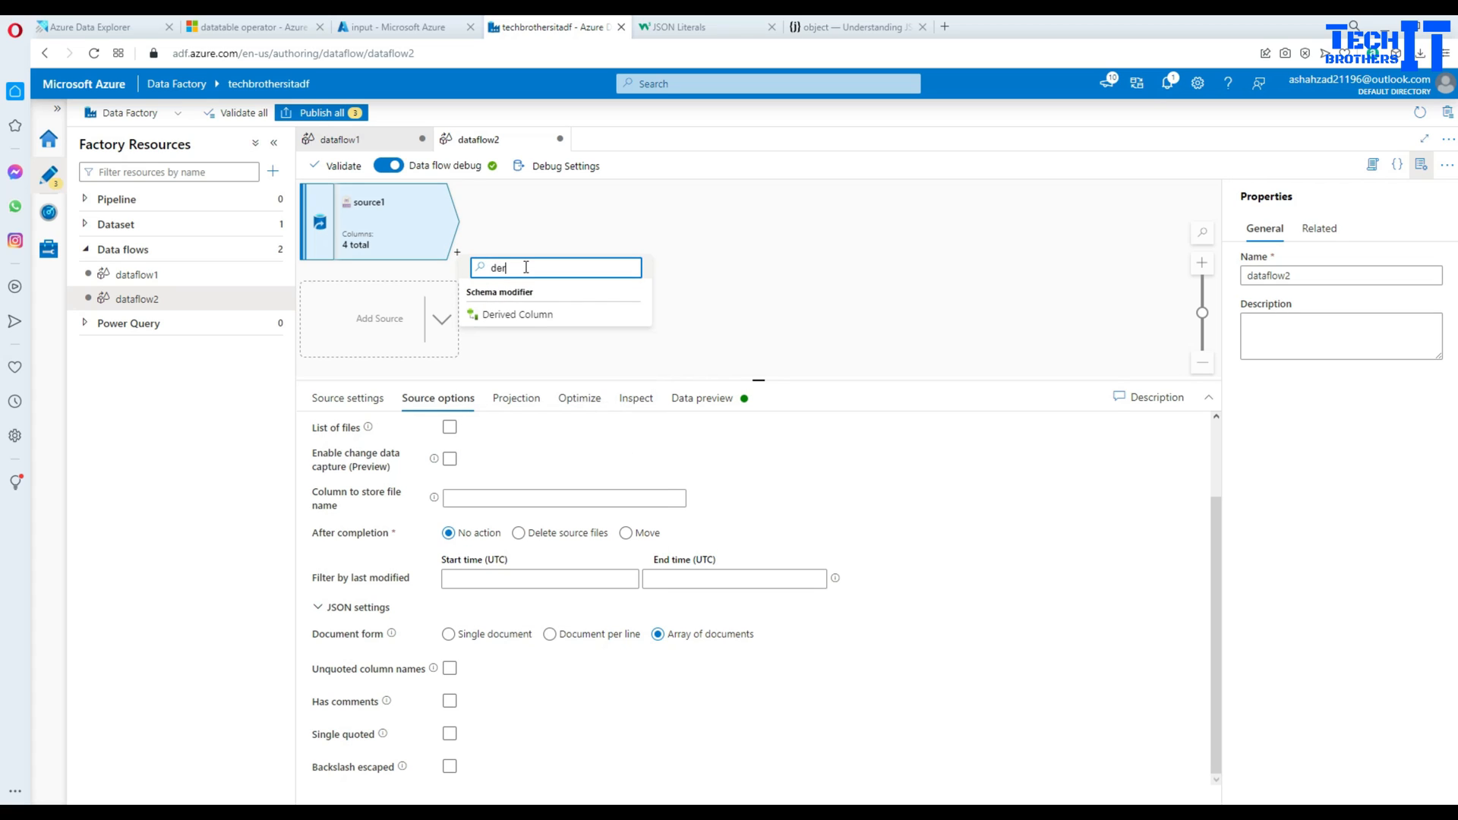
pyautogui.click(517, 314)
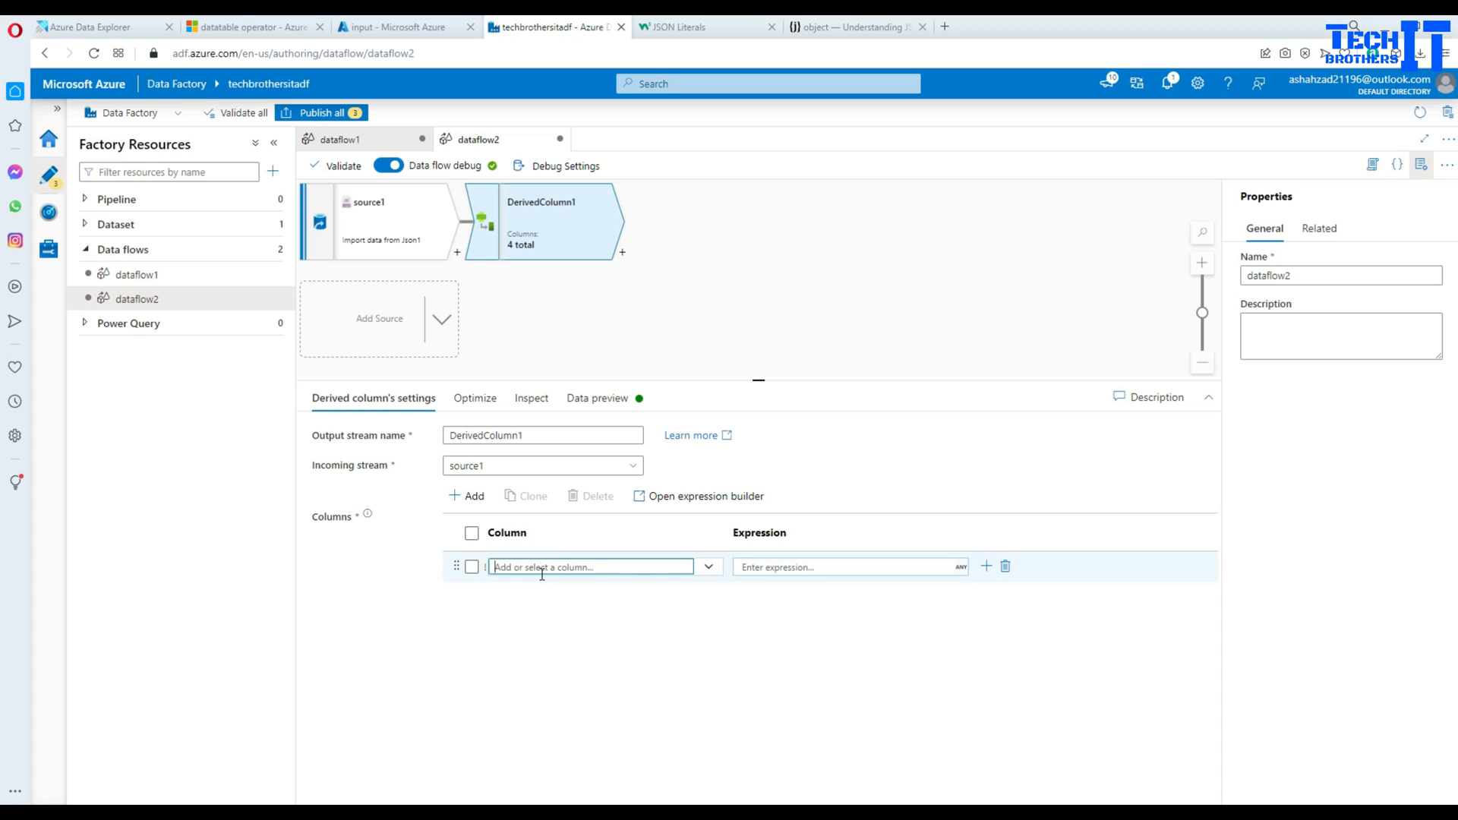
pyautogui.write('fname')
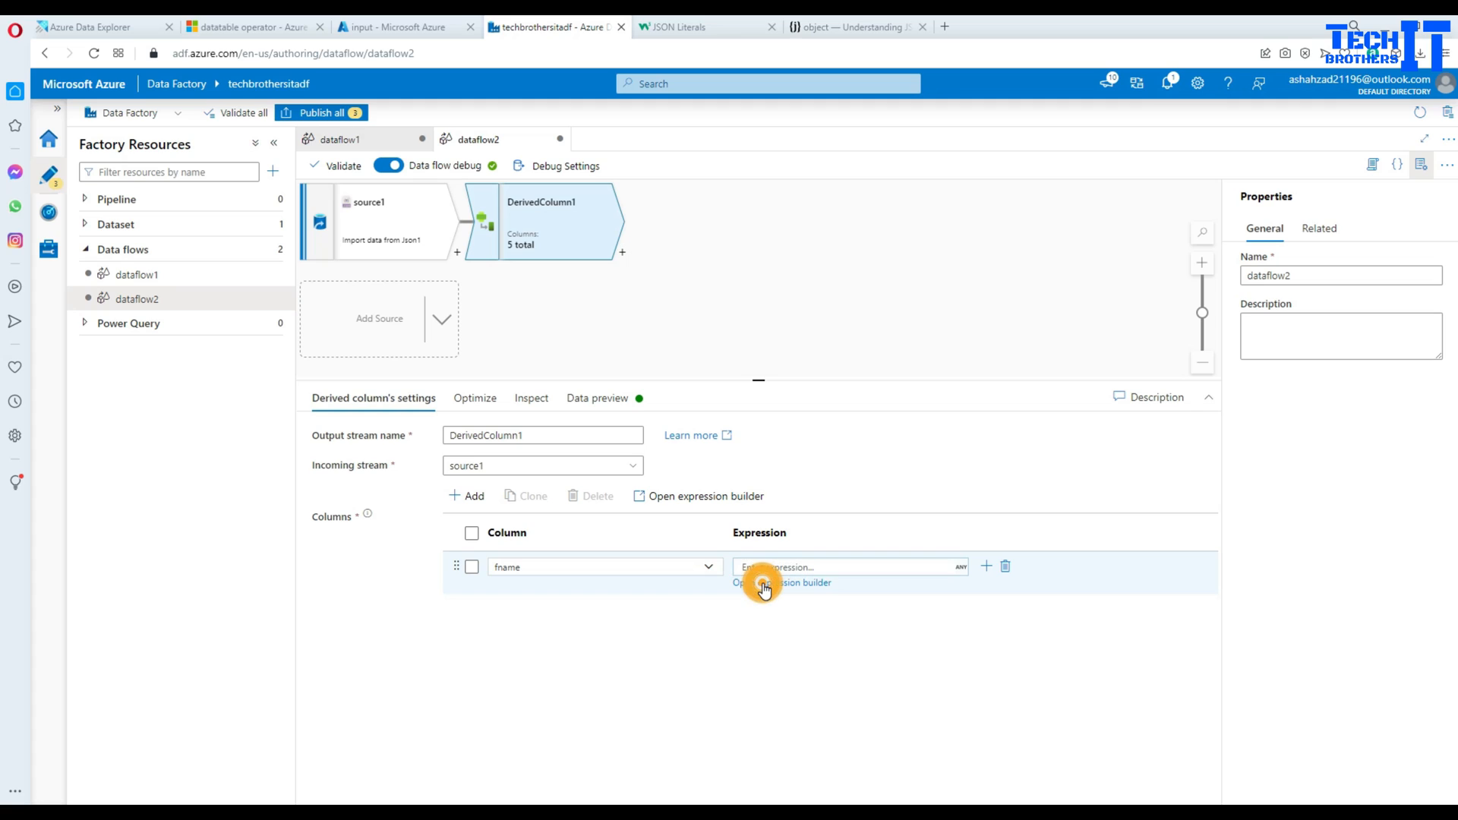
# Define fname as info.fname in the visual expression builder
pyautogui.click(781, 583)
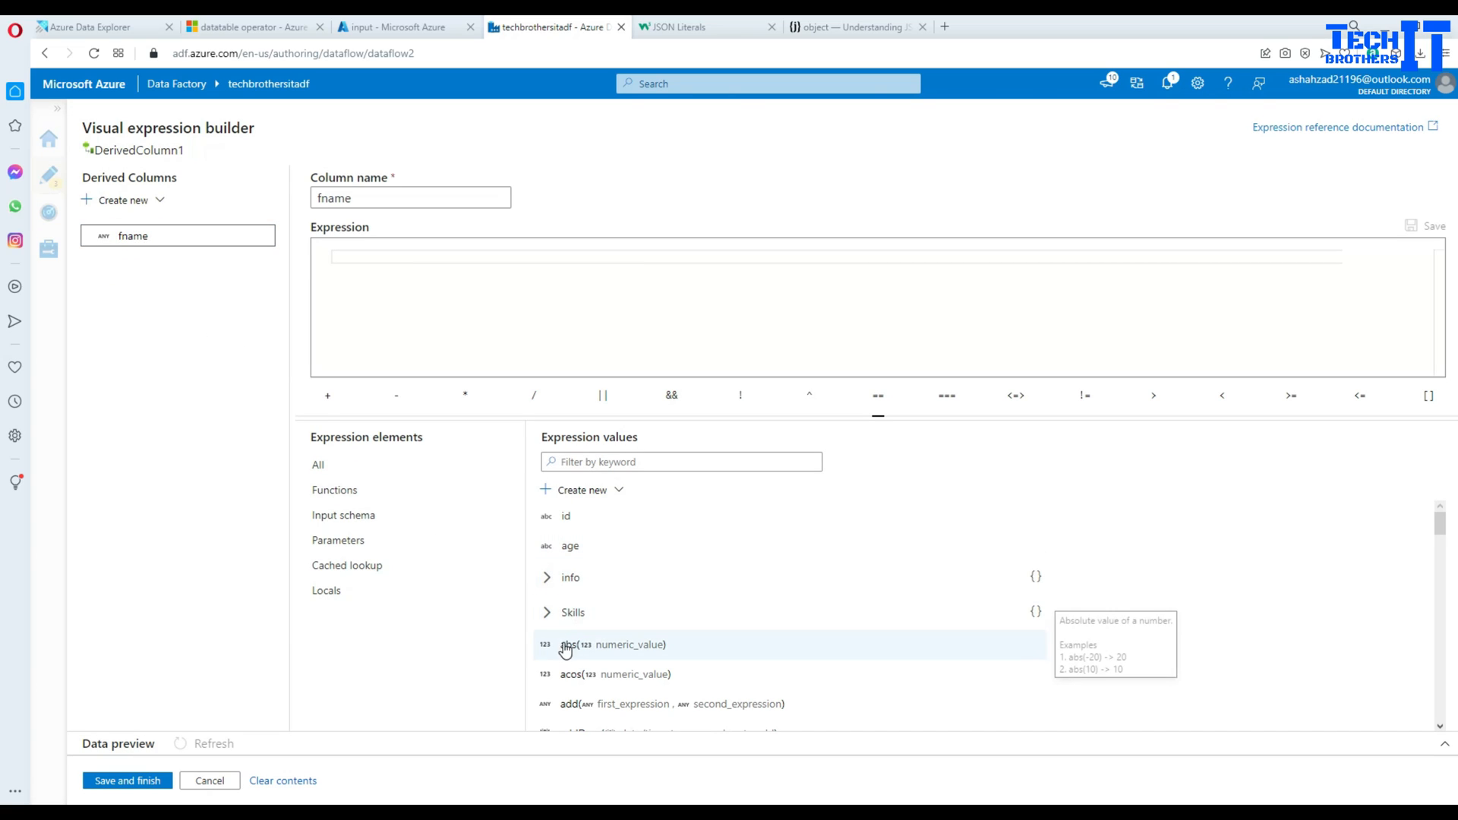
pyautogui.click(547, 577)
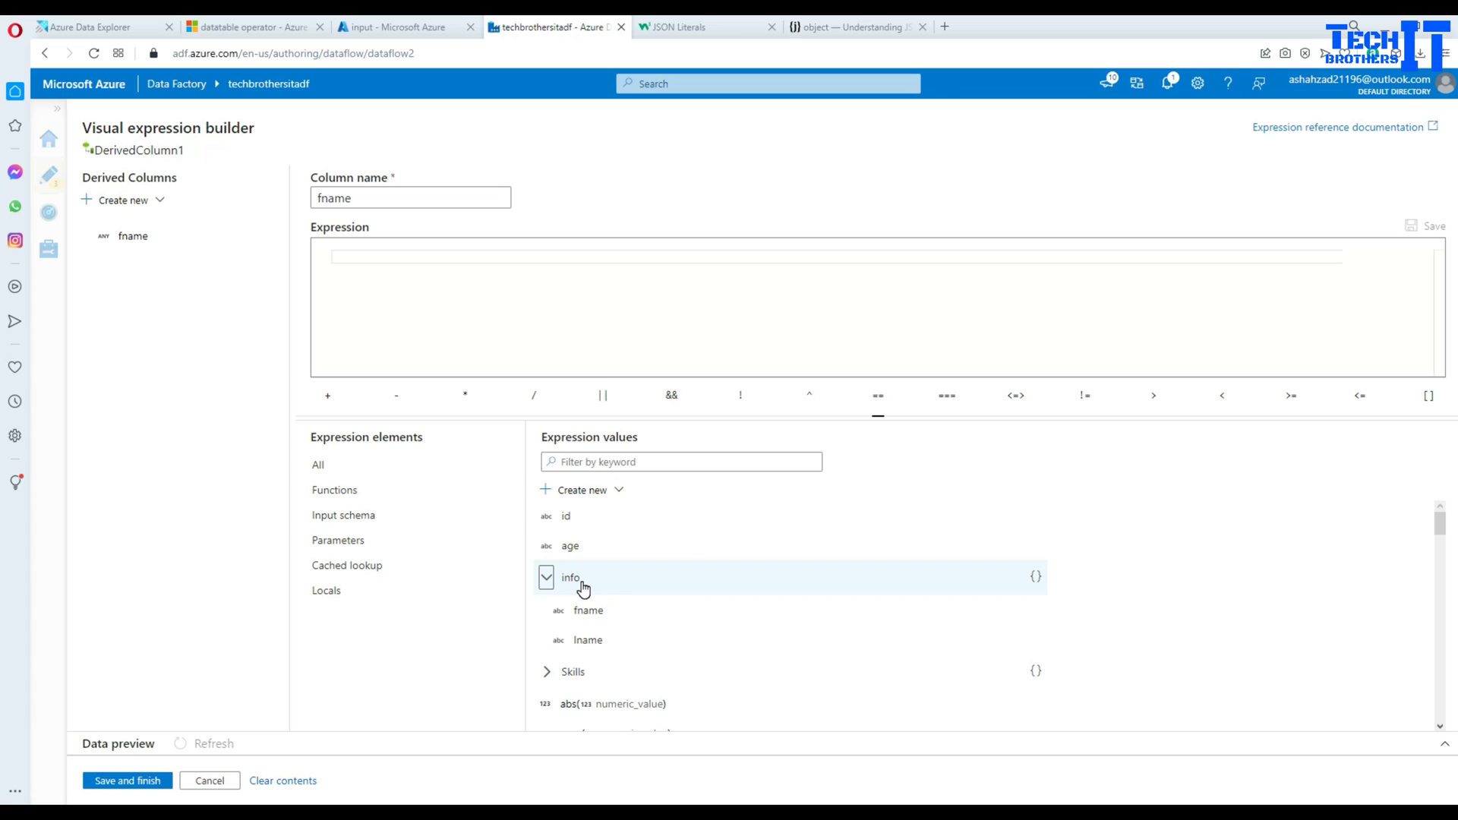
pyautogui.moveTo(556, 596)
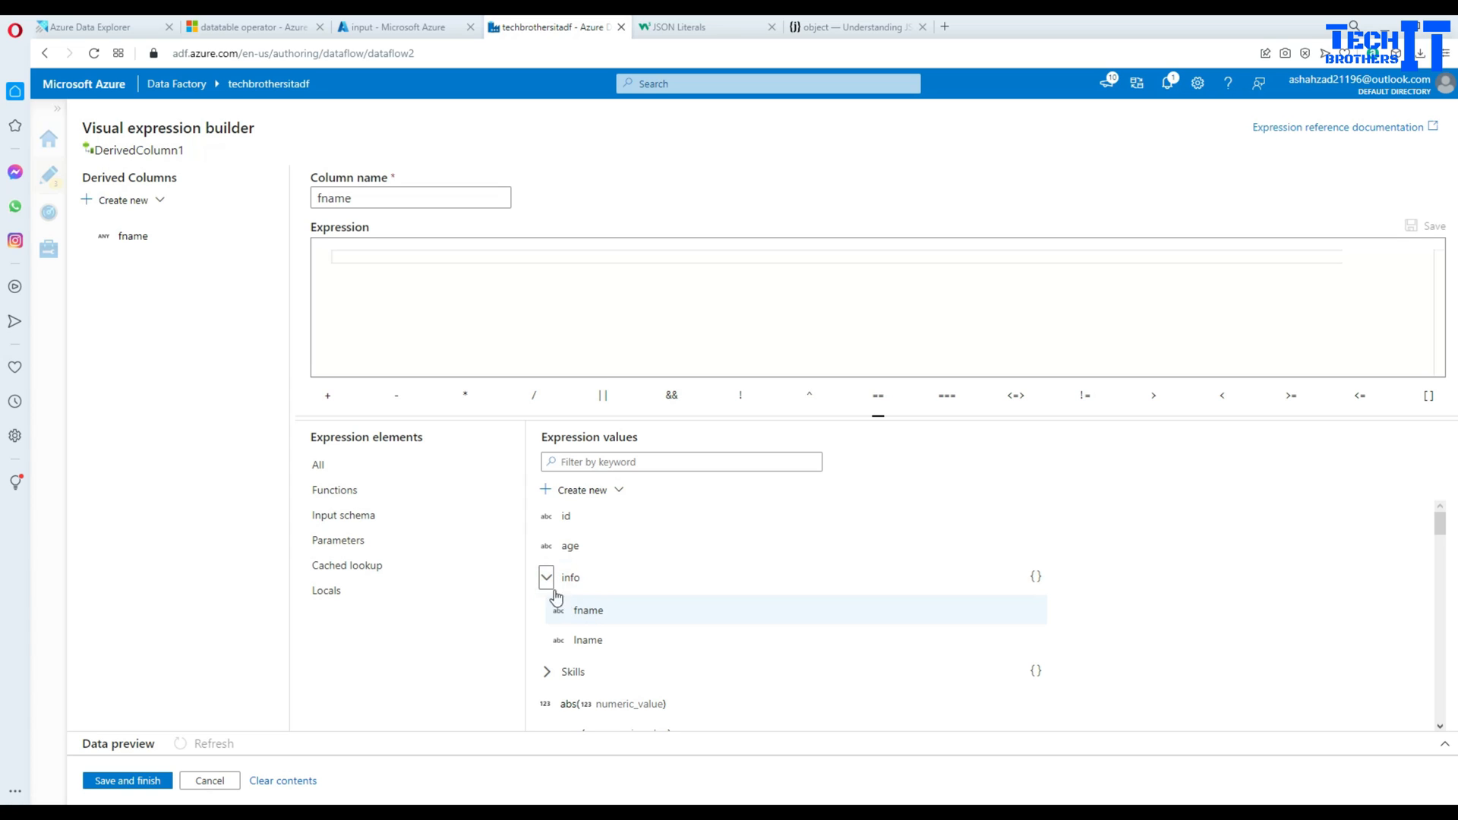
pyautogui.click(547, 578)
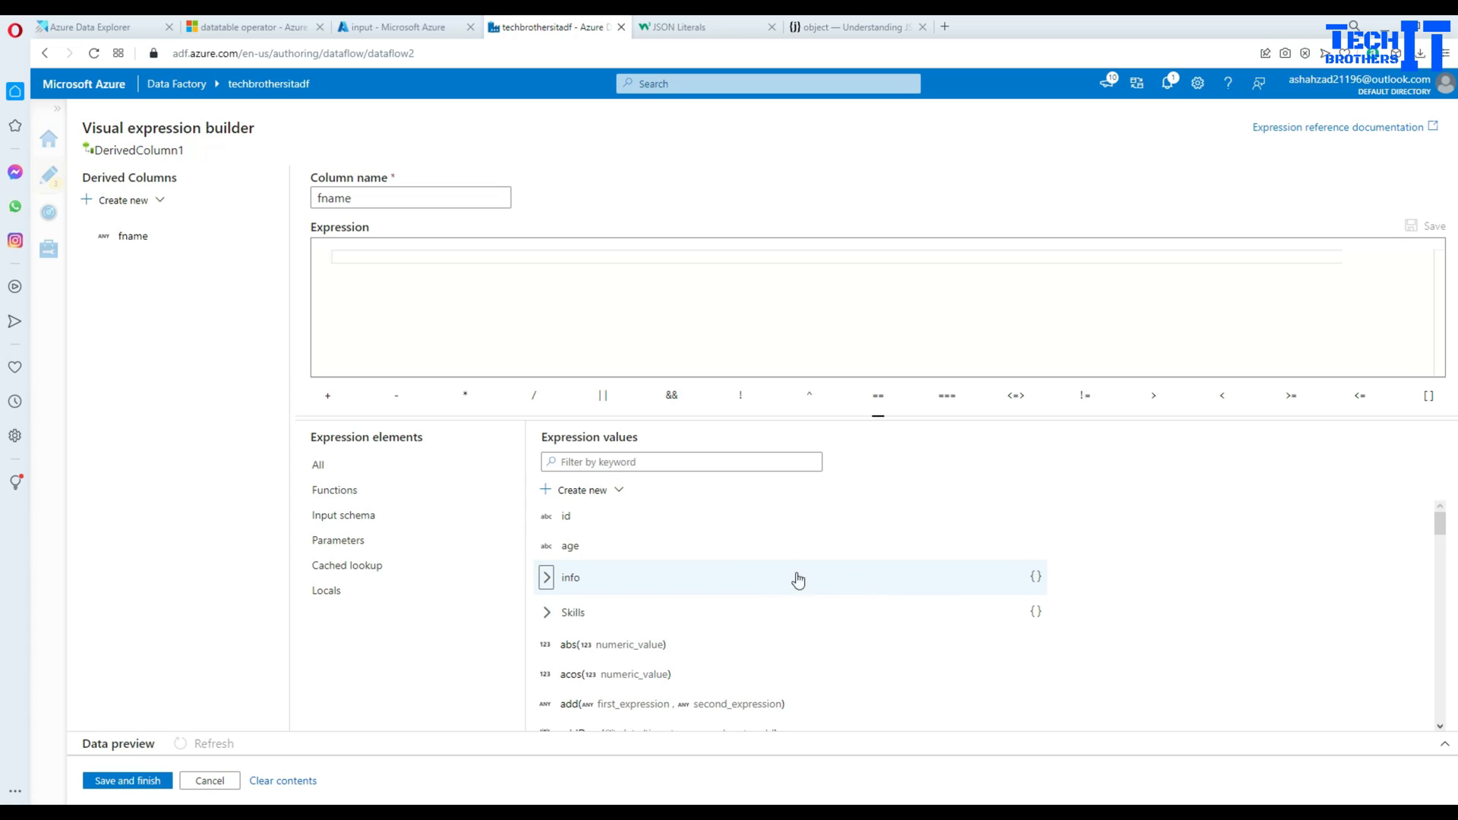
pyautogui.click(547, 577)
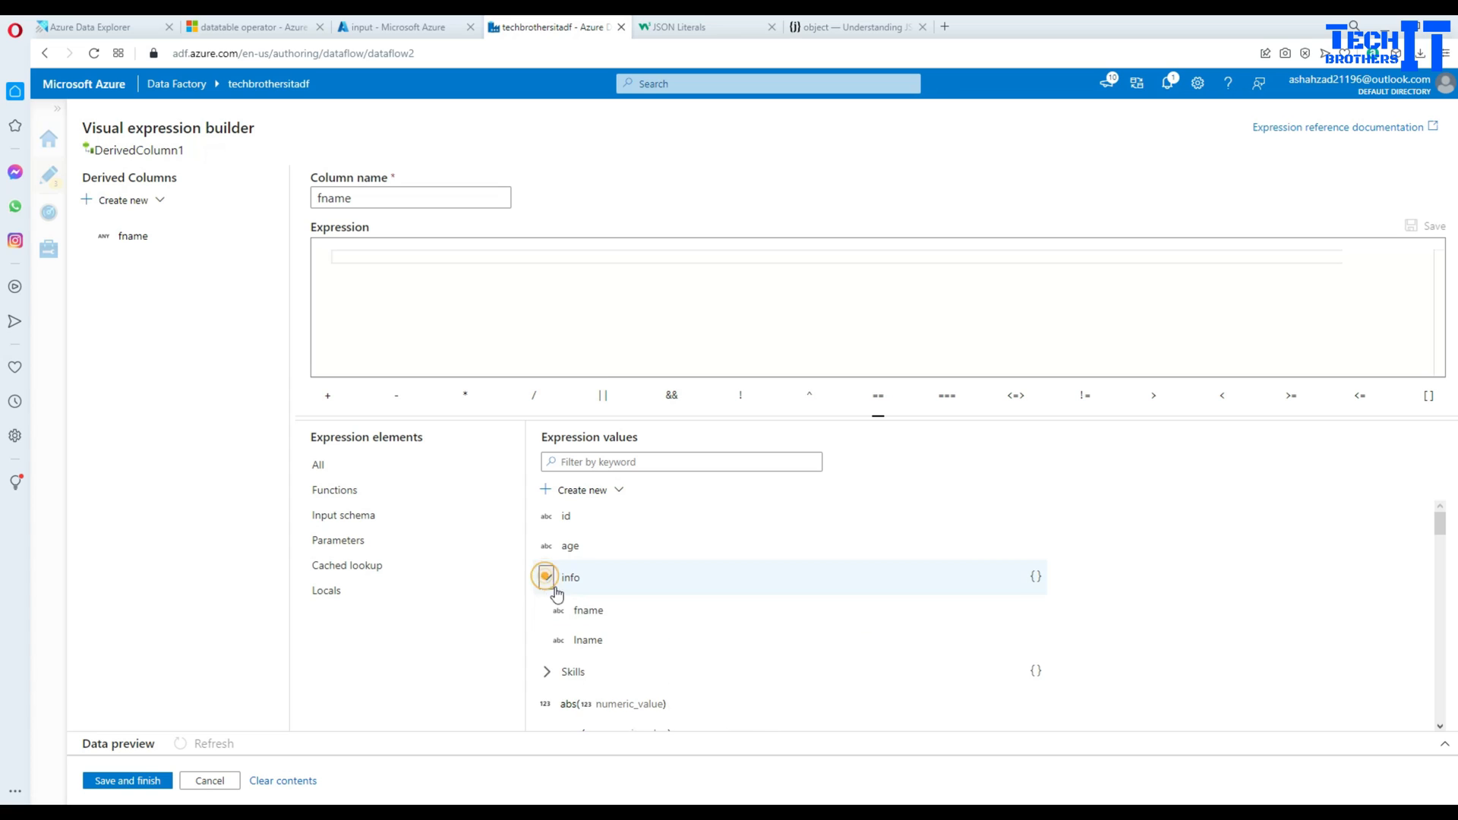
pyautogui.click(546, 577)
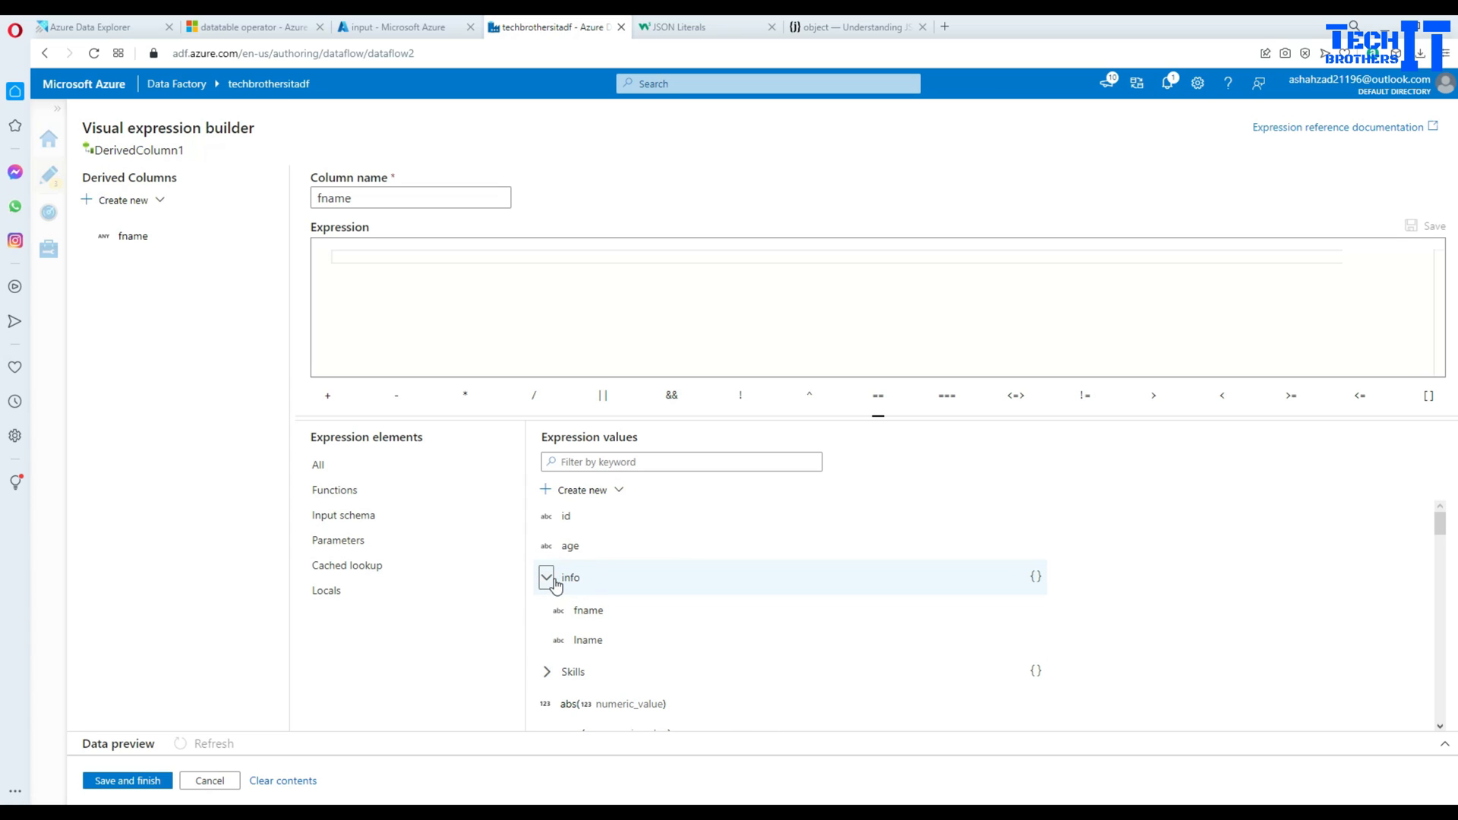
pyautogui.click(590, 611)
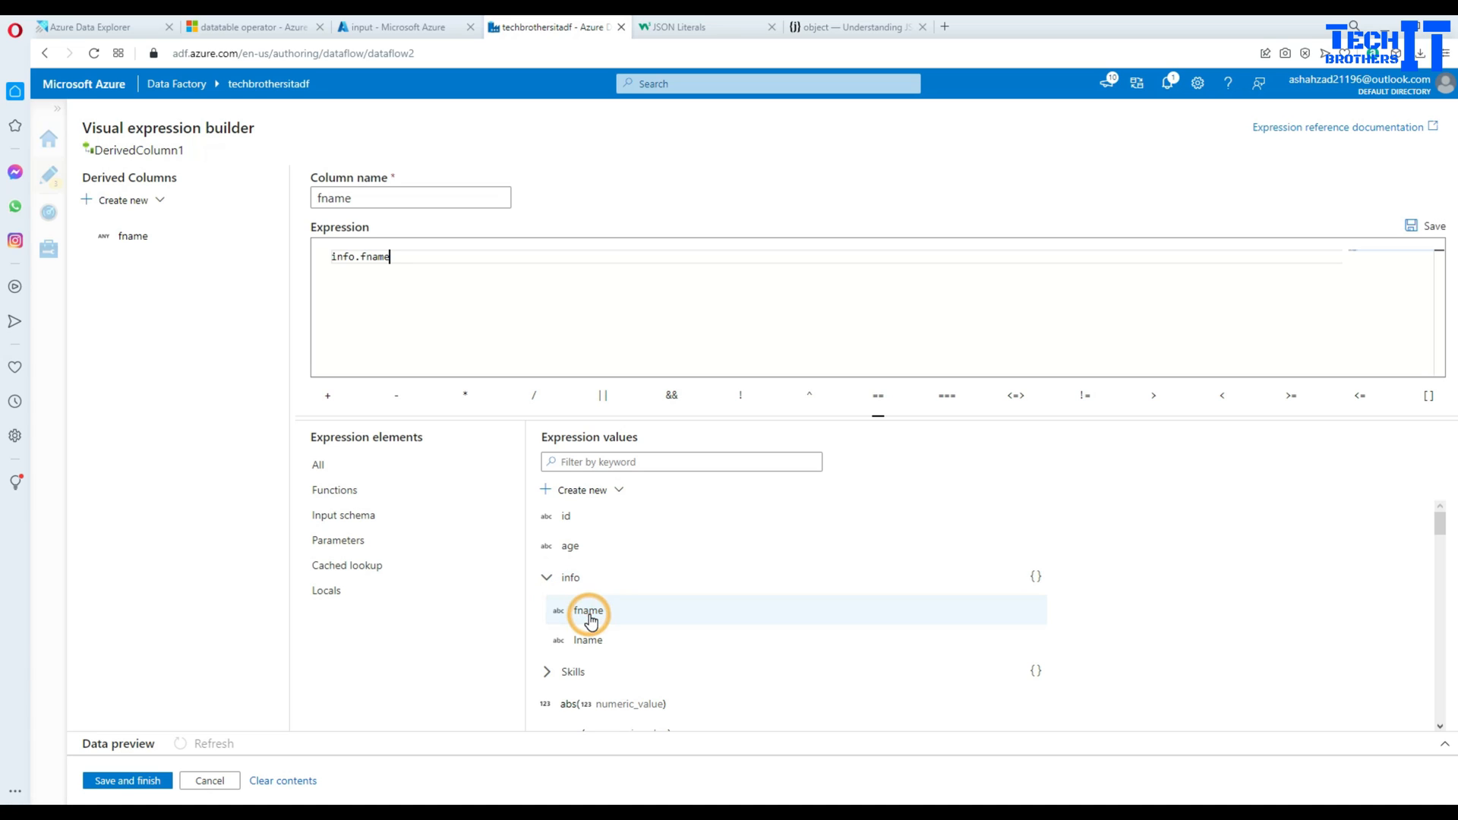
pyautogui.moveTo(344, 261)
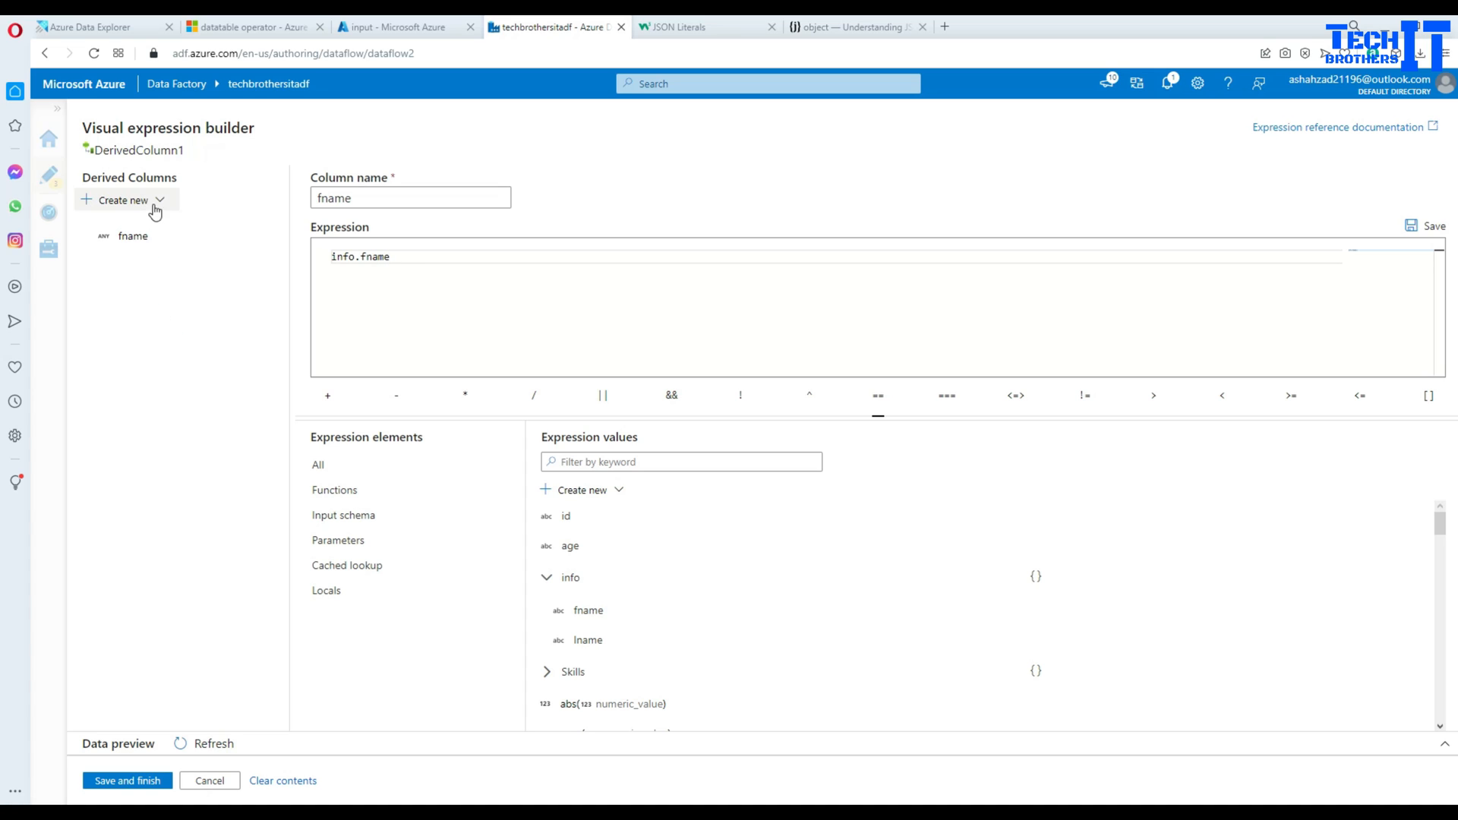
# Add a second derived column lname defined as info.lname
pyautogui.click(122, 201)
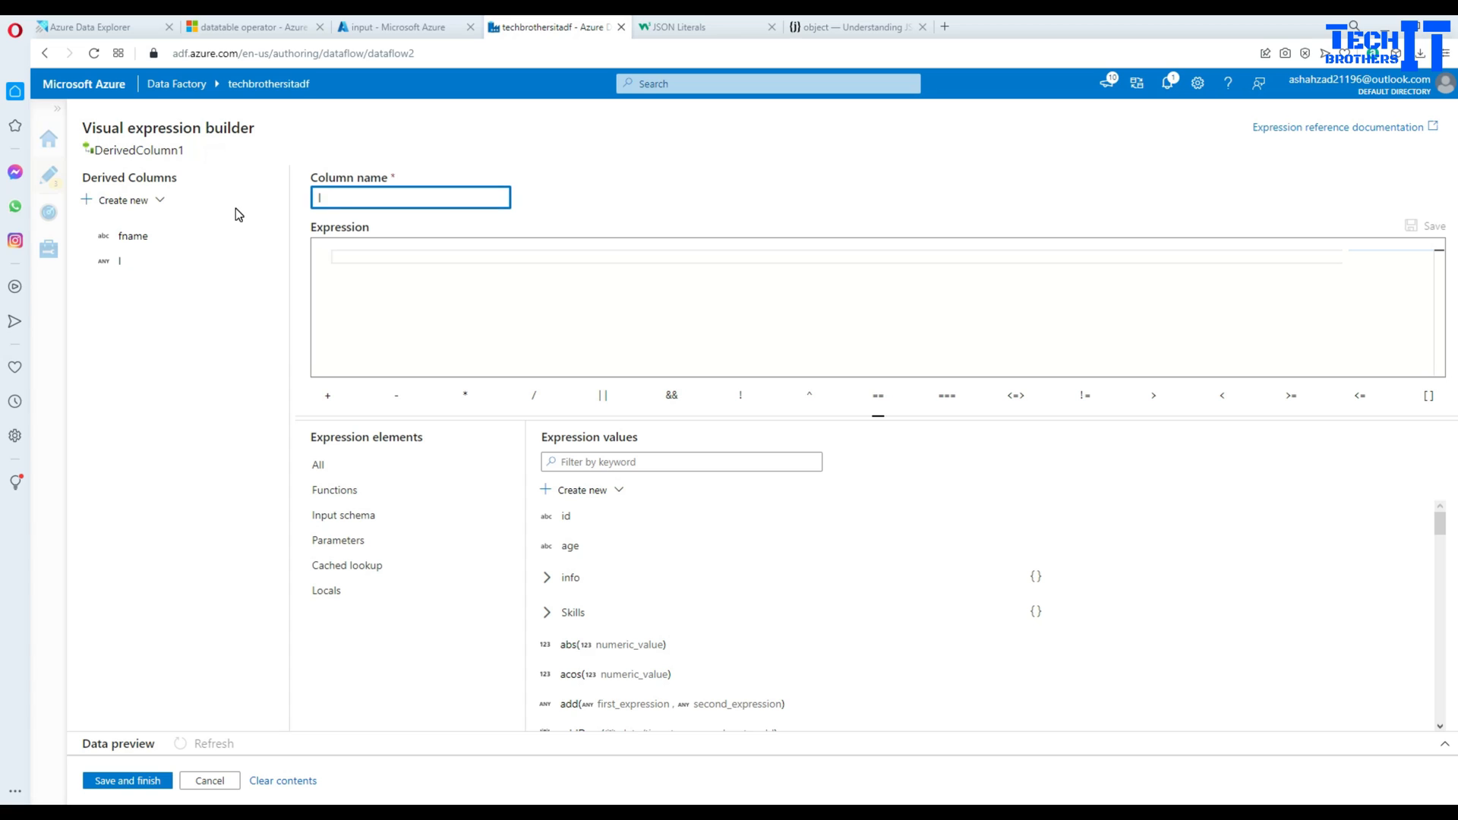
pyautogui.write('lname')
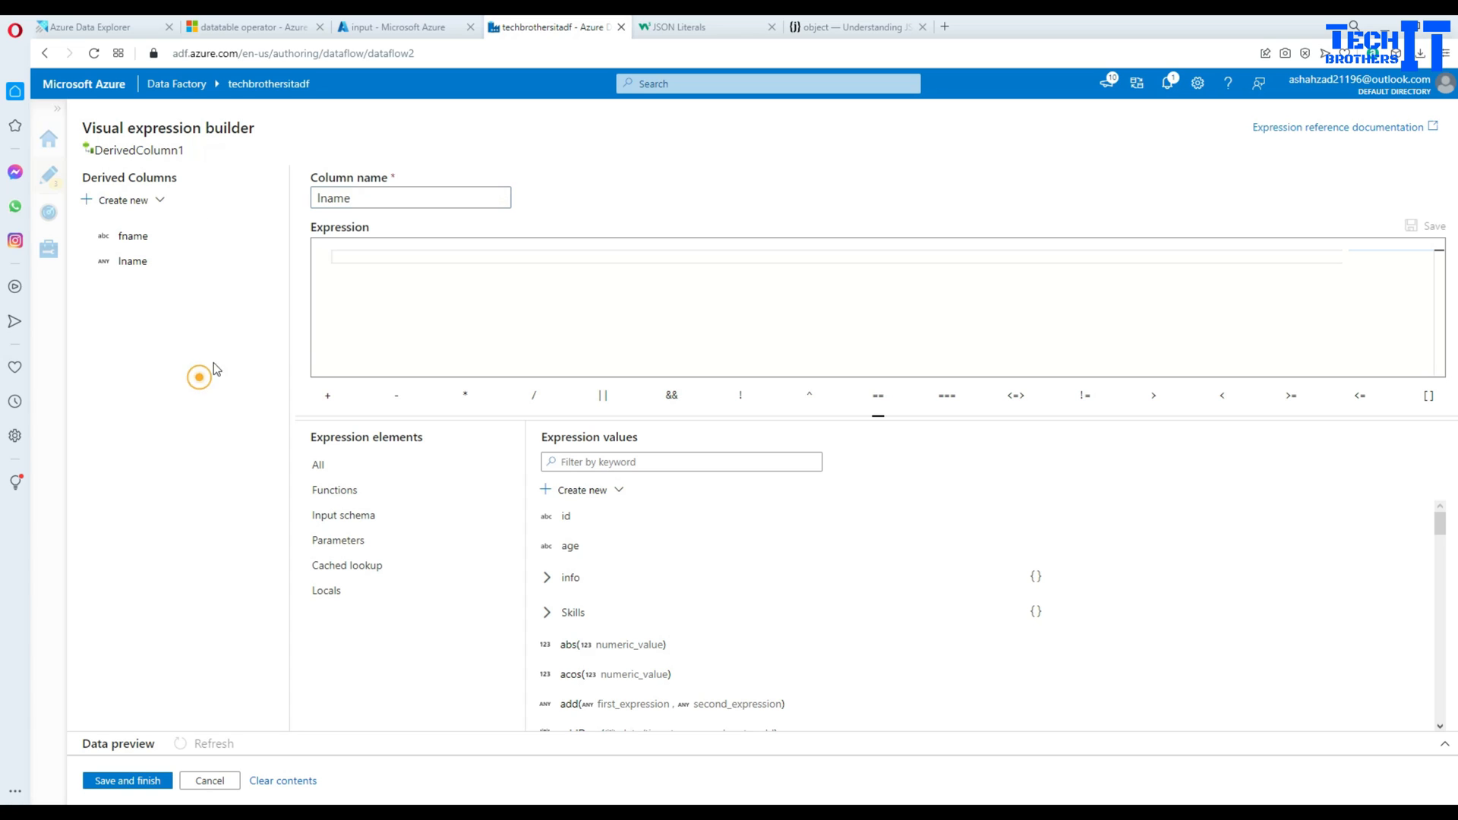
pyautogui.click(547, 578)
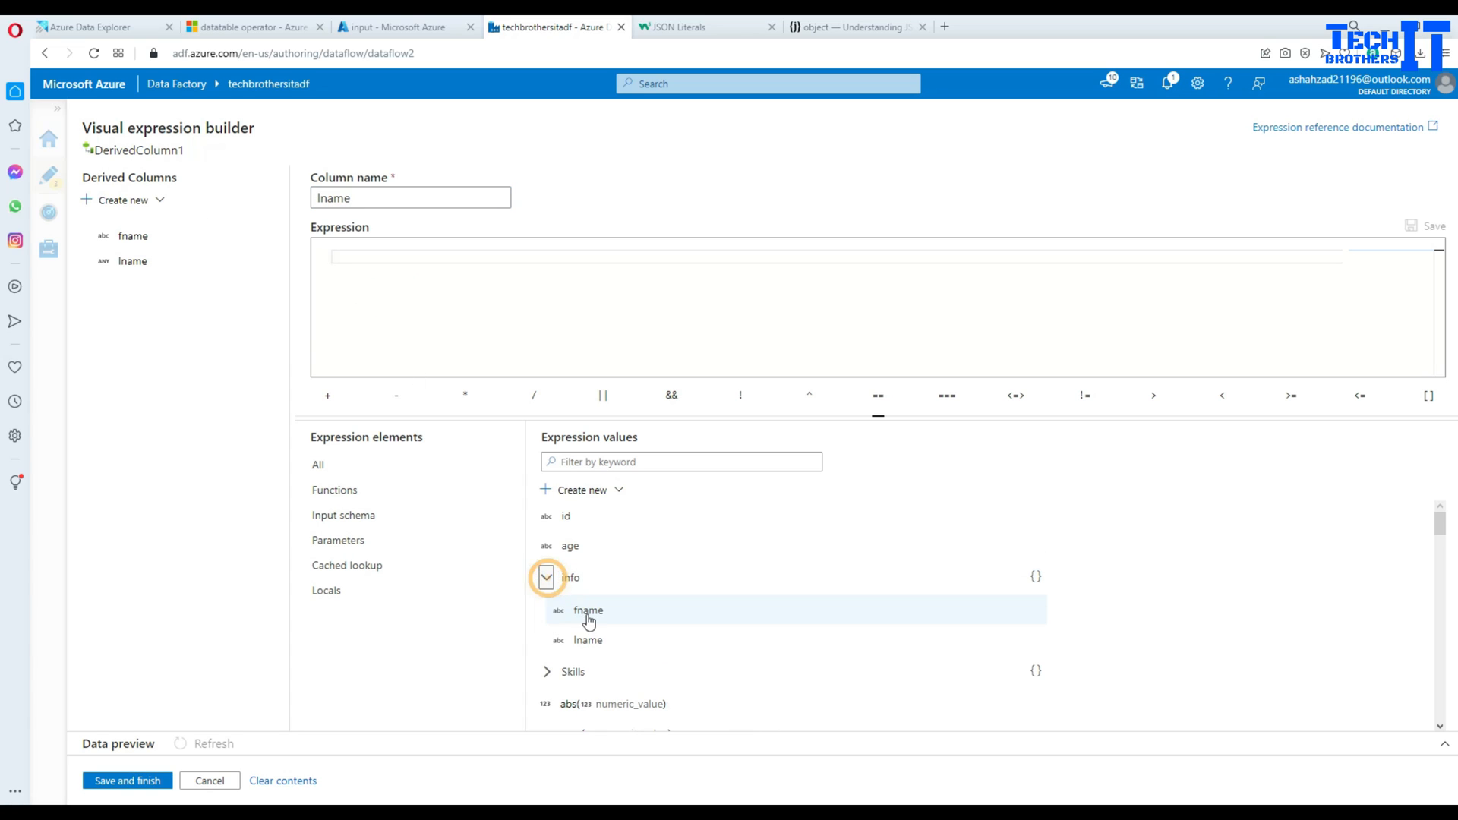
pyautogui.click(588, 639)
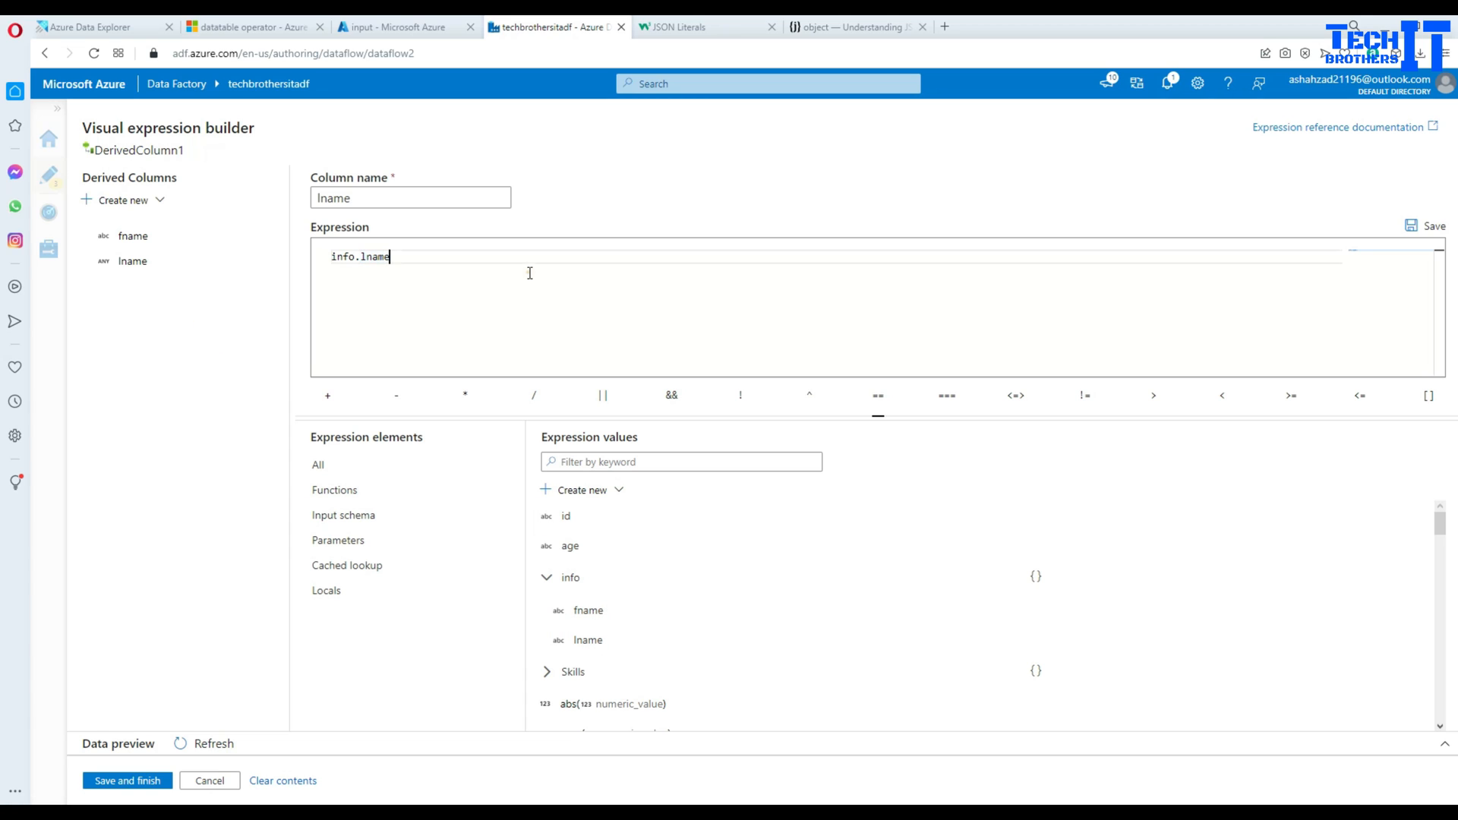
pyautogui.click(1410, 224)
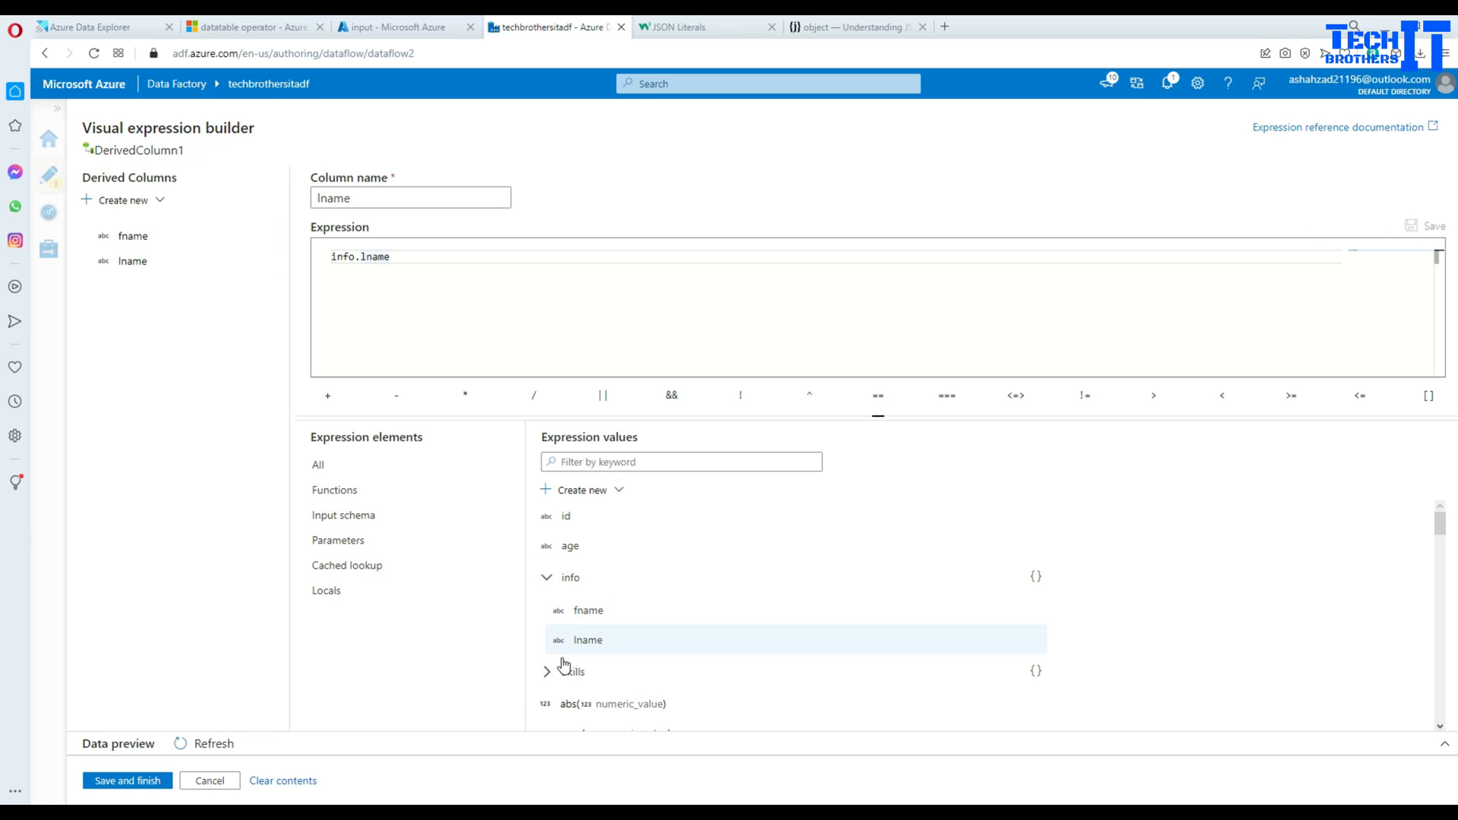
# Add derived column skill1 mapped to Skills.skill1
pyautogui.click(547, 578)
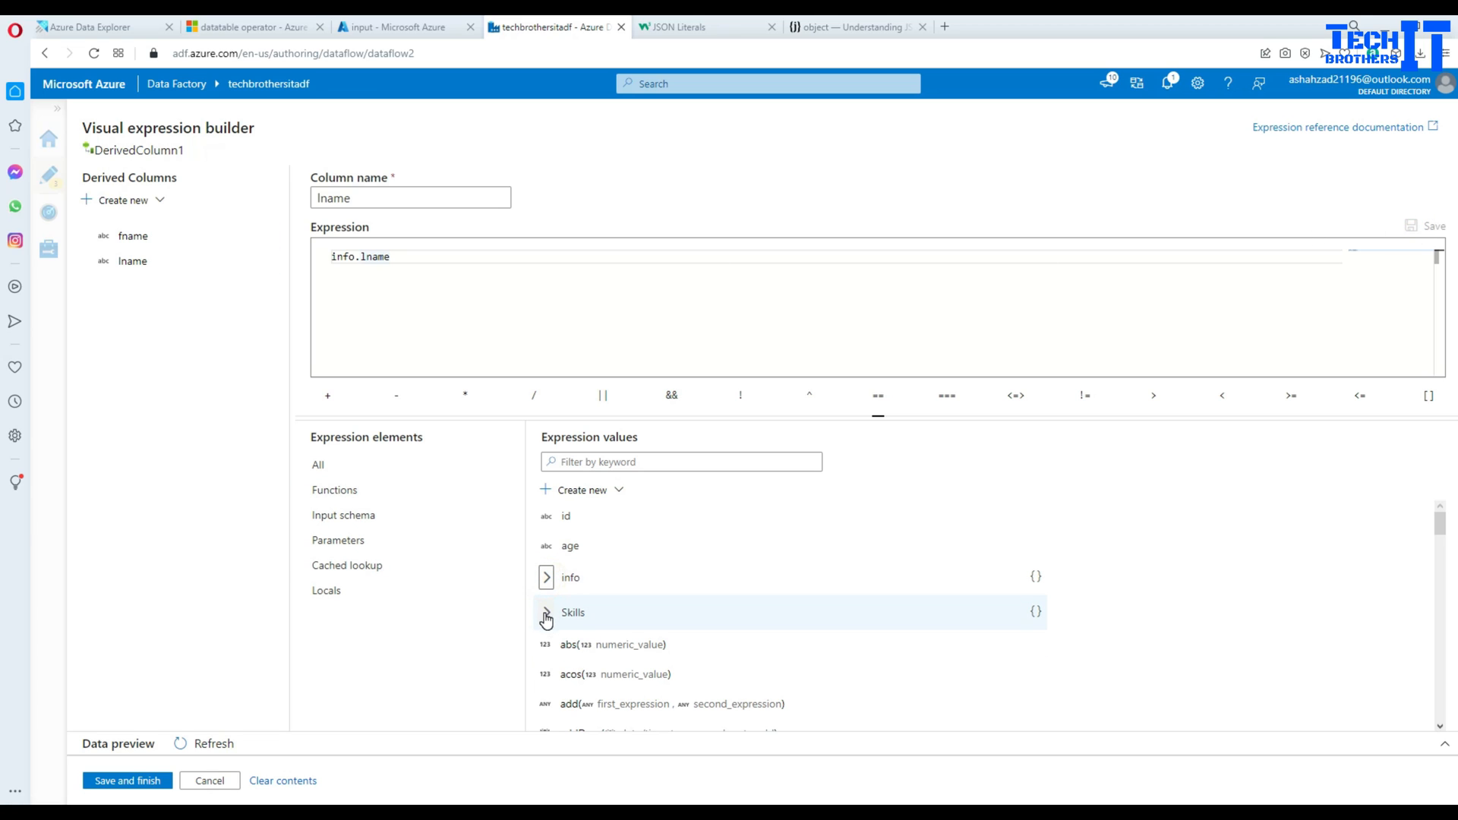
pyautogui.click(547, 612)
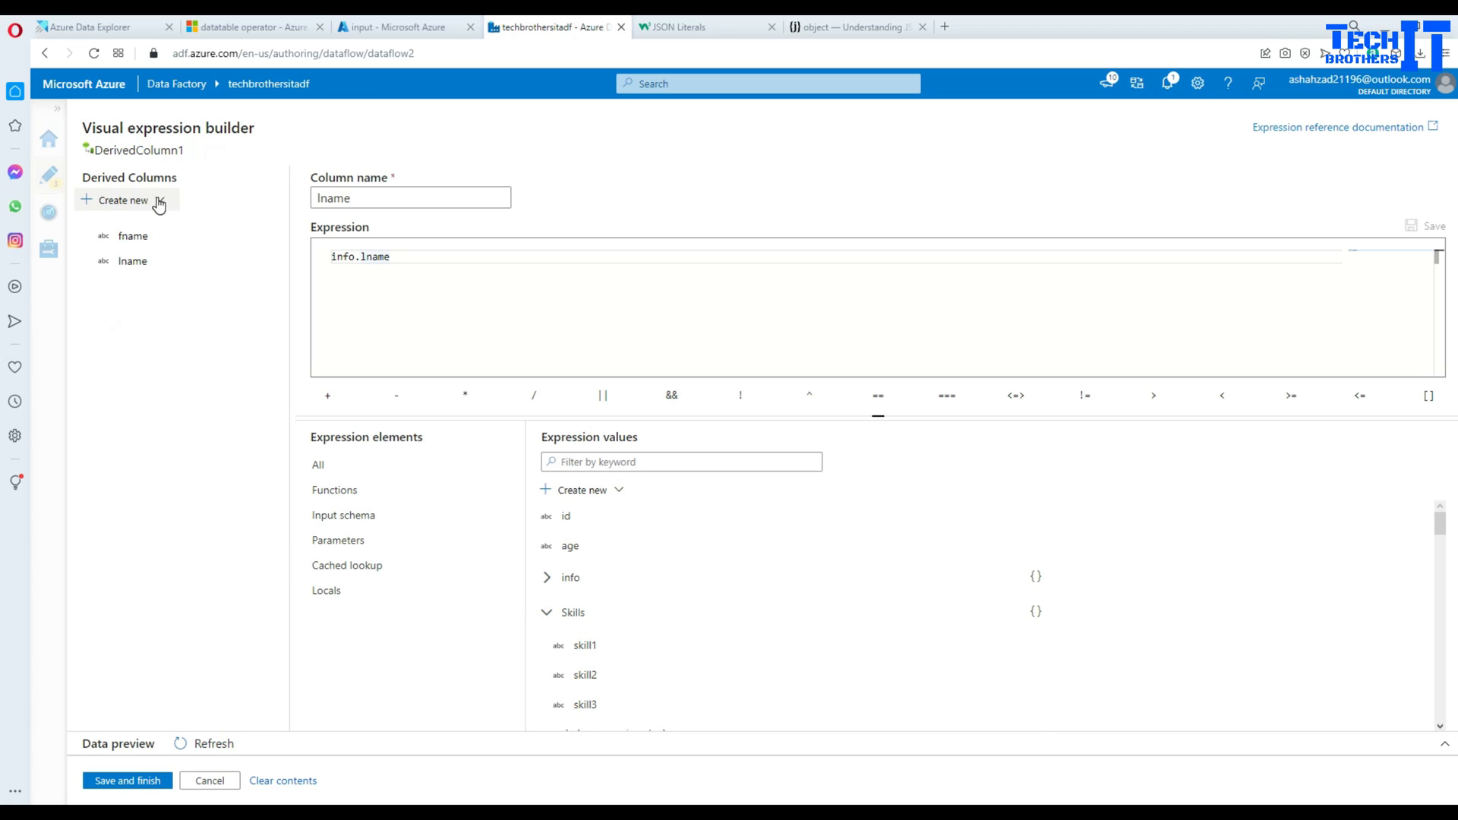
pyautogui.click(122, 200)
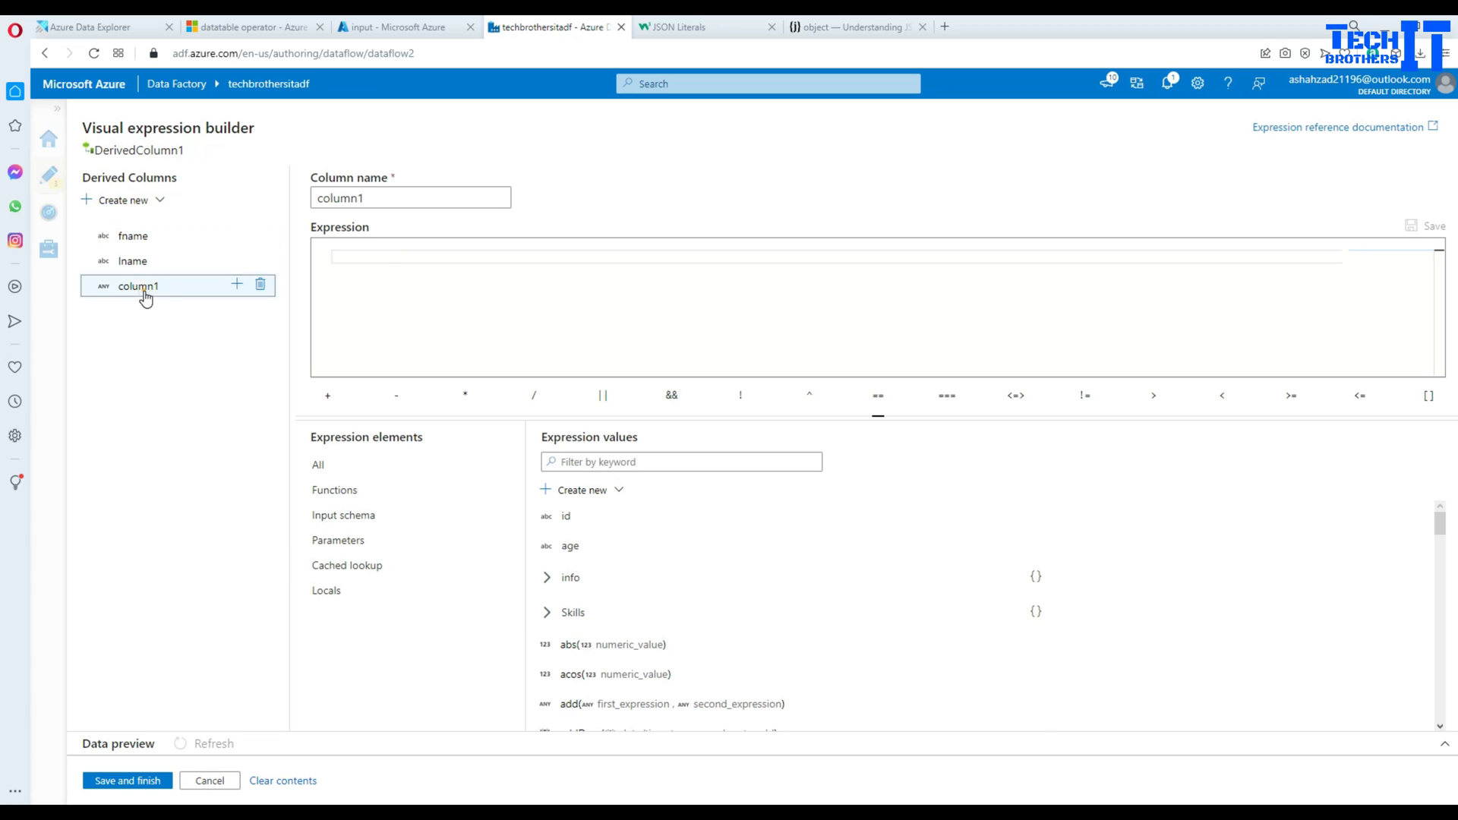
pyautogui.write('skill1')
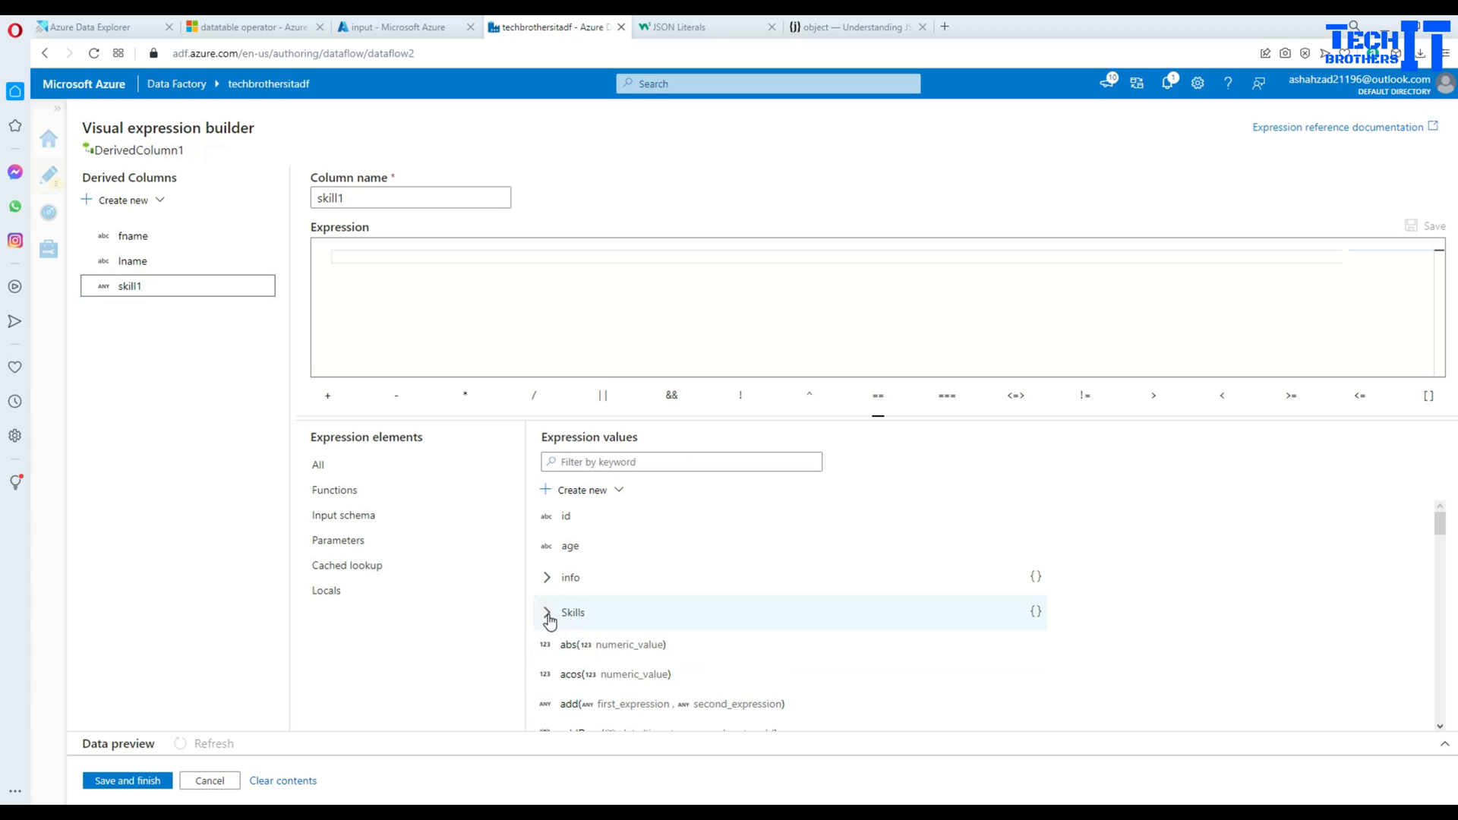
pyautogui.click(547, 618)
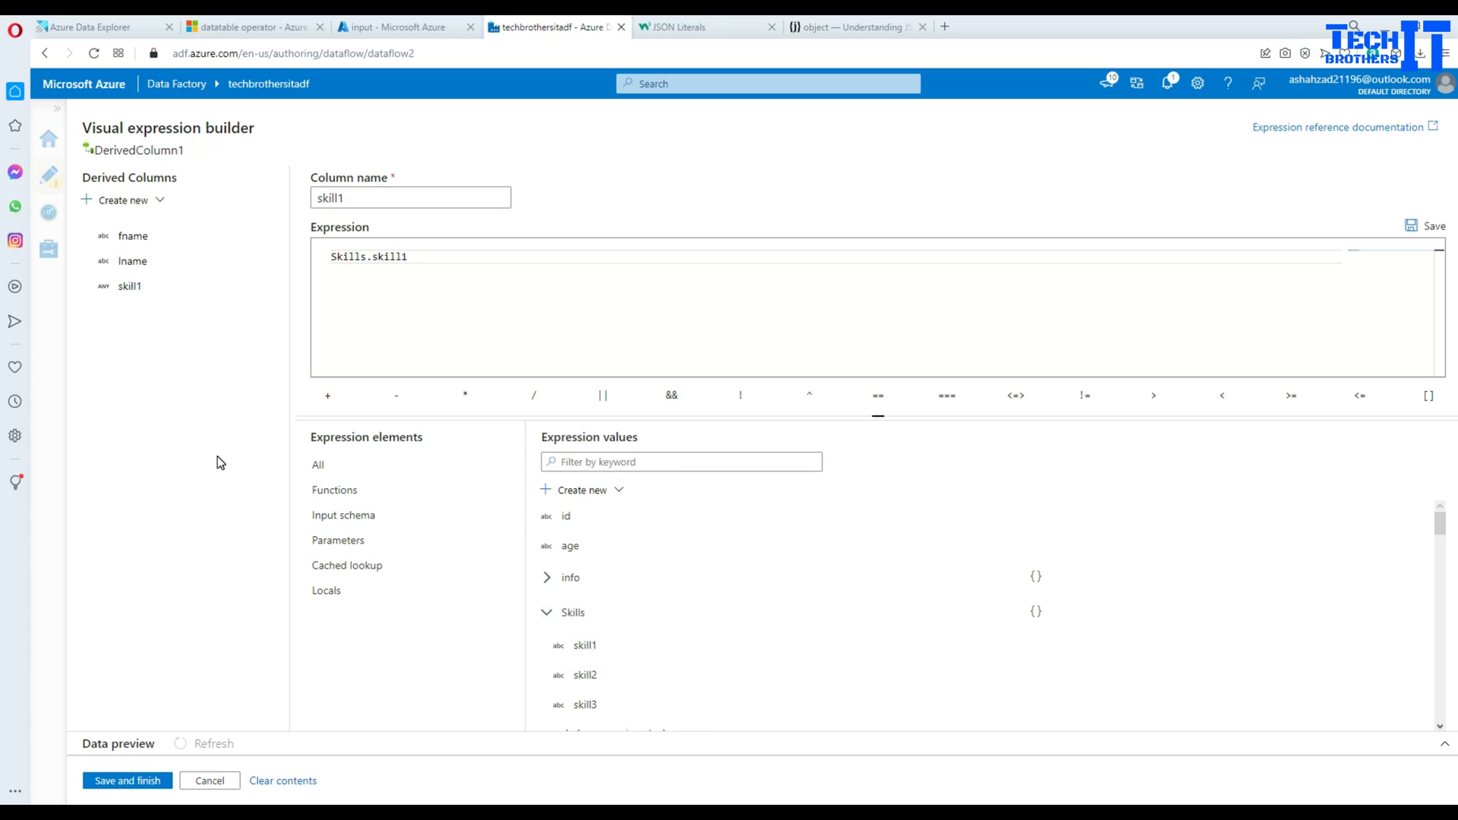
# Add derived columns skill2 and skill3 mapped to Skills.skill2 and Skills.skill3
pyautogui.click(123, 199)
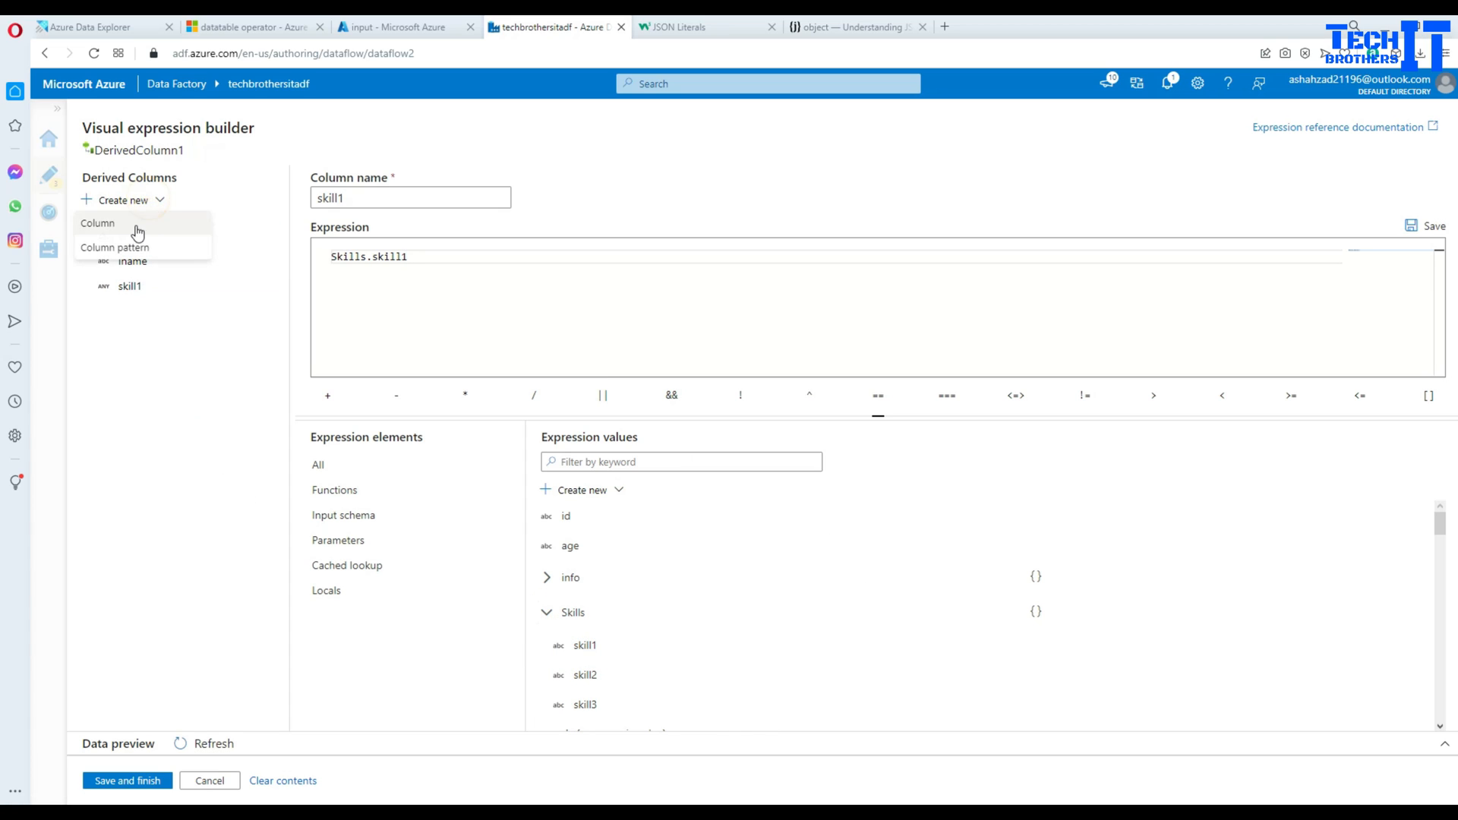
pyautogui.click(97, 224)
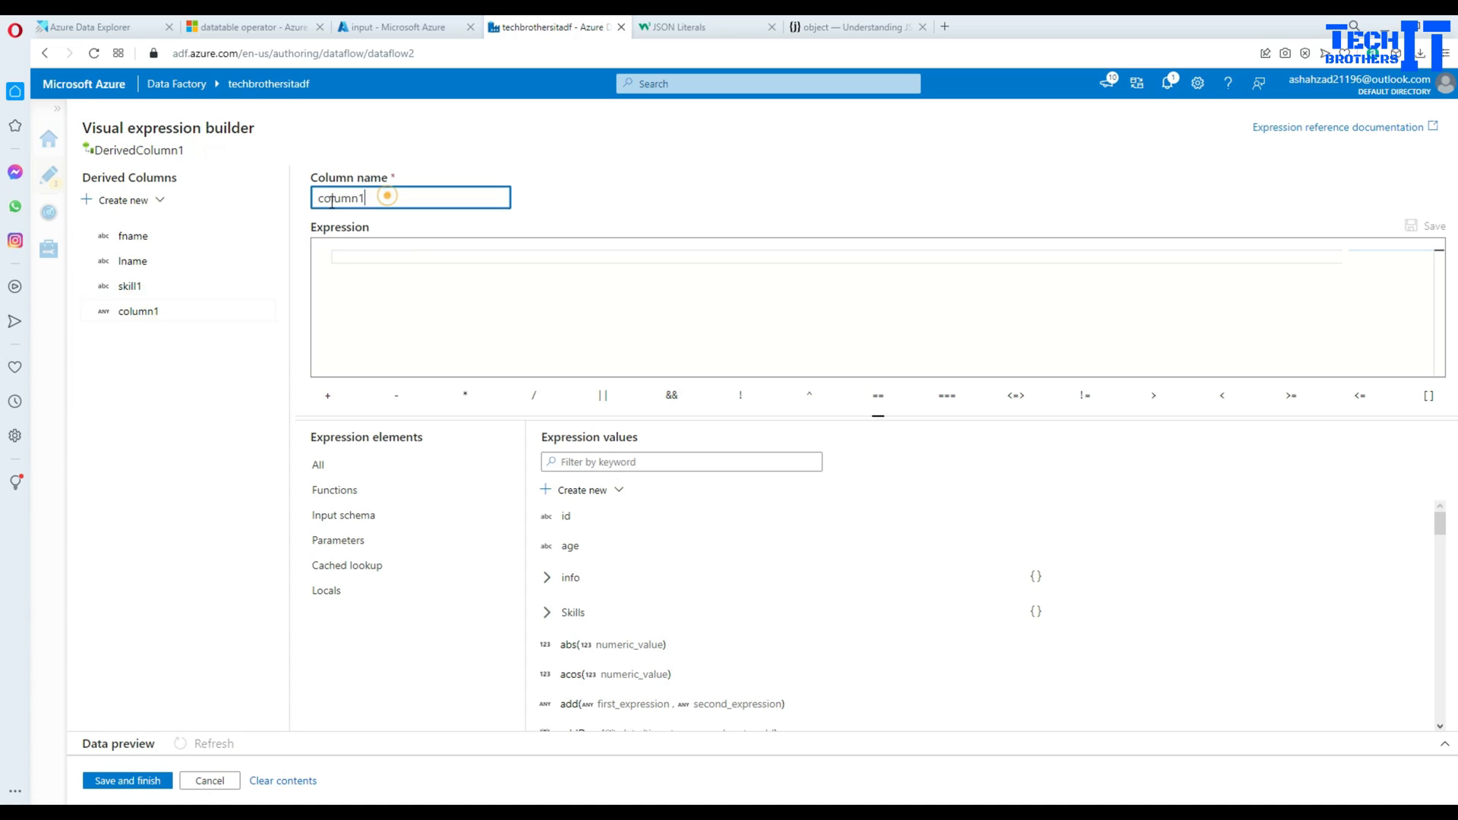
pyautogui.write('skill')
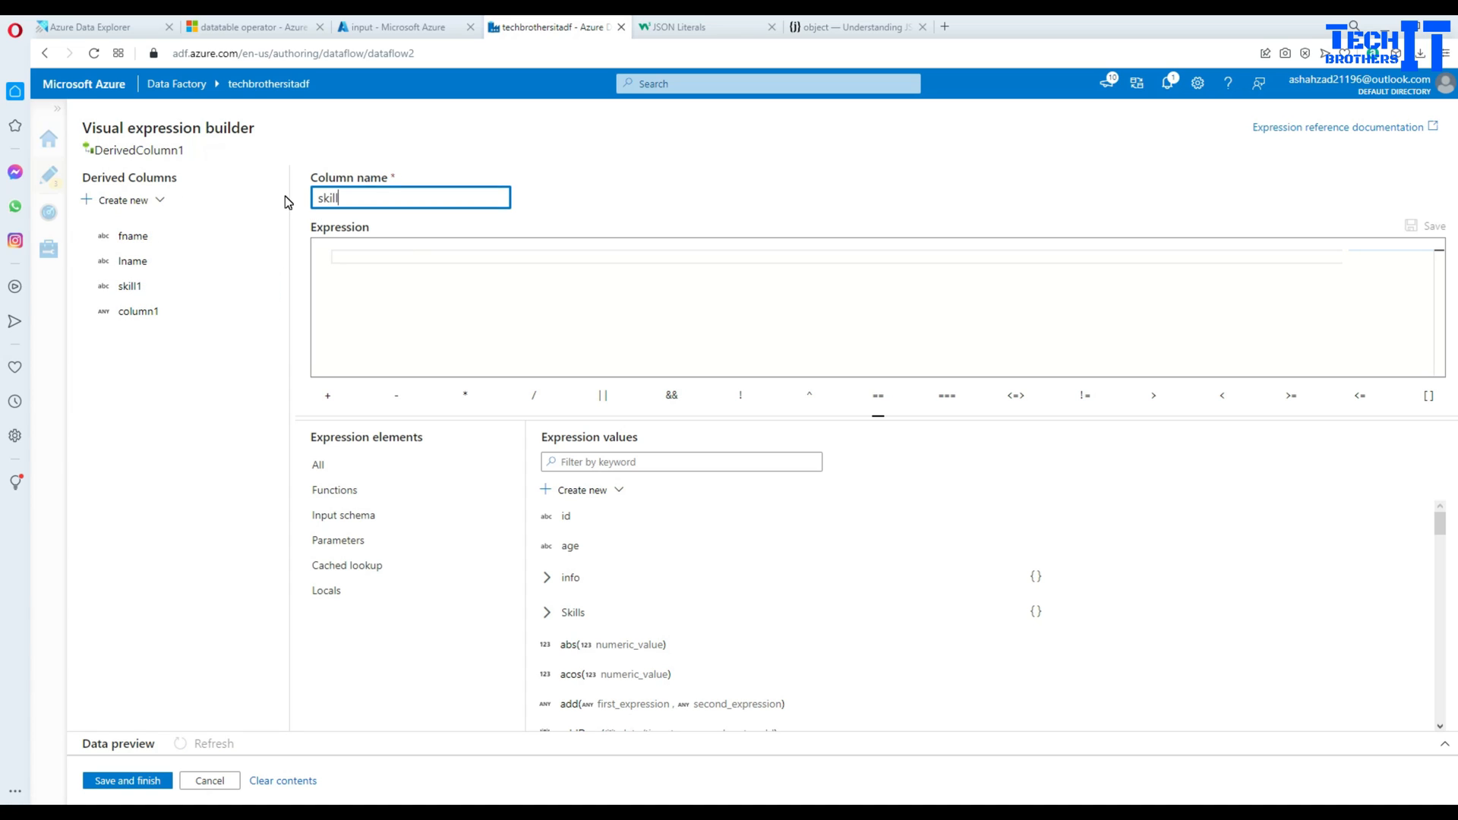
pyautogui.write('skill2')
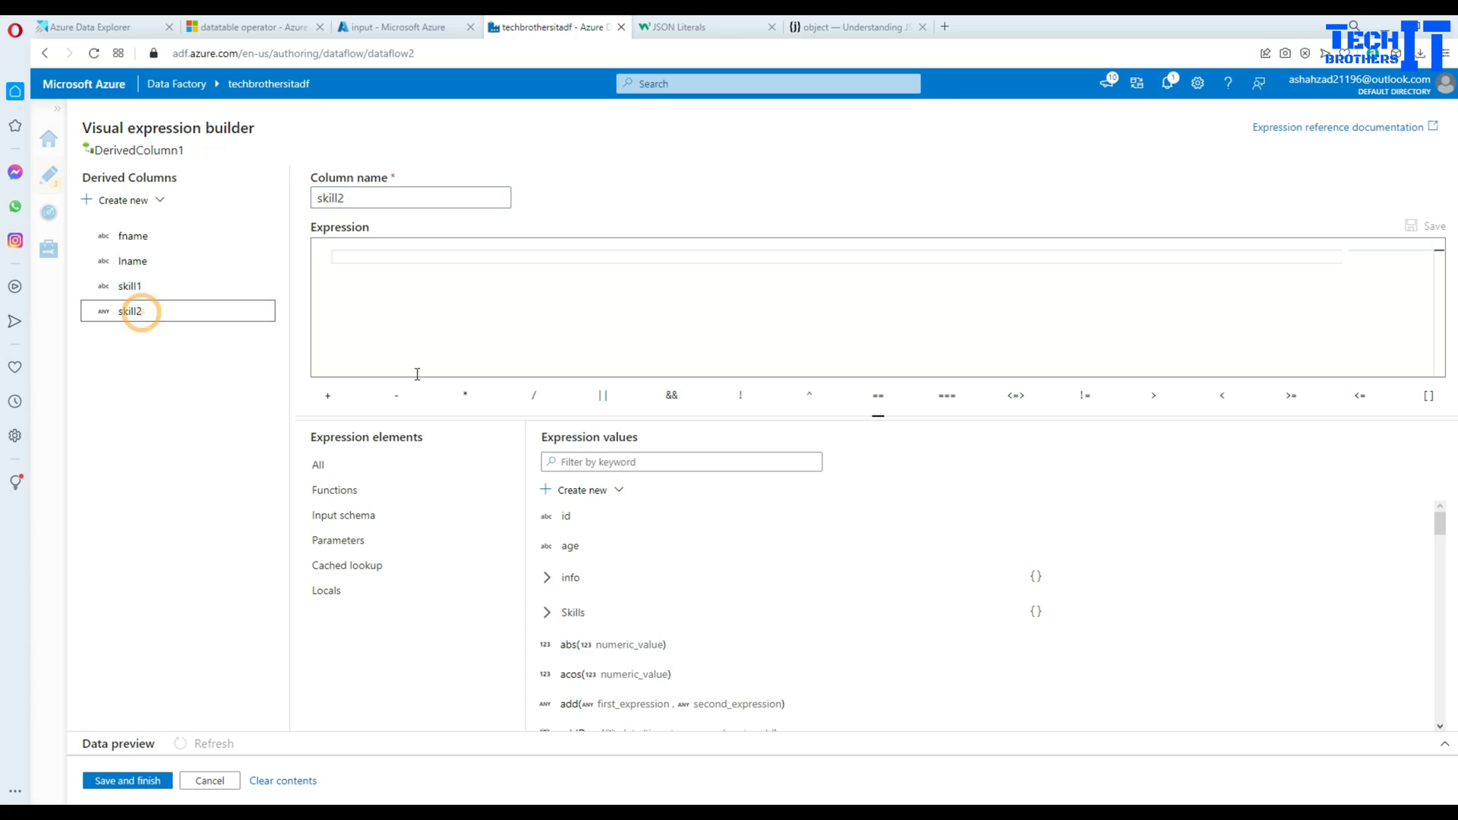
pyautogui.click(547, 612)
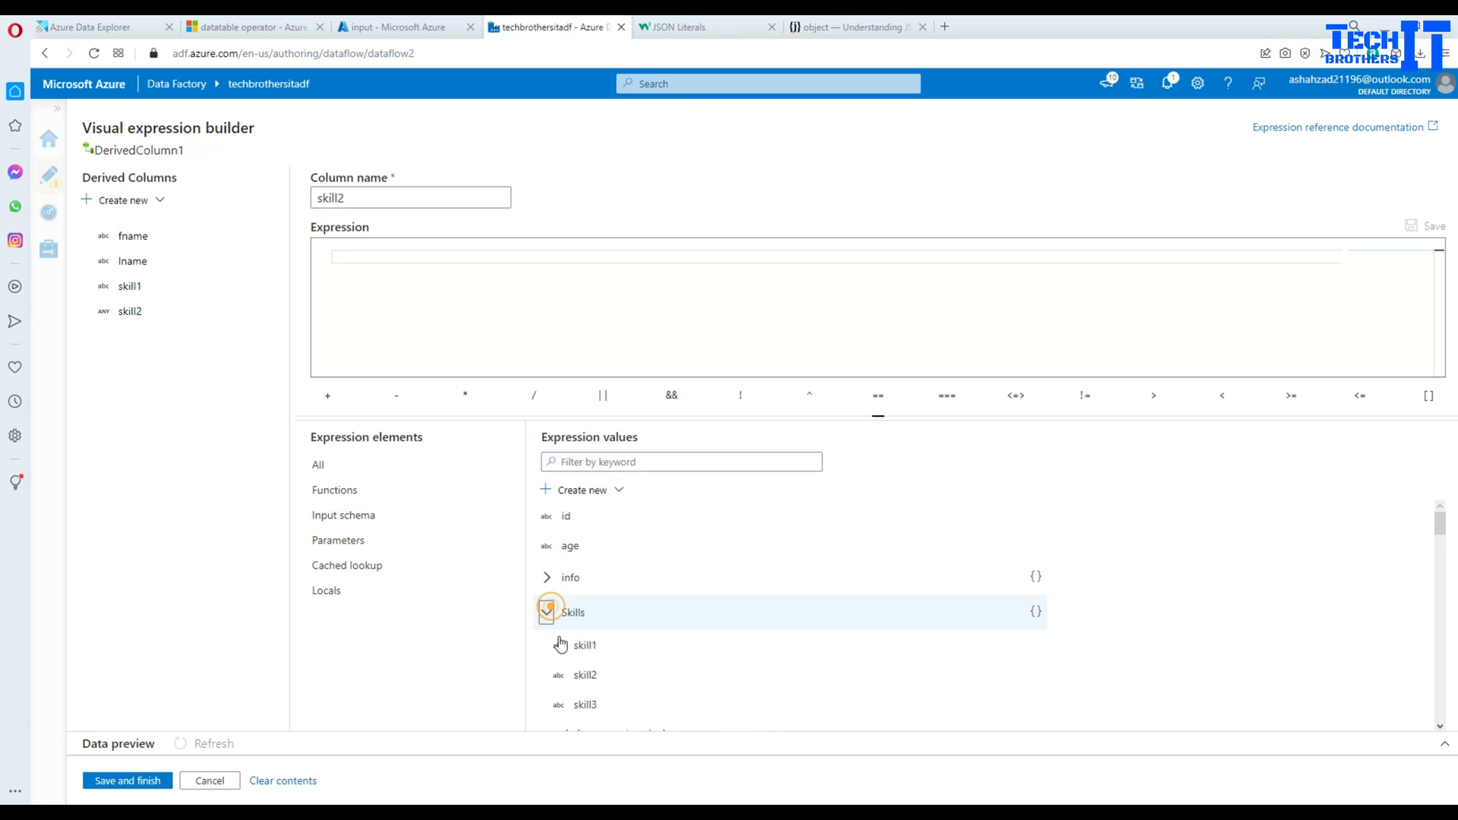
pyautogui.click(585, 674)
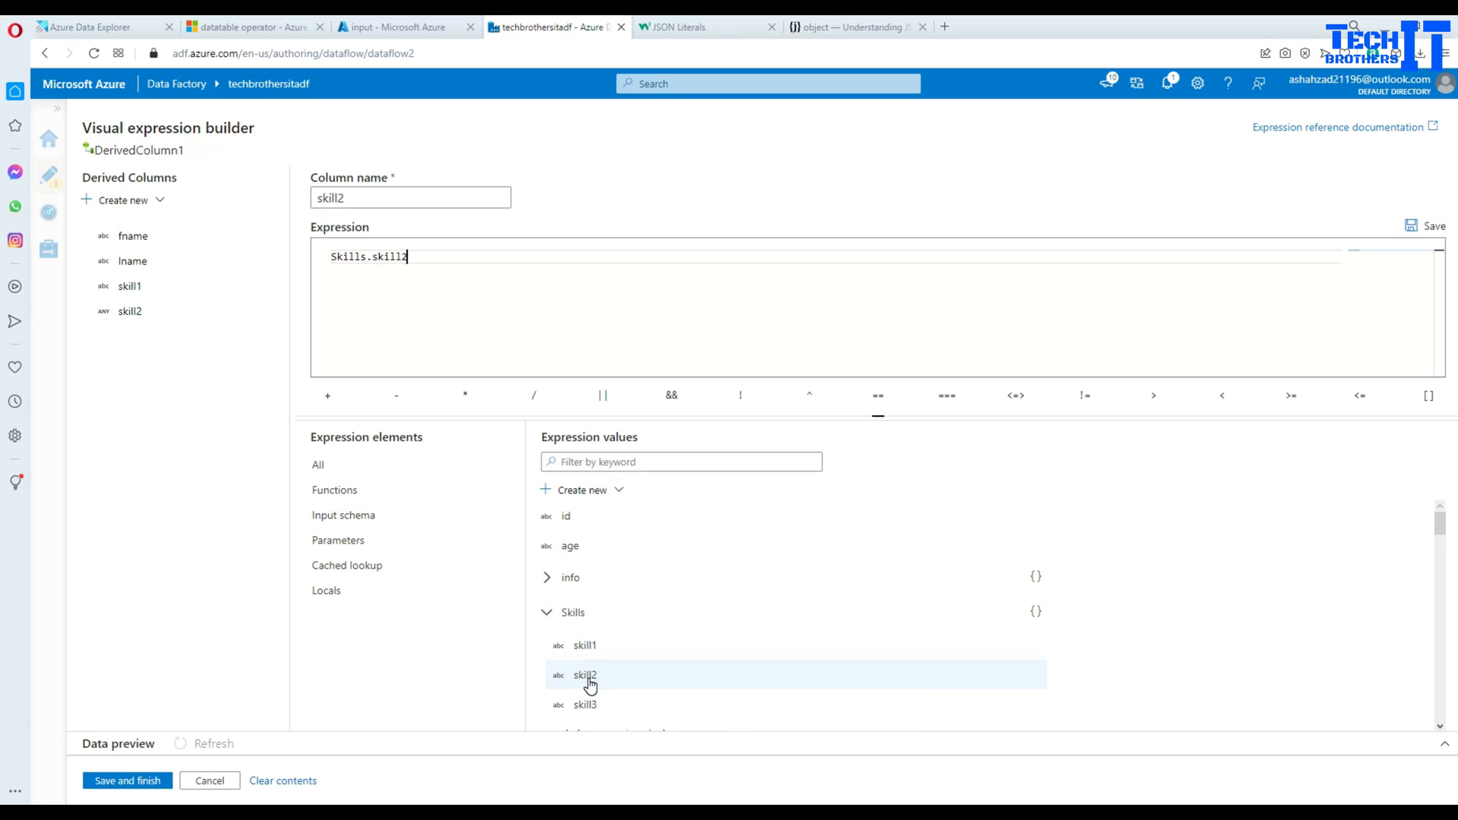
pyautogui.click(130, 310)
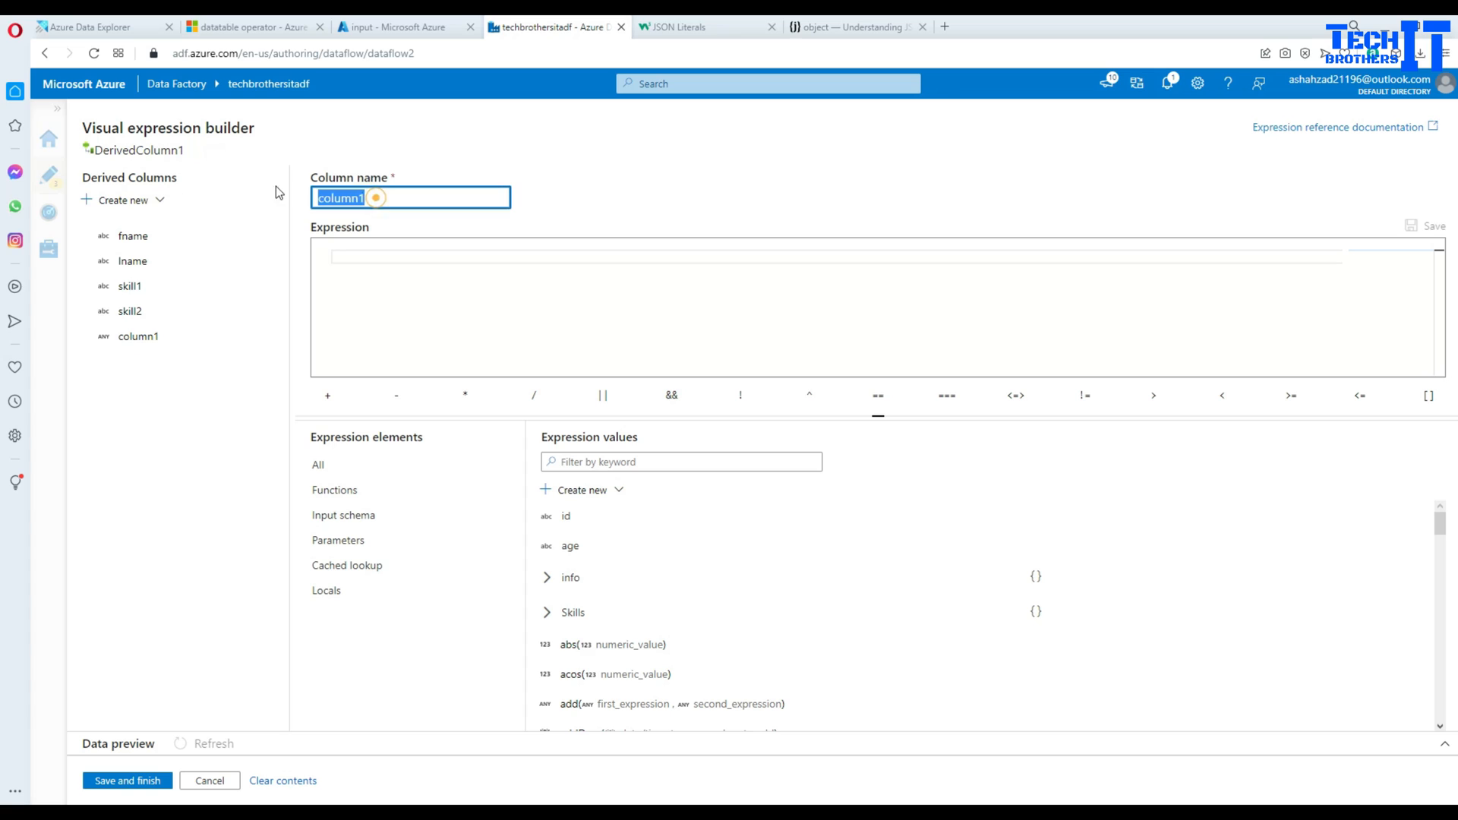
pyautogui.write('skill3')
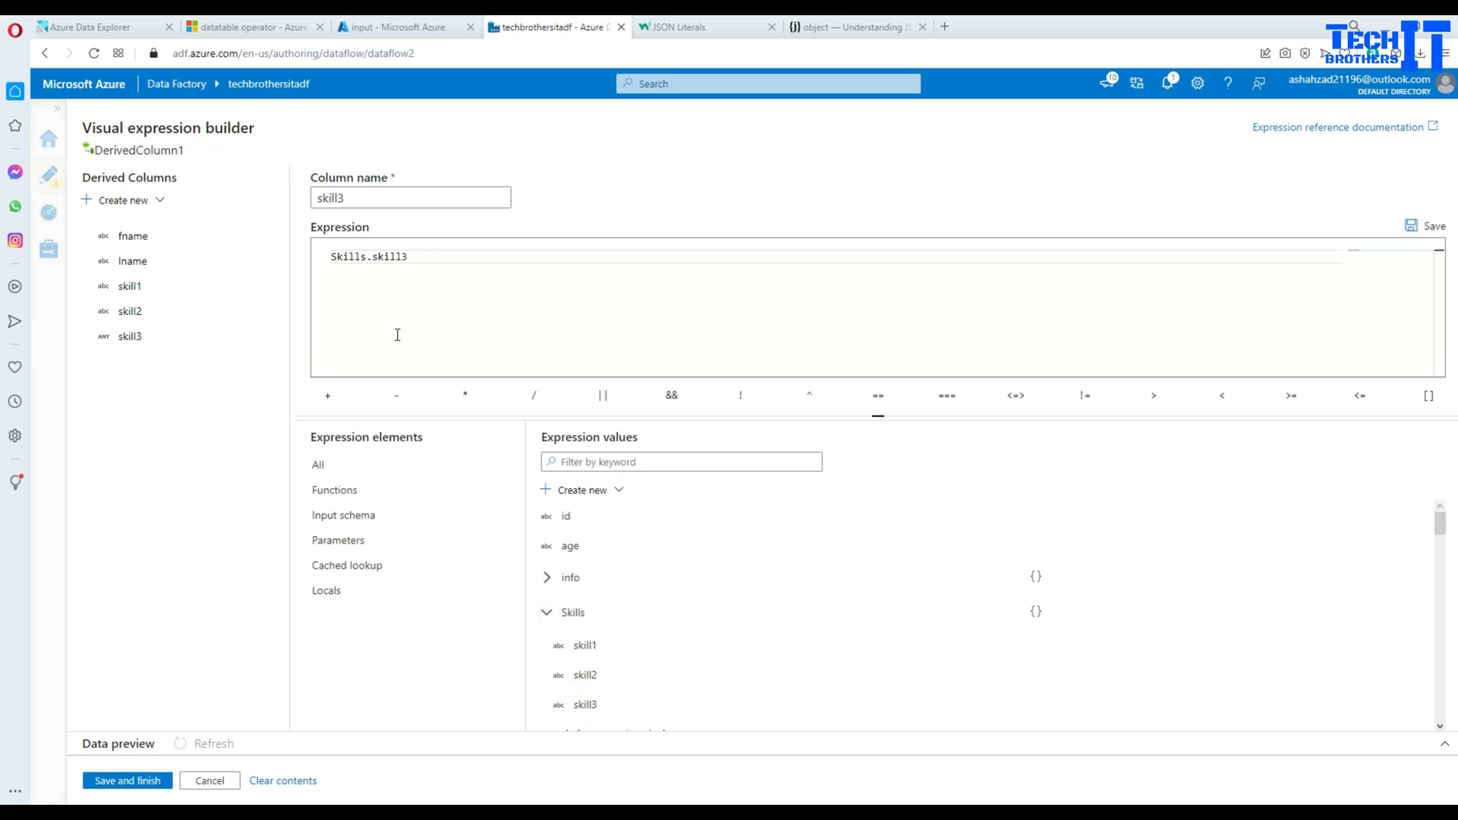
# Save the five derived columns and refresh the data preview of the flattened rows
pyautogui.click(128, 781)
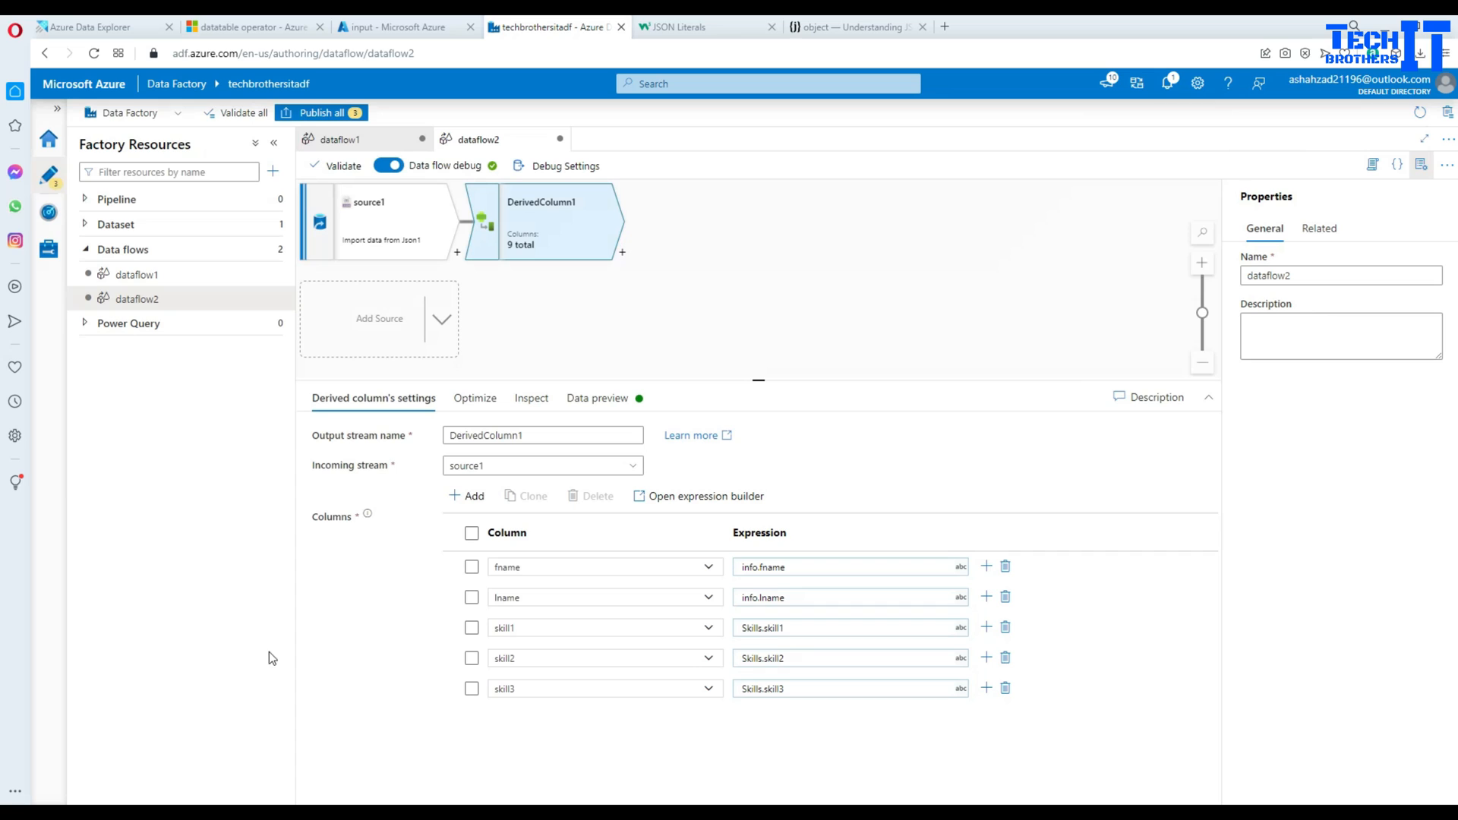
pyautogui.moveTo(673, 690)
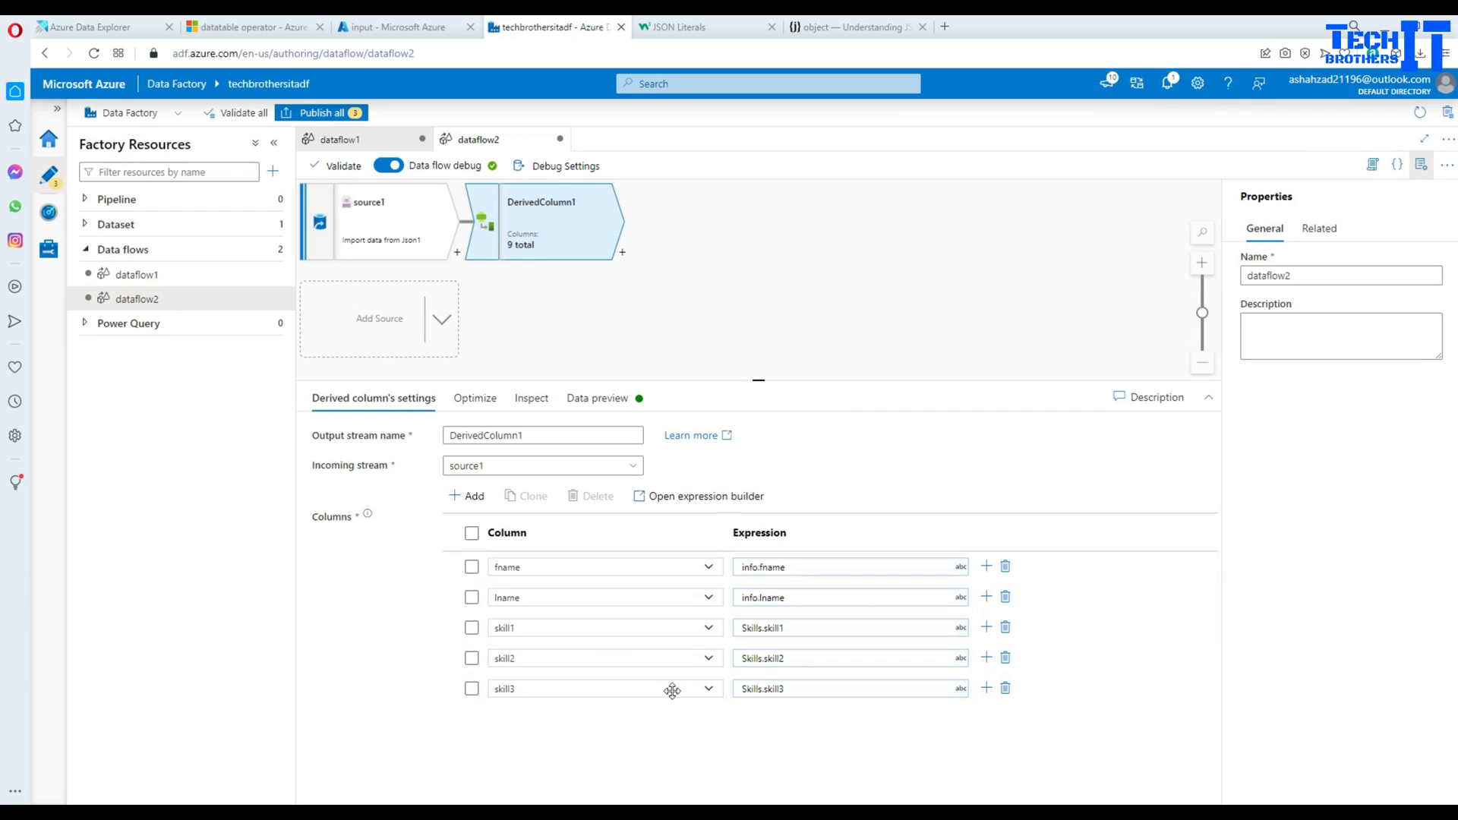
pyautogui.click(599, 398)
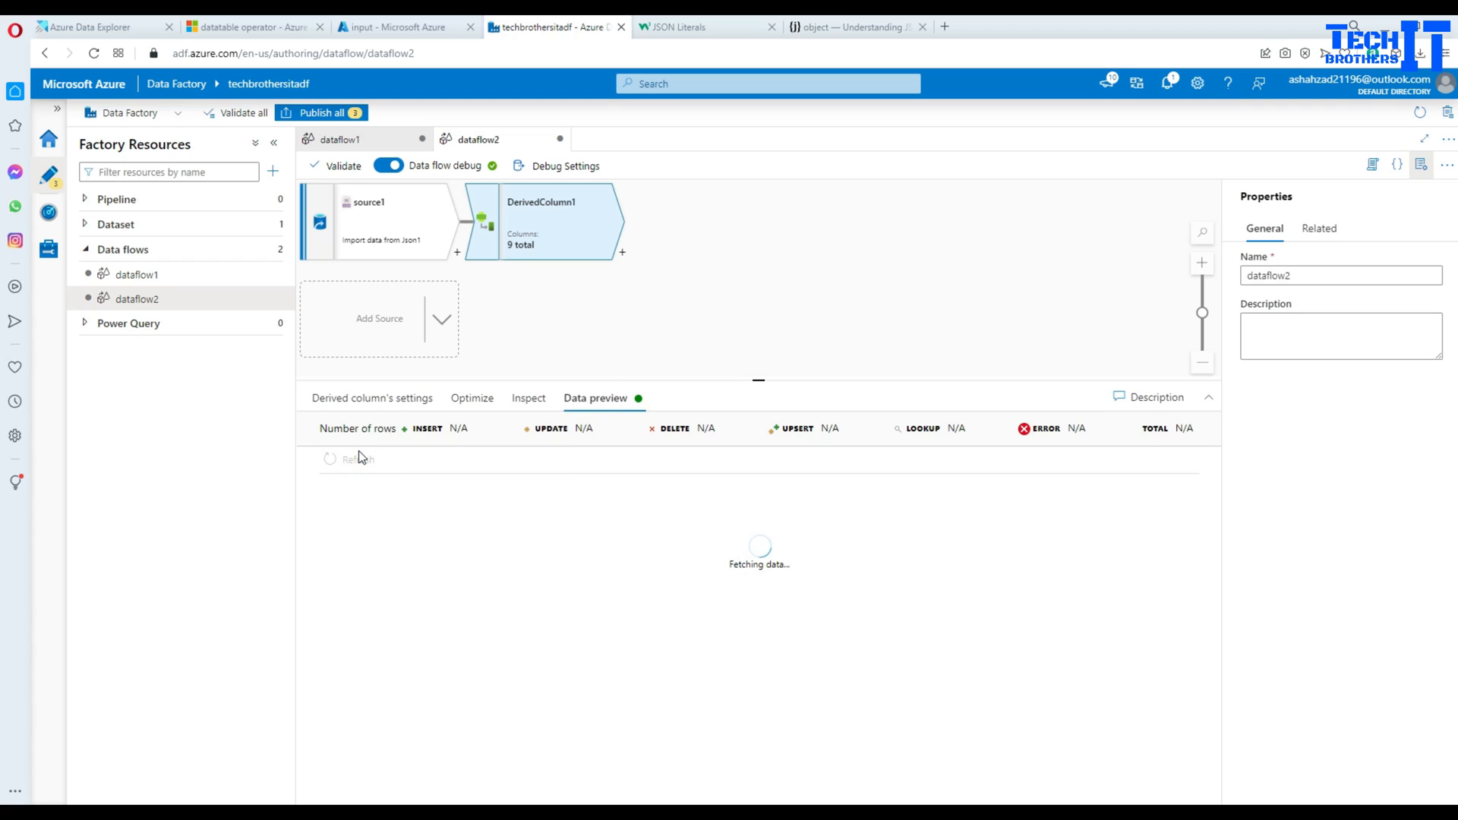
pyautogui.moveTo(1034, 577)
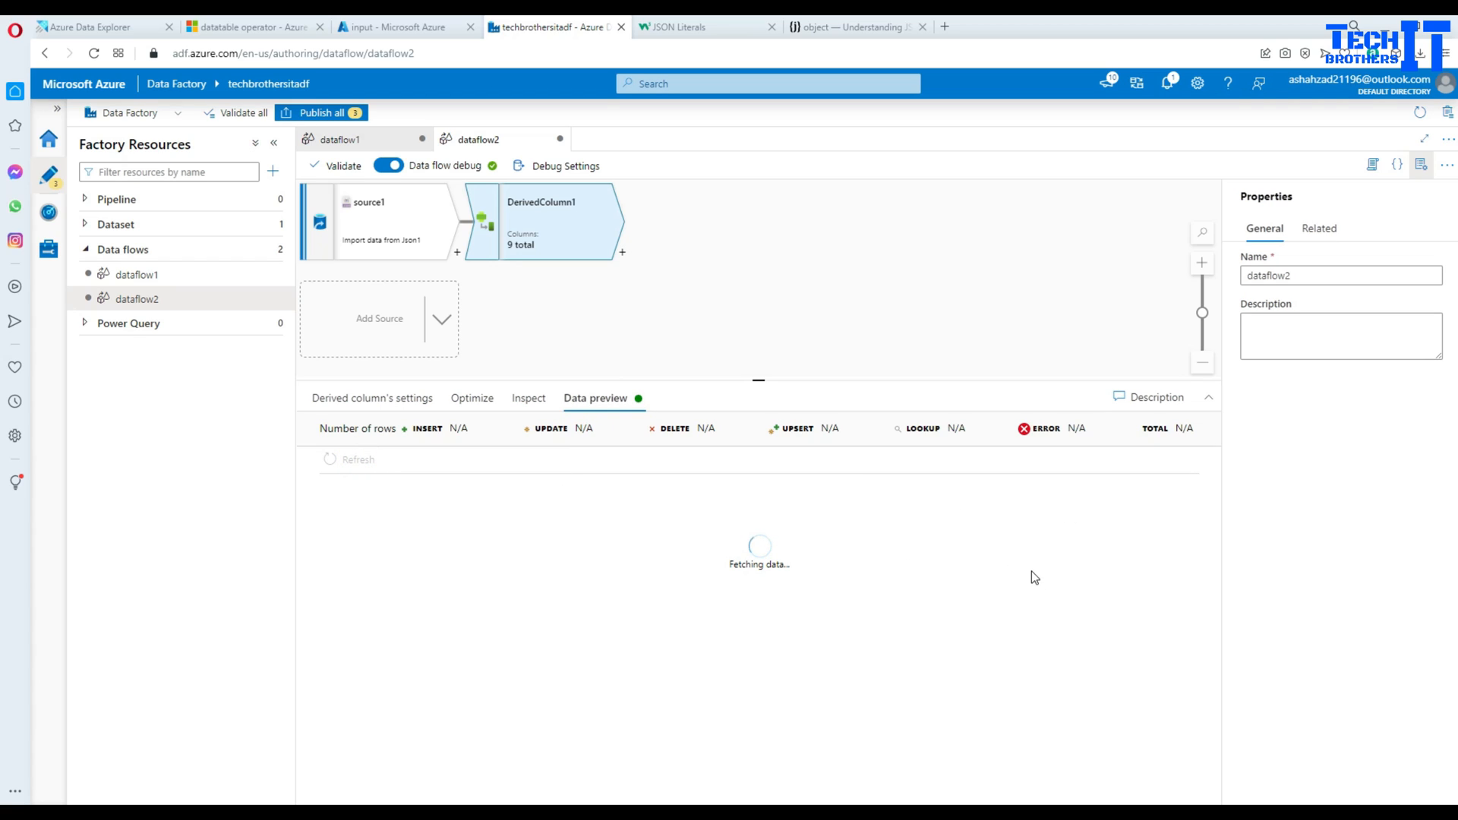
pyautogui.moveTo(1028, 573)
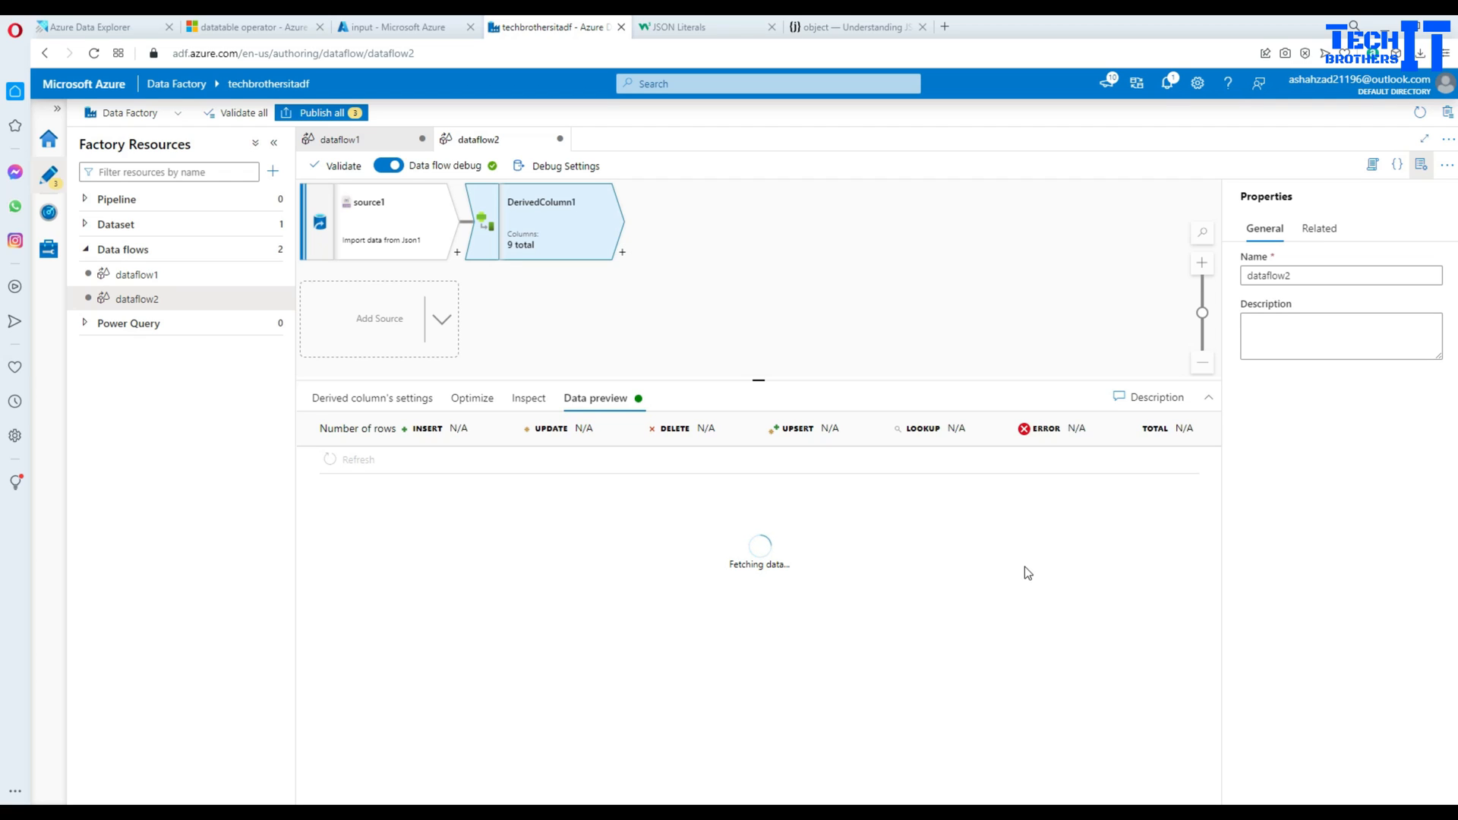
pyautogui.click(595, 396)
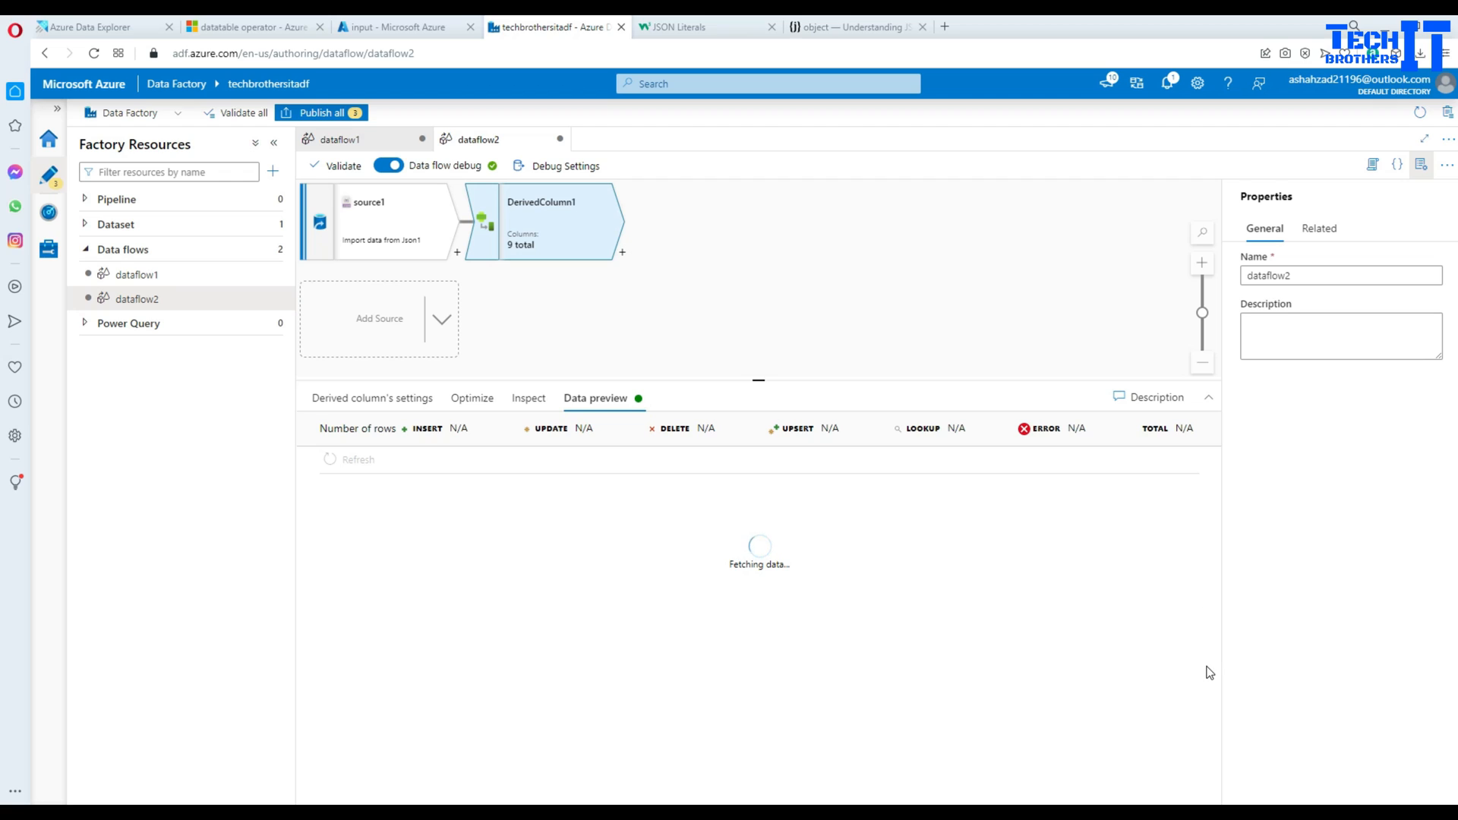
pyautogui.moveTo(1204, 708)
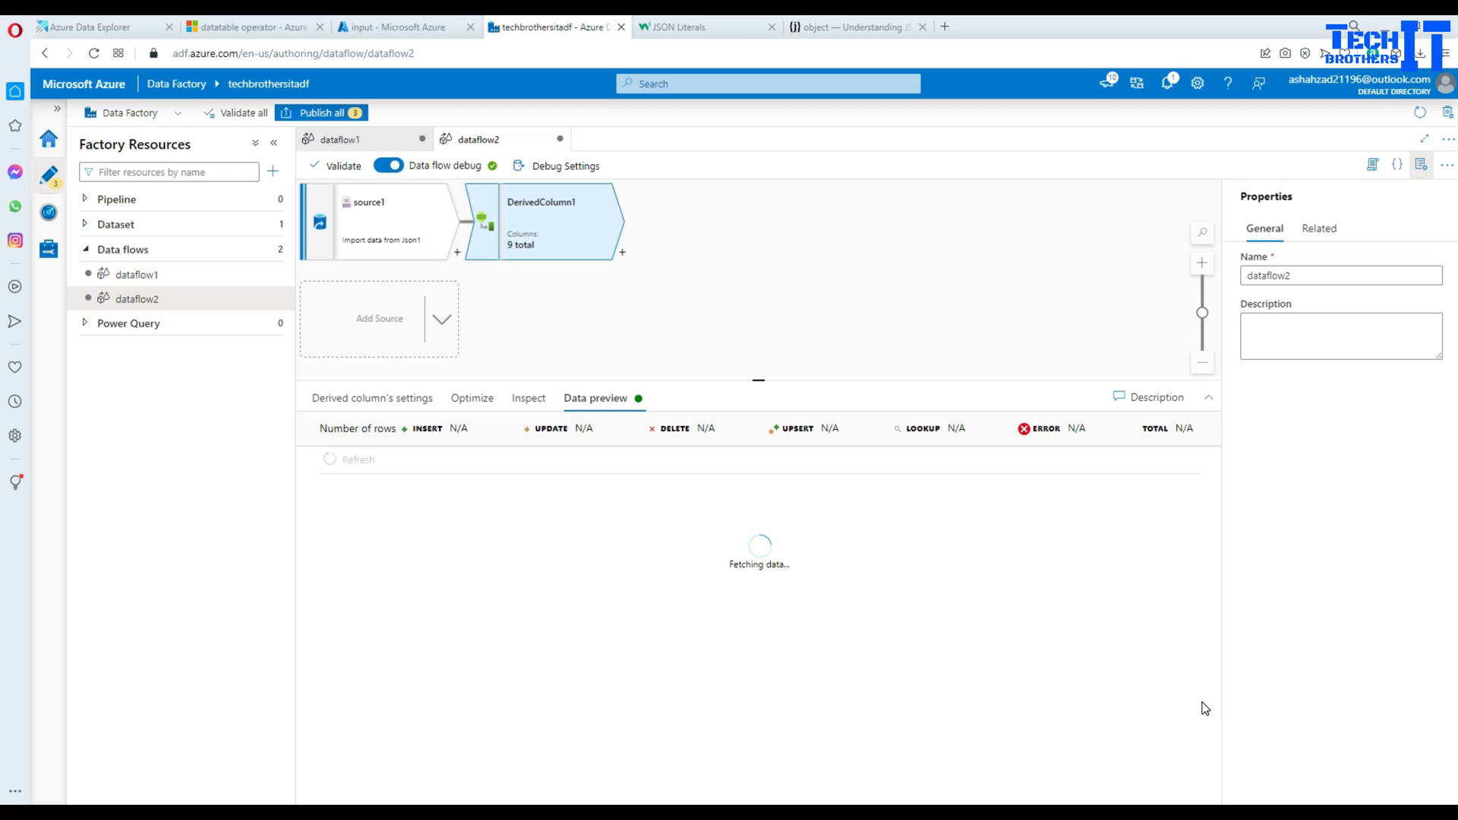
pyautogui.moveTo(951, 674)
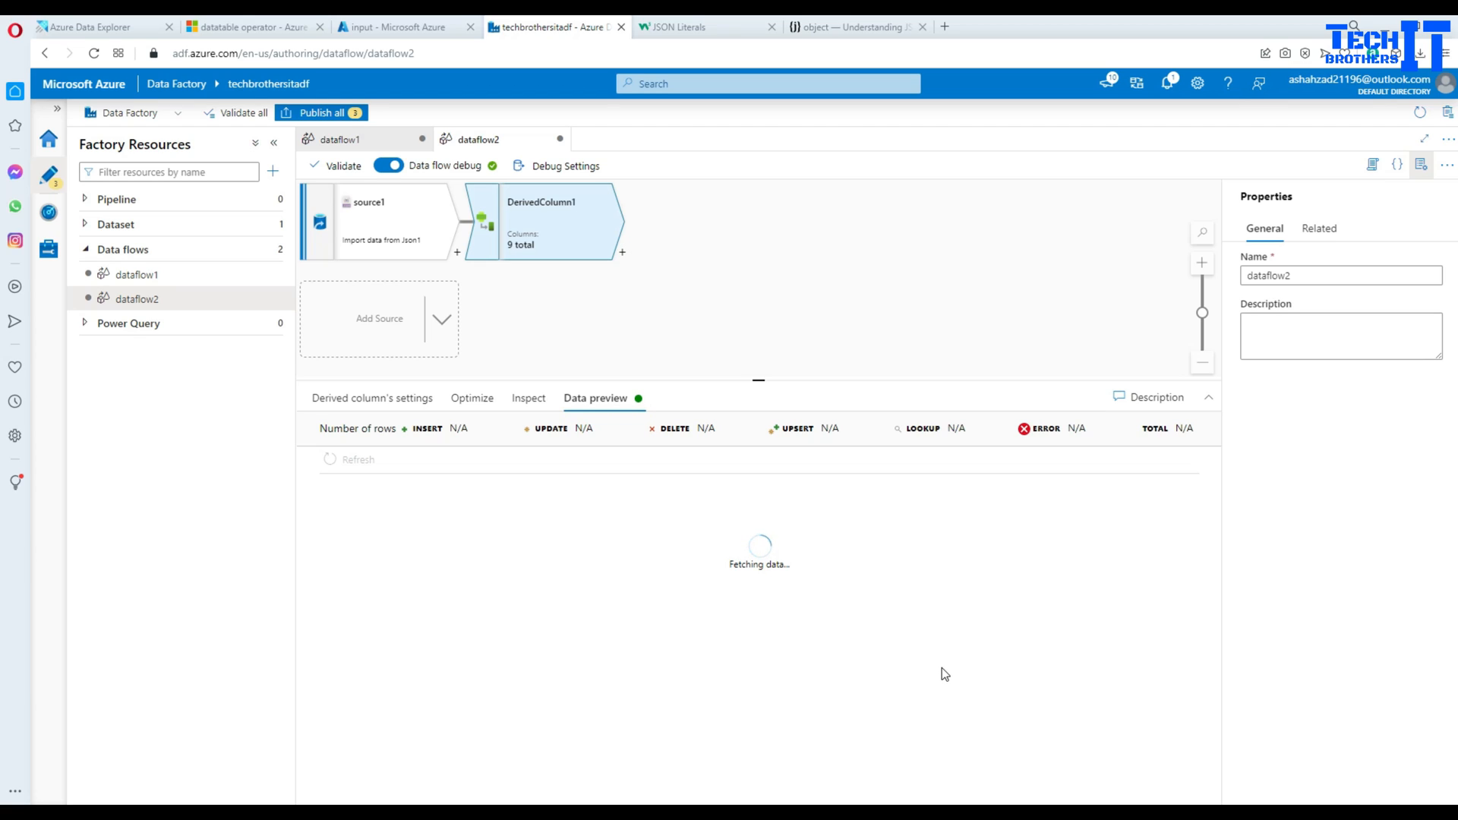
pyautogui.moveTo(743, 548)
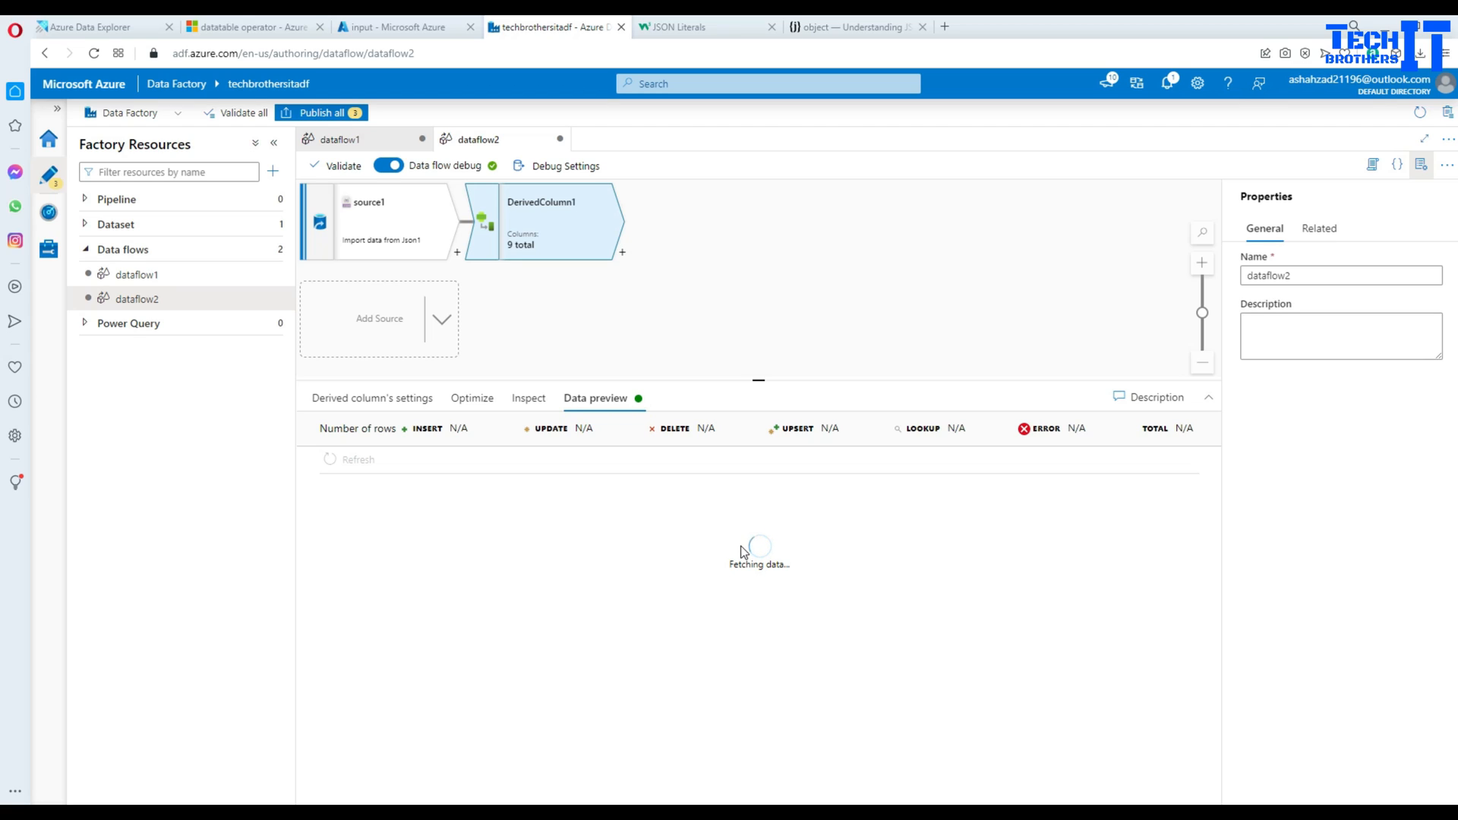
pyautogui.moveTo(1215, 468)
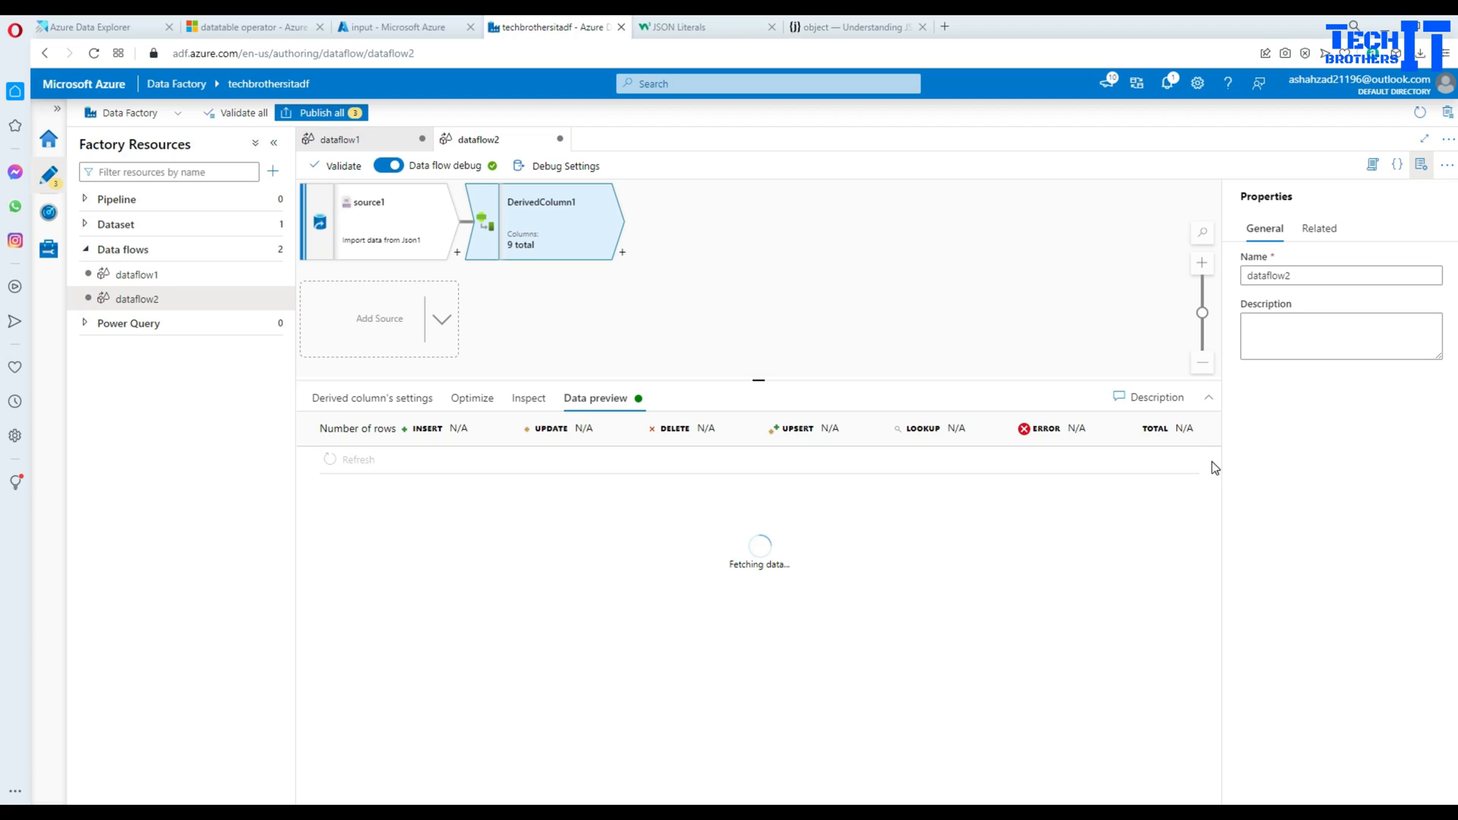
pyautogui.moveTo(672, 625)
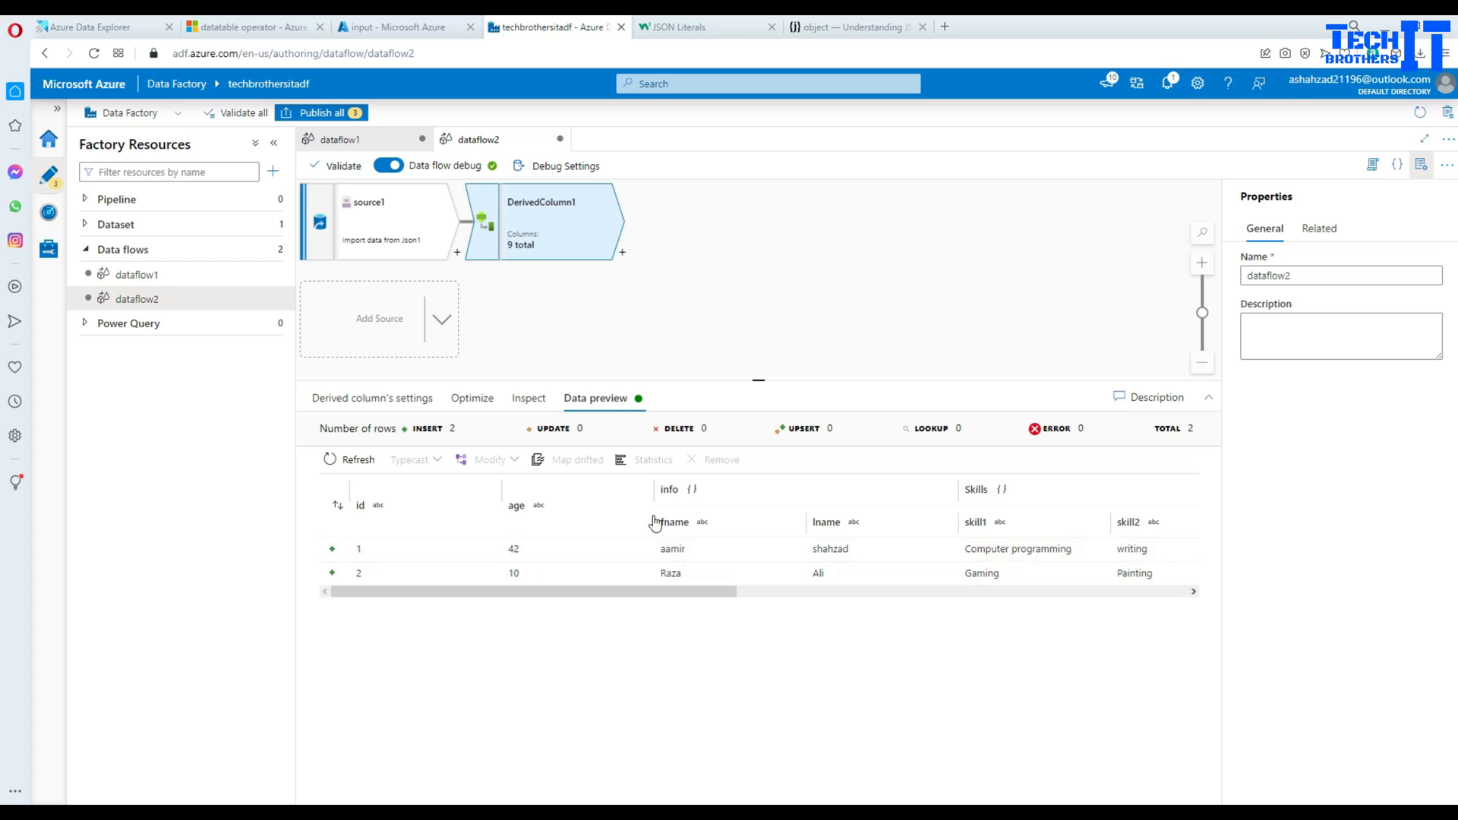
pyautogui.moveTo(525, 509)
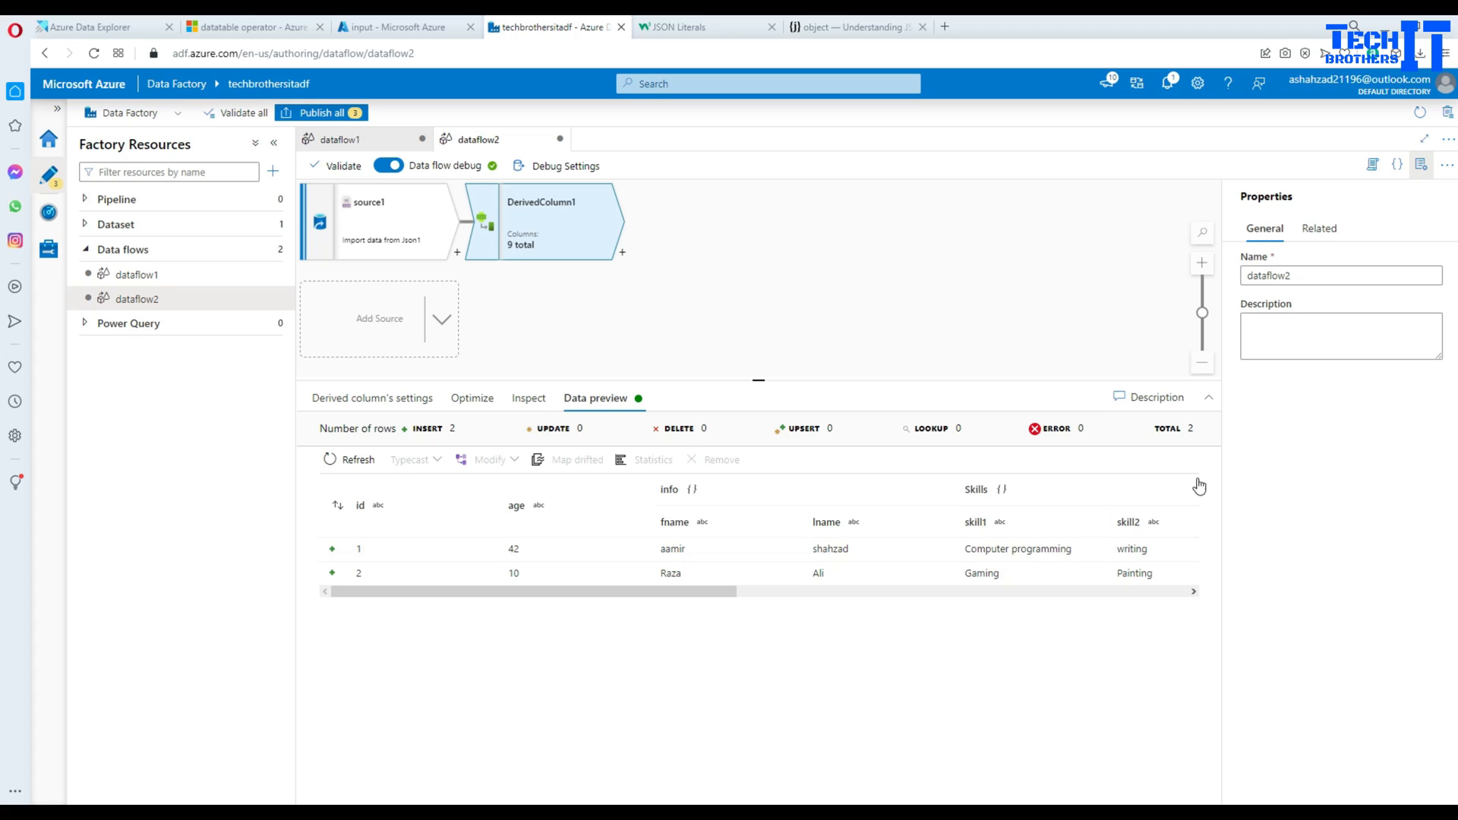
pyautogui.moveTo(1220, 606)
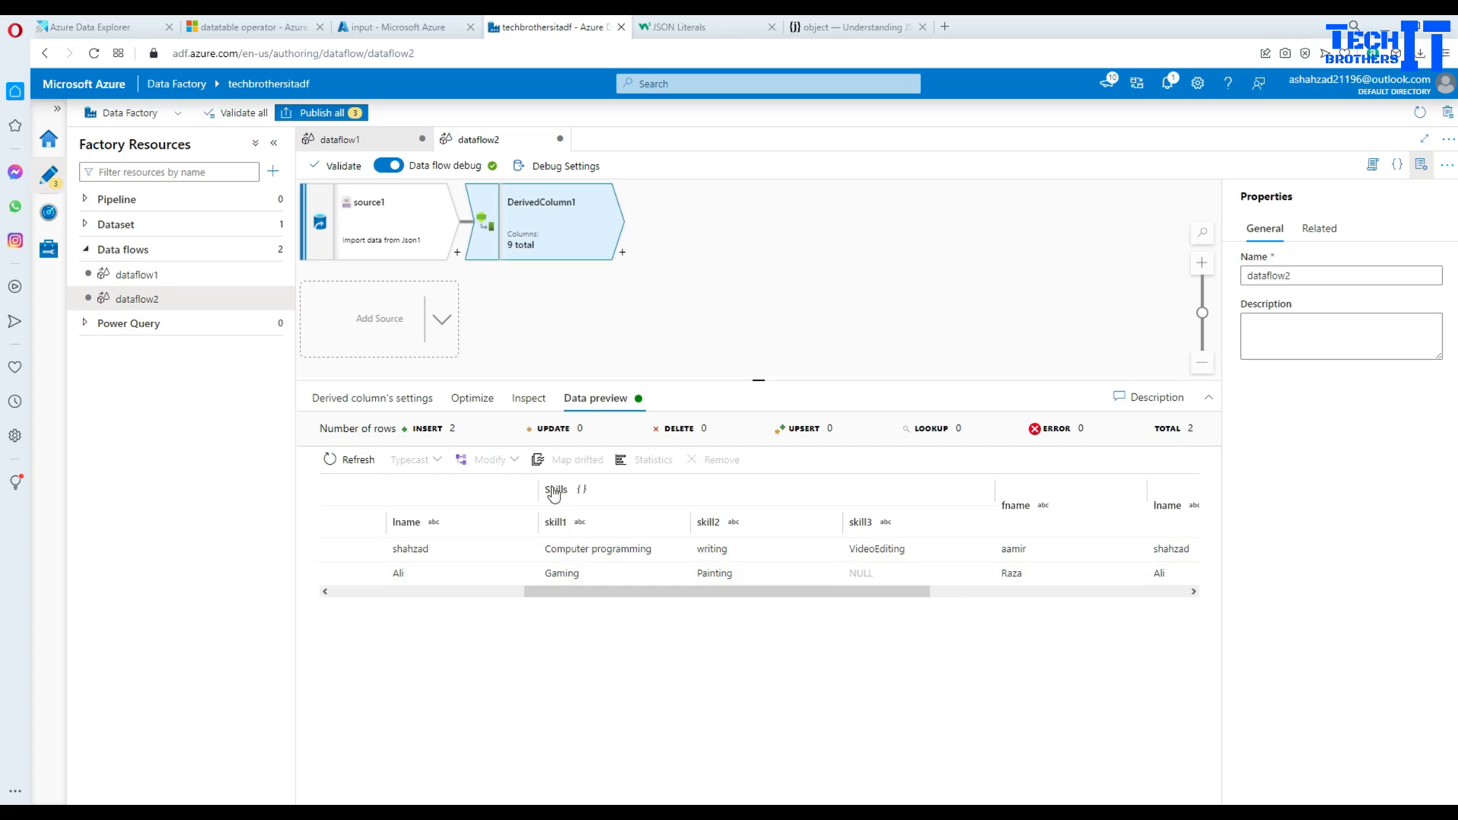
pyautogui.moveTo(626, 258)
pyautogui.write('sin')
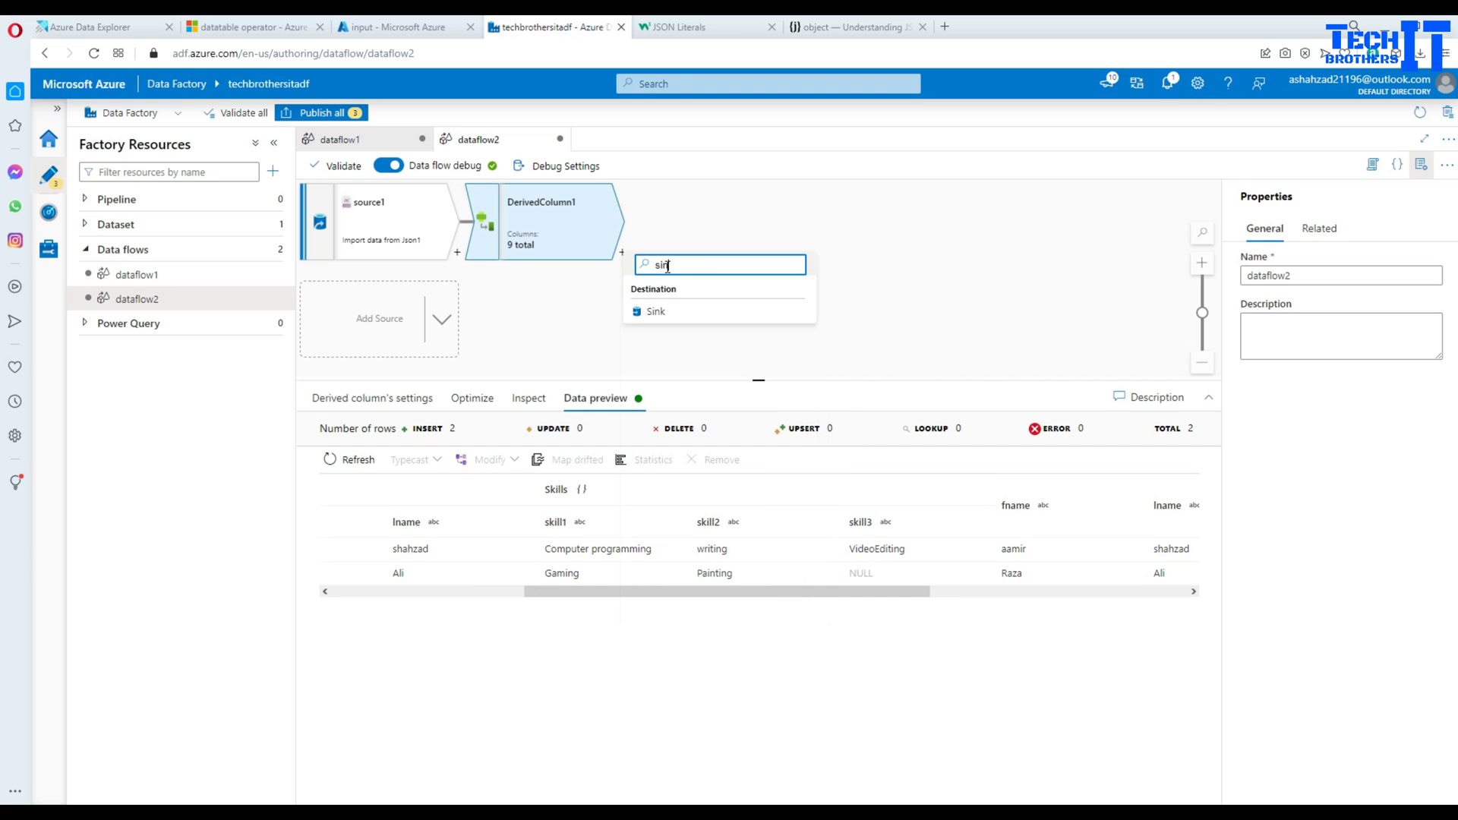
# Add a sink with a new delimited-text dataset on AzureBlobStorage1, container output, first row as header
pyautogui.click(657, 310)
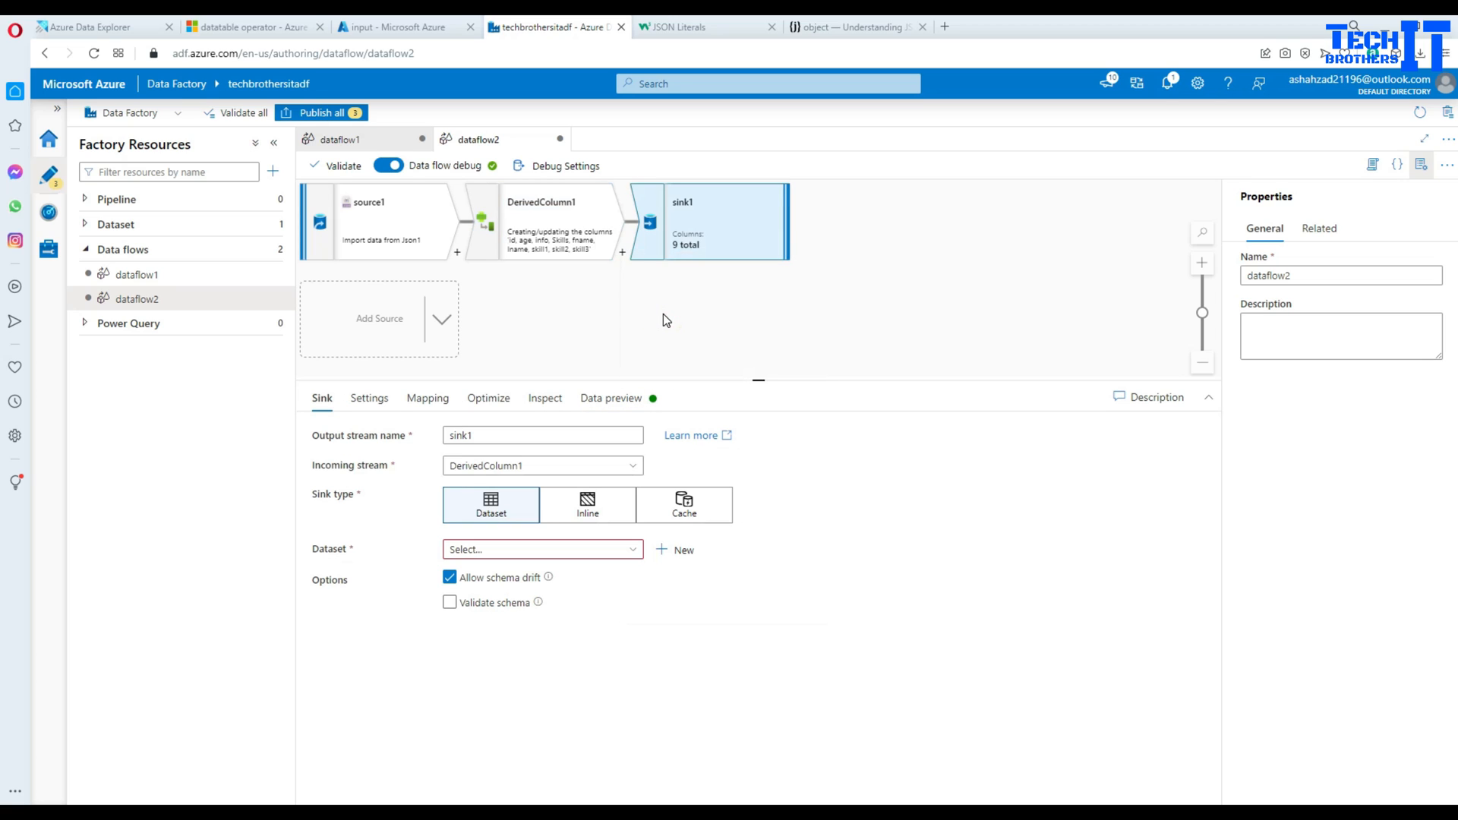
pyautogui.click(664, 550)
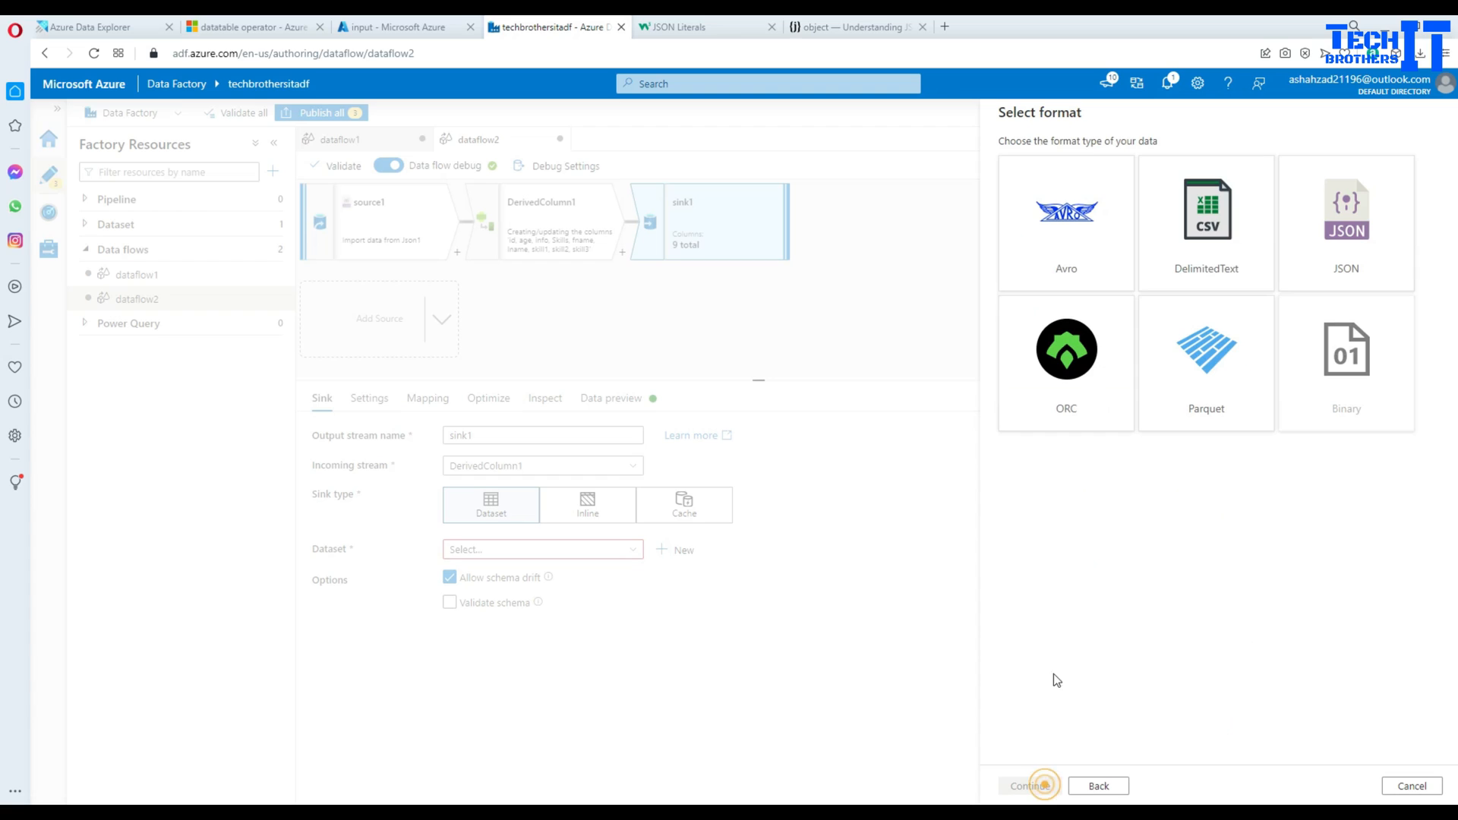
pyautogui.click(1206, 223)
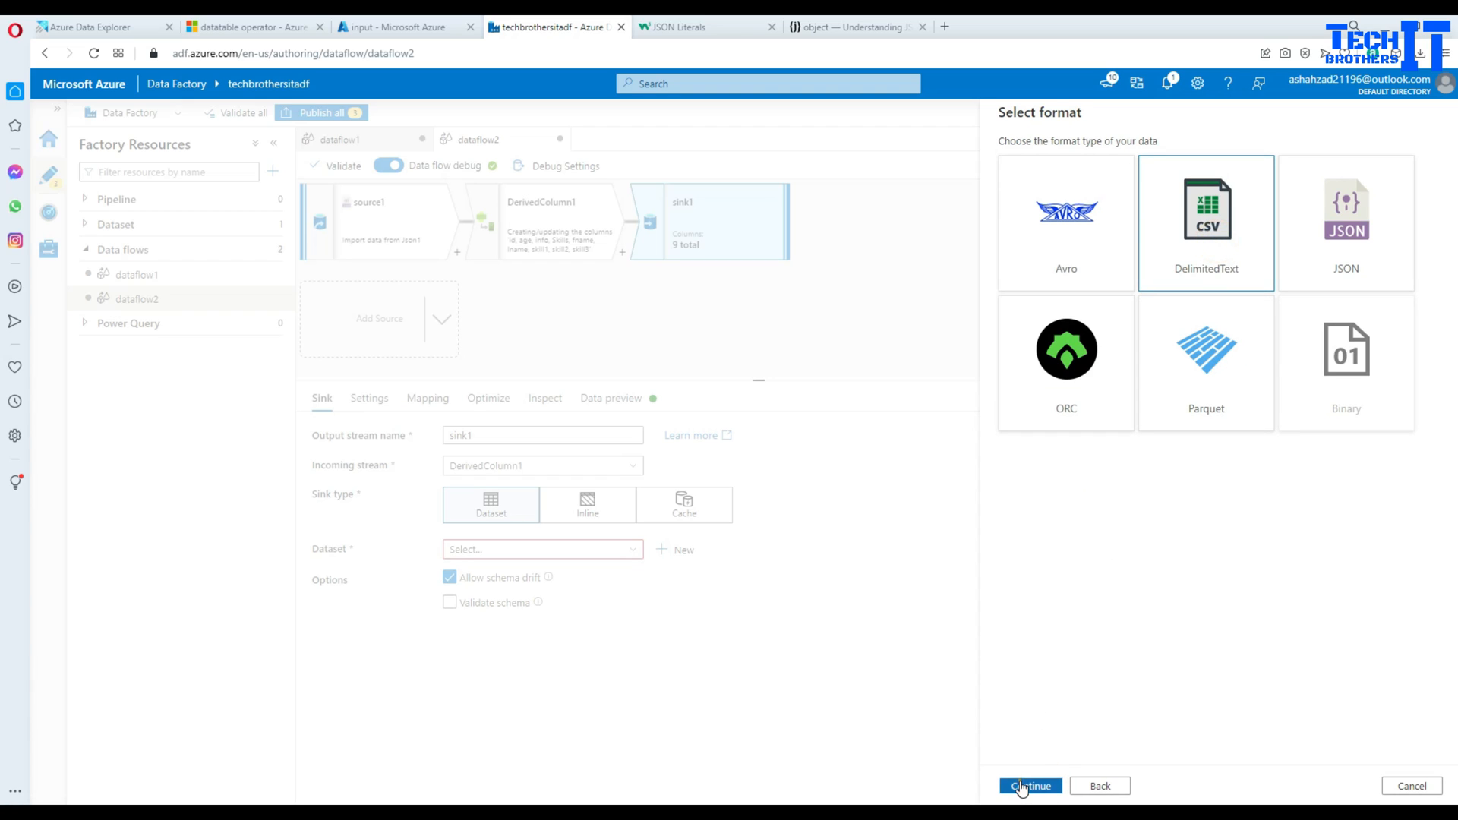
pyautogui.click(1028, 786)
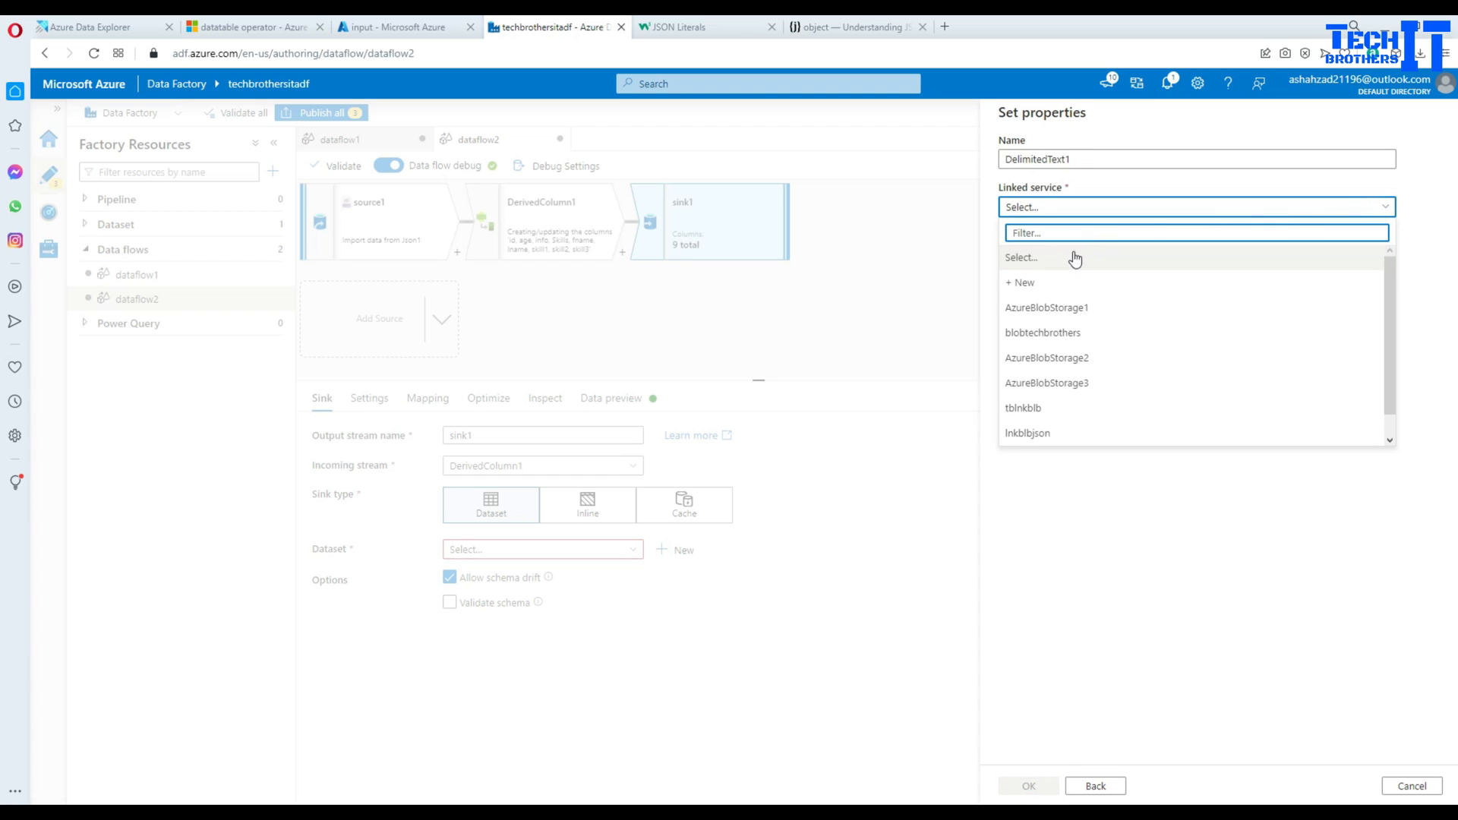
pyautogui.click(1047, 307)
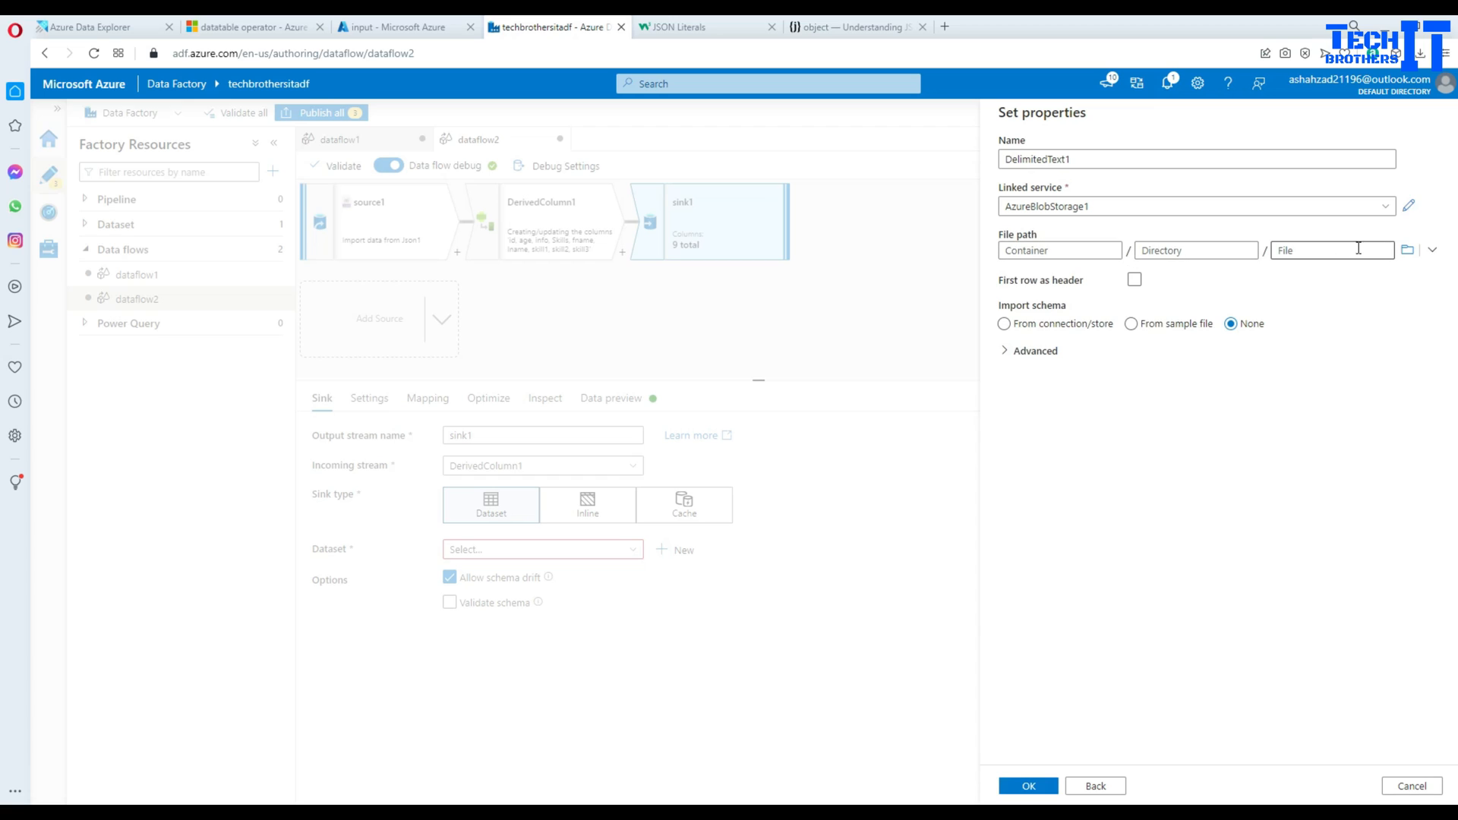
pyautogui.click(1407, 249)
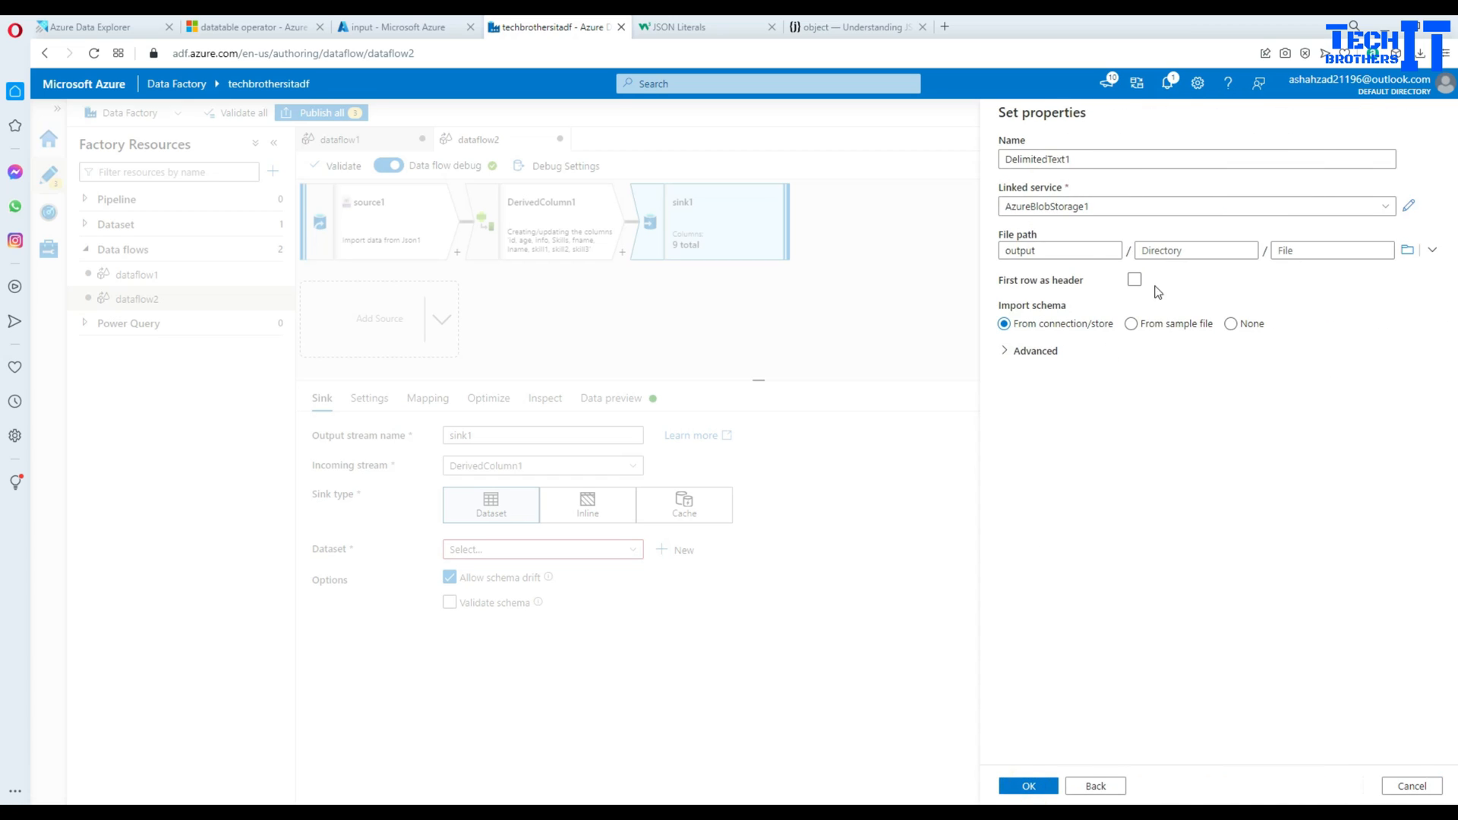
pyautogui.click(1134, 279)
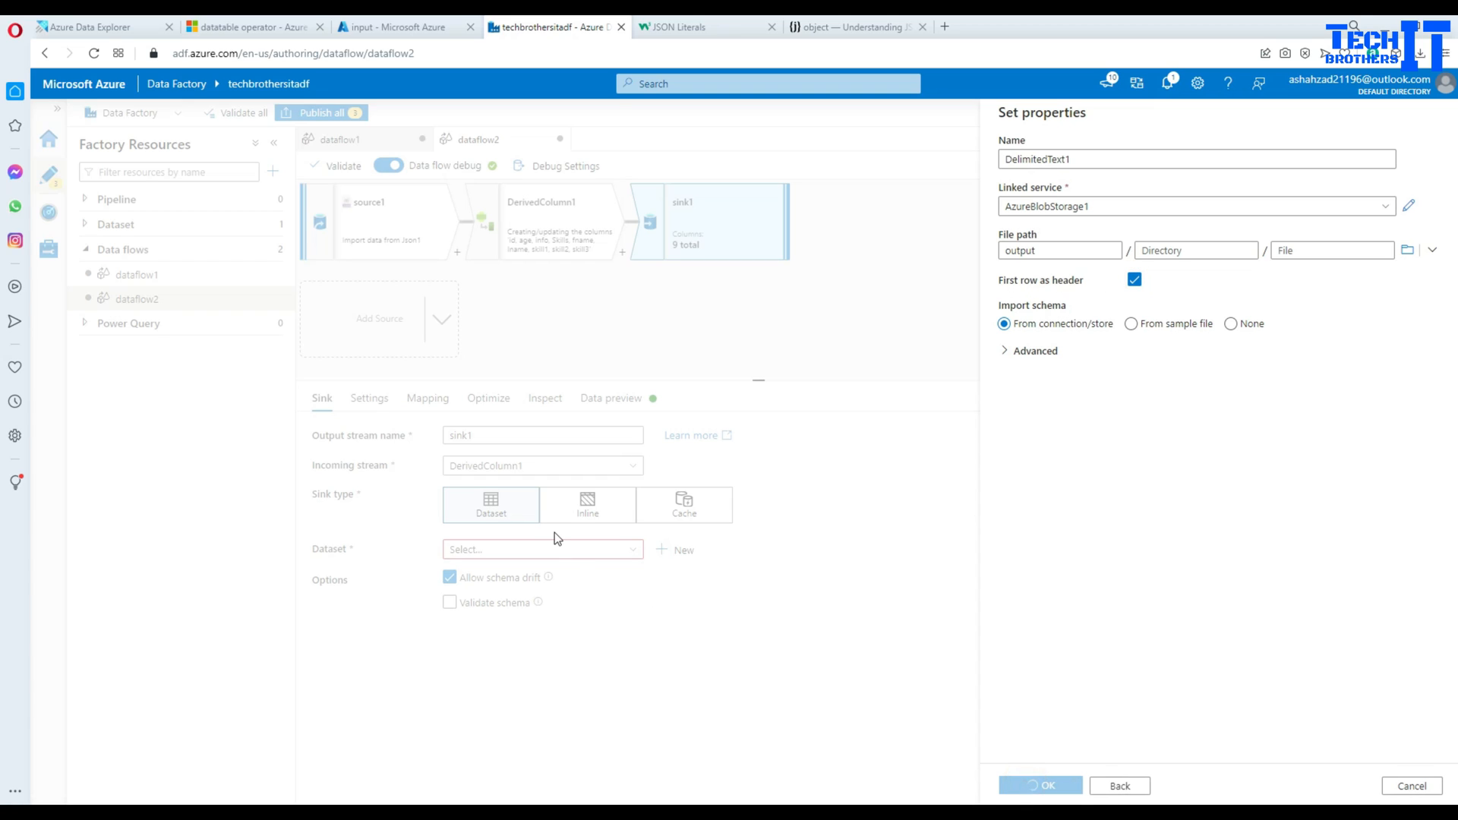
pyautogui.click(1040, 785)
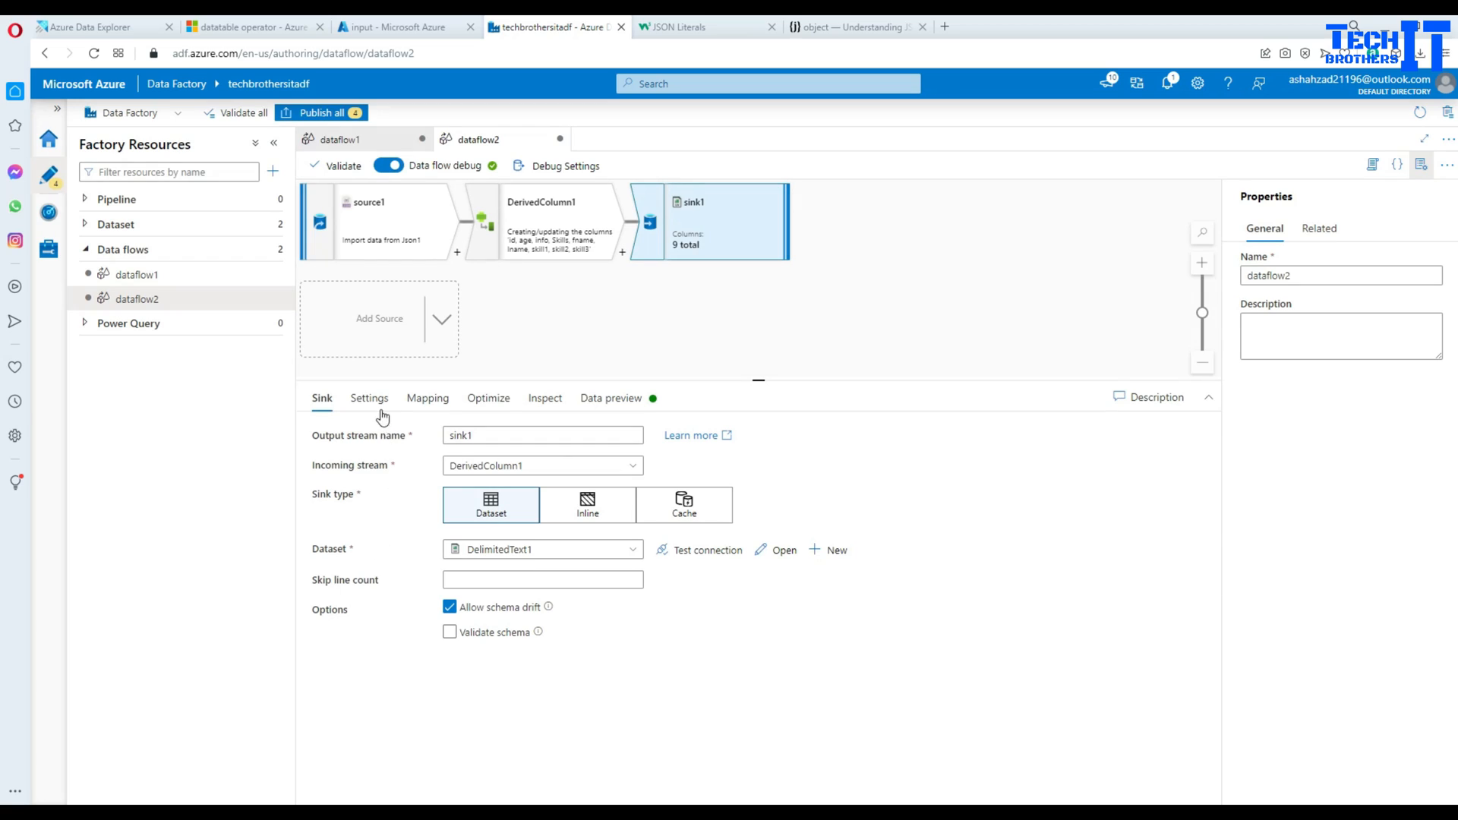
# Turn off auto mapping and delete the info and Skills columns from the sink mapping
pyautogui.click(369, 397)
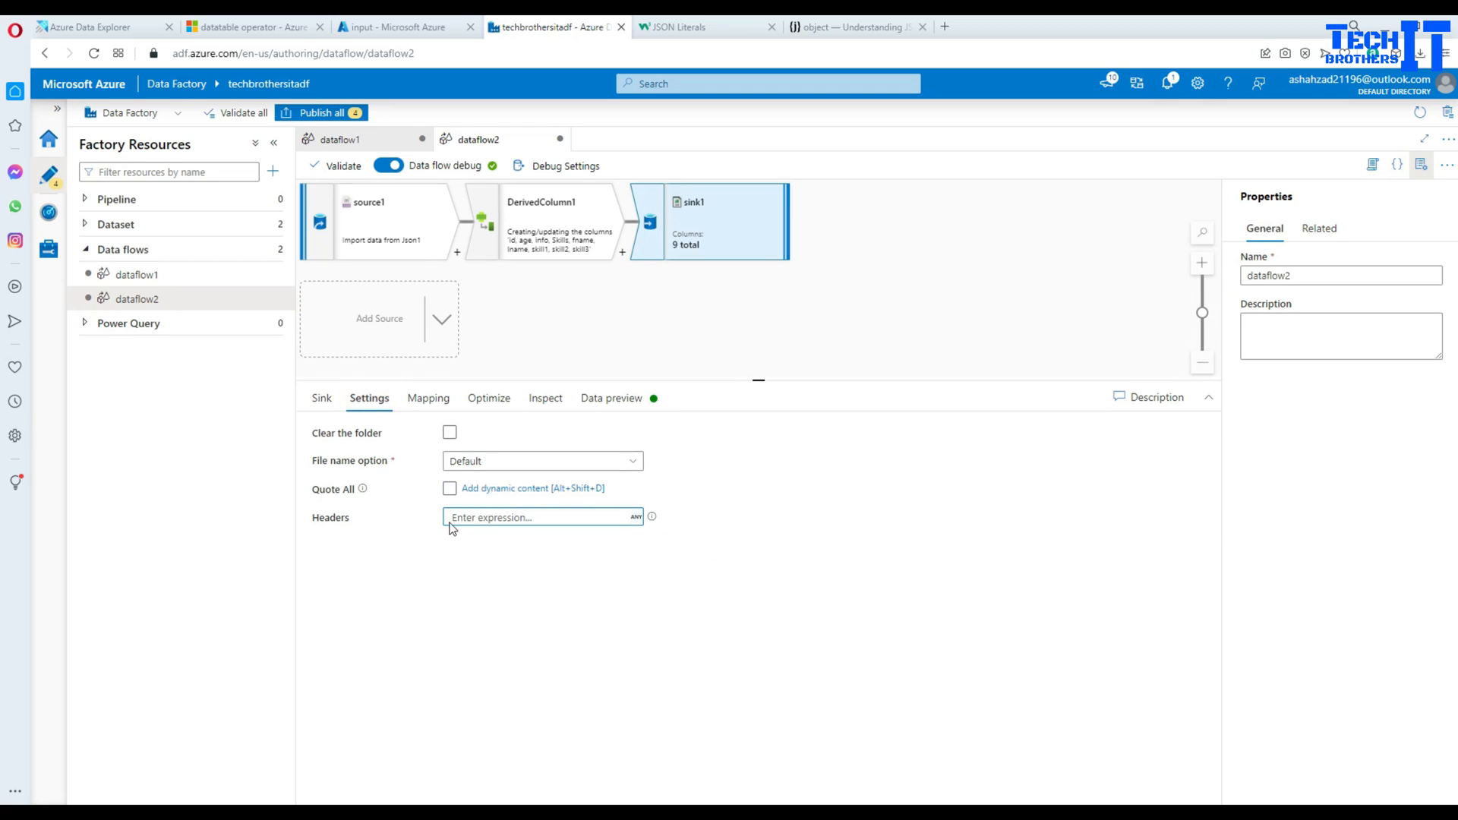
pyautogui.moveTo(399, 503)
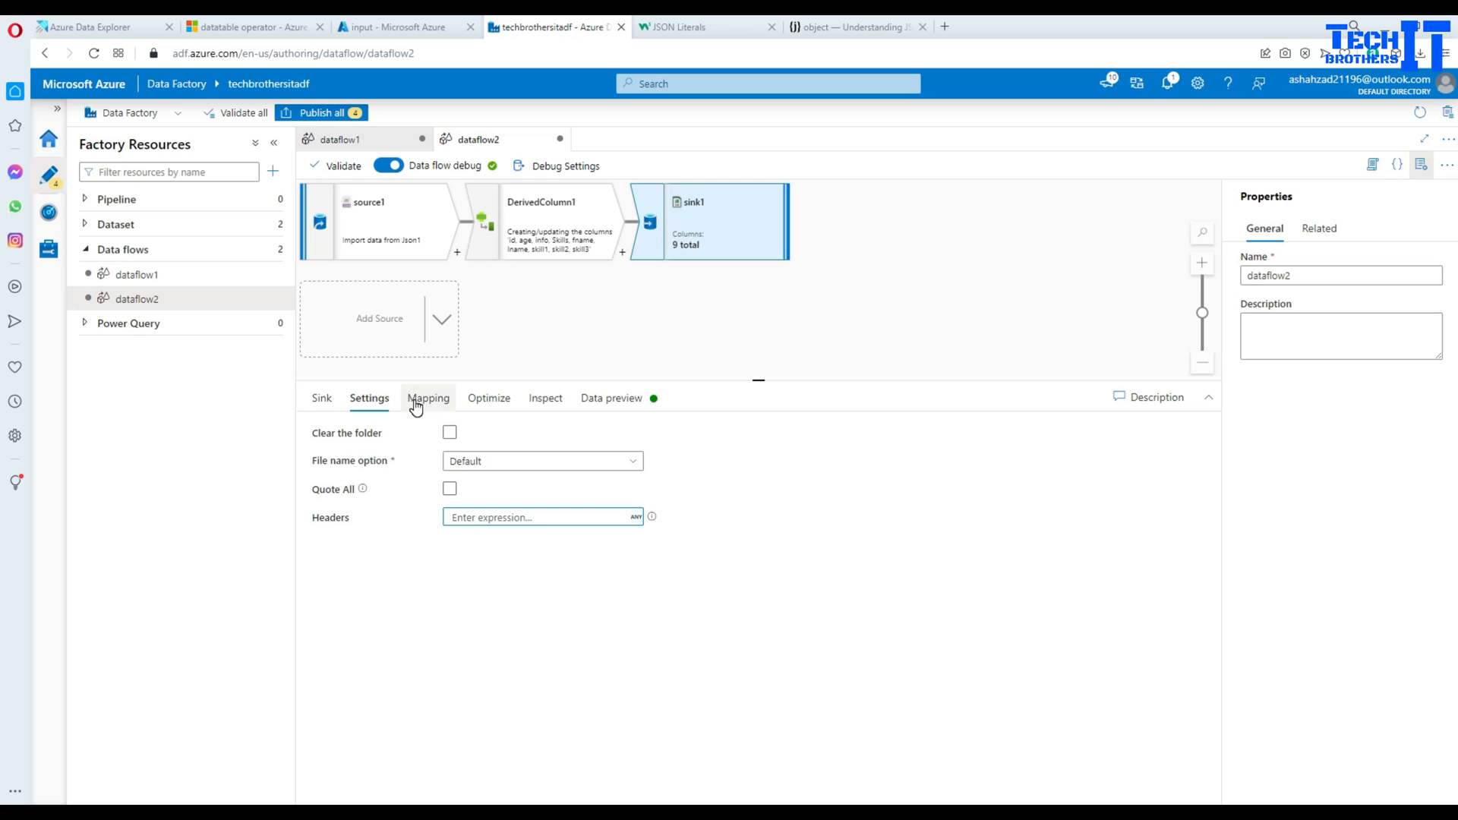
pyautogui.click(429, 398)
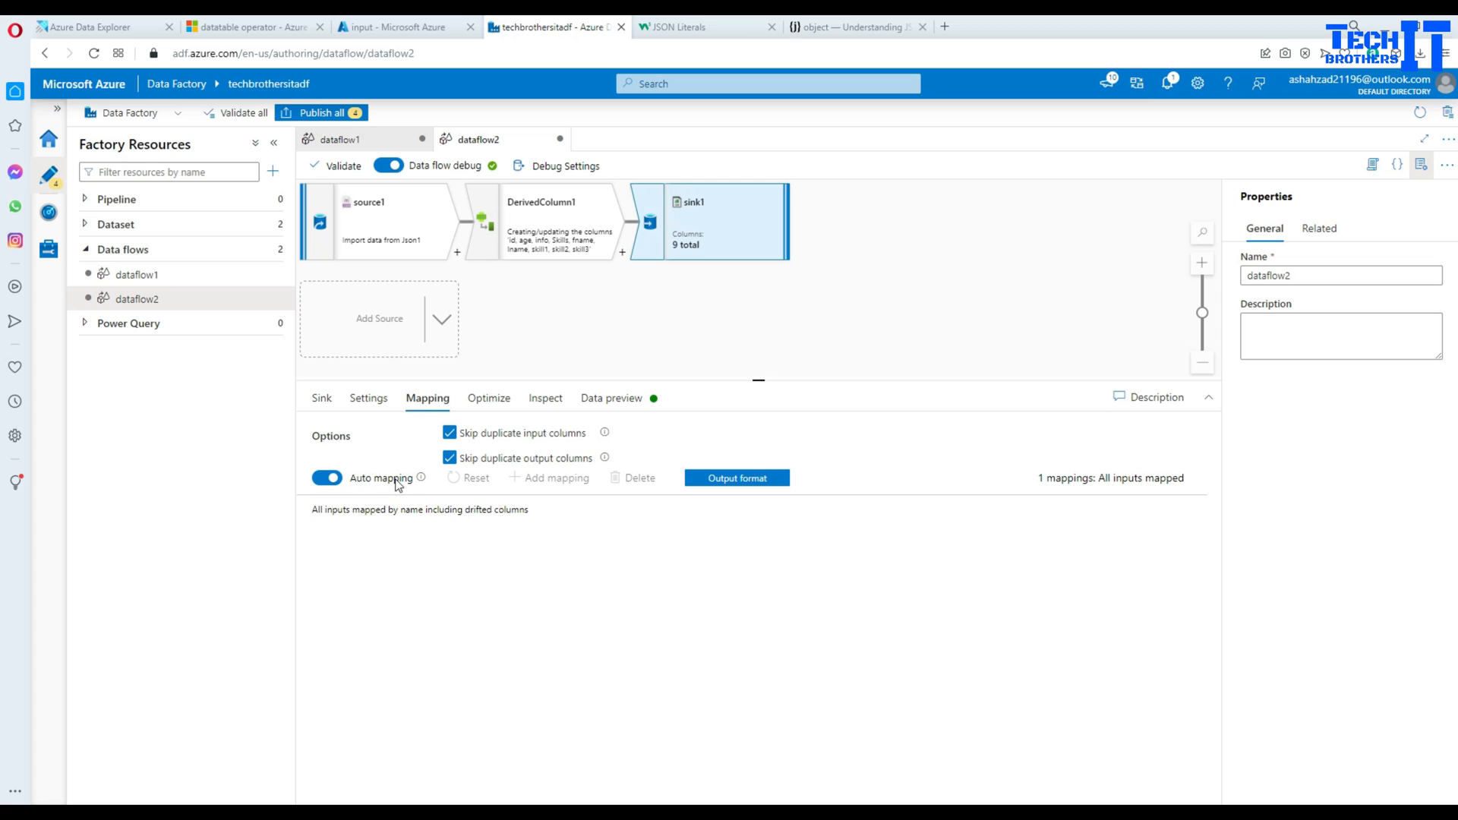
pyautogui.click(329, 477)
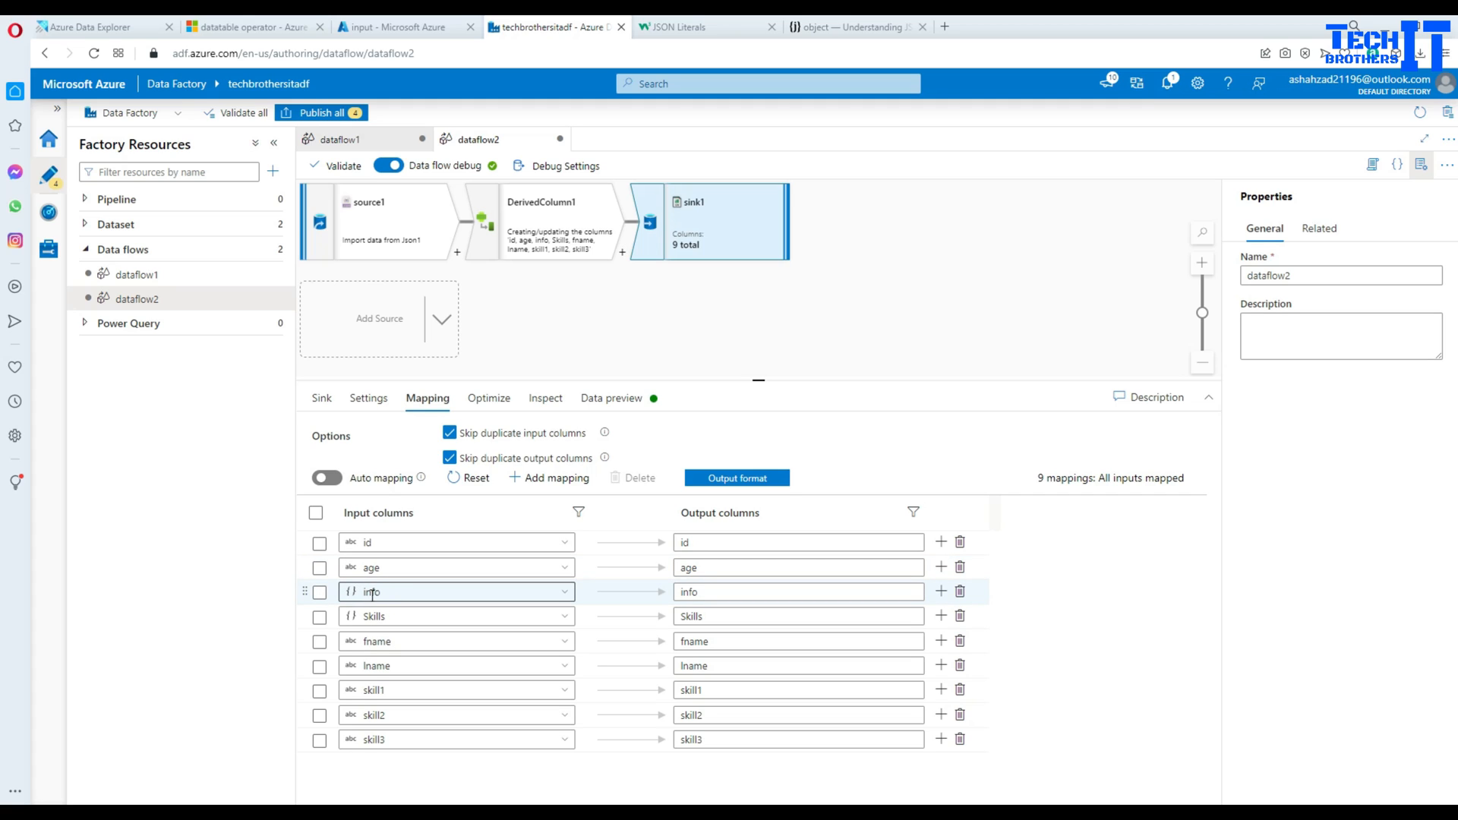
pyautogui.click(319, 591)
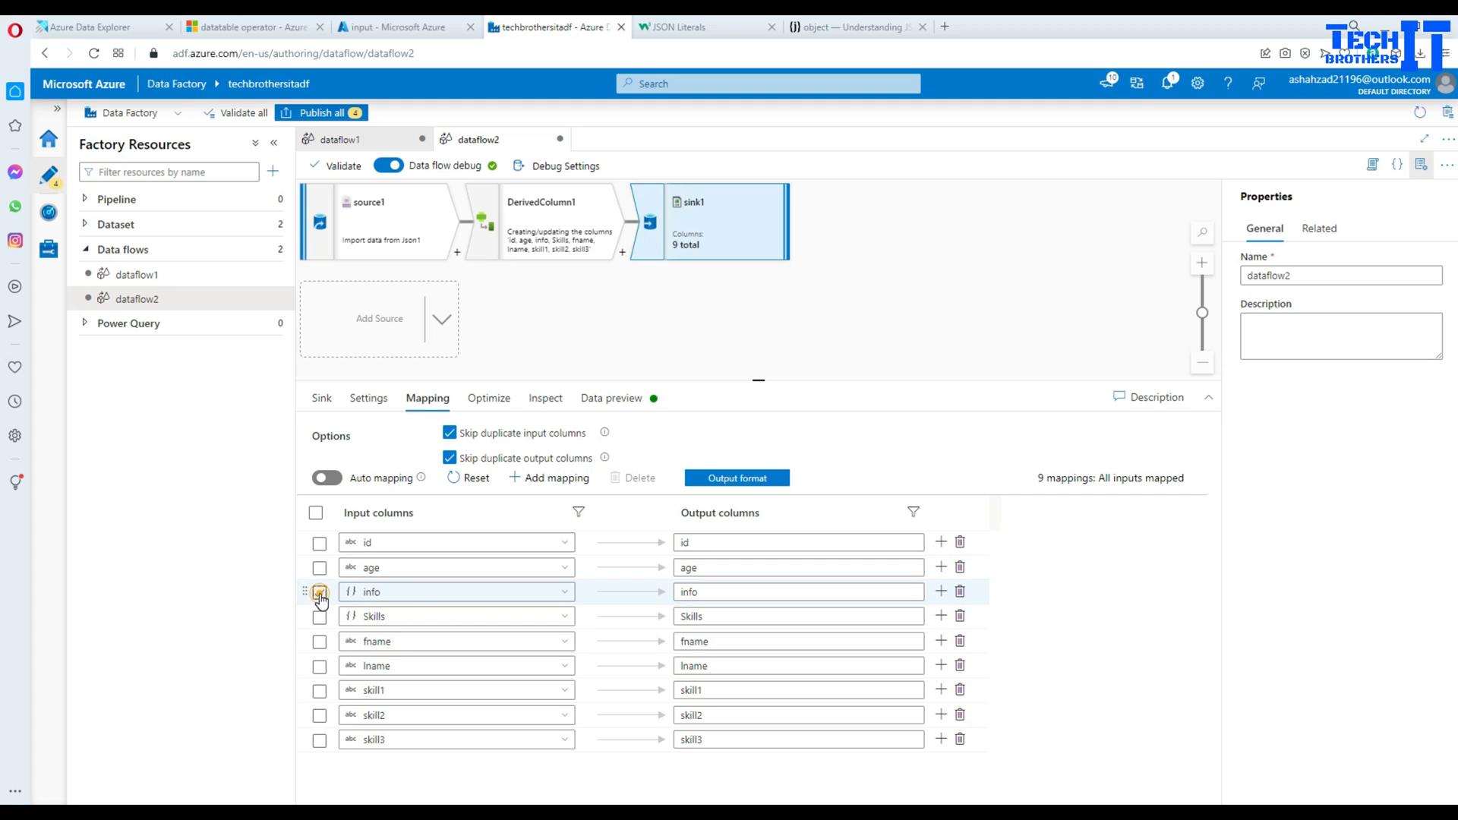
pyautogui.click(319, 593)
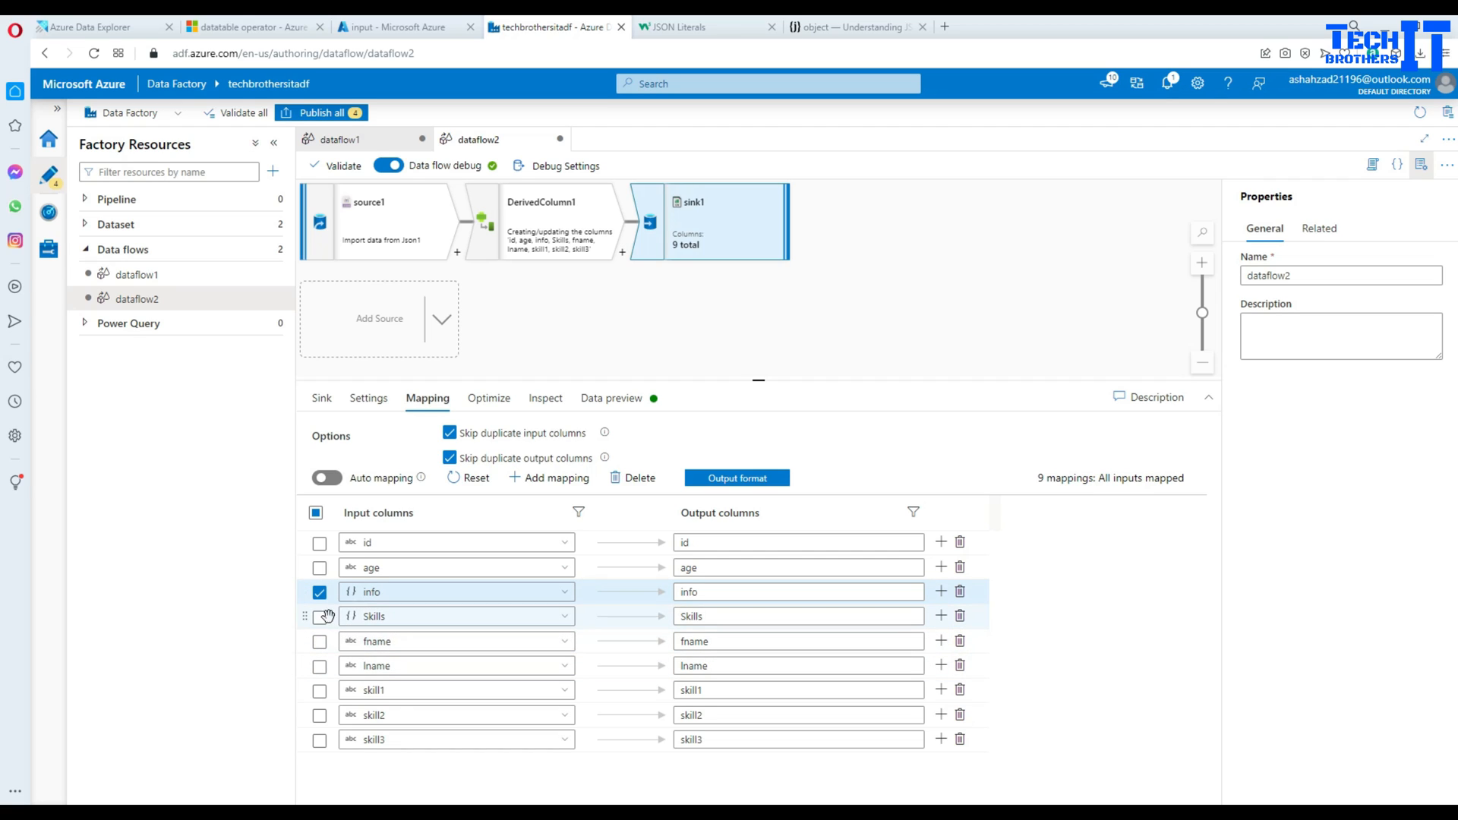
pyautogui.click(318, 615)
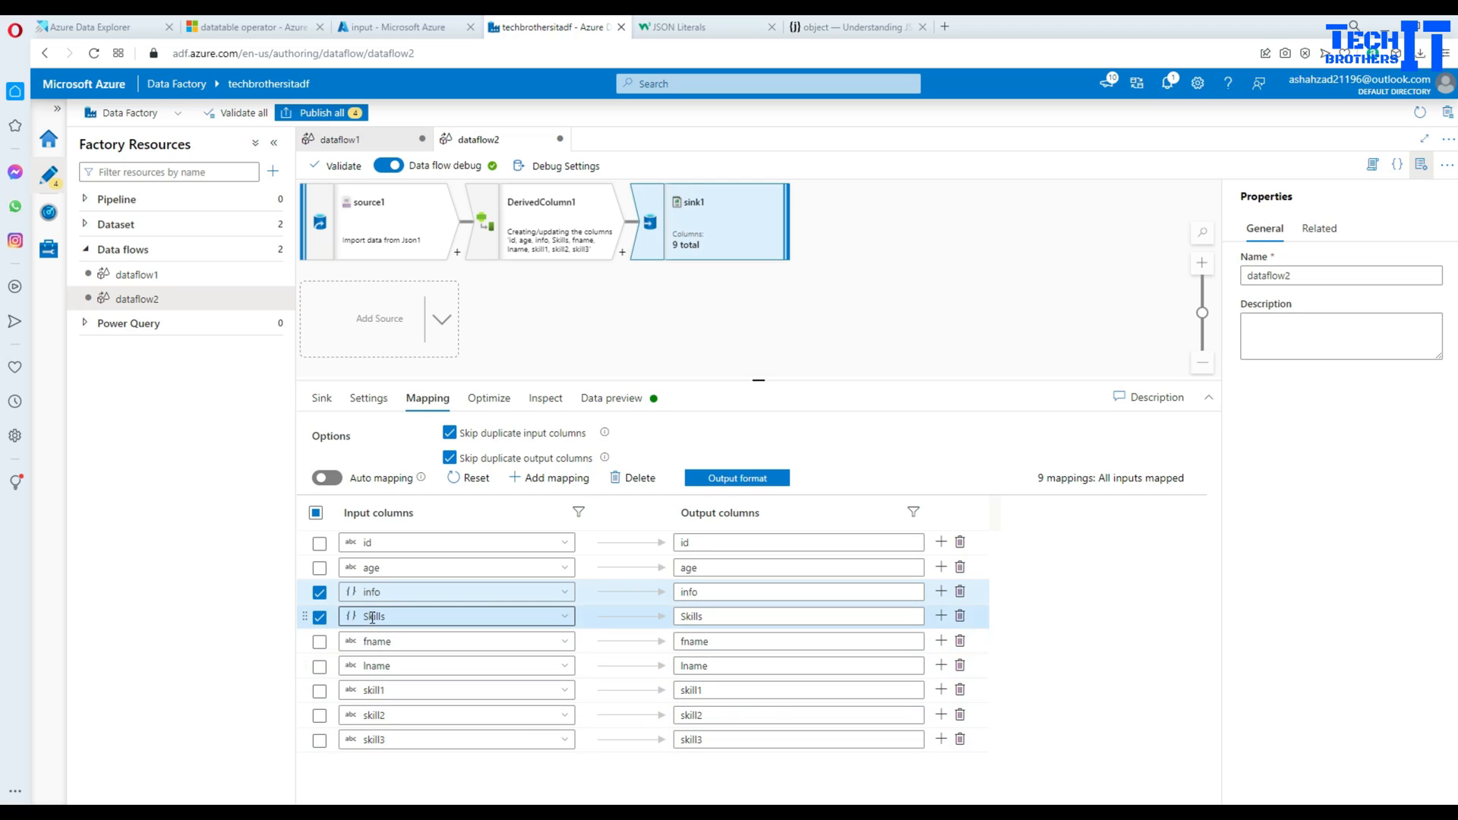
pyautogui.click(632, 477)
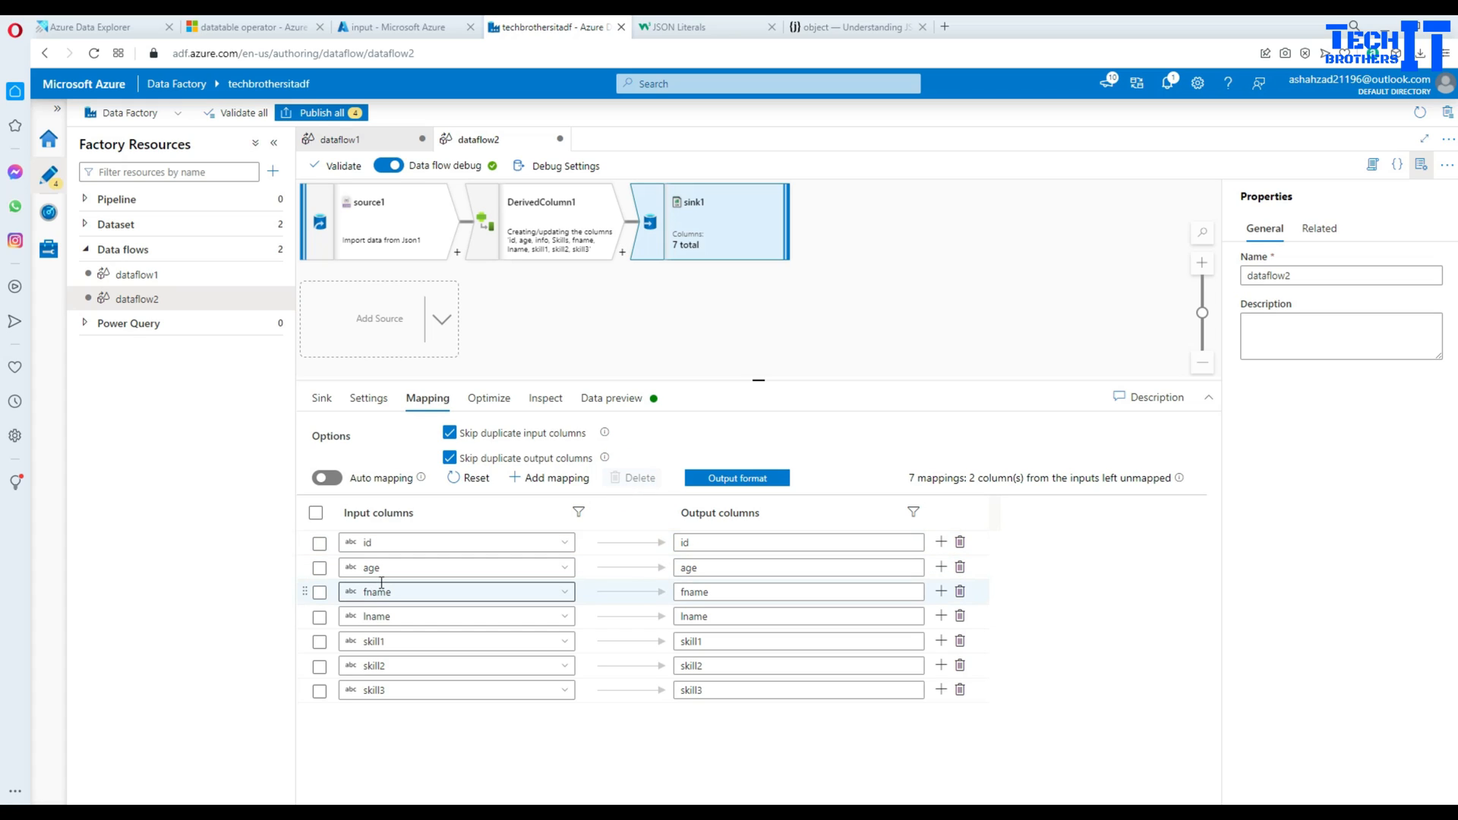
pyautogui.moveTo(384, 595)
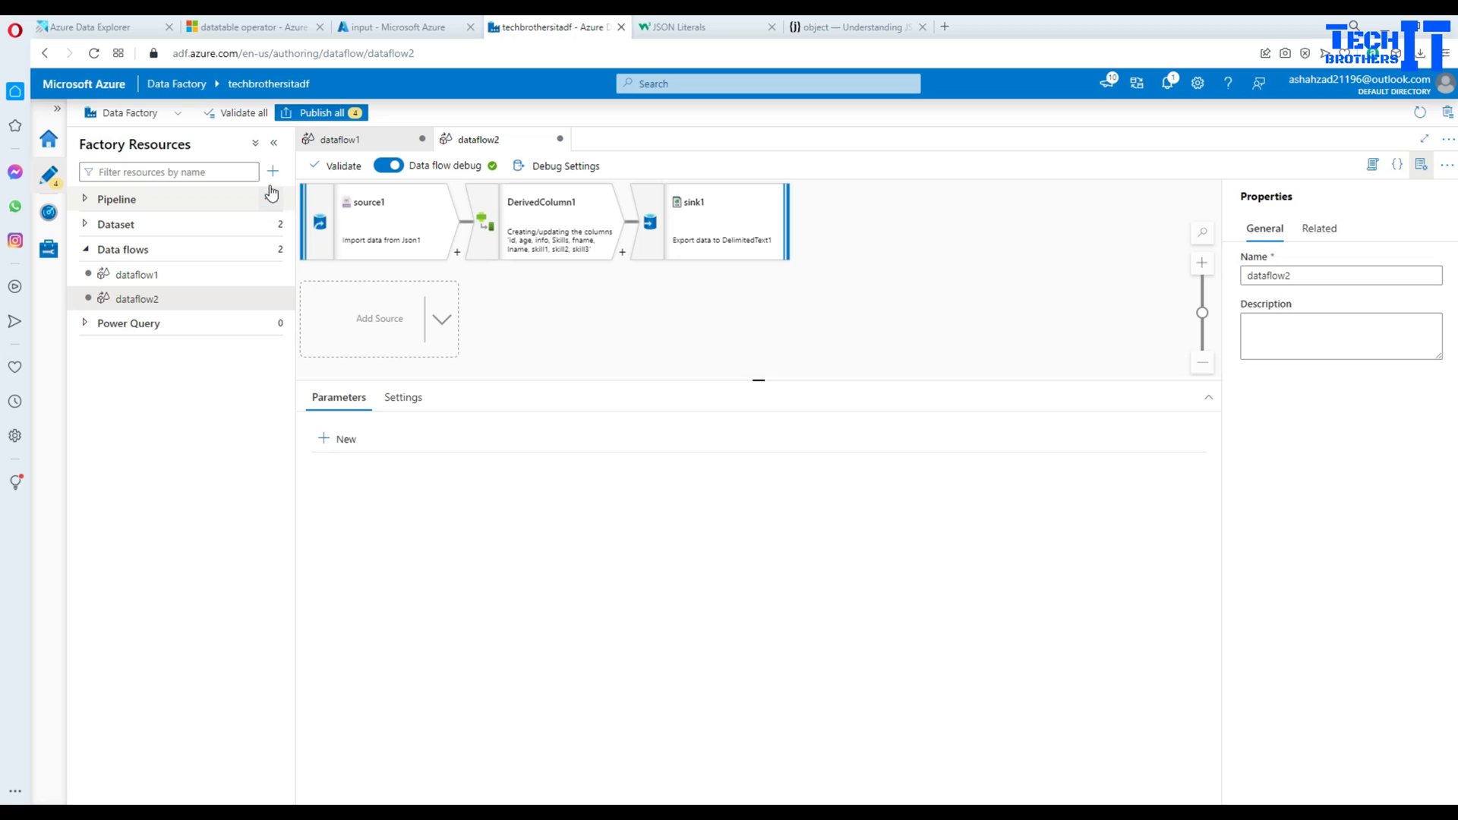
# Create pipeline1 with the dataflow2 activity and open the sink's DelimitedText1 dataset
pyautogui.click(271, 172)
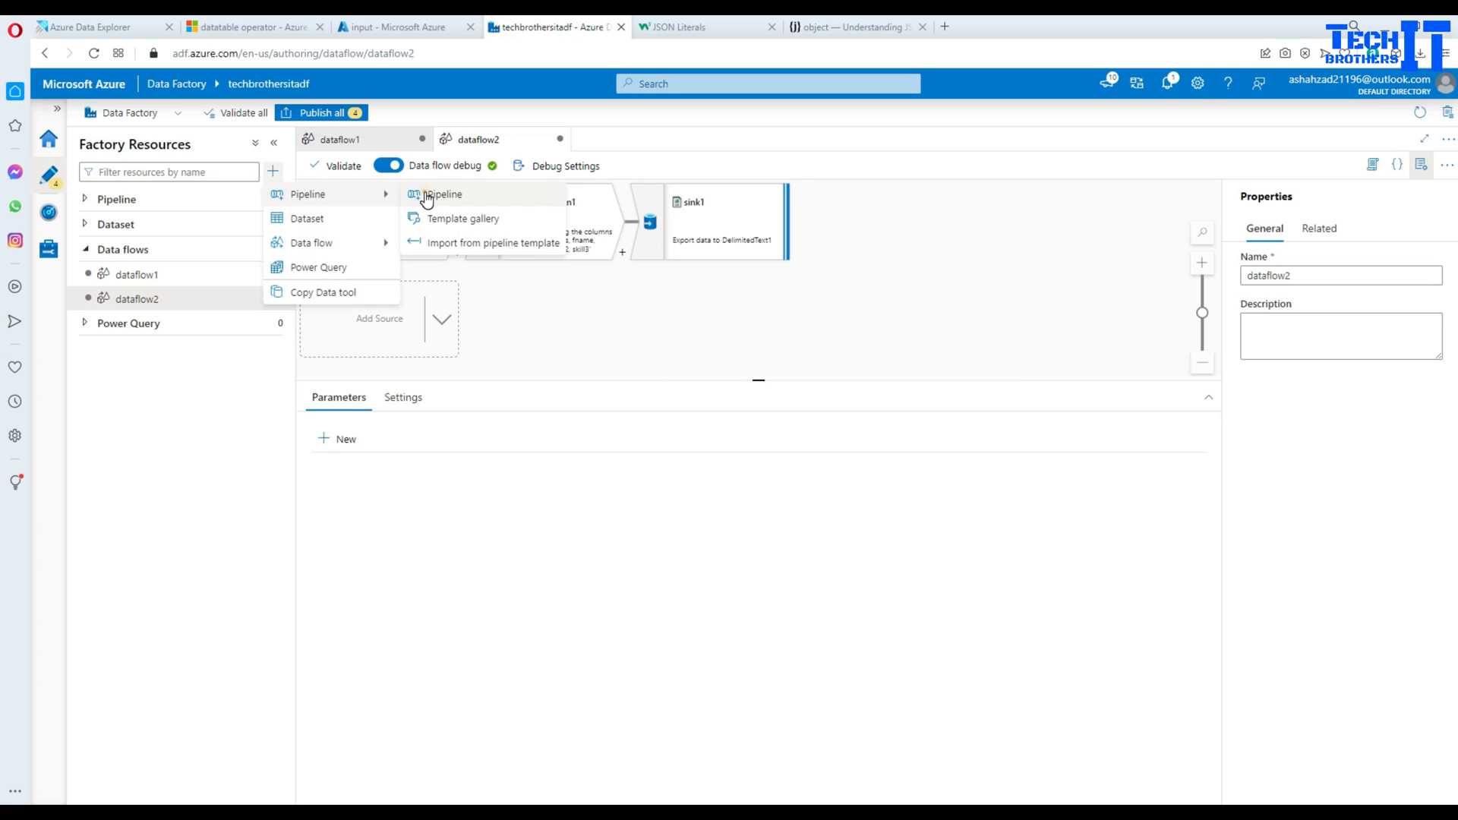
pyautogui.click(442, 193)
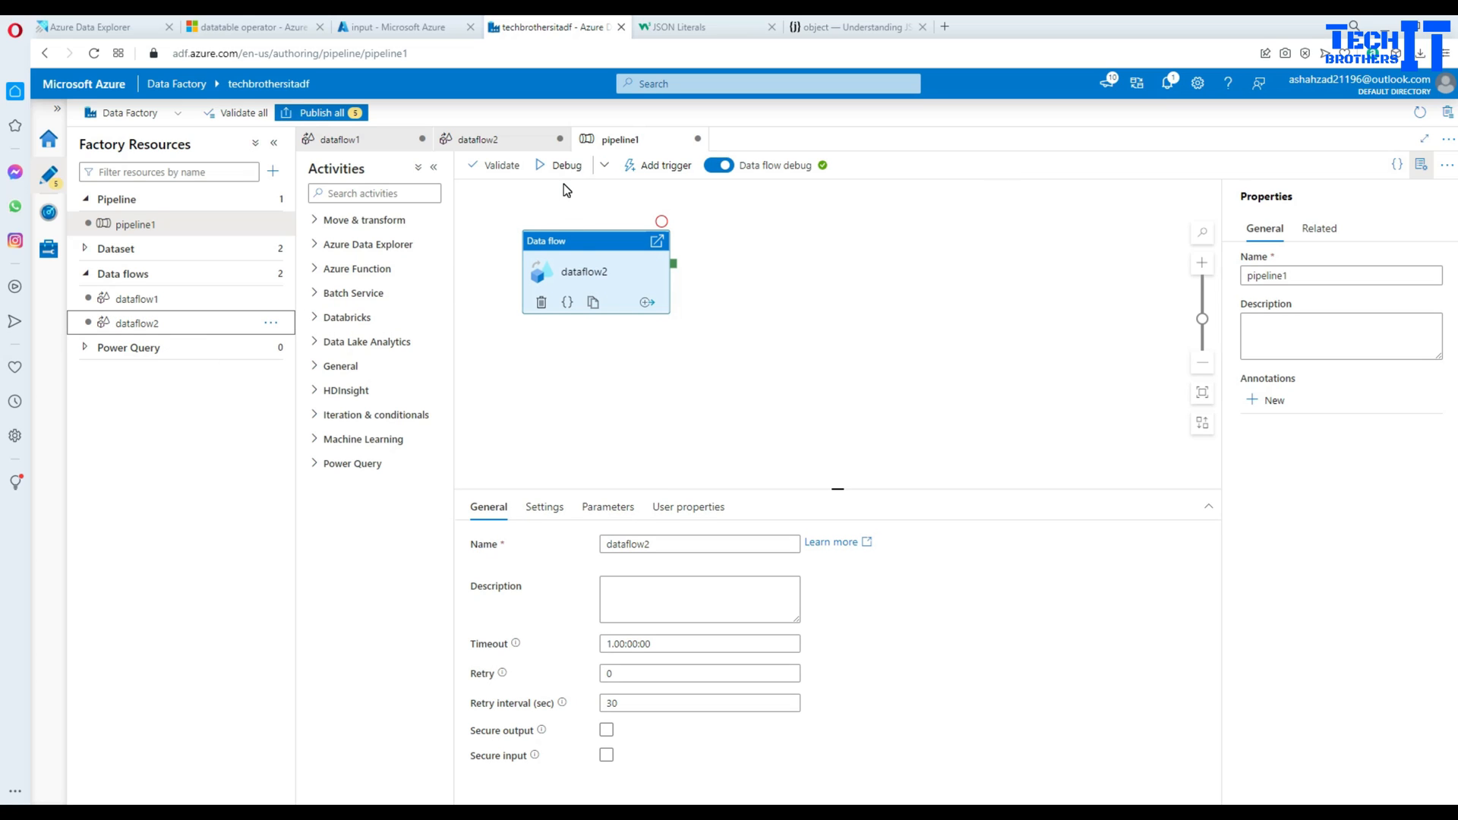
pyautogui.moveTo(138, 299)
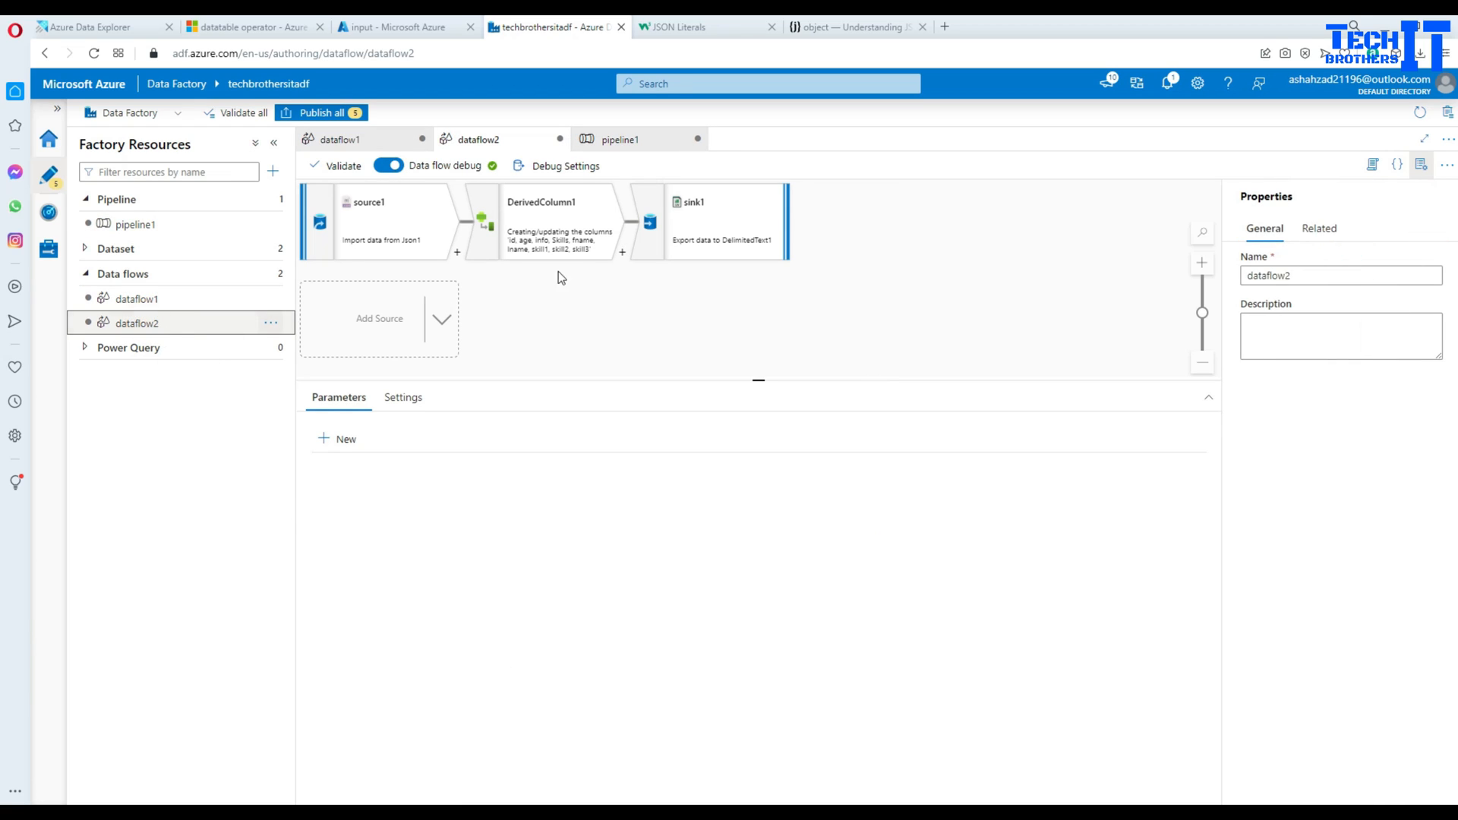
pyautogui.click(726, 221)
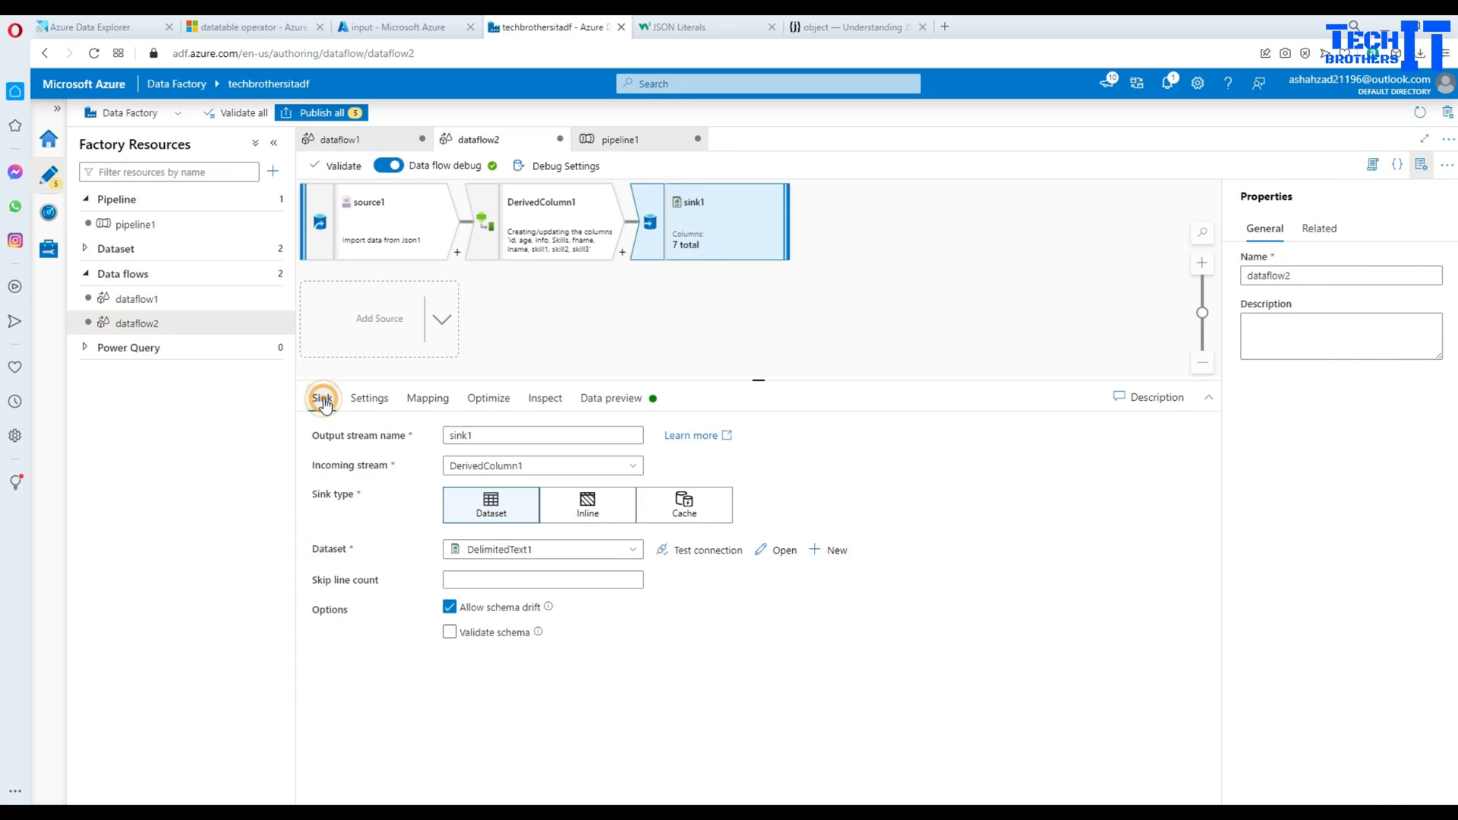
pyautogui.click(784, 550)
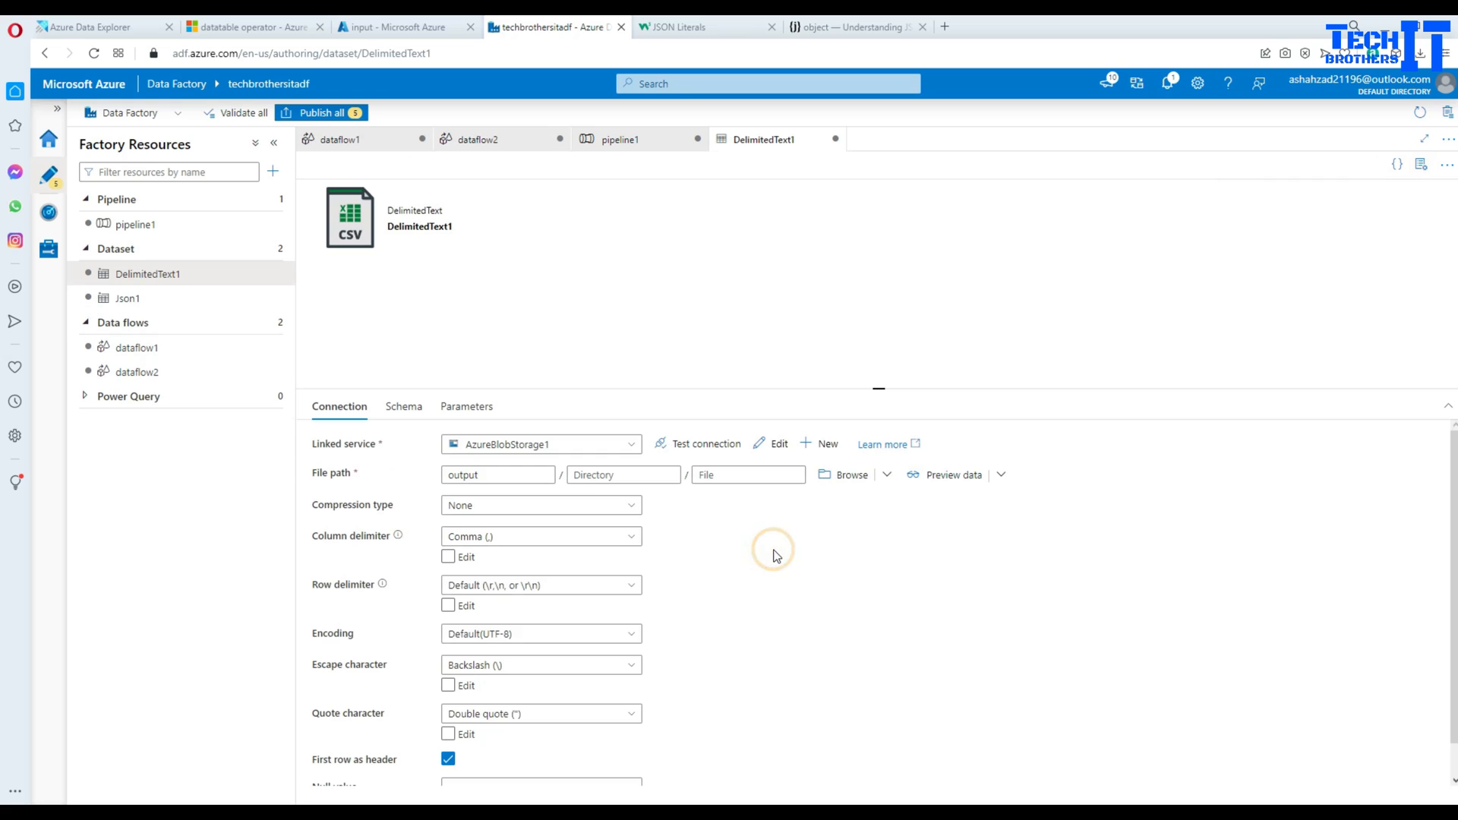
# Set the sink dataset's output file to JSontoCSVFile.csv
pyautogui.click(748, 474)
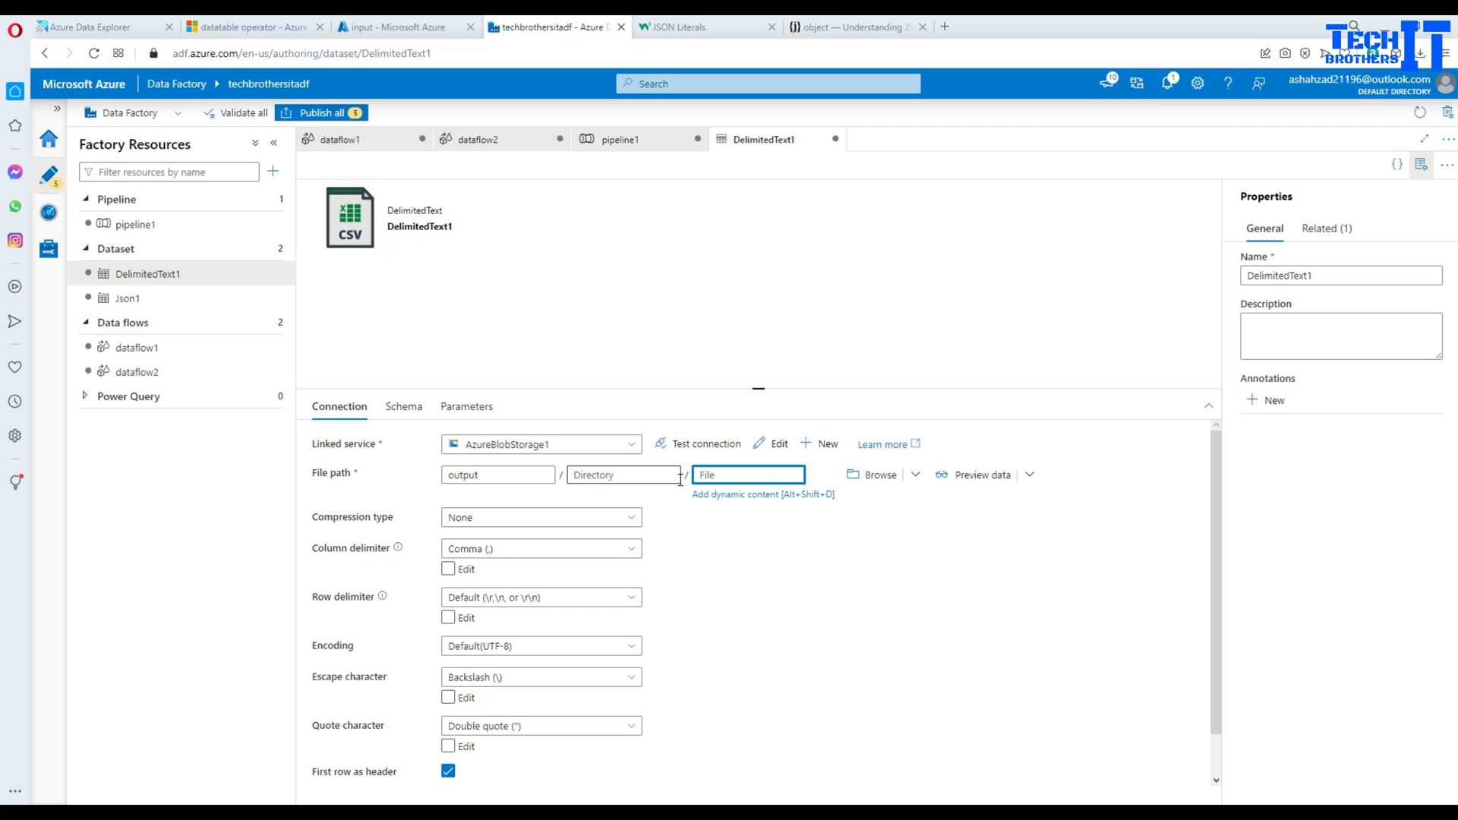
pyautogui.write('JSontoCSV')
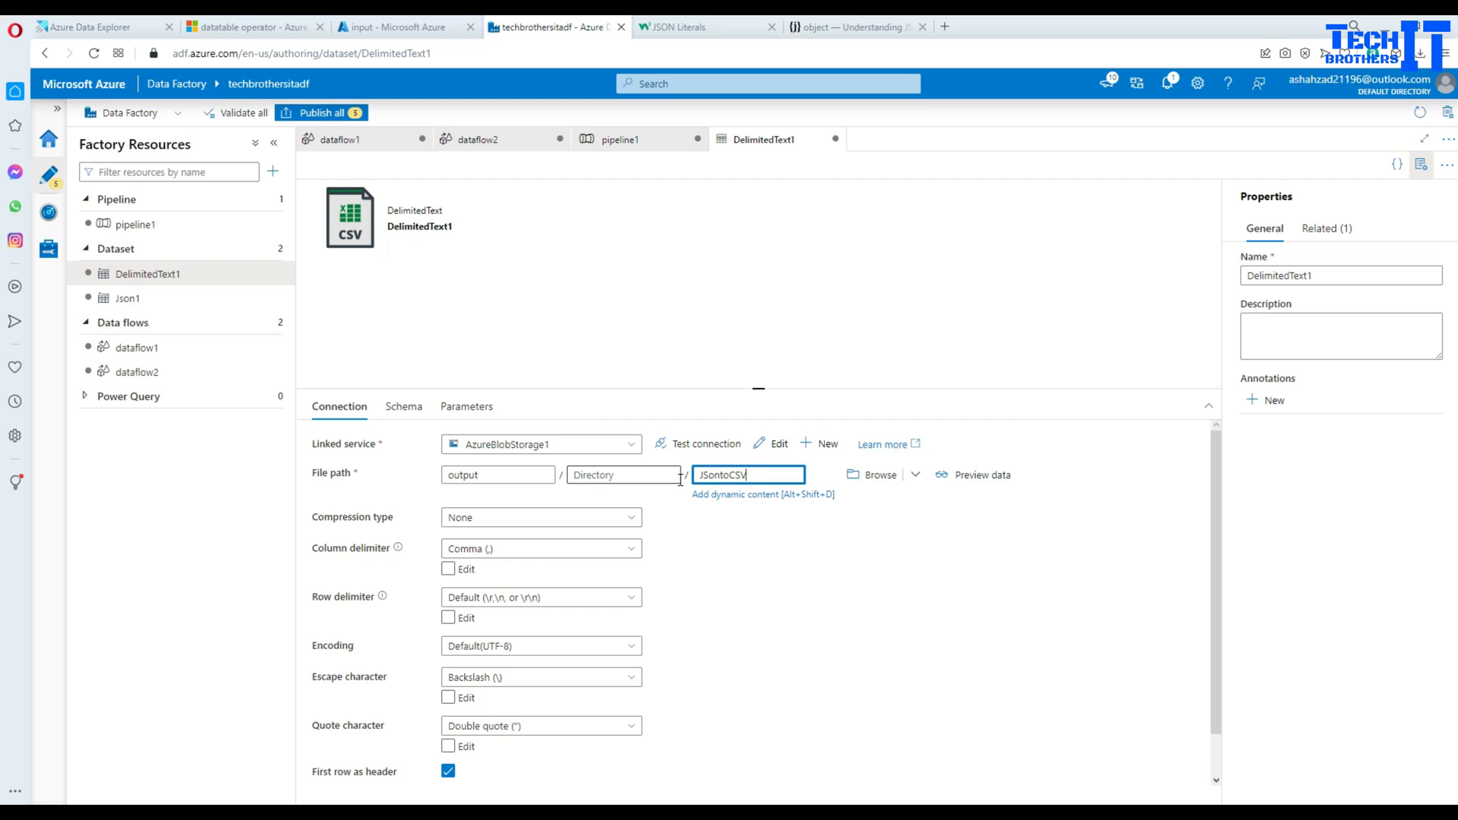
pyautogui.write('File.csv')
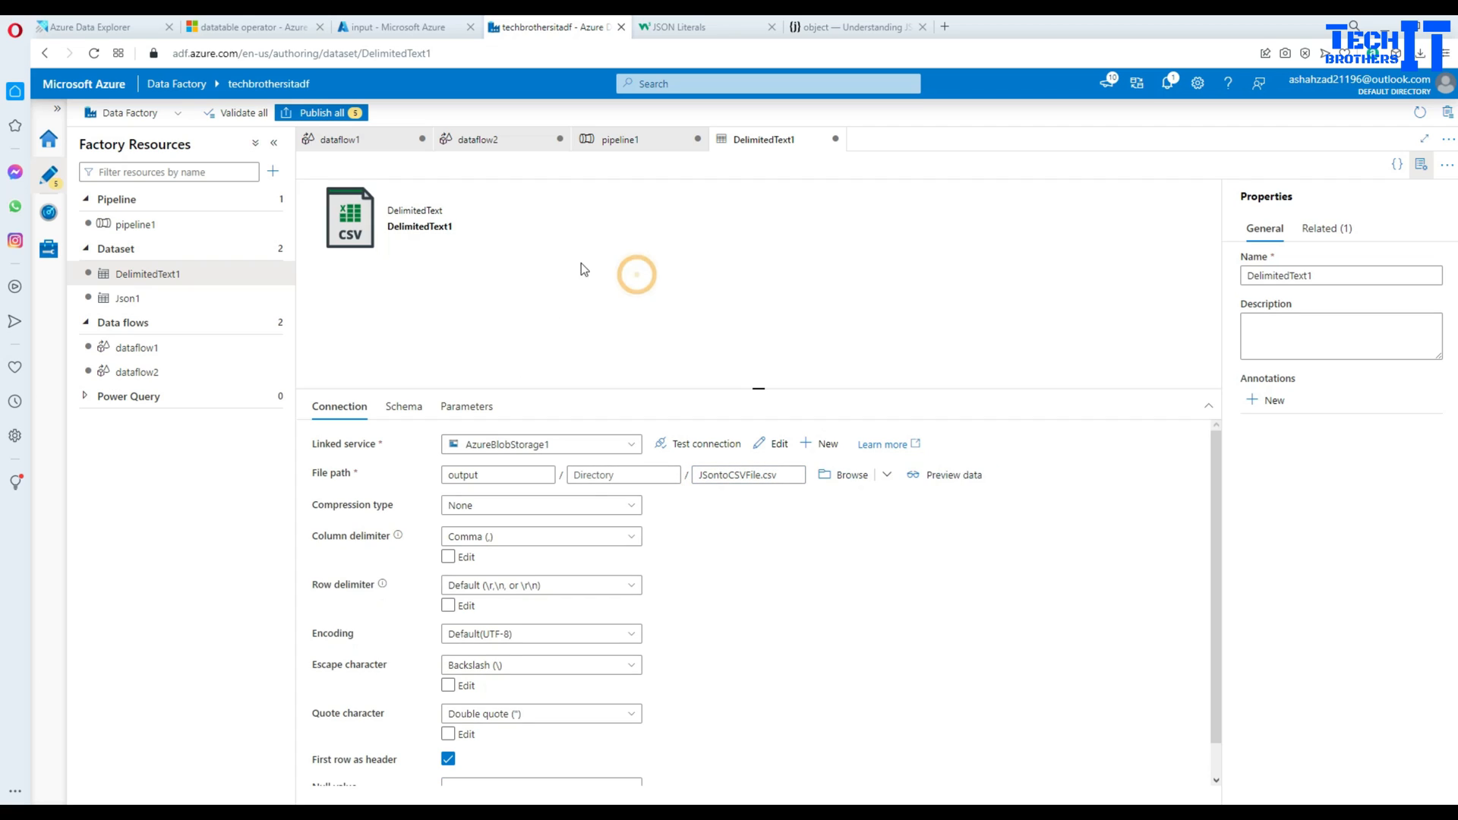
pyautogui.click(480, 138)
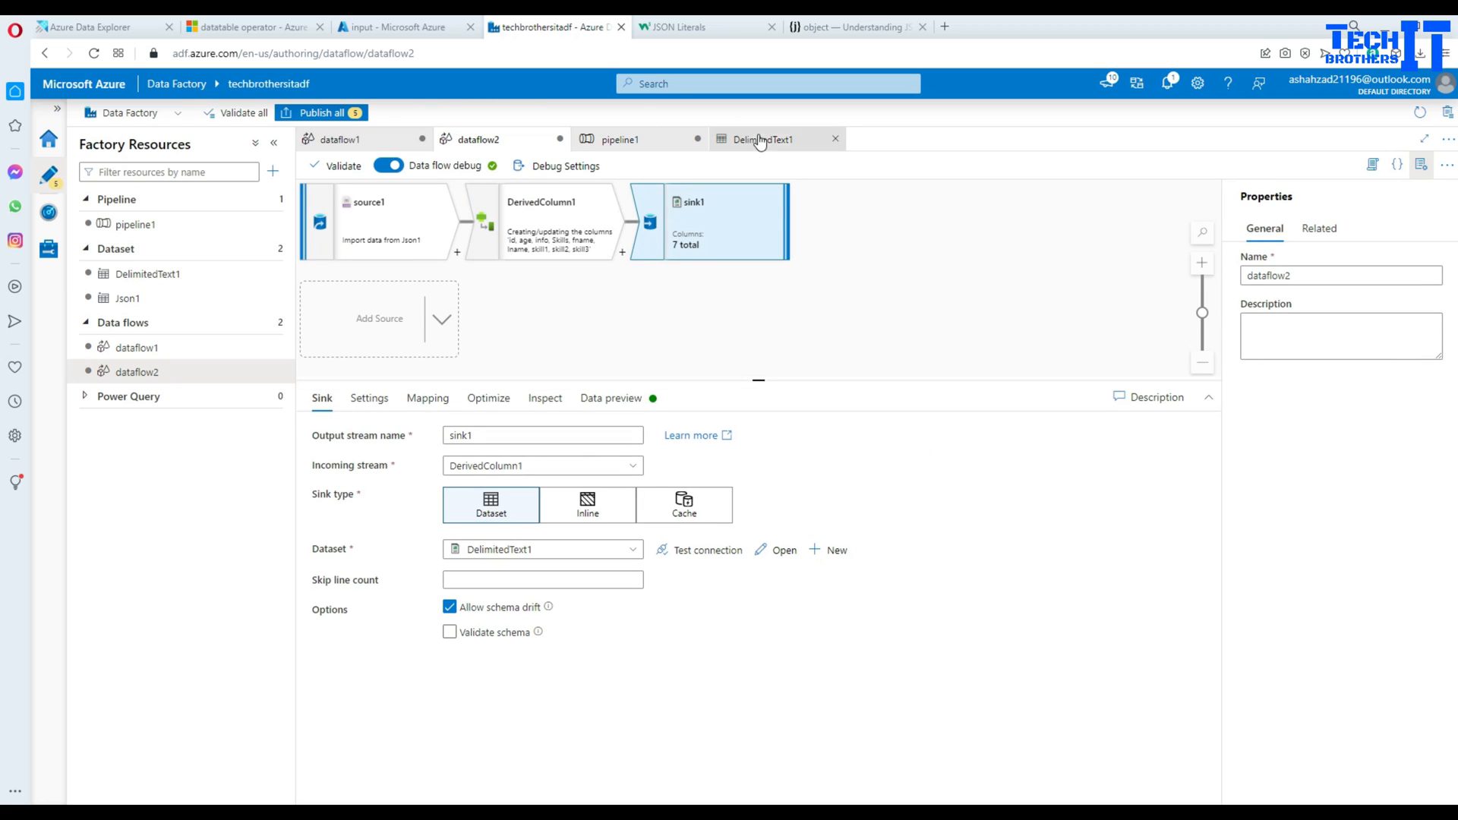
# Set sink1's file name option to Output to single file
pyautogui.click(620, 138)
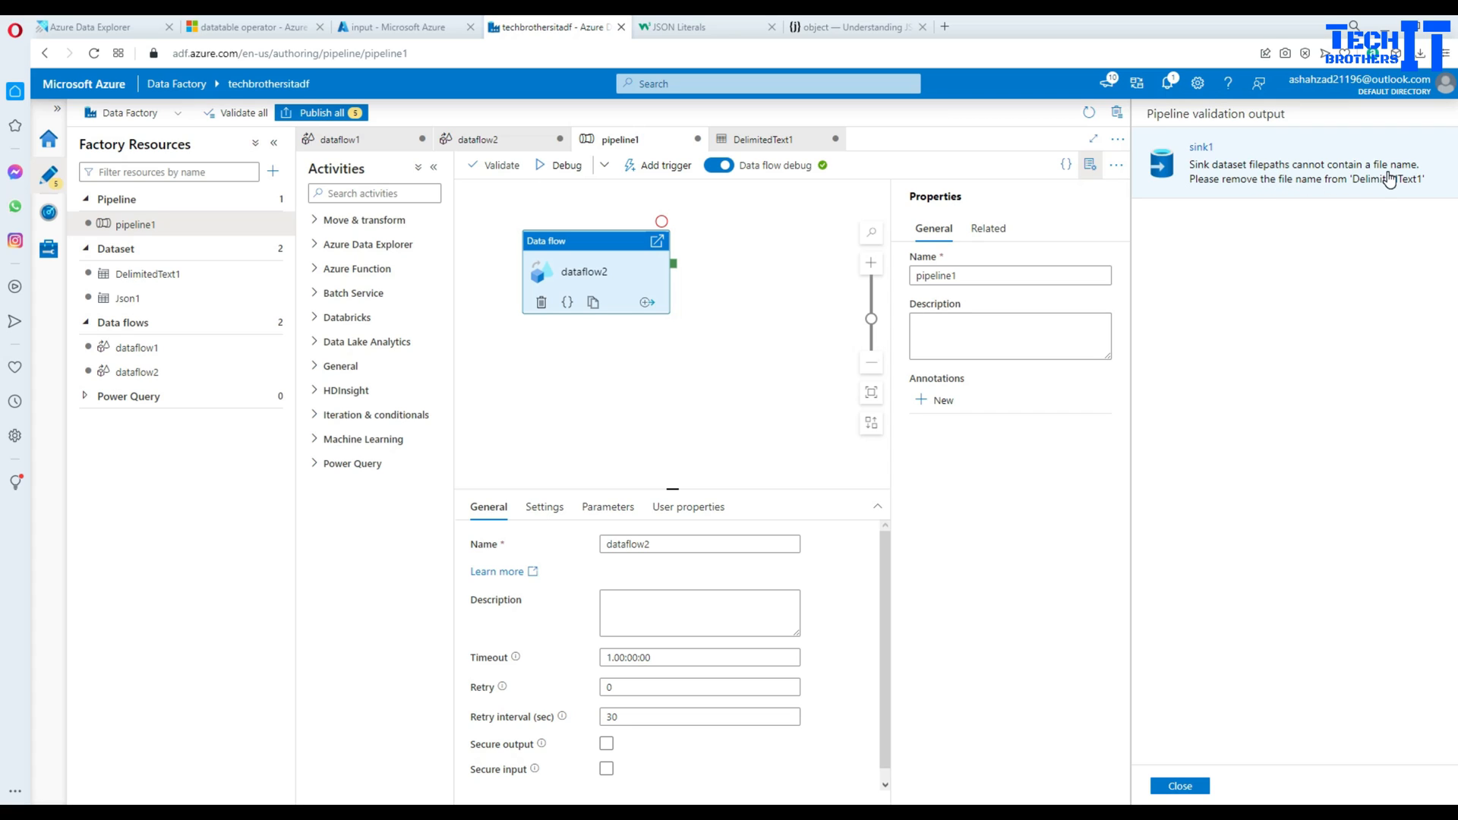
pyautogui.moveTo(1390, 184)
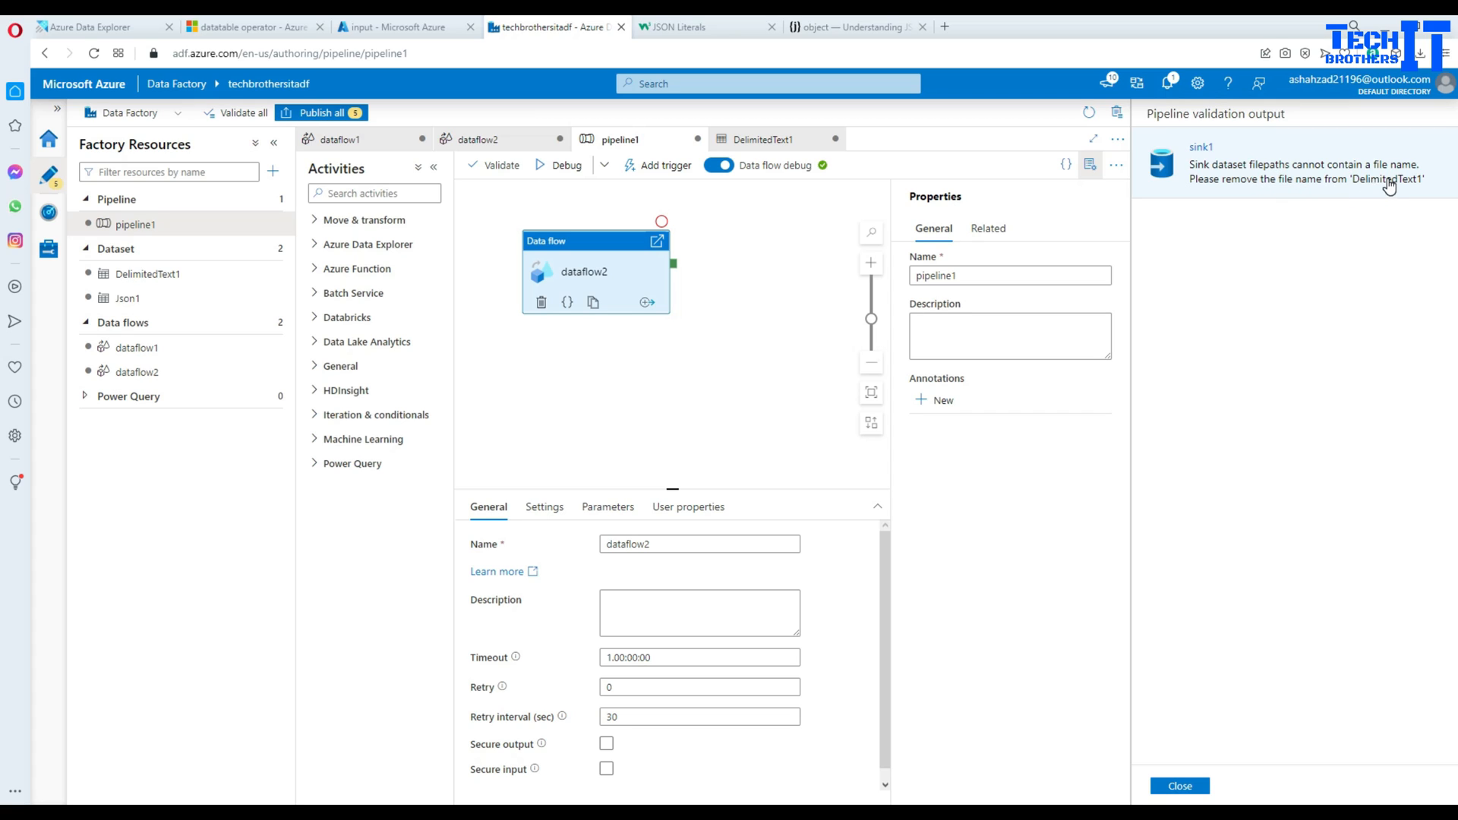
pyautogui.click(1179, 786)
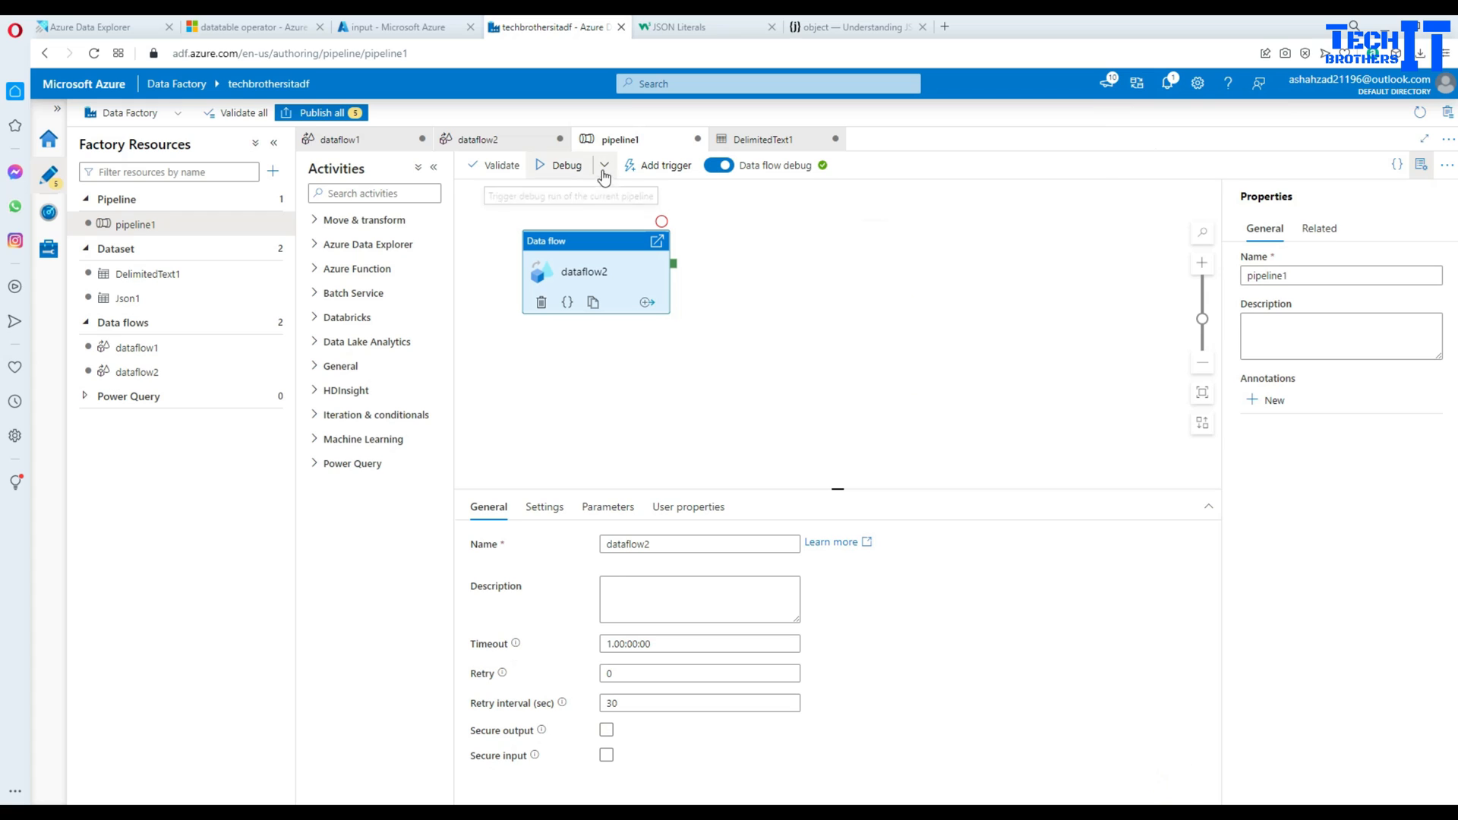
pyautogui.click(480, 139)
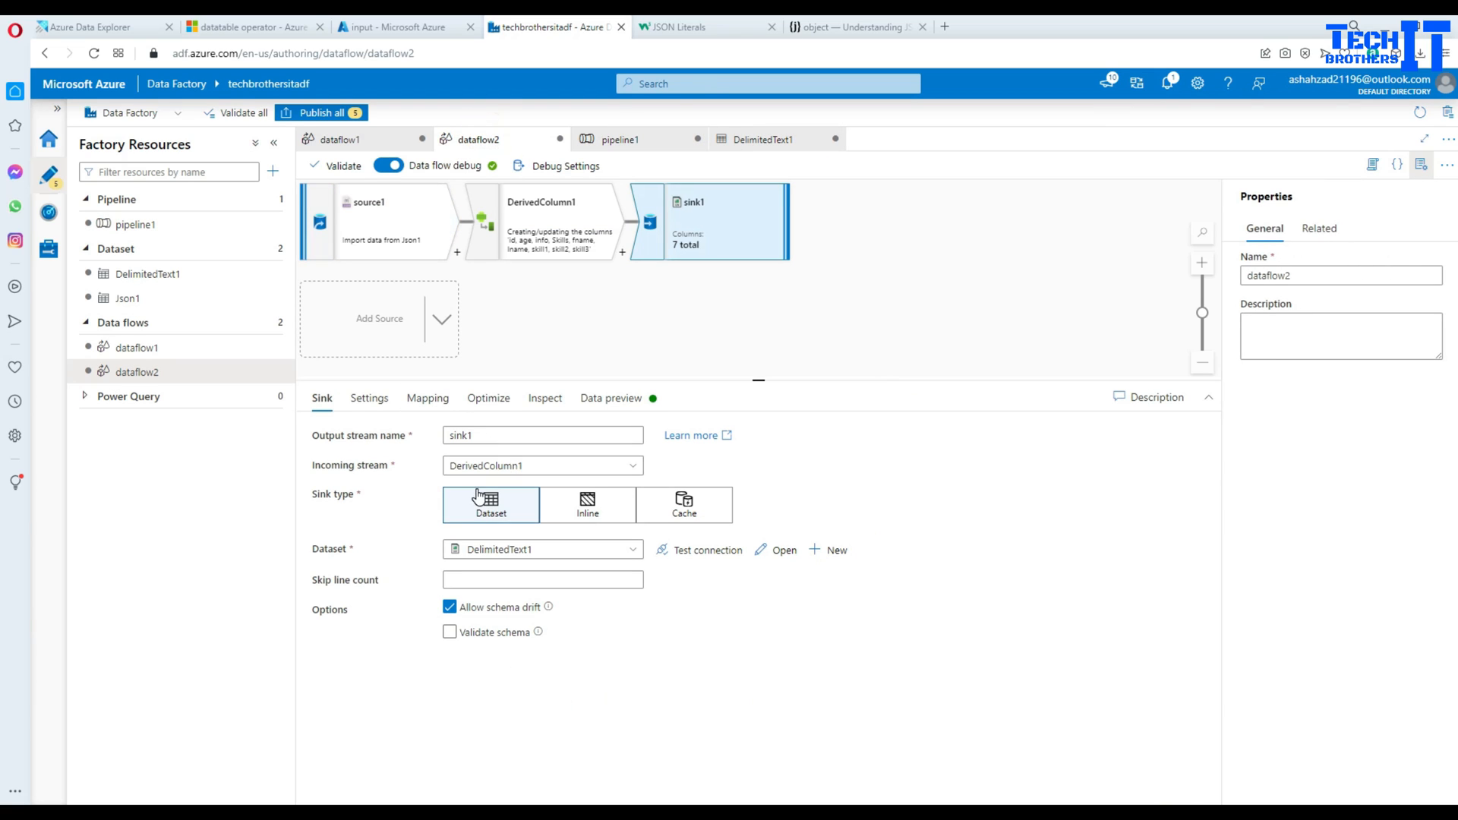
pyautogui.click(369, 396)
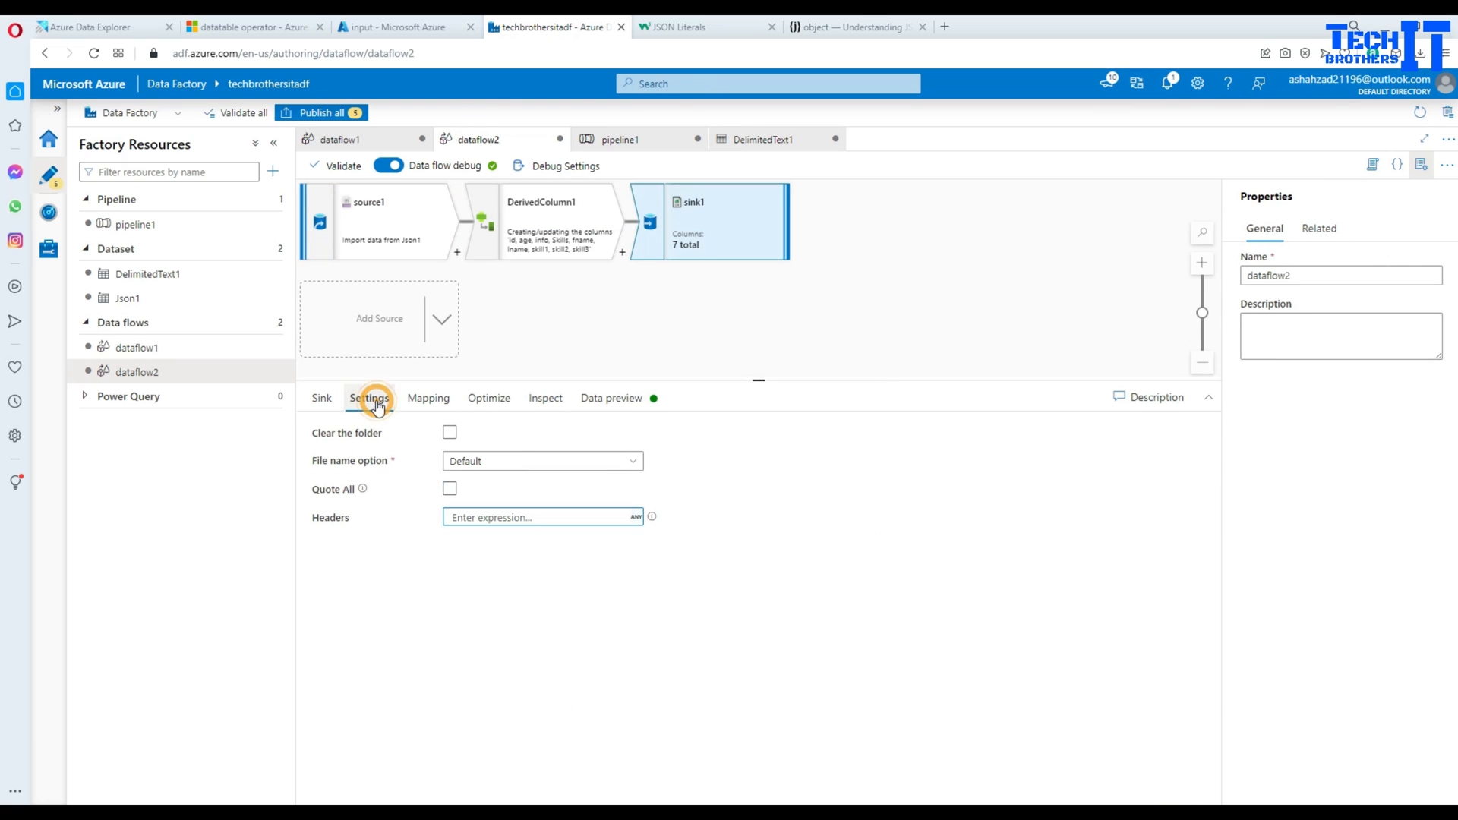
pyautogui.click(542, 462)
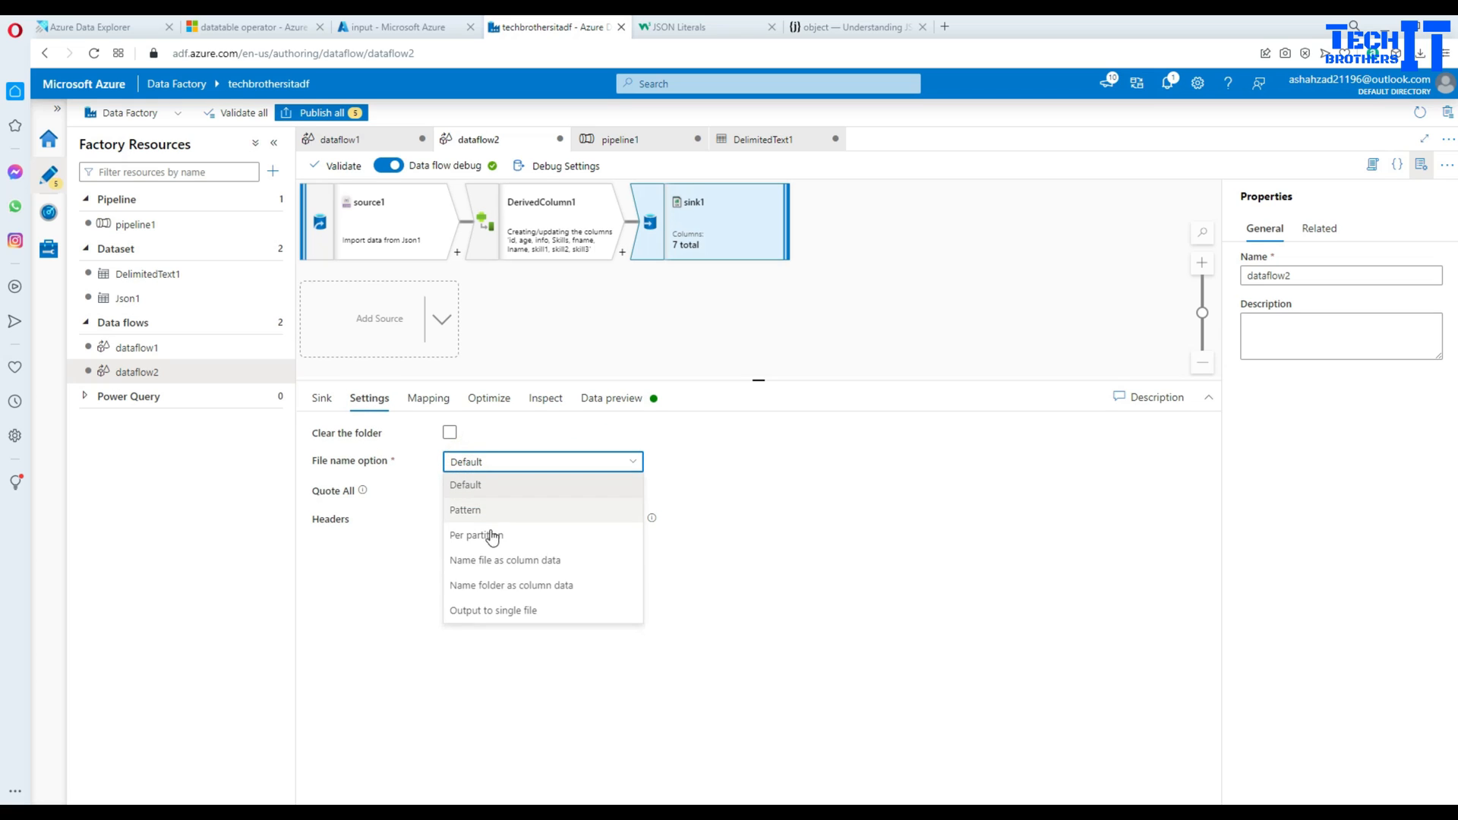
pyautogui.click(492, 611)
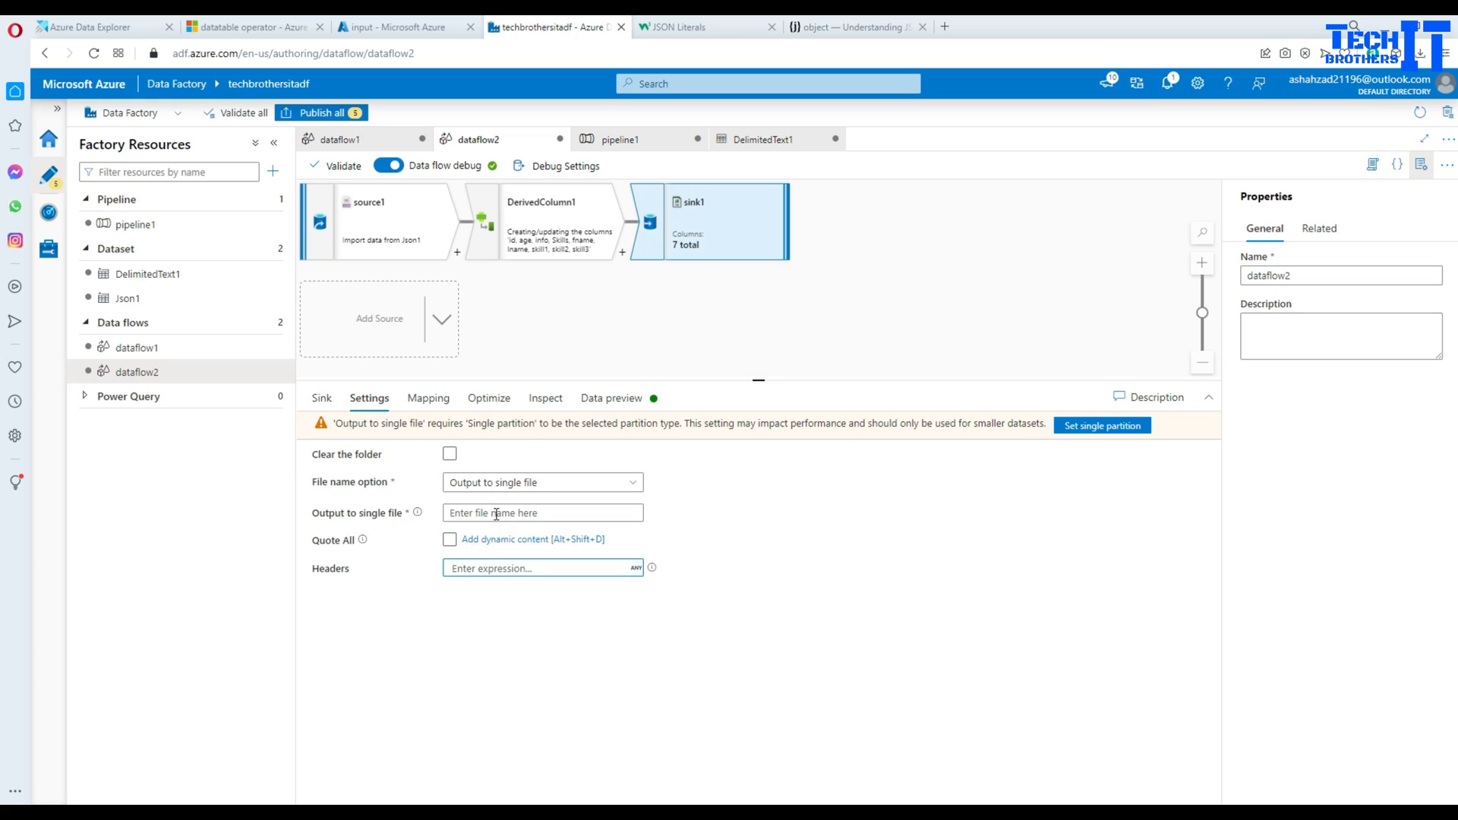
# Apply a single partition and name the output file JsonToCSVFile.csv
pyautogui.click(543, 512)
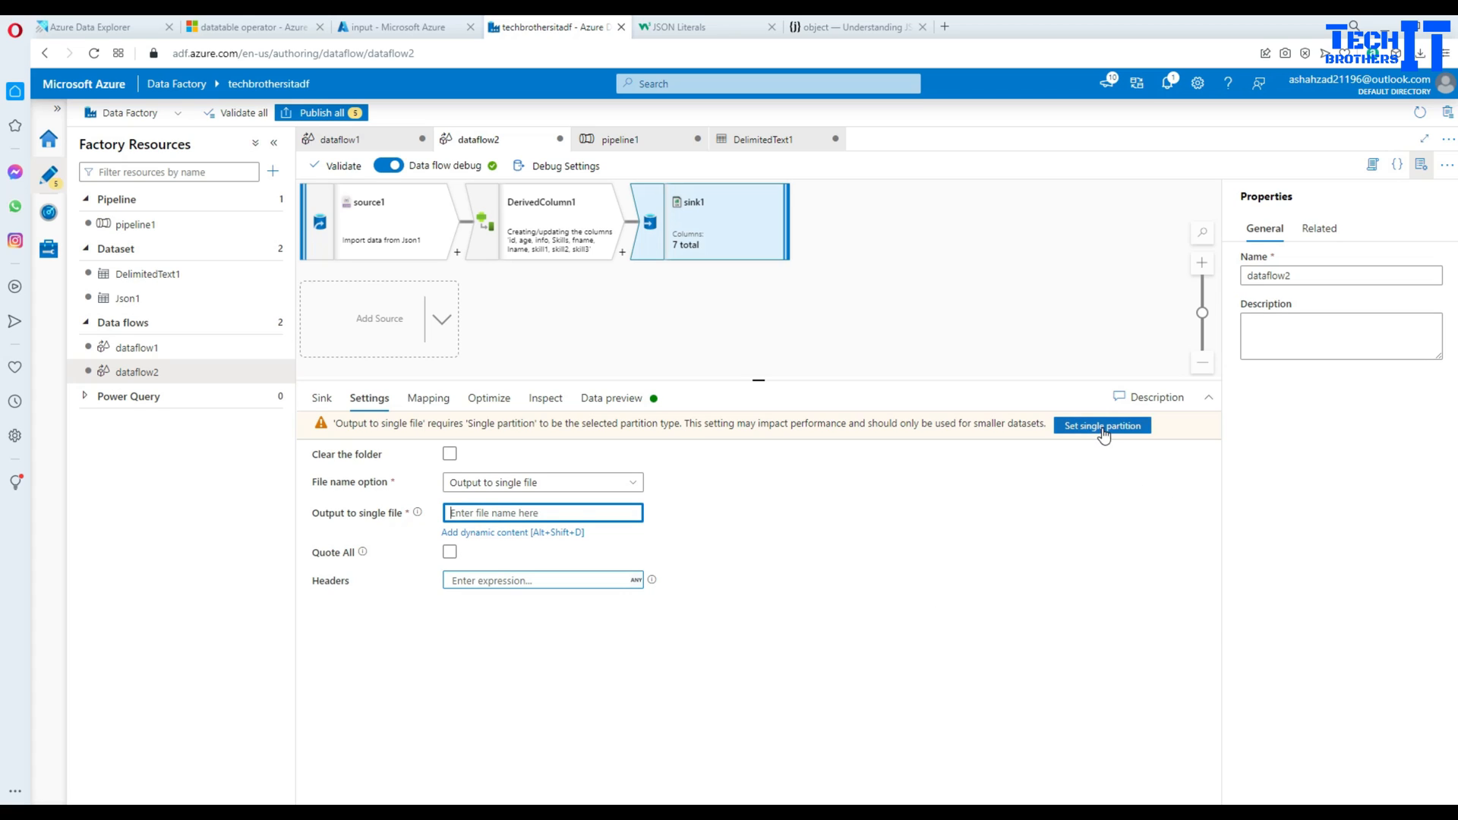
pyautogui.click(1103, 426)
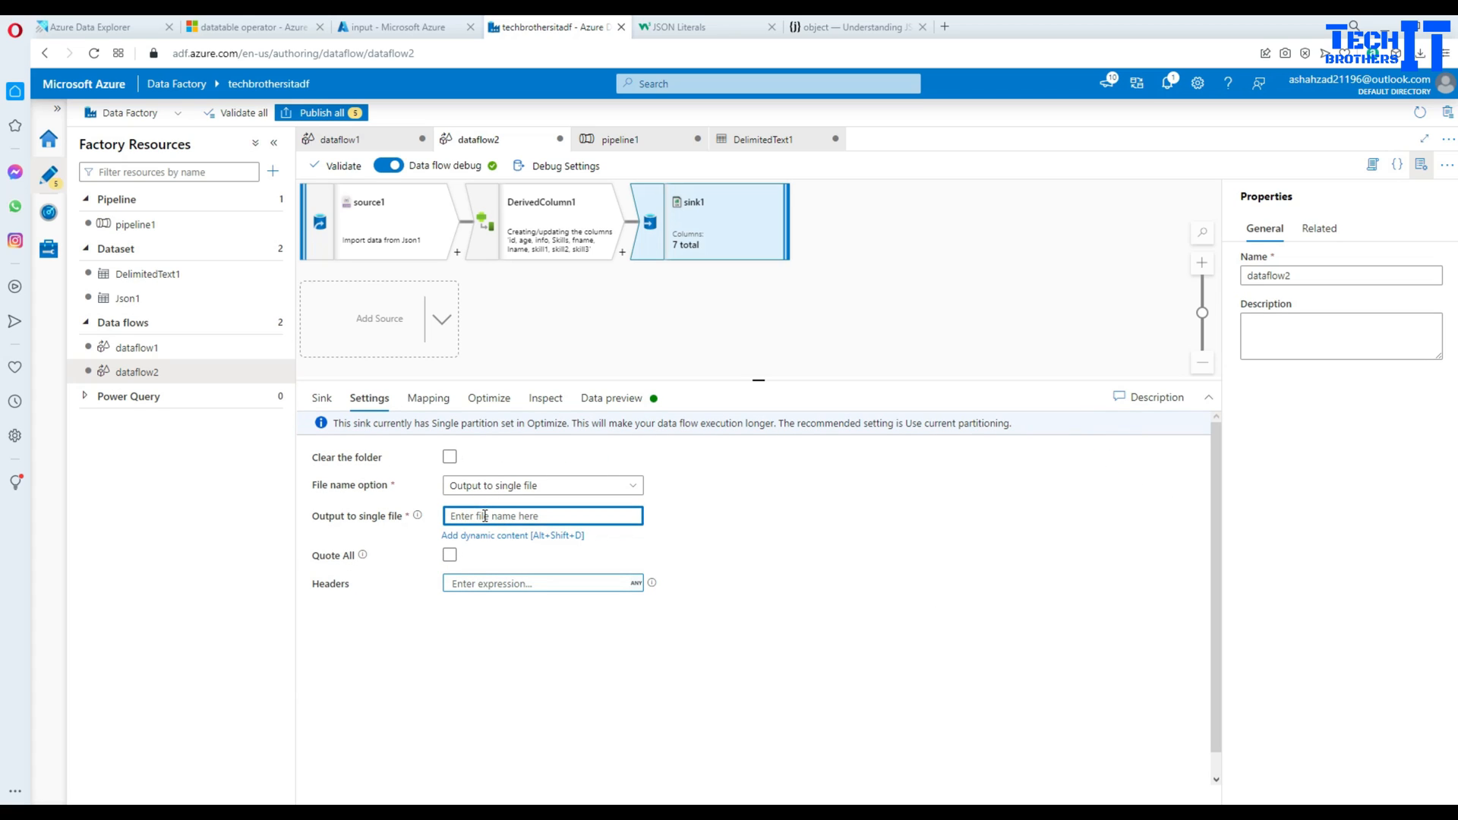
pyautogui.write('CSV')
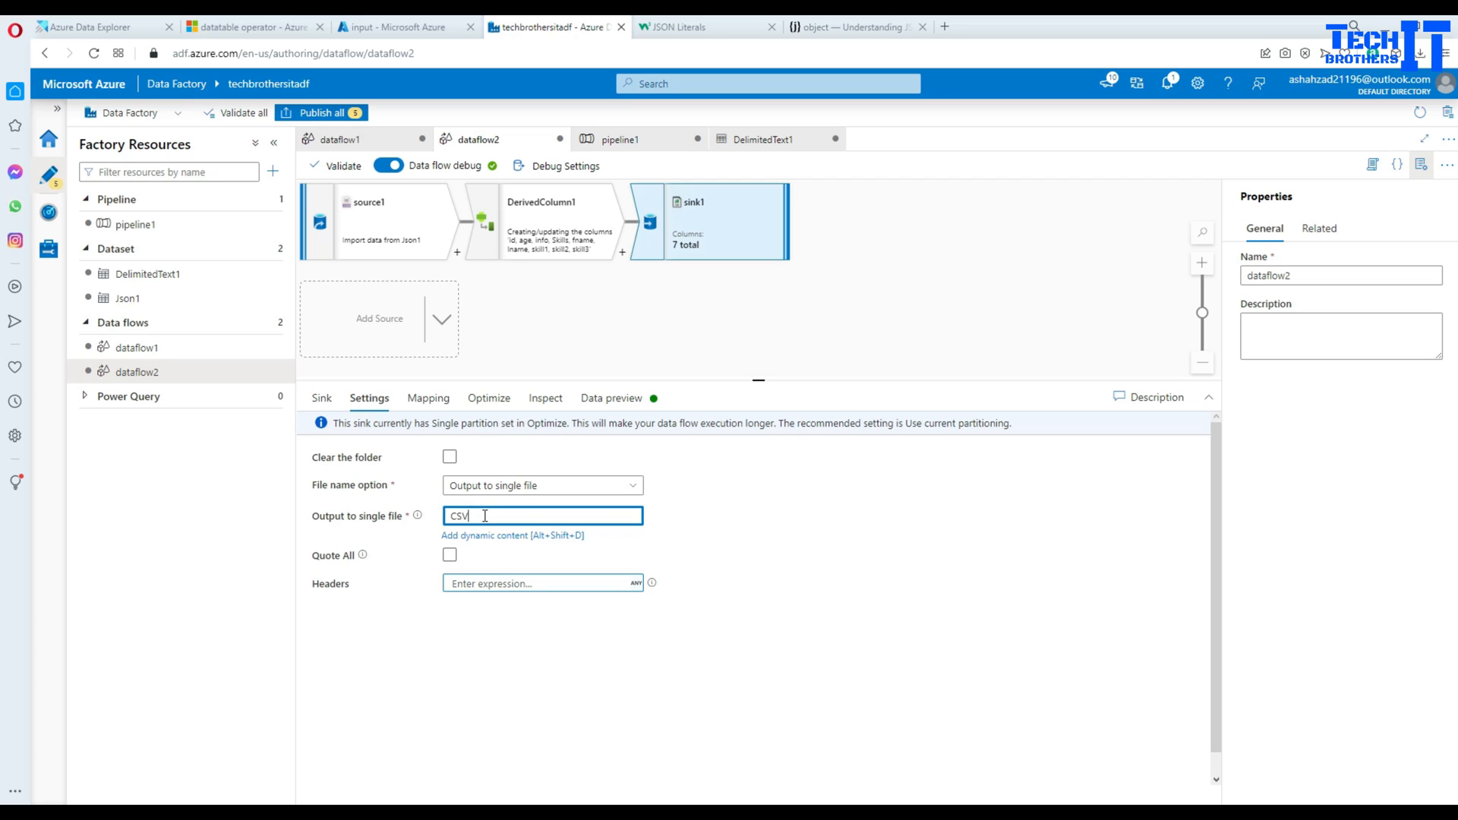
pyautogui.write('ToJson')
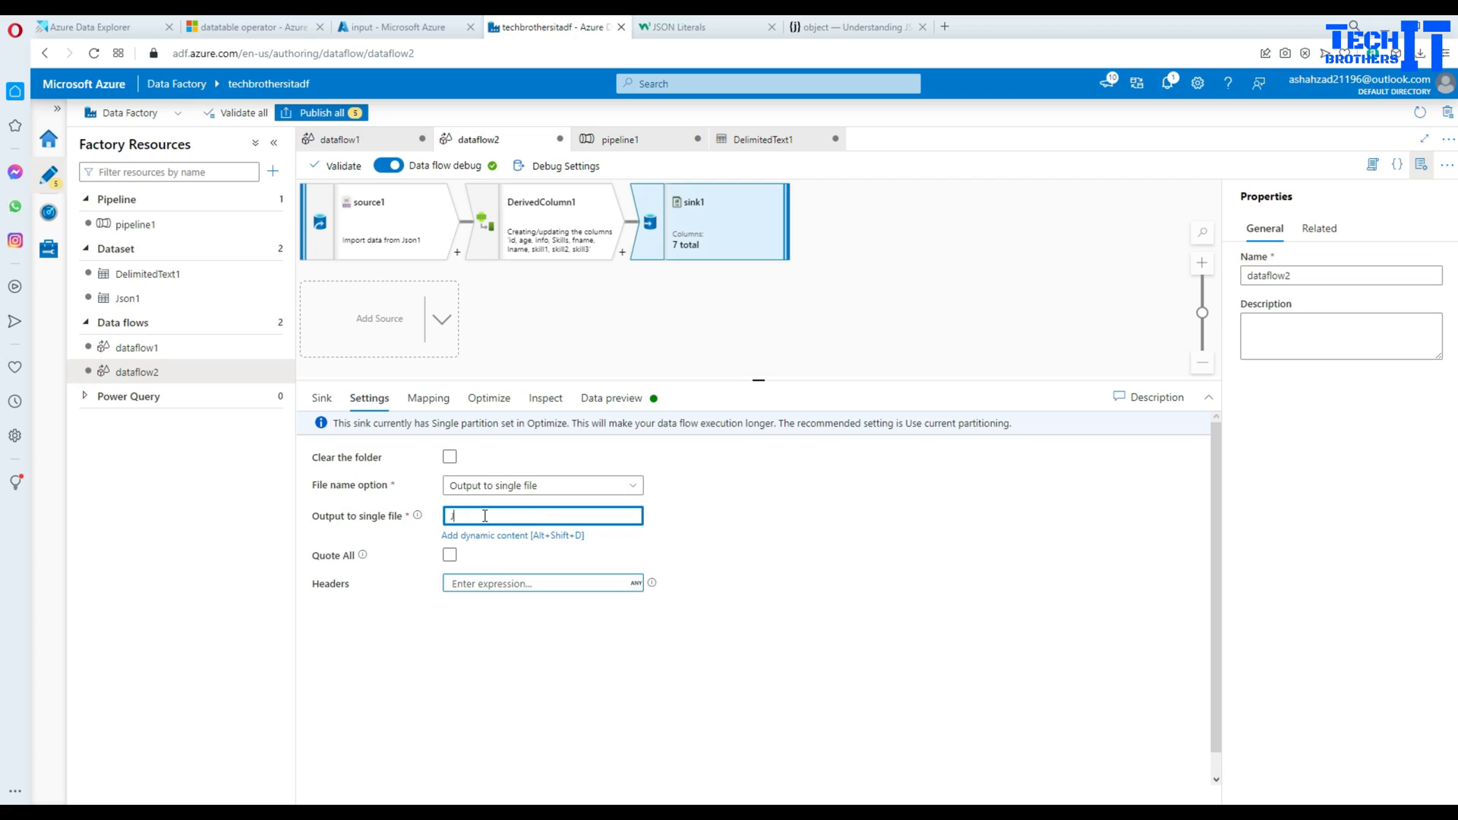
pyautogui.write('JsonToS')
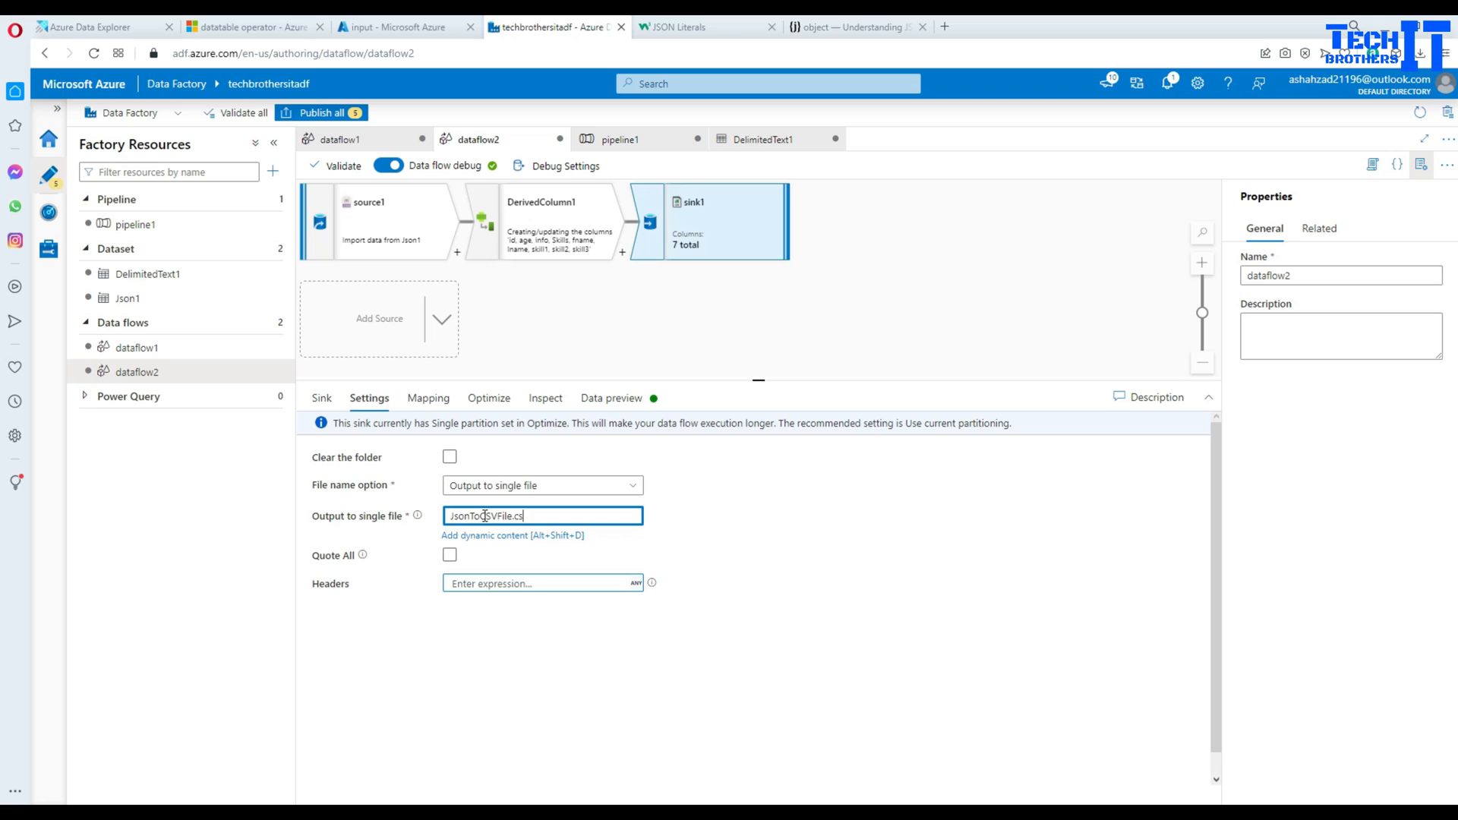
pyautogui.write('v')
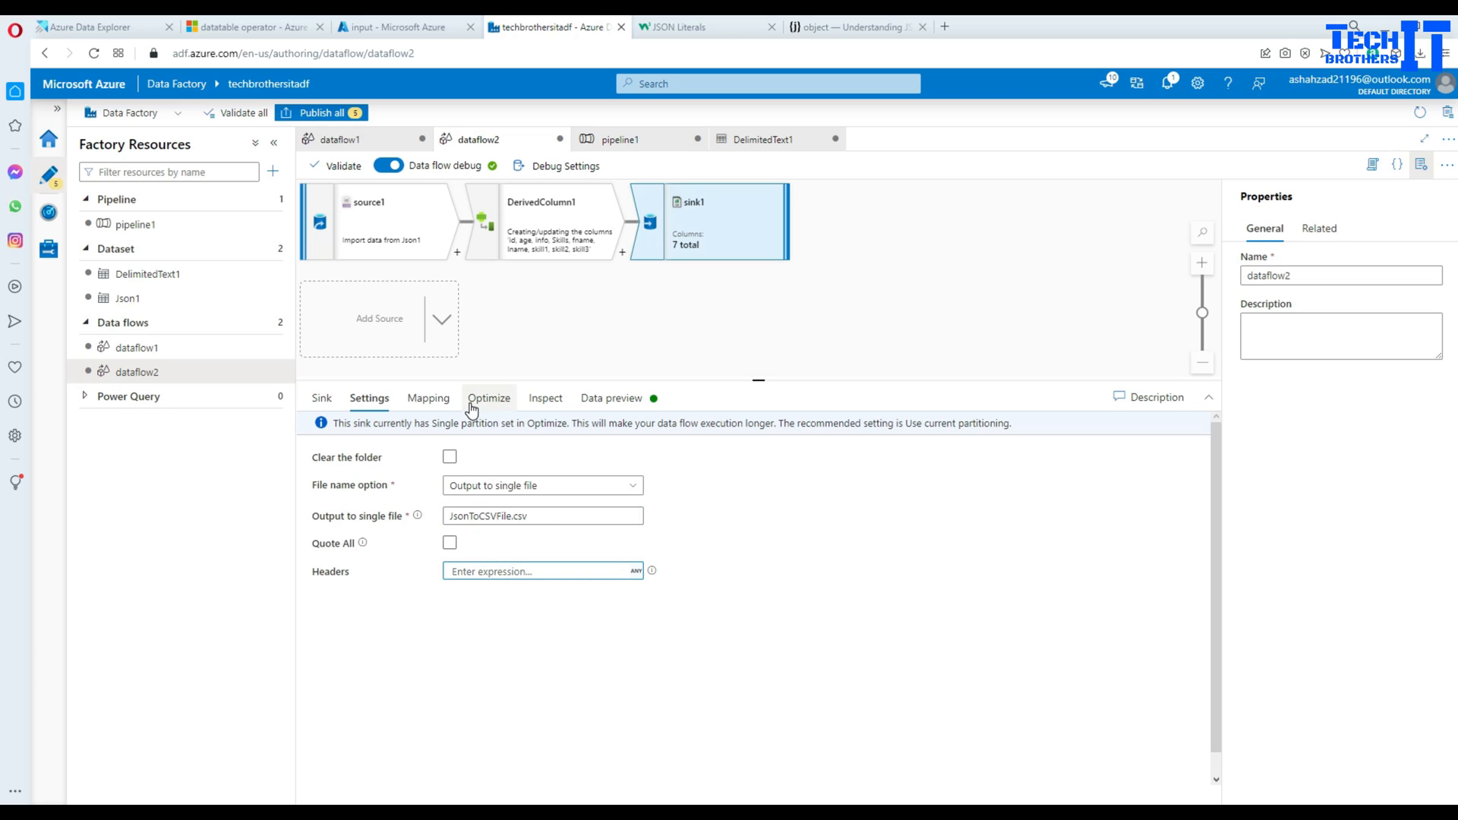
# Start a debug run of pipeline1 and follow the validation error to the DelimitedText1 dataset
pyautogui.click(620, 138)
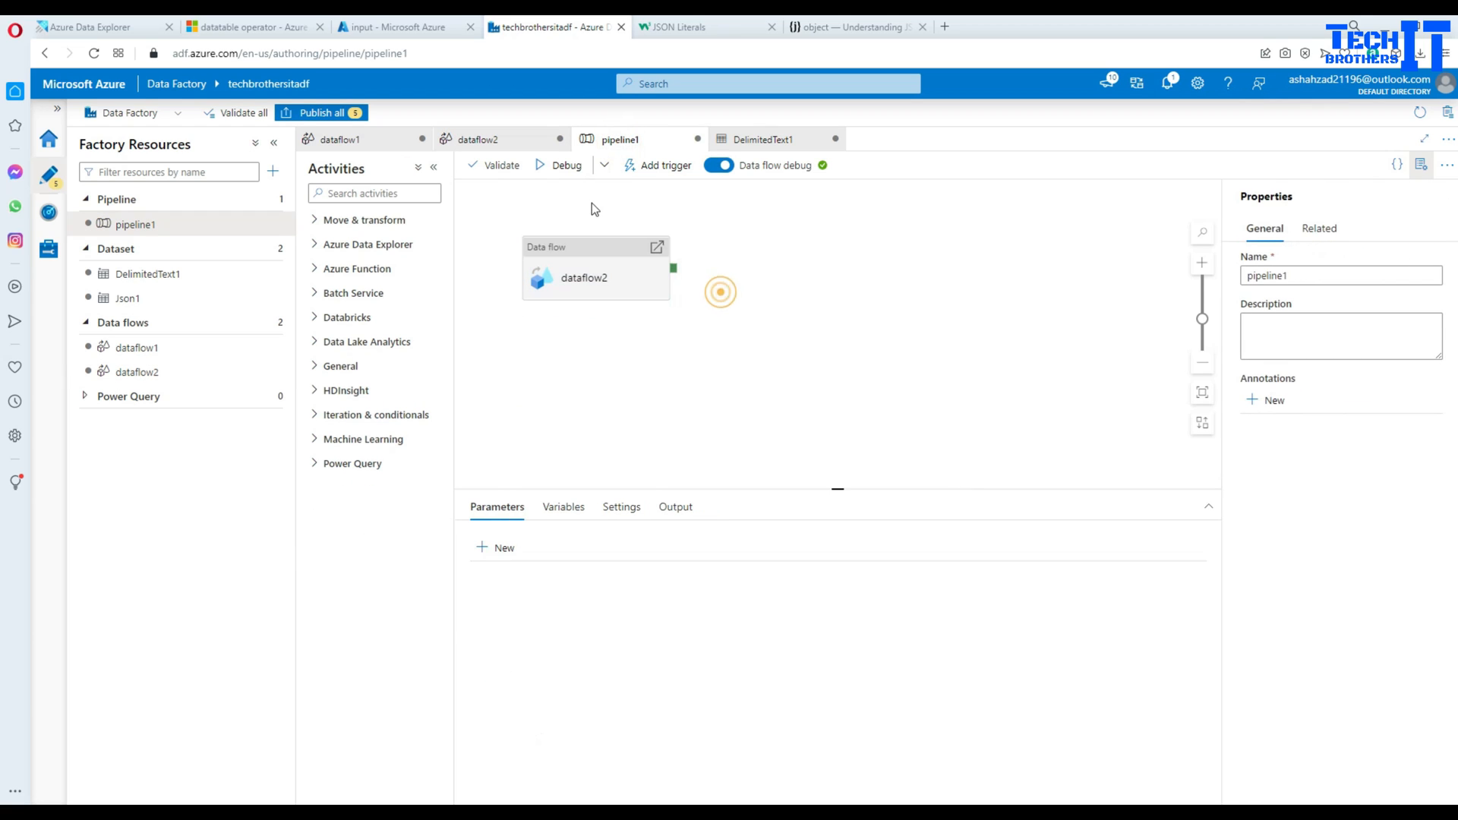
pyautogui.click(500, 165)
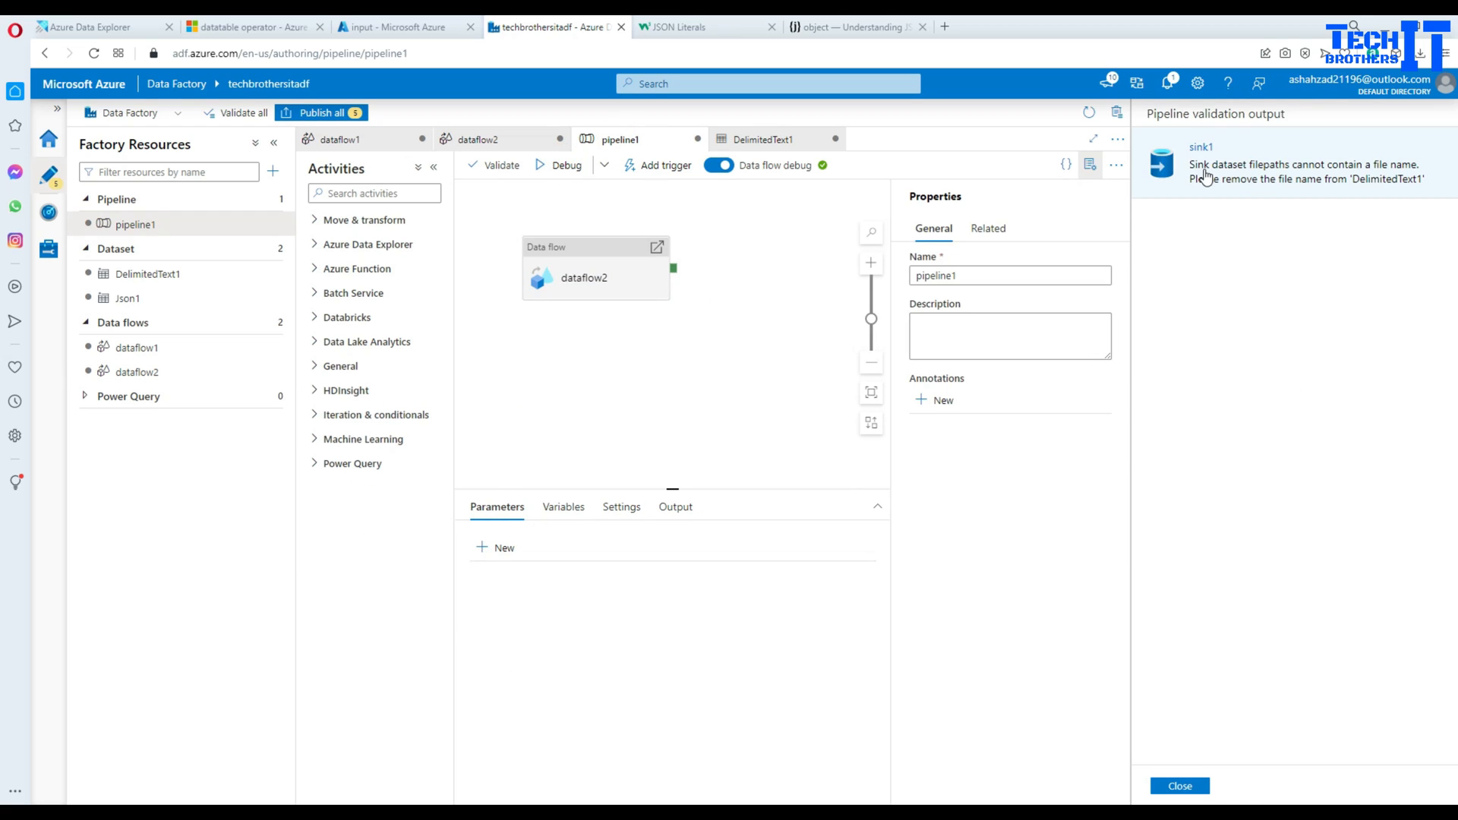
pyautogui.click(480, 138)
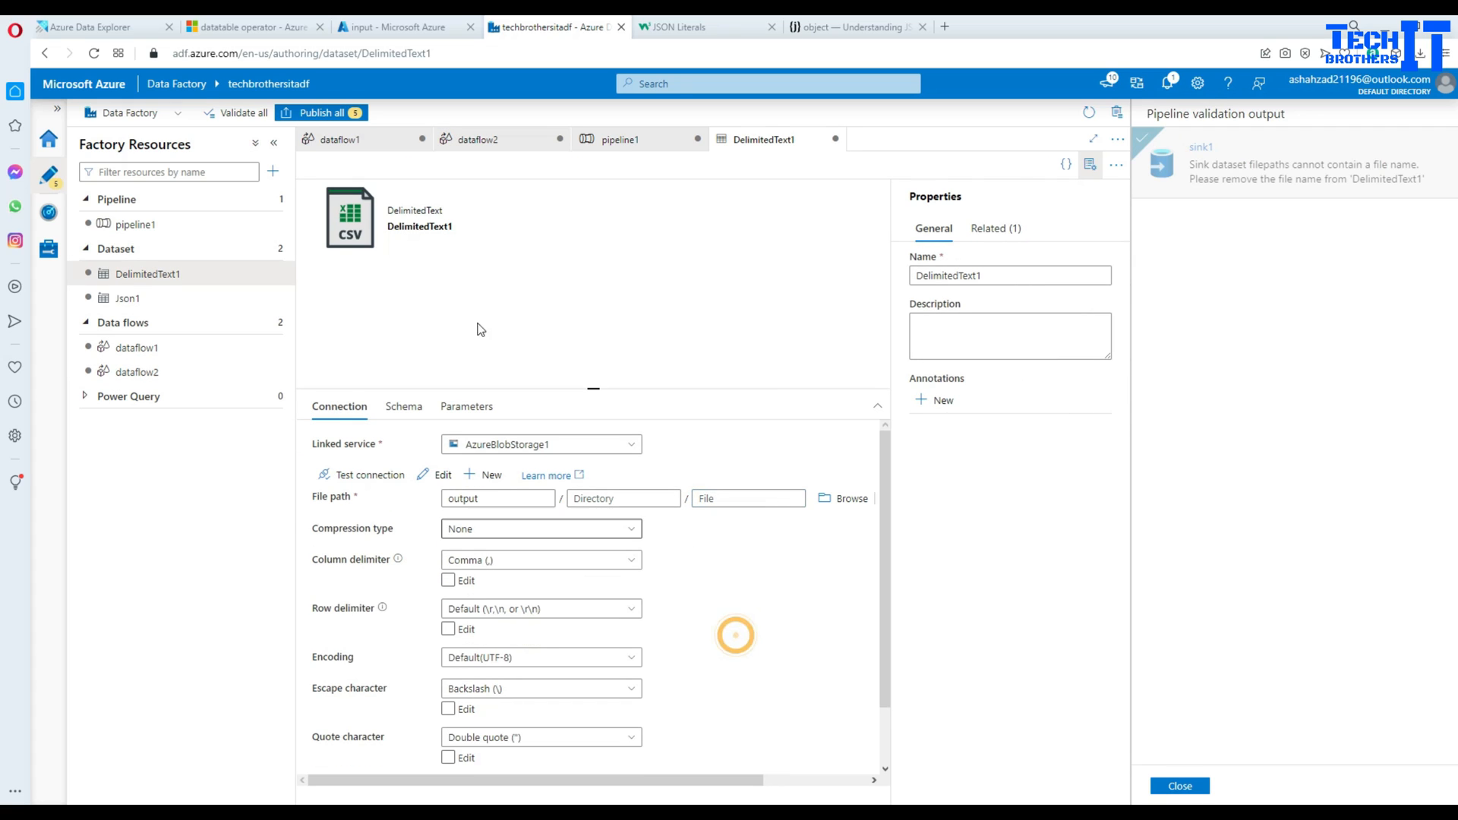
# Rerun pipeline1 in debug until dataflow2 succeeds, then move to the storage account
pyautogui.click(619, 138)
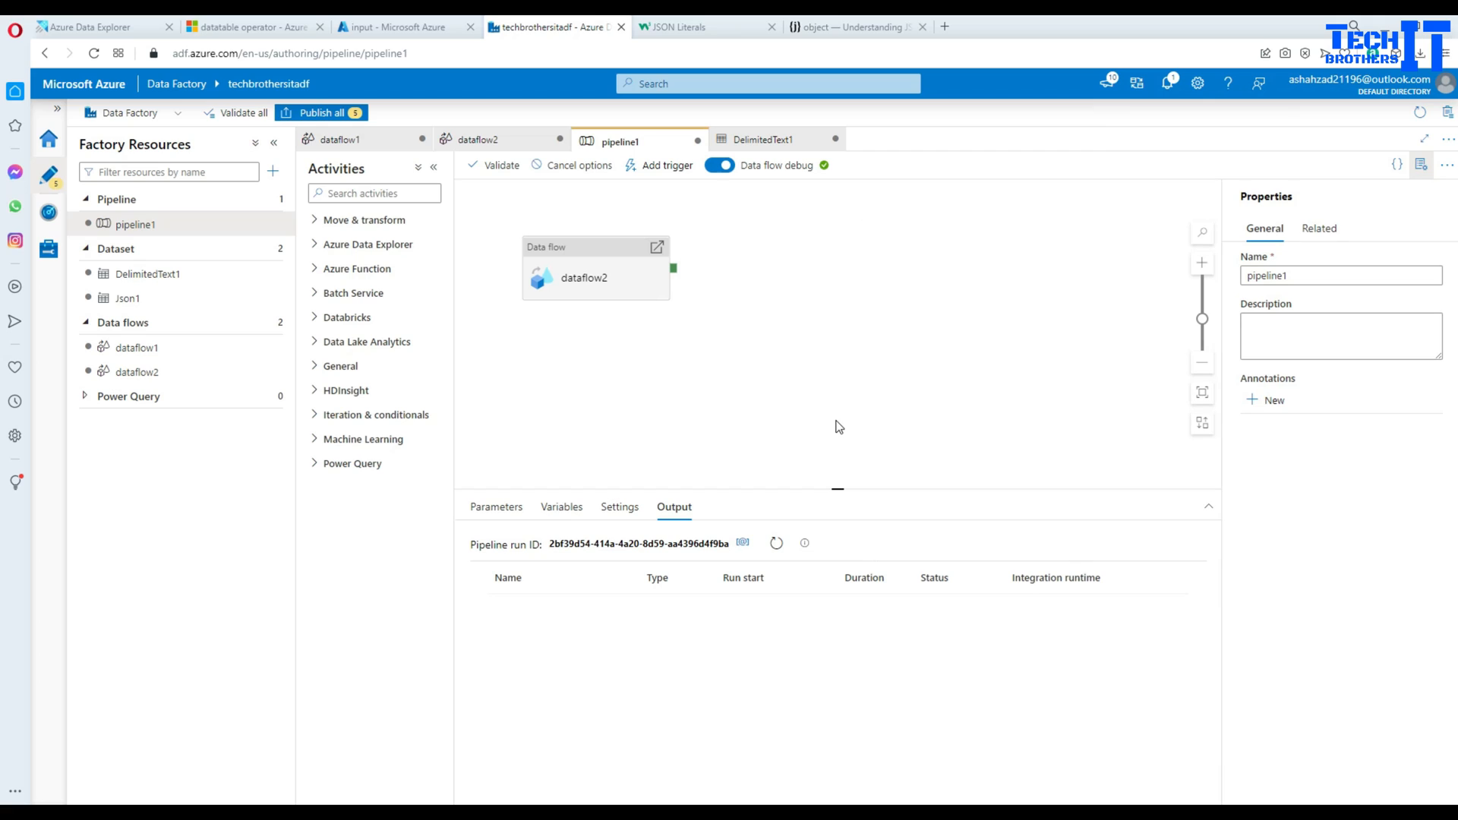
pyautogui.moveTo(831, 416)
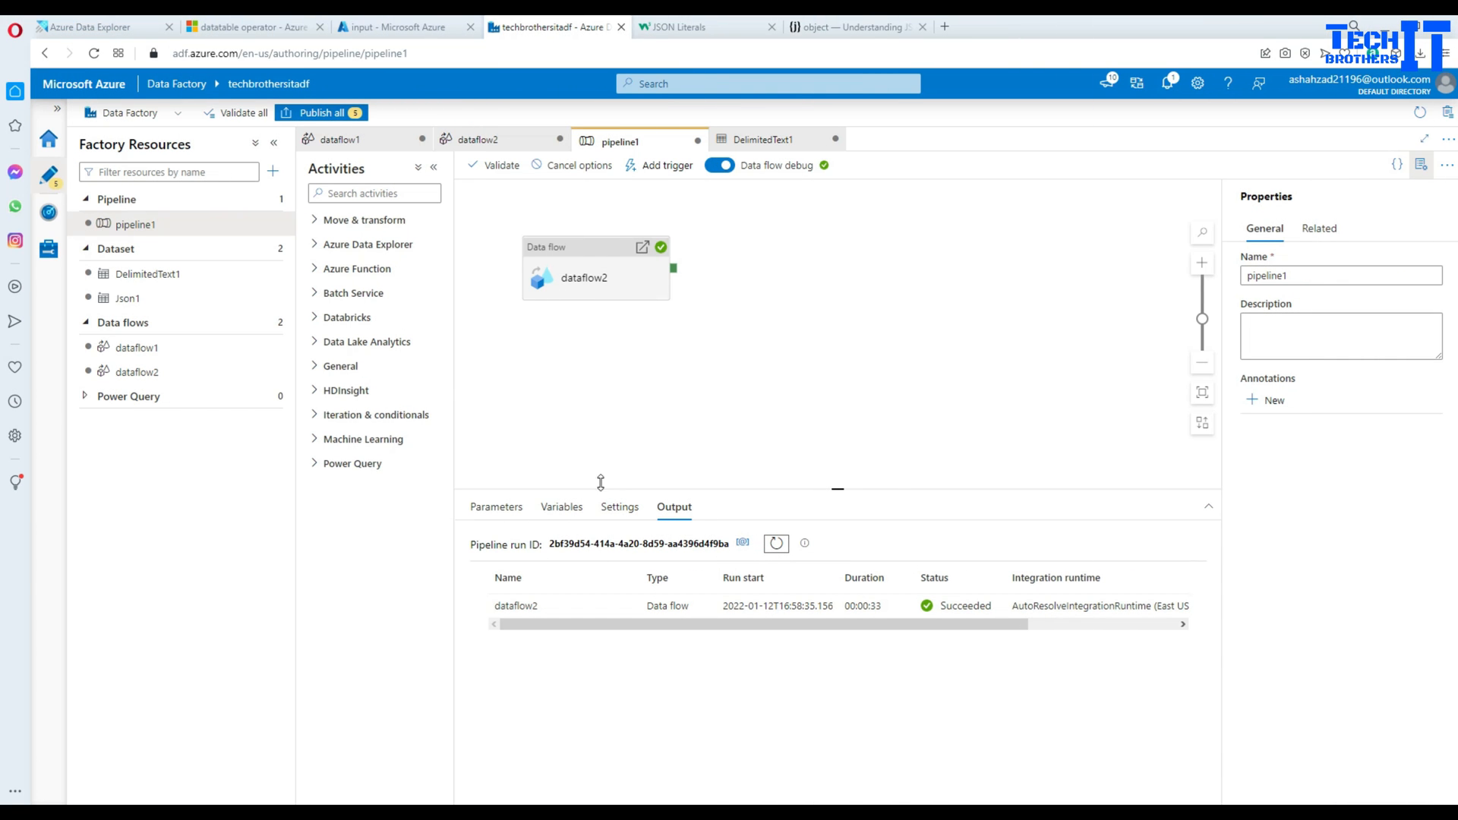
pyautogui.click(399, 26)
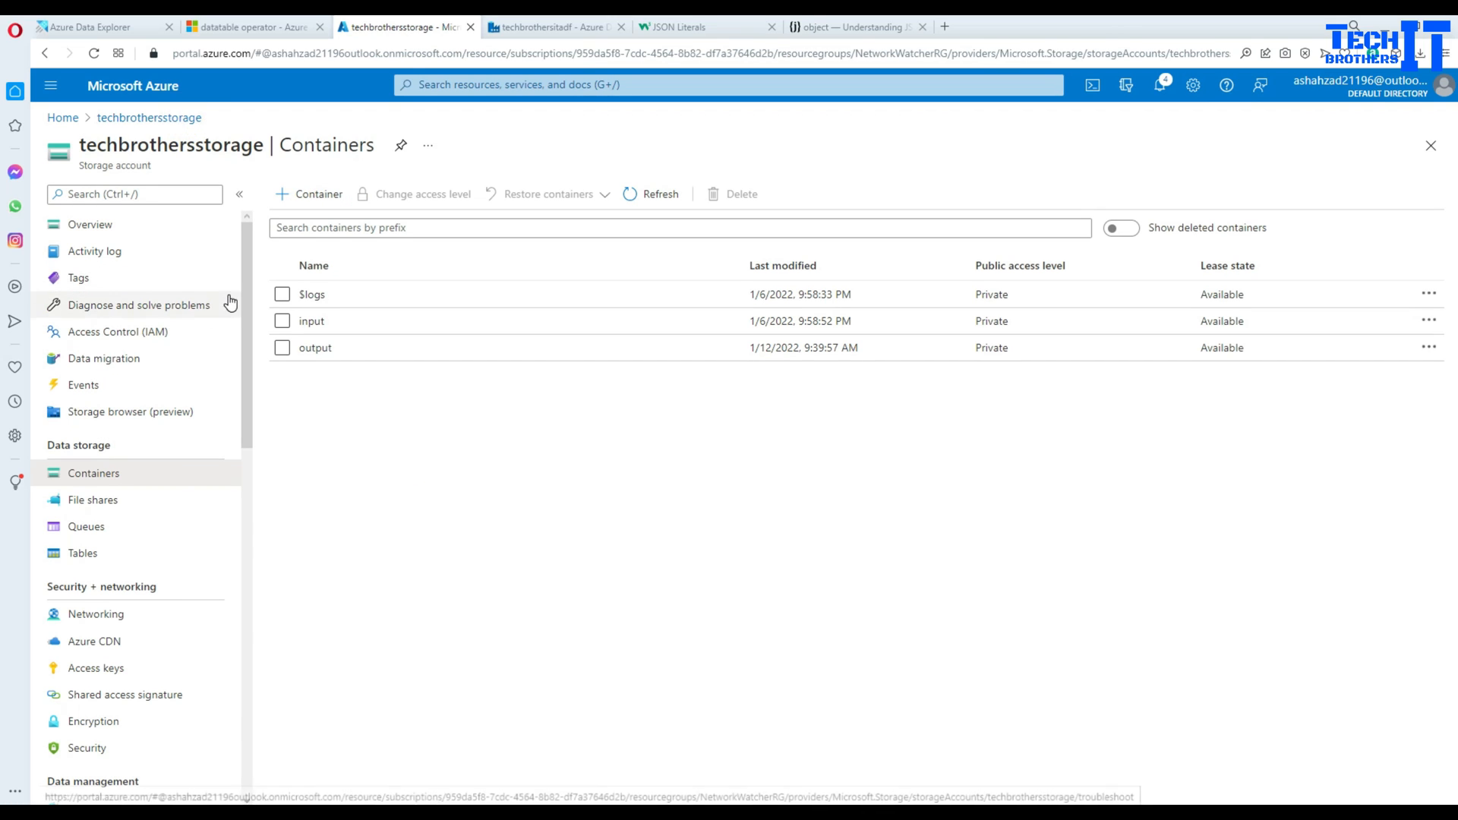
pyautogui.moveTo(316, 351)
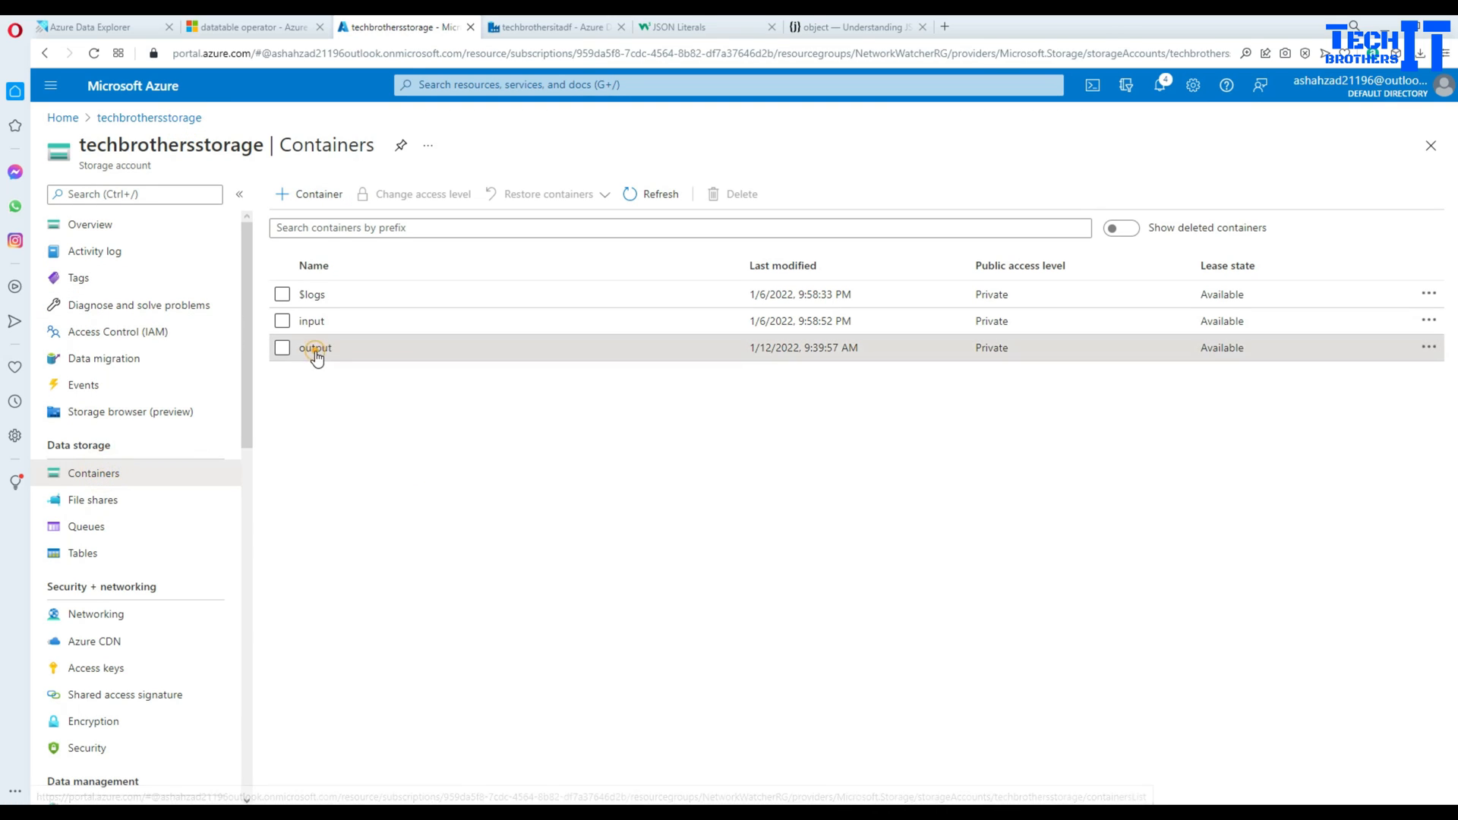
# View JsonToCSVFile.csv in the output container showing flattened id, age, fname, lname, skill rows, then return to the blob list
pyautogui.click(315, 346)
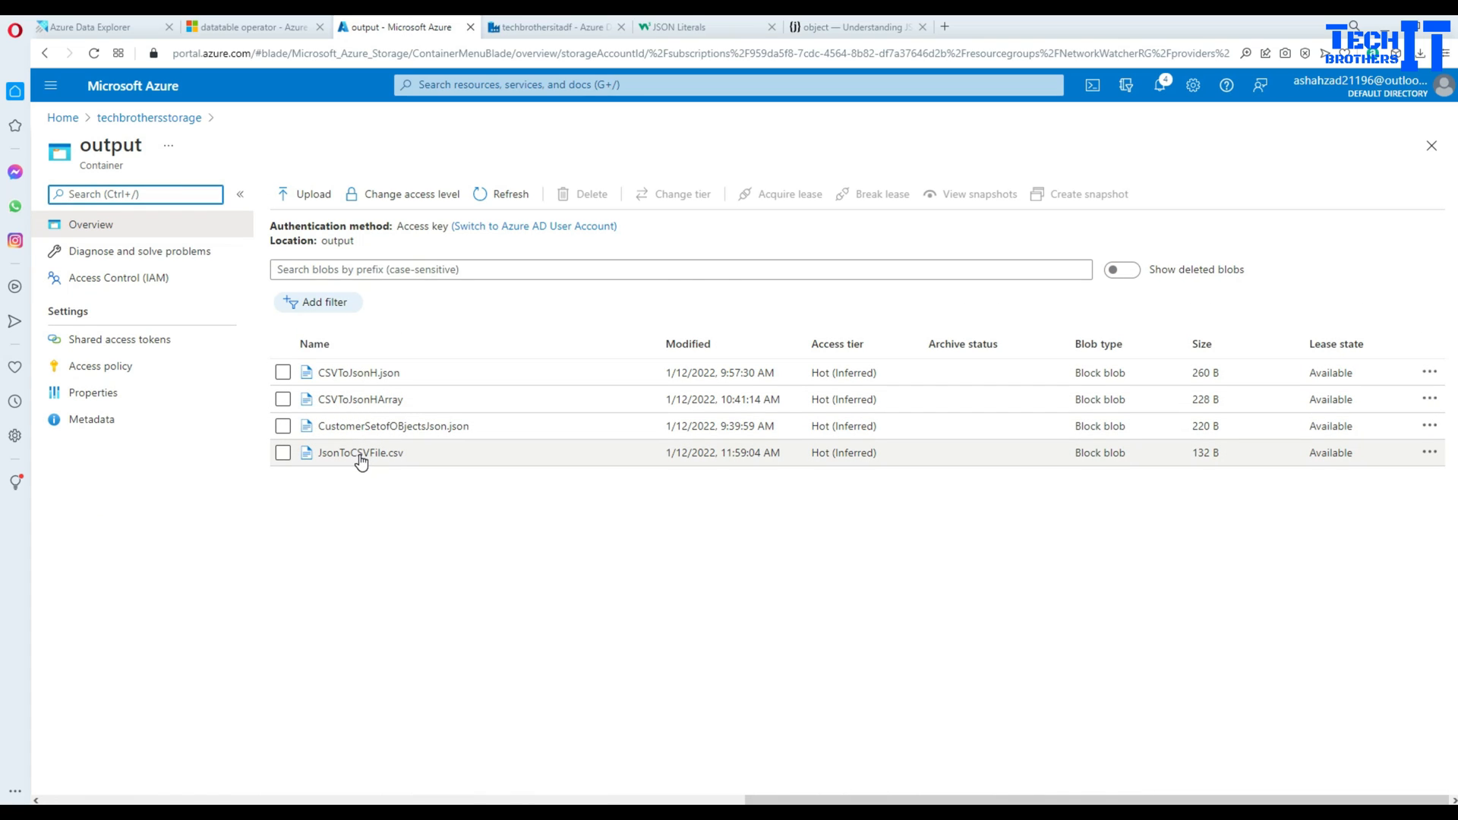
pyautogui.click(360, 453)
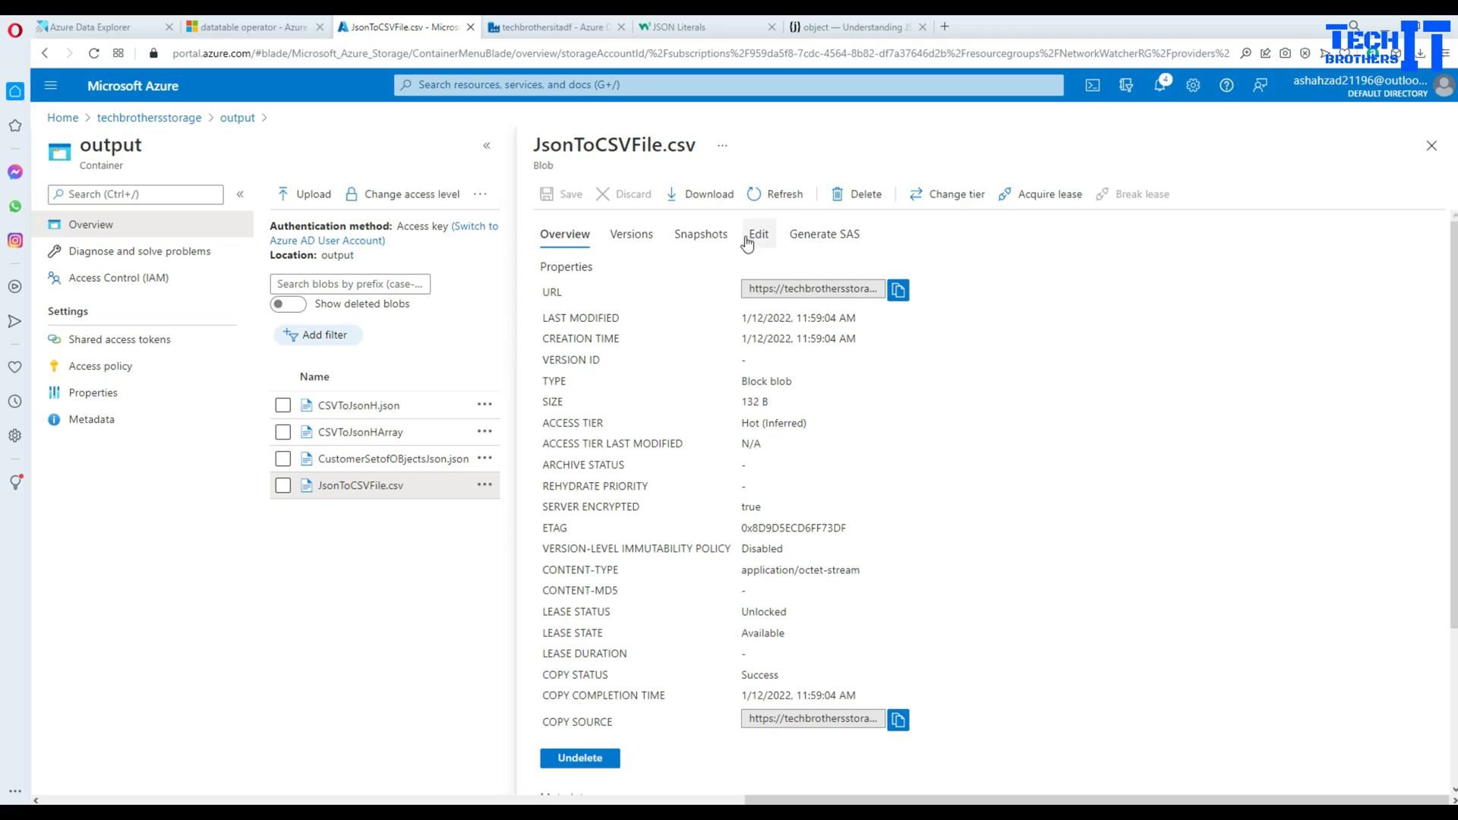
pyautogui.click(760, 234)
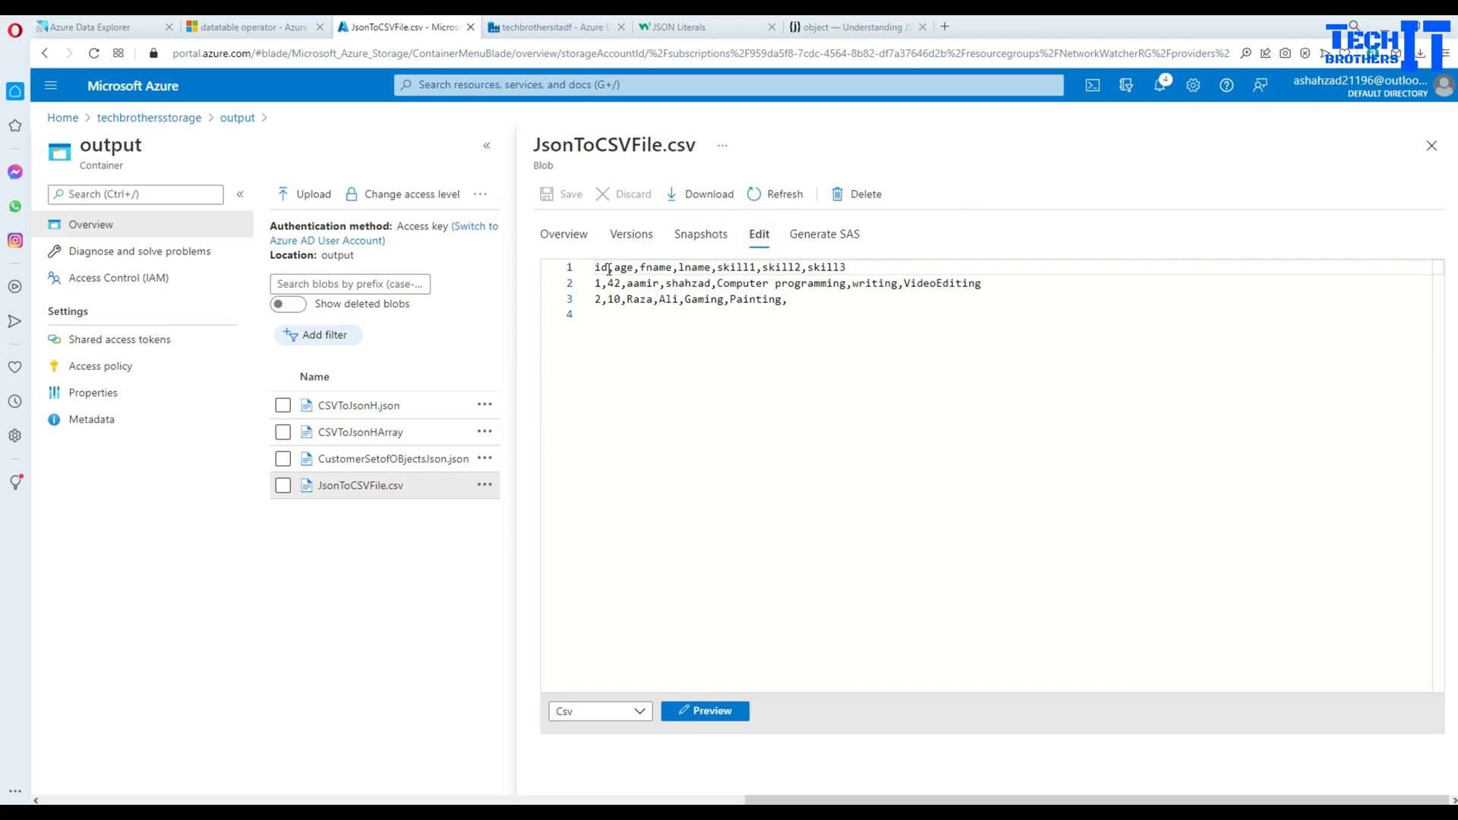
pyautogui.moveTo(596, 268); pyautogui.dragTo(651, 268)
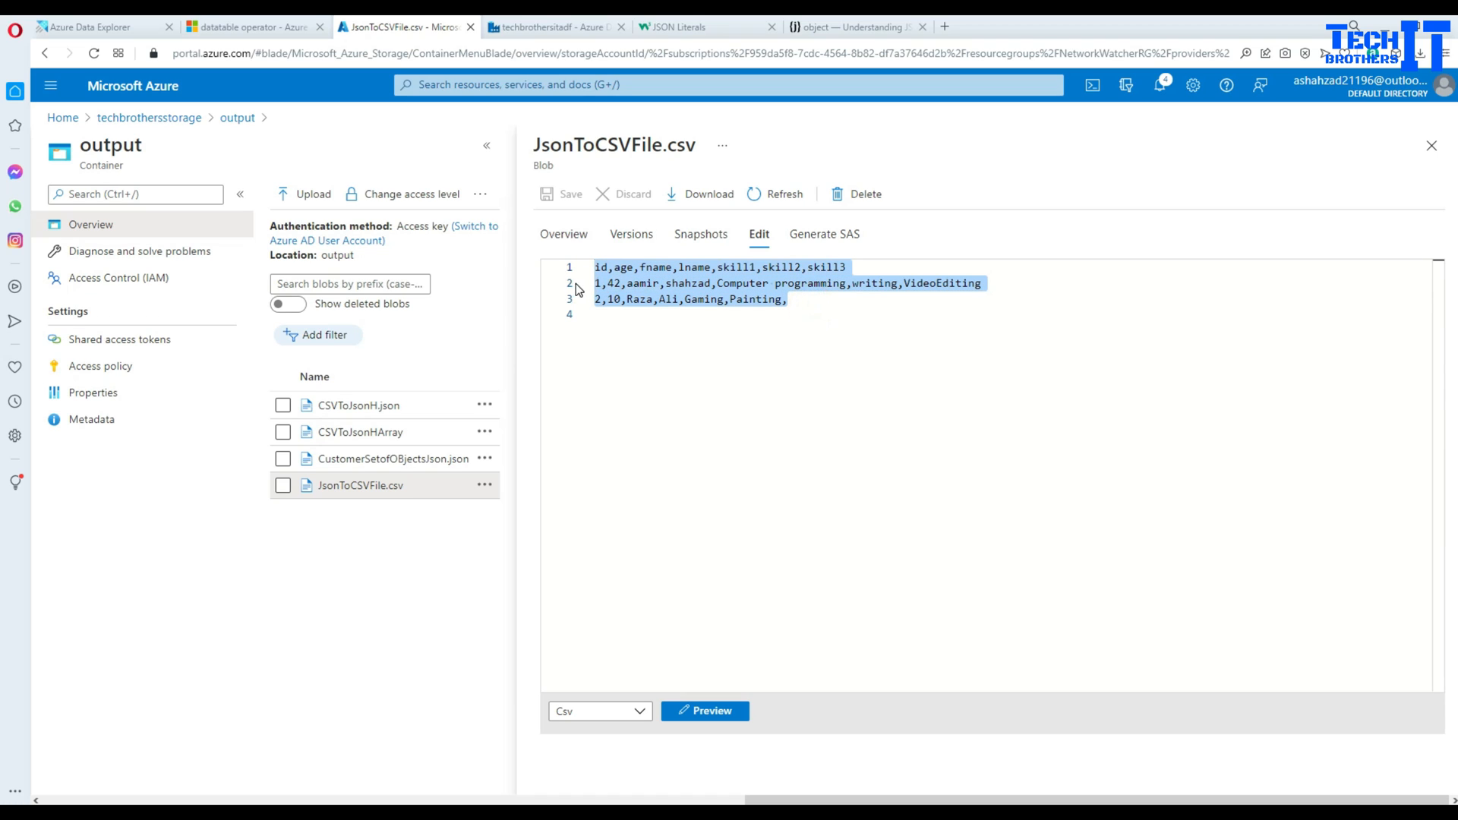
pyautogui.click(1432, 148)
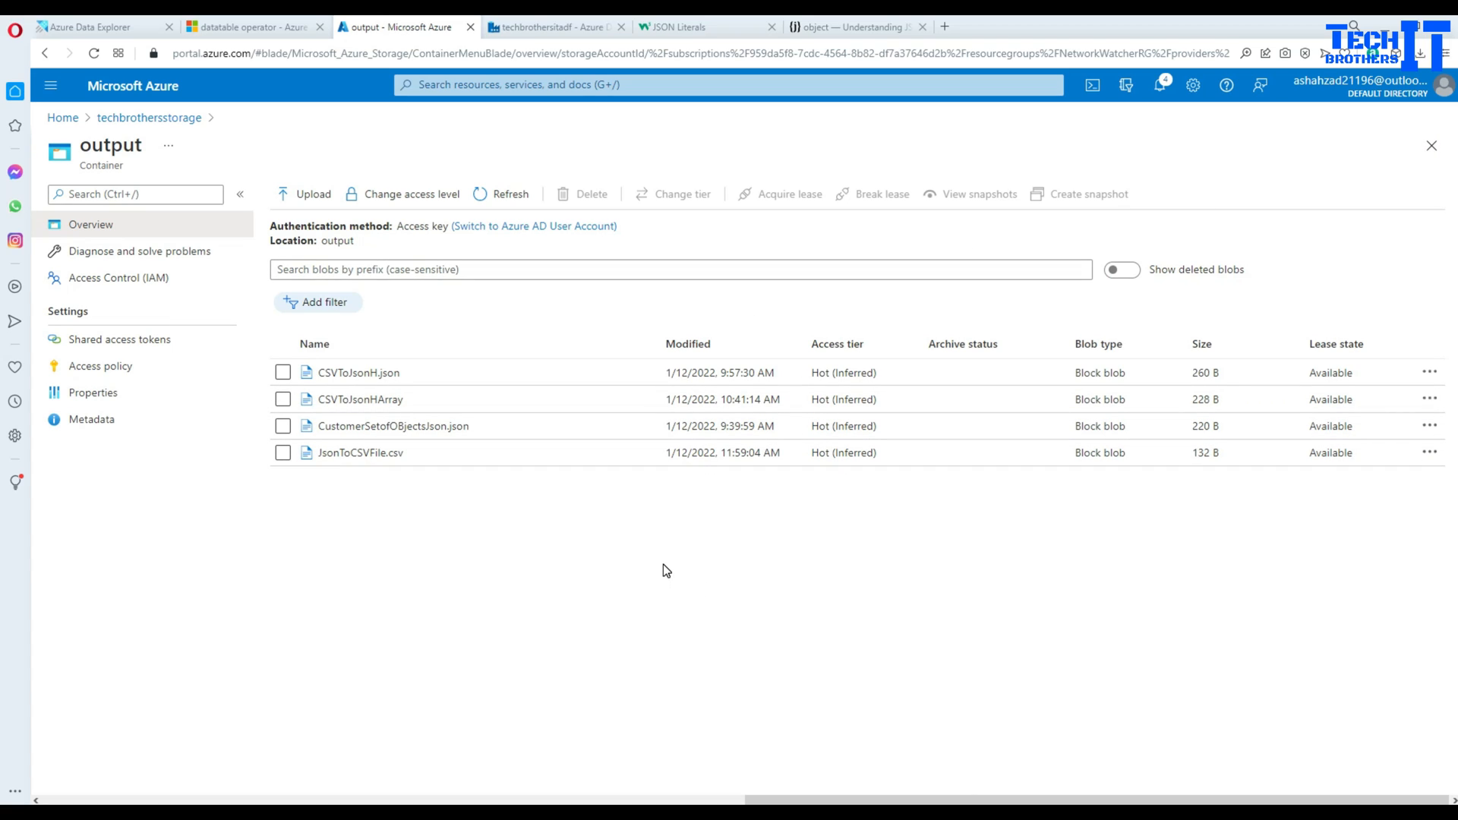
pyautogui.moveTo(550, 586)
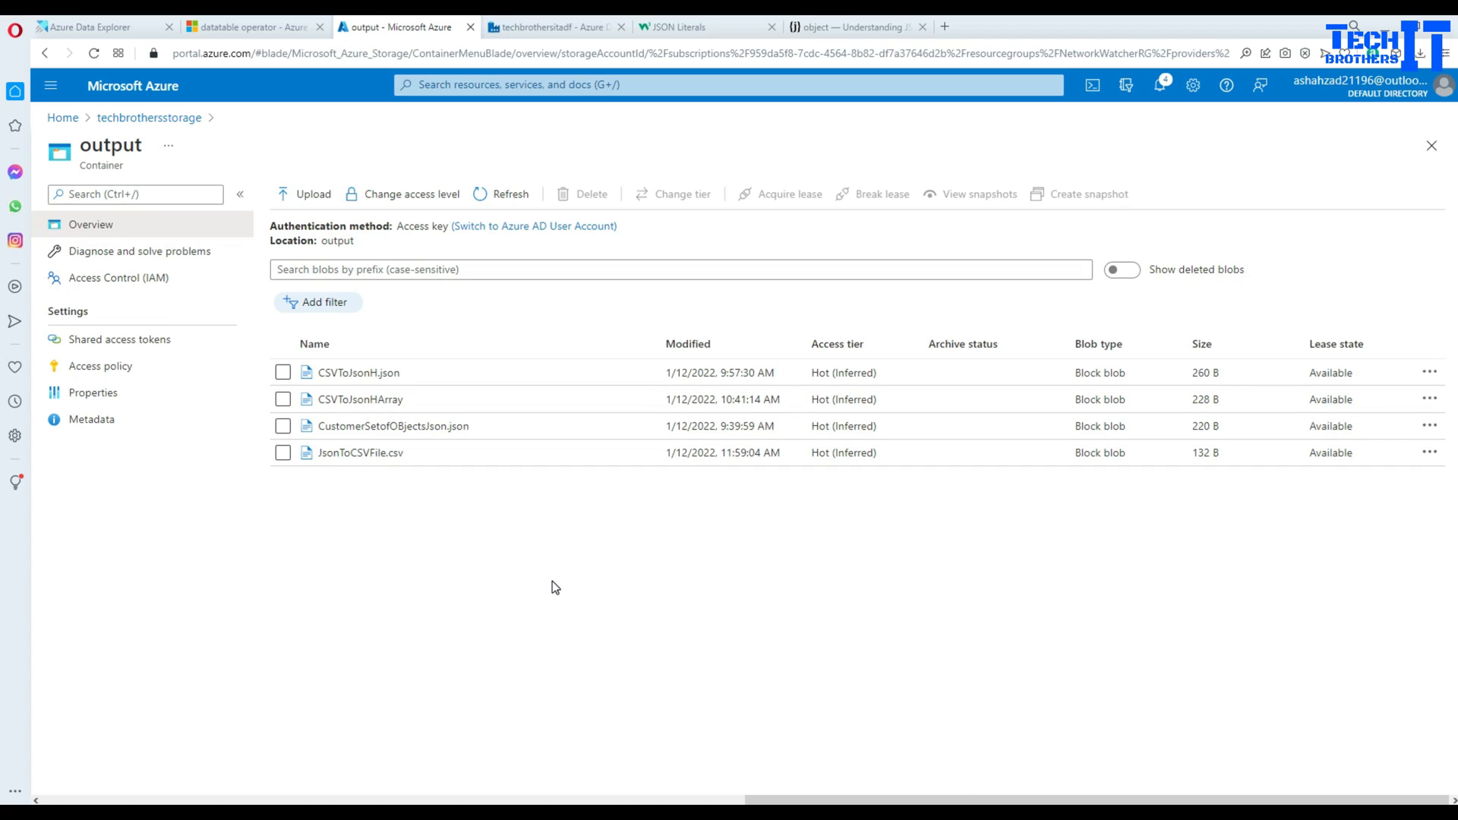